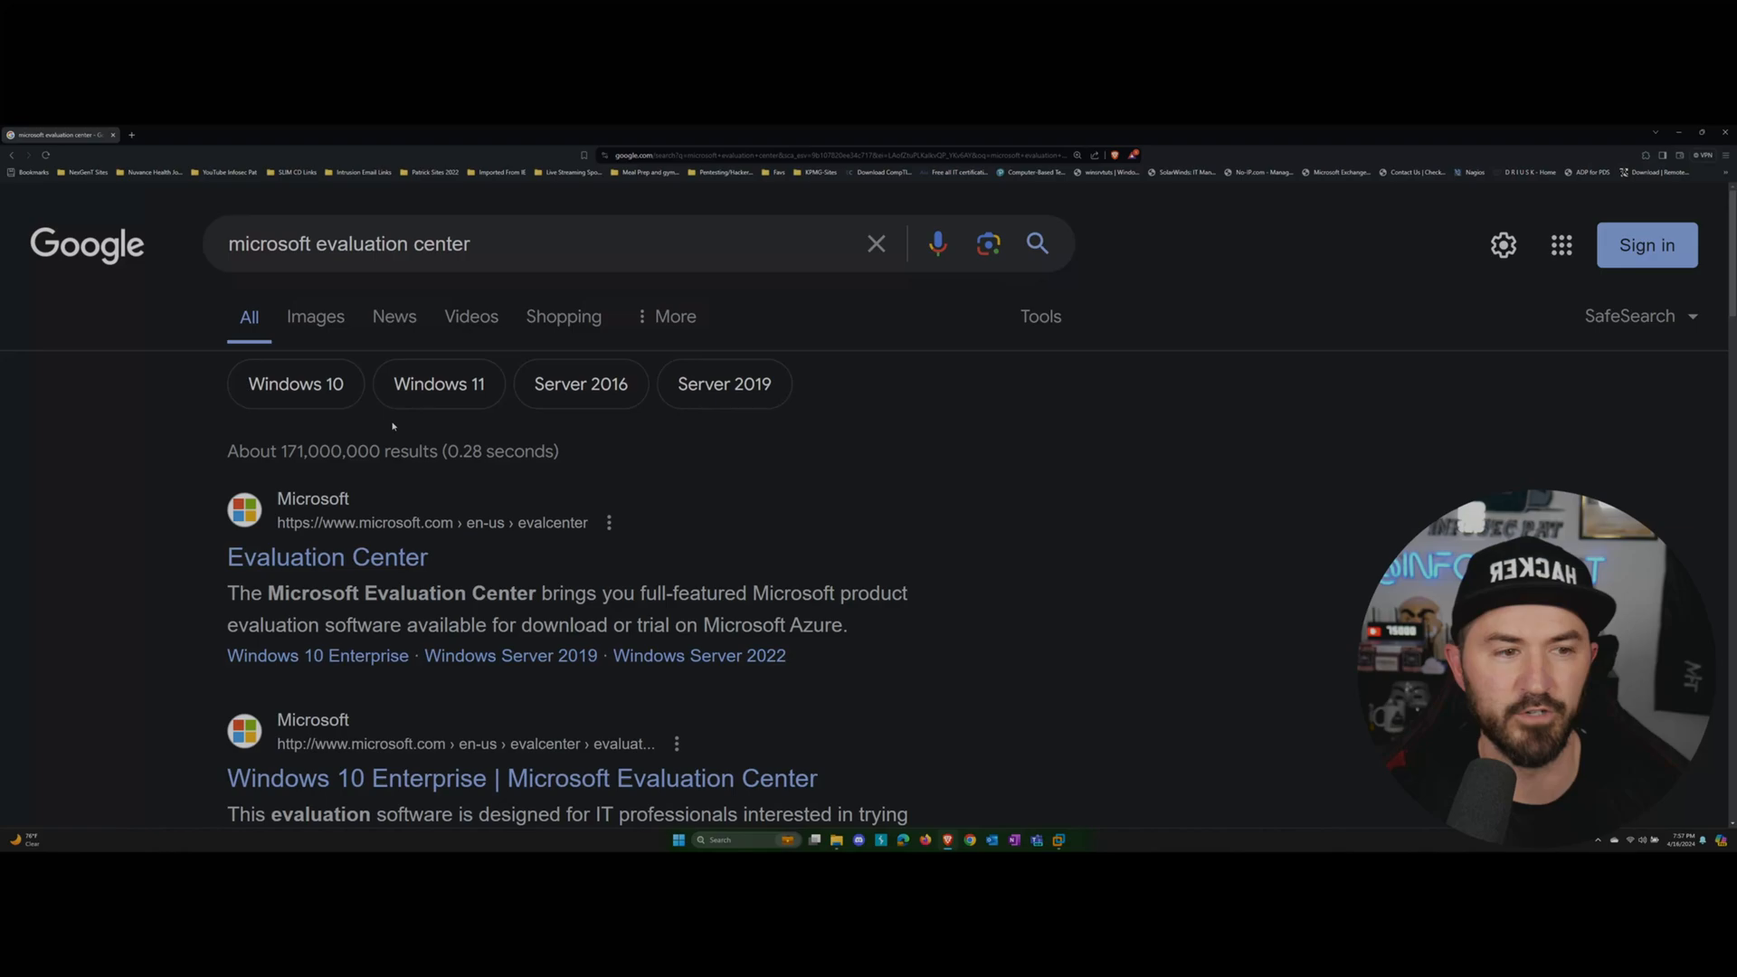
pyautogui.moveTo(106, 402)
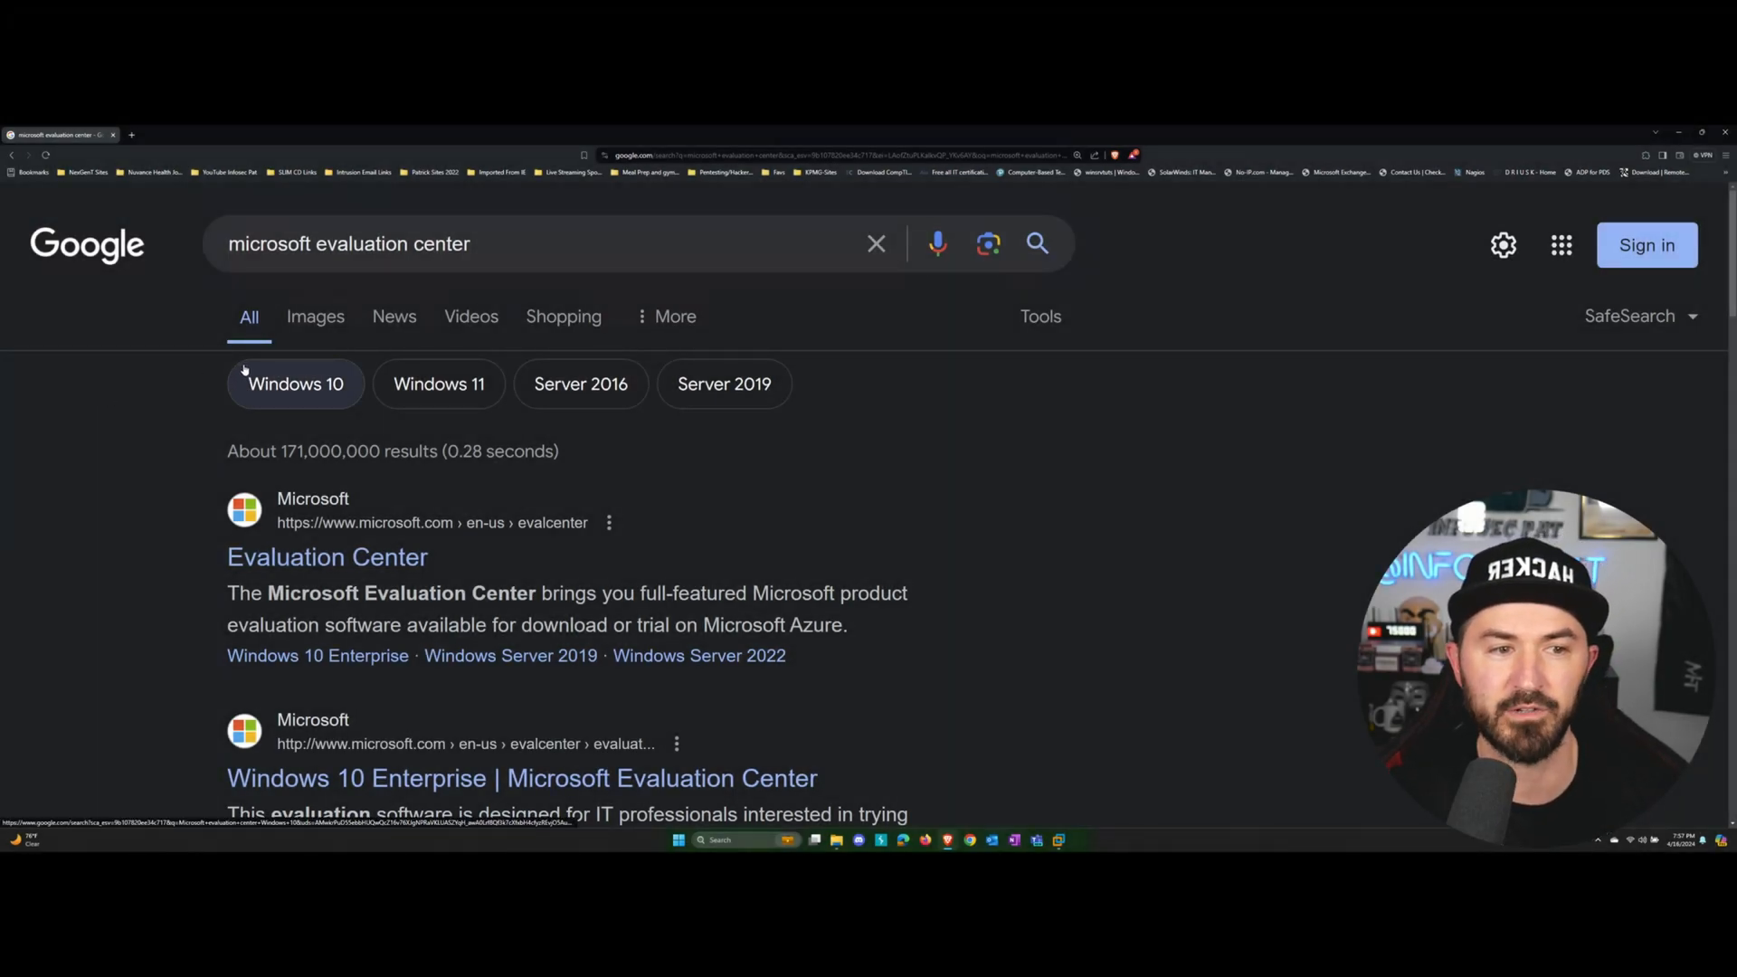
# Reach the Windows Server 2022 evaluation page via Microsoft's Evaluation Center from the search results
pyautogui.scroll(-3)
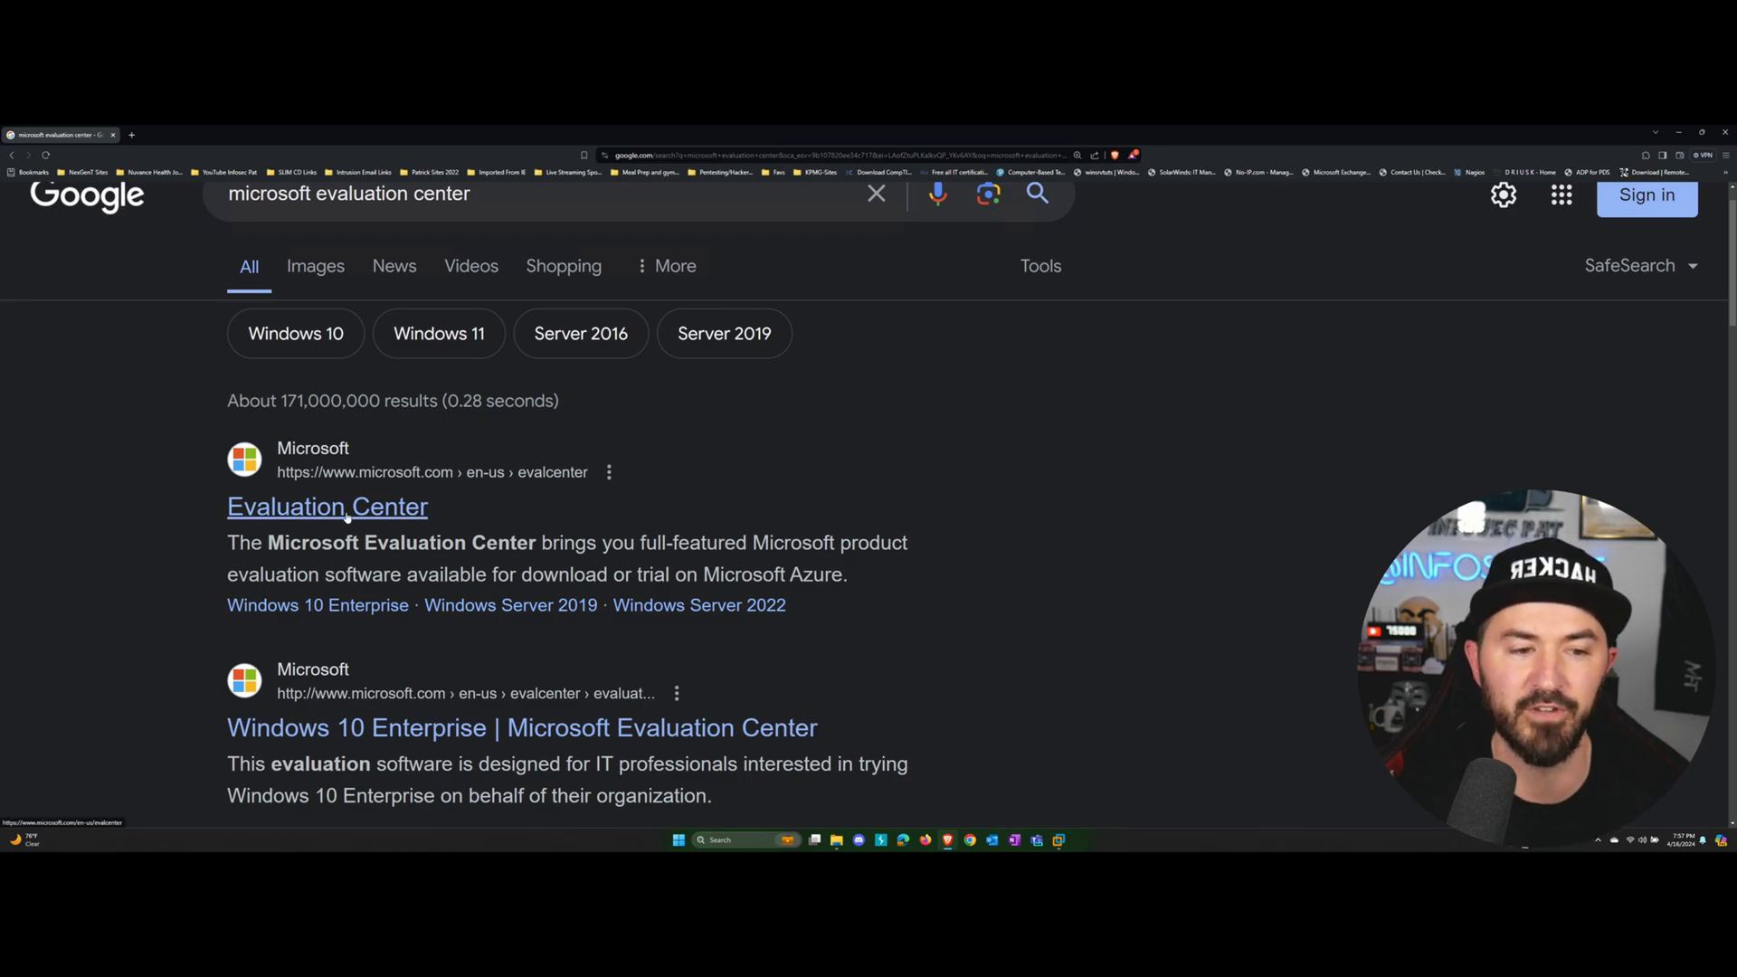
pyautogui.moveTo(523, 519)
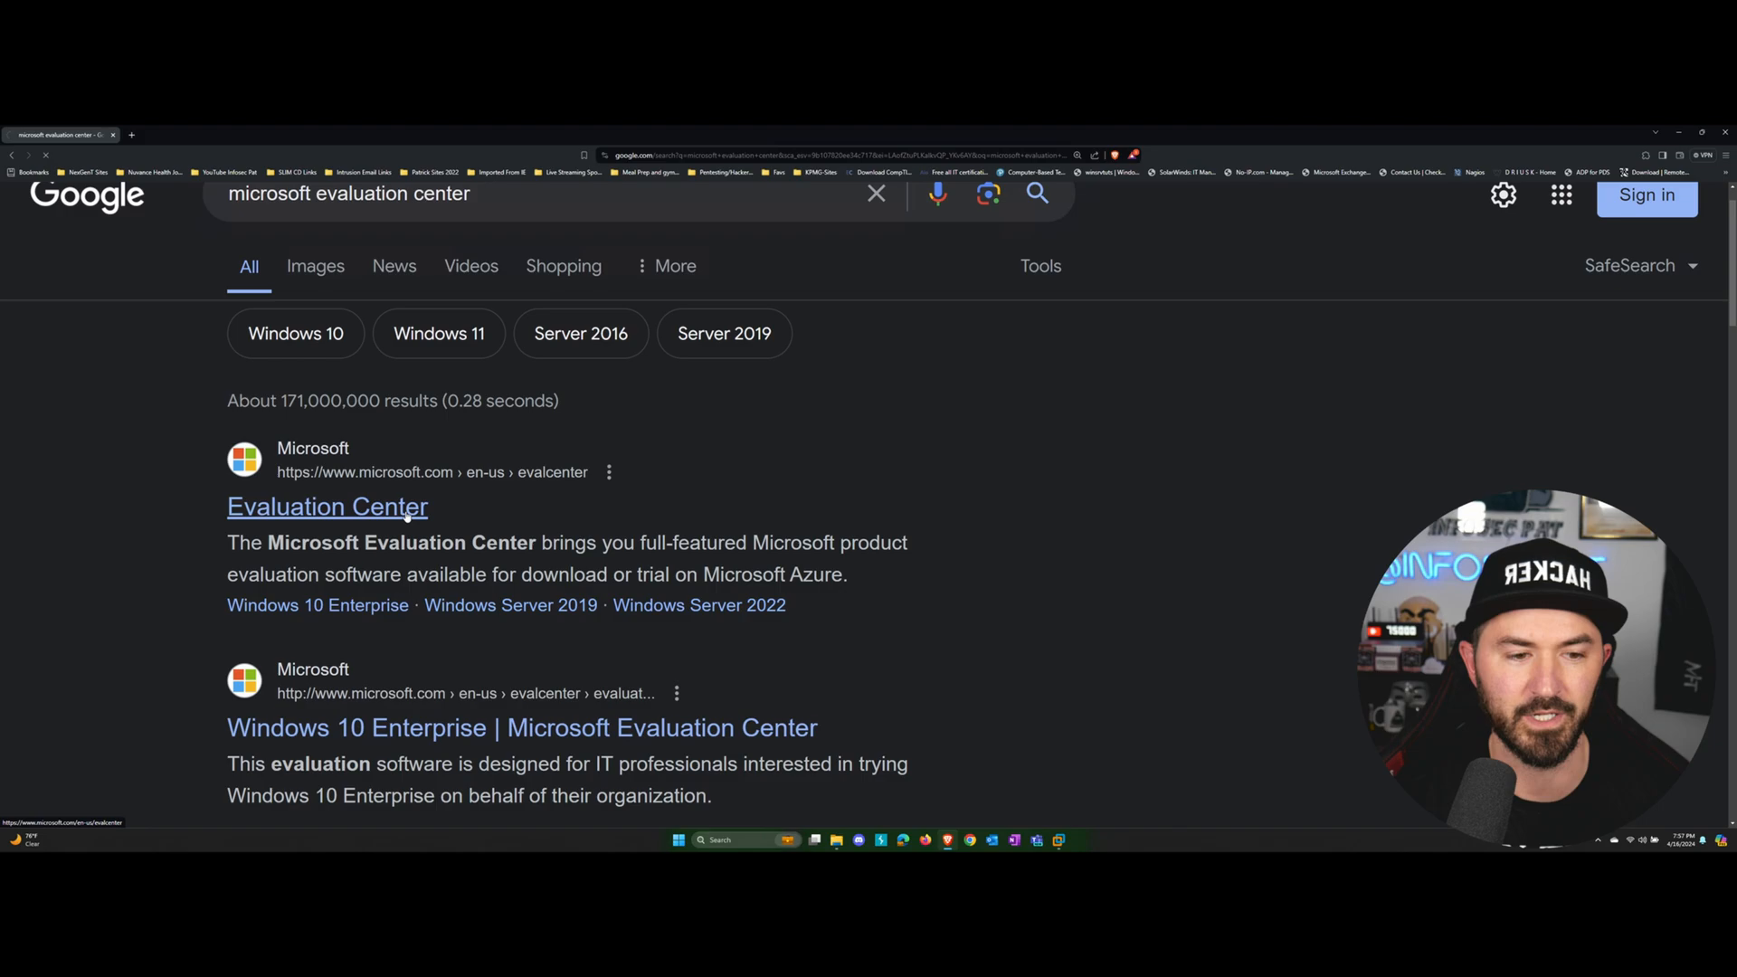
pyautogui.click(328, 507)
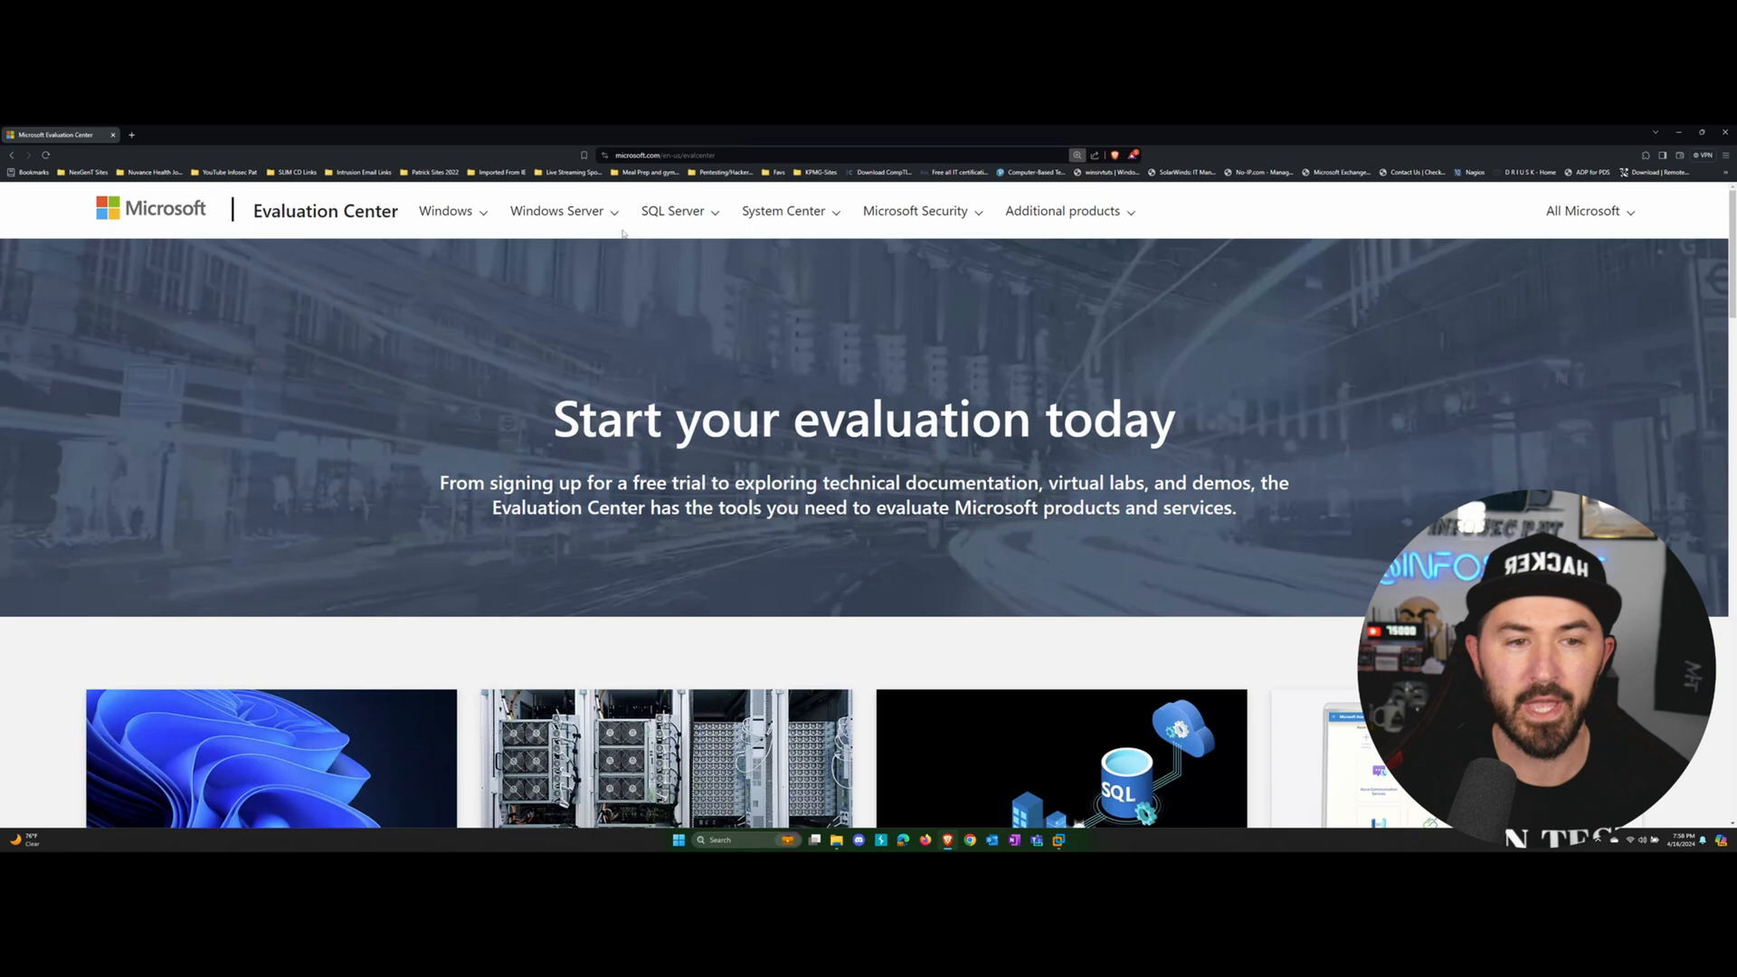
pyautogui.click(558, 210)
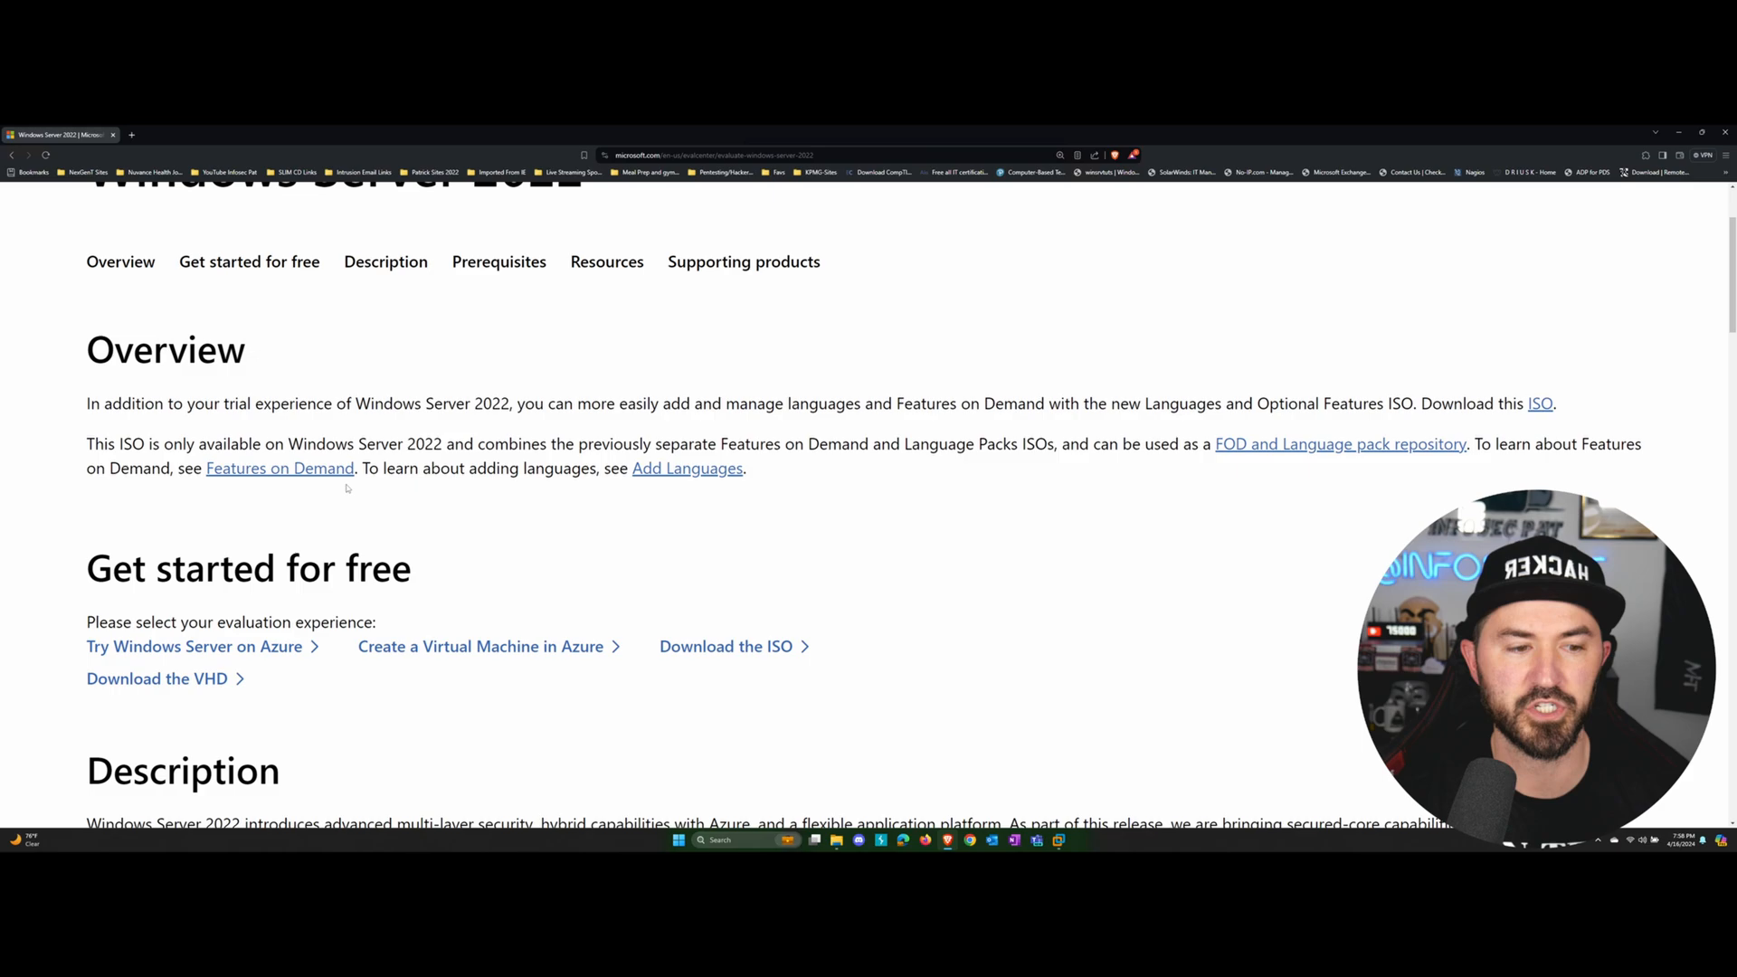
pyautogui.moveTo(726, 646)
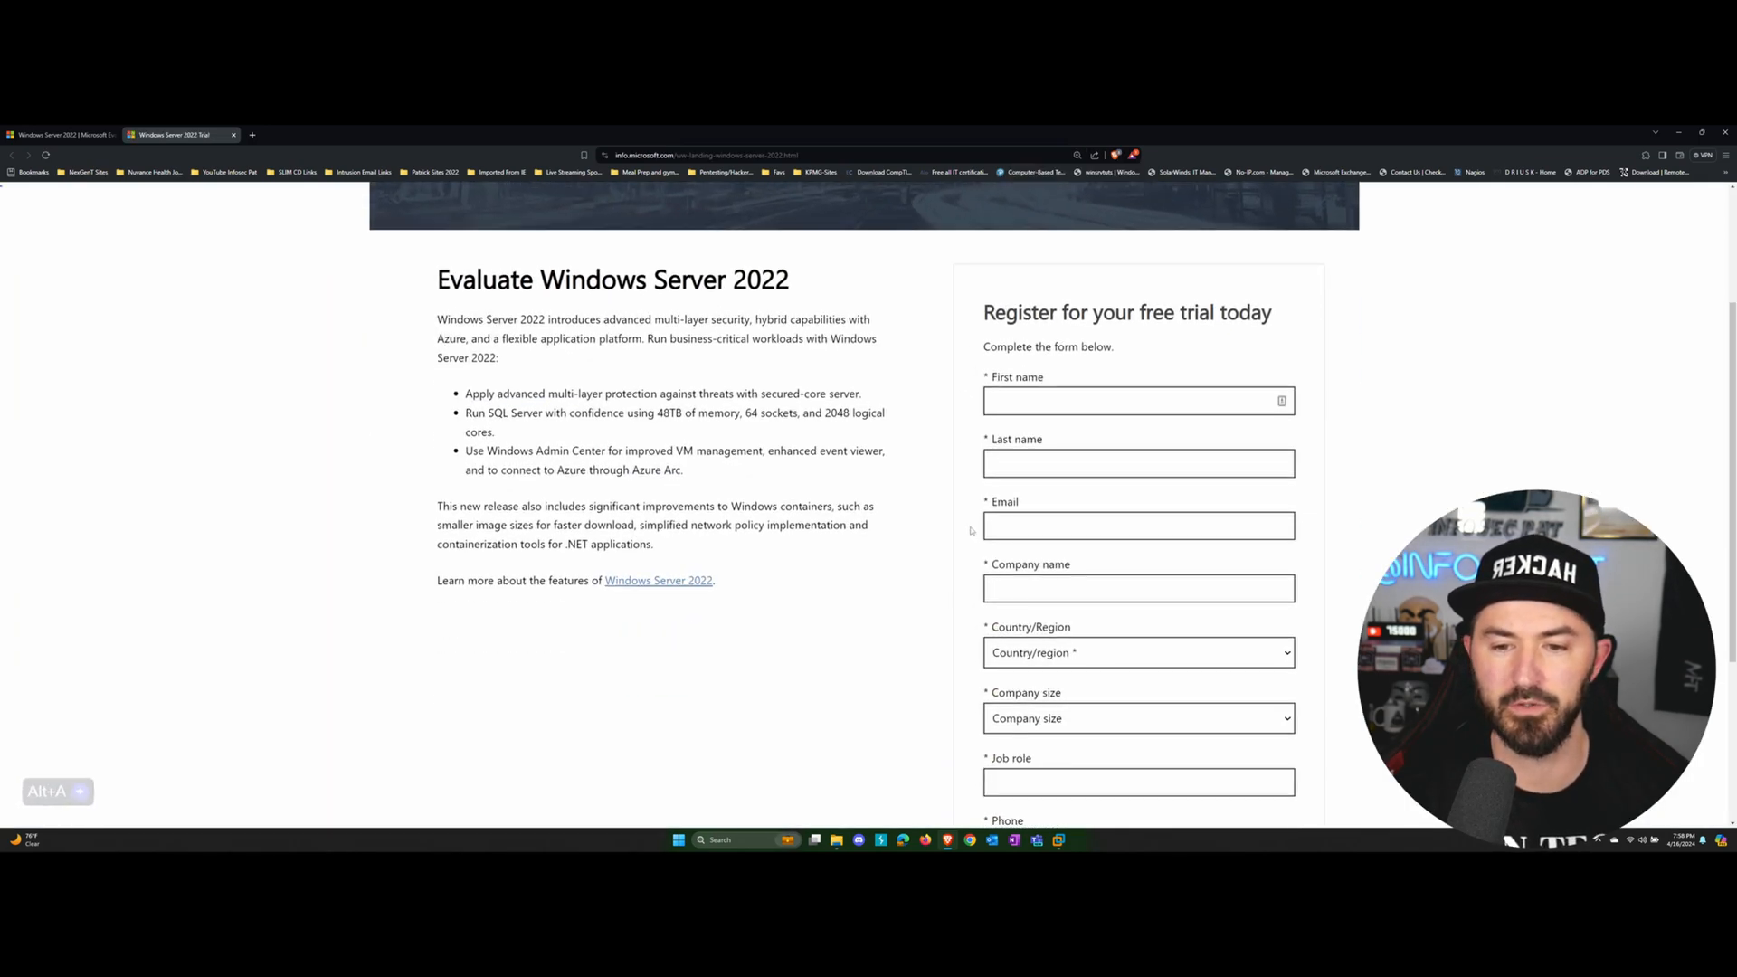
pyautogui.scroll(-3)
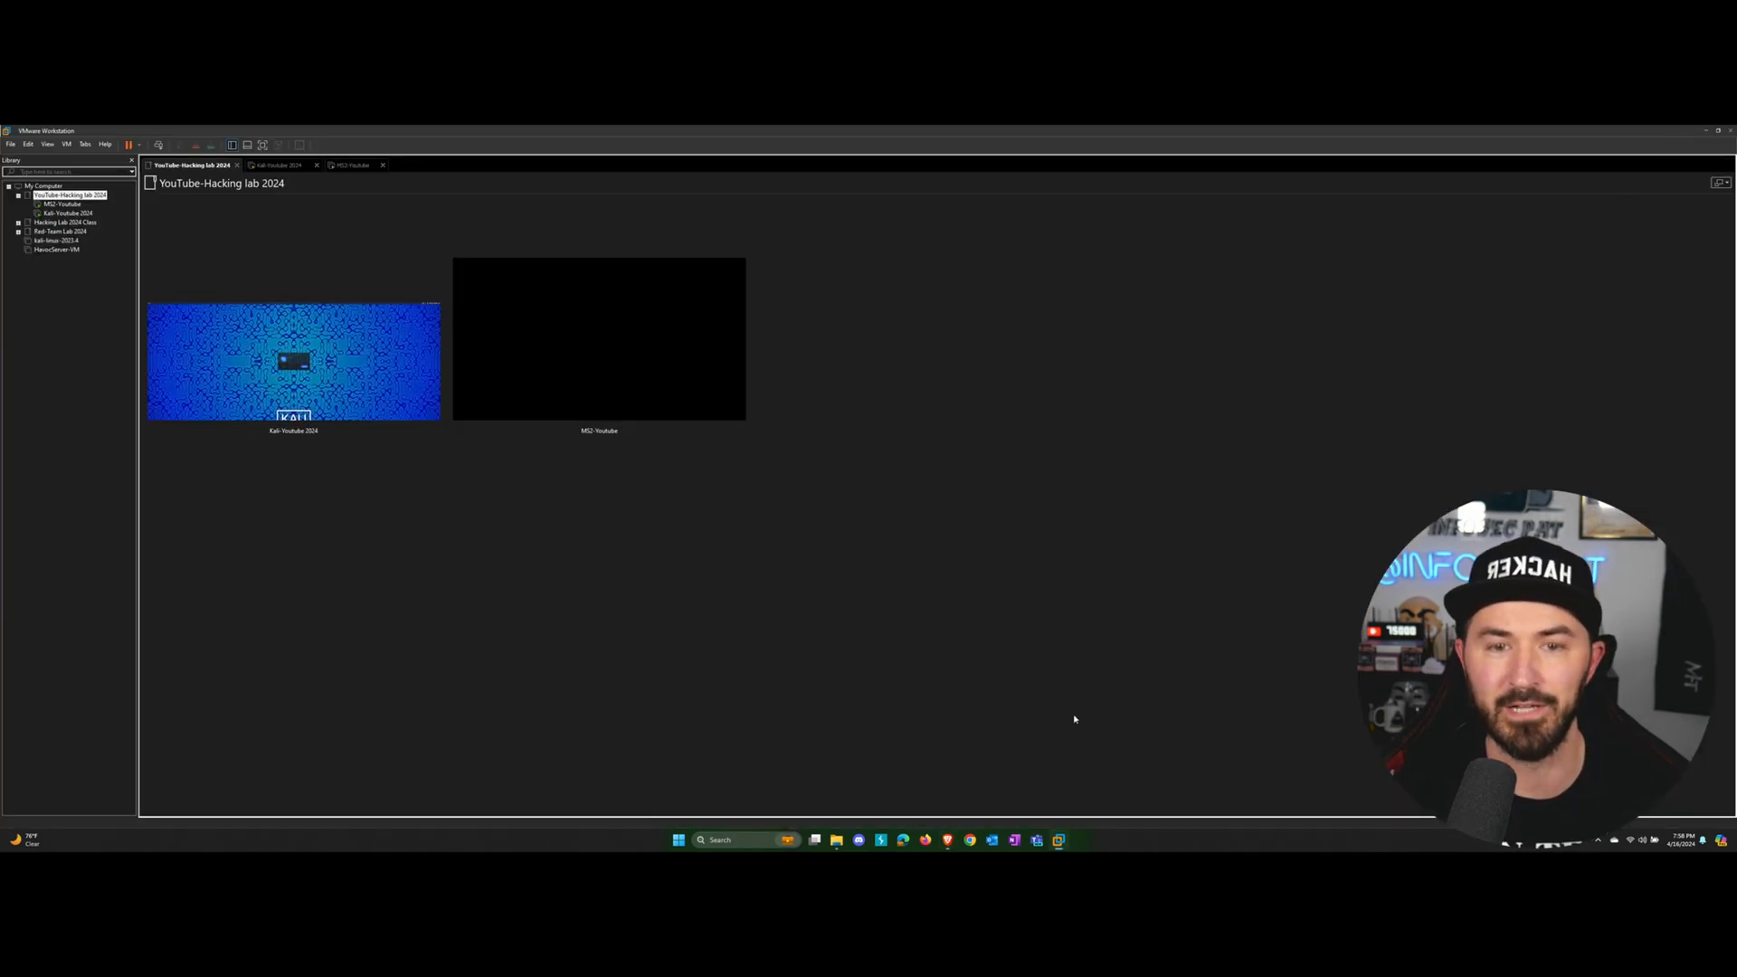
pyautogui.moveTo(836, 840)
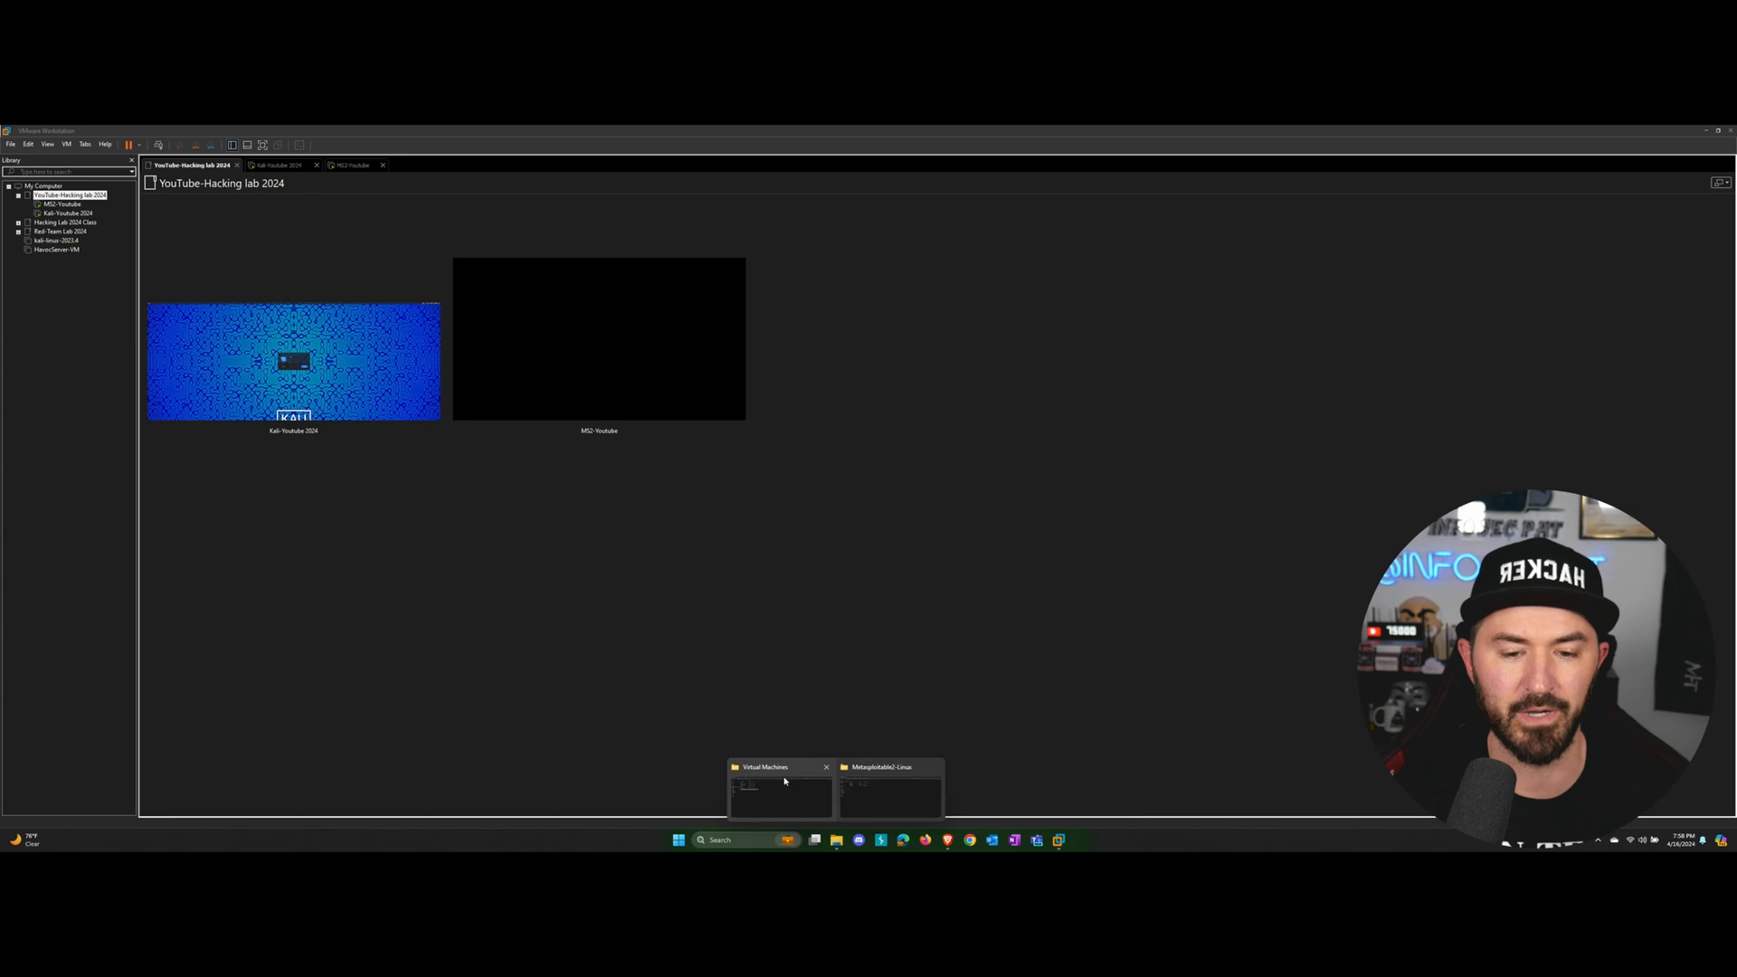
# Start the New Virtual Machine Wizard from VMware Workstation's File menu
pyautogui.click(778, 793)
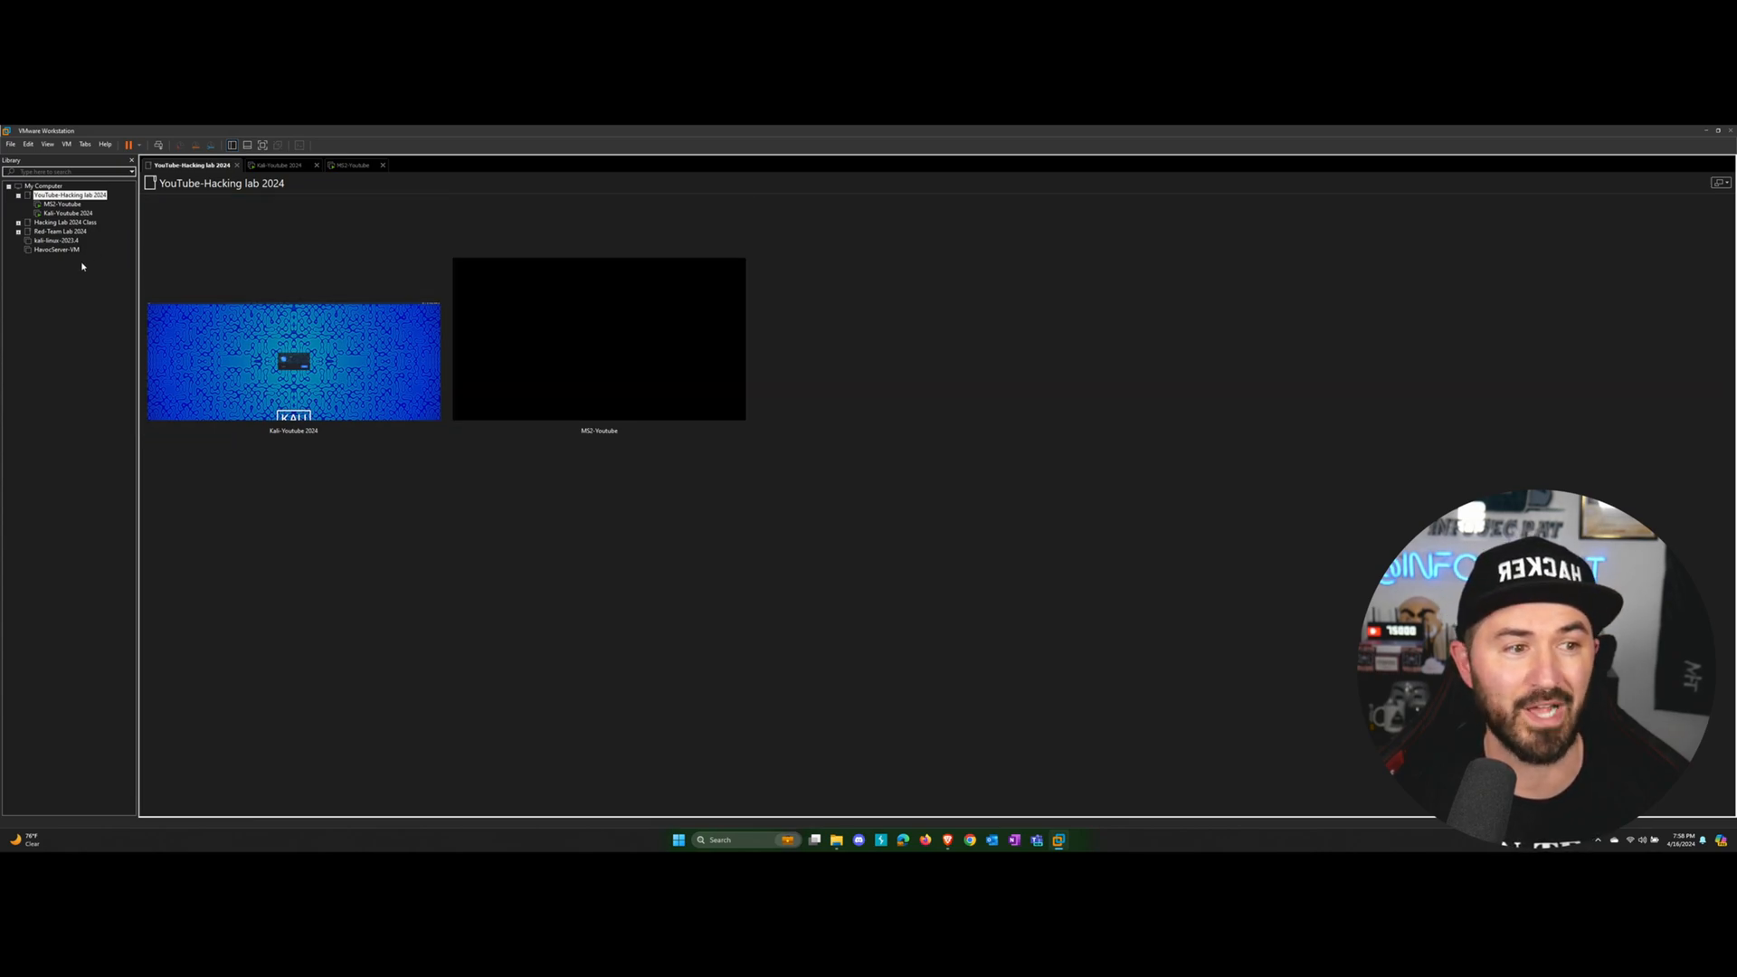
pyautogui.click(11, 145)
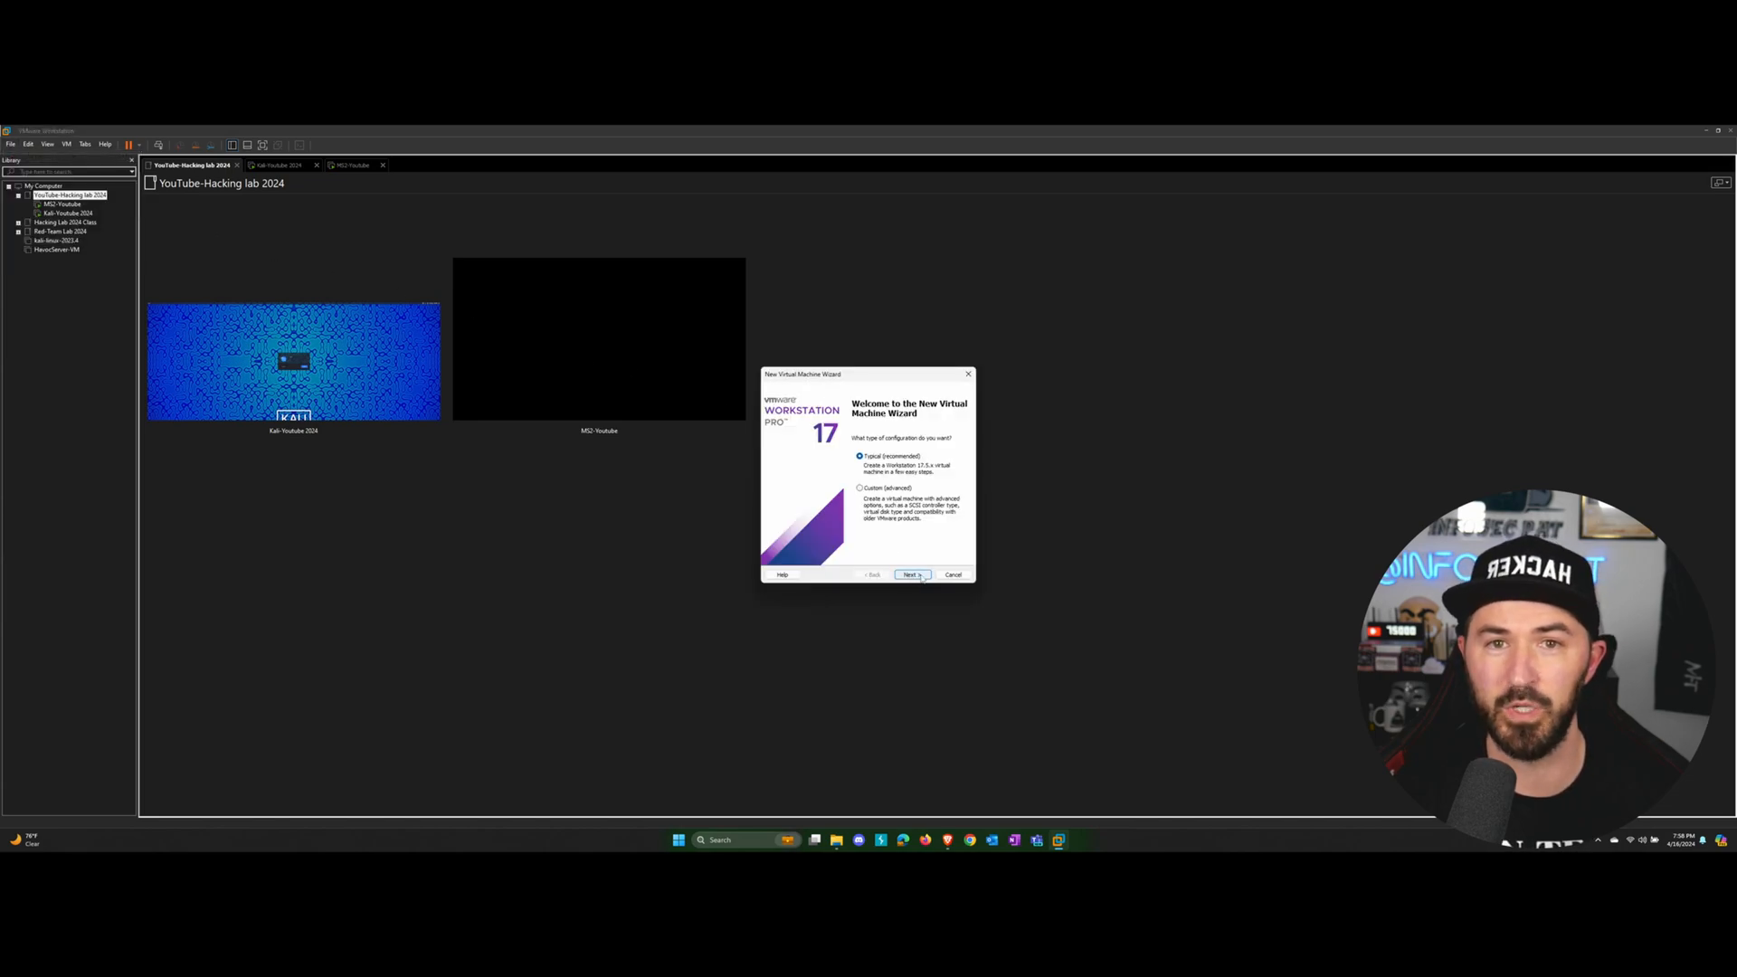
# Use a typical setup with the Windows Server 2022 ISO as installer image and no product key
pyautogui.click(912, 574)
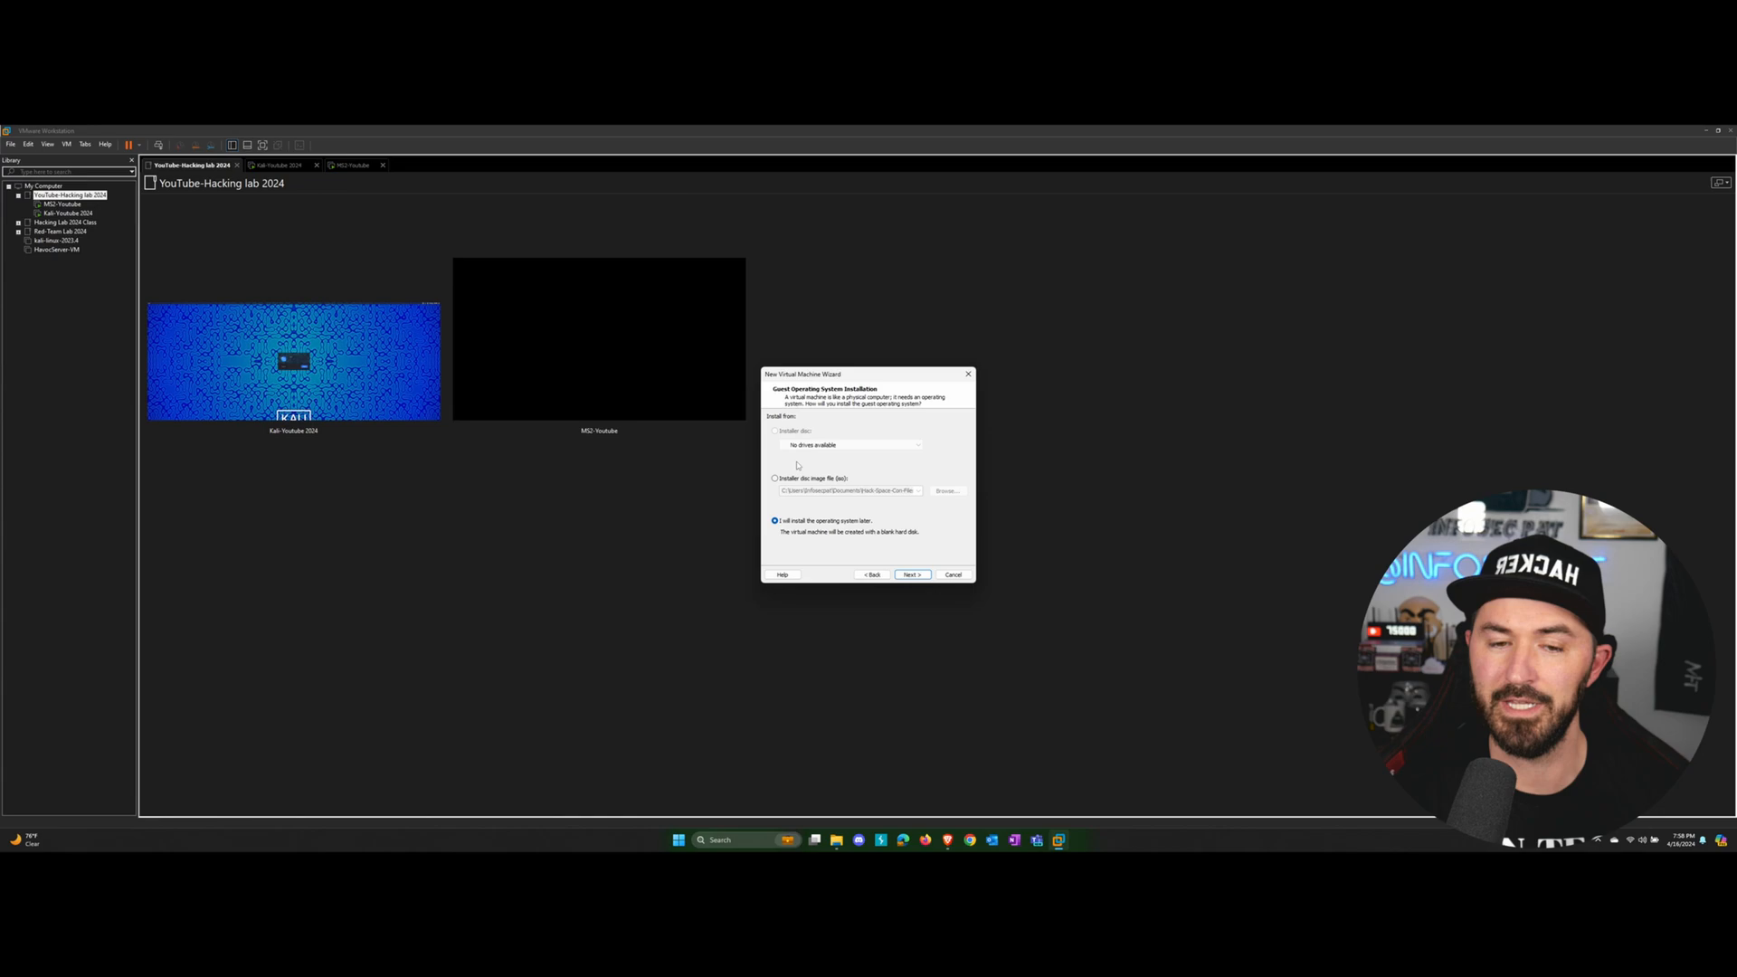
pyautogui.click(774, 478)
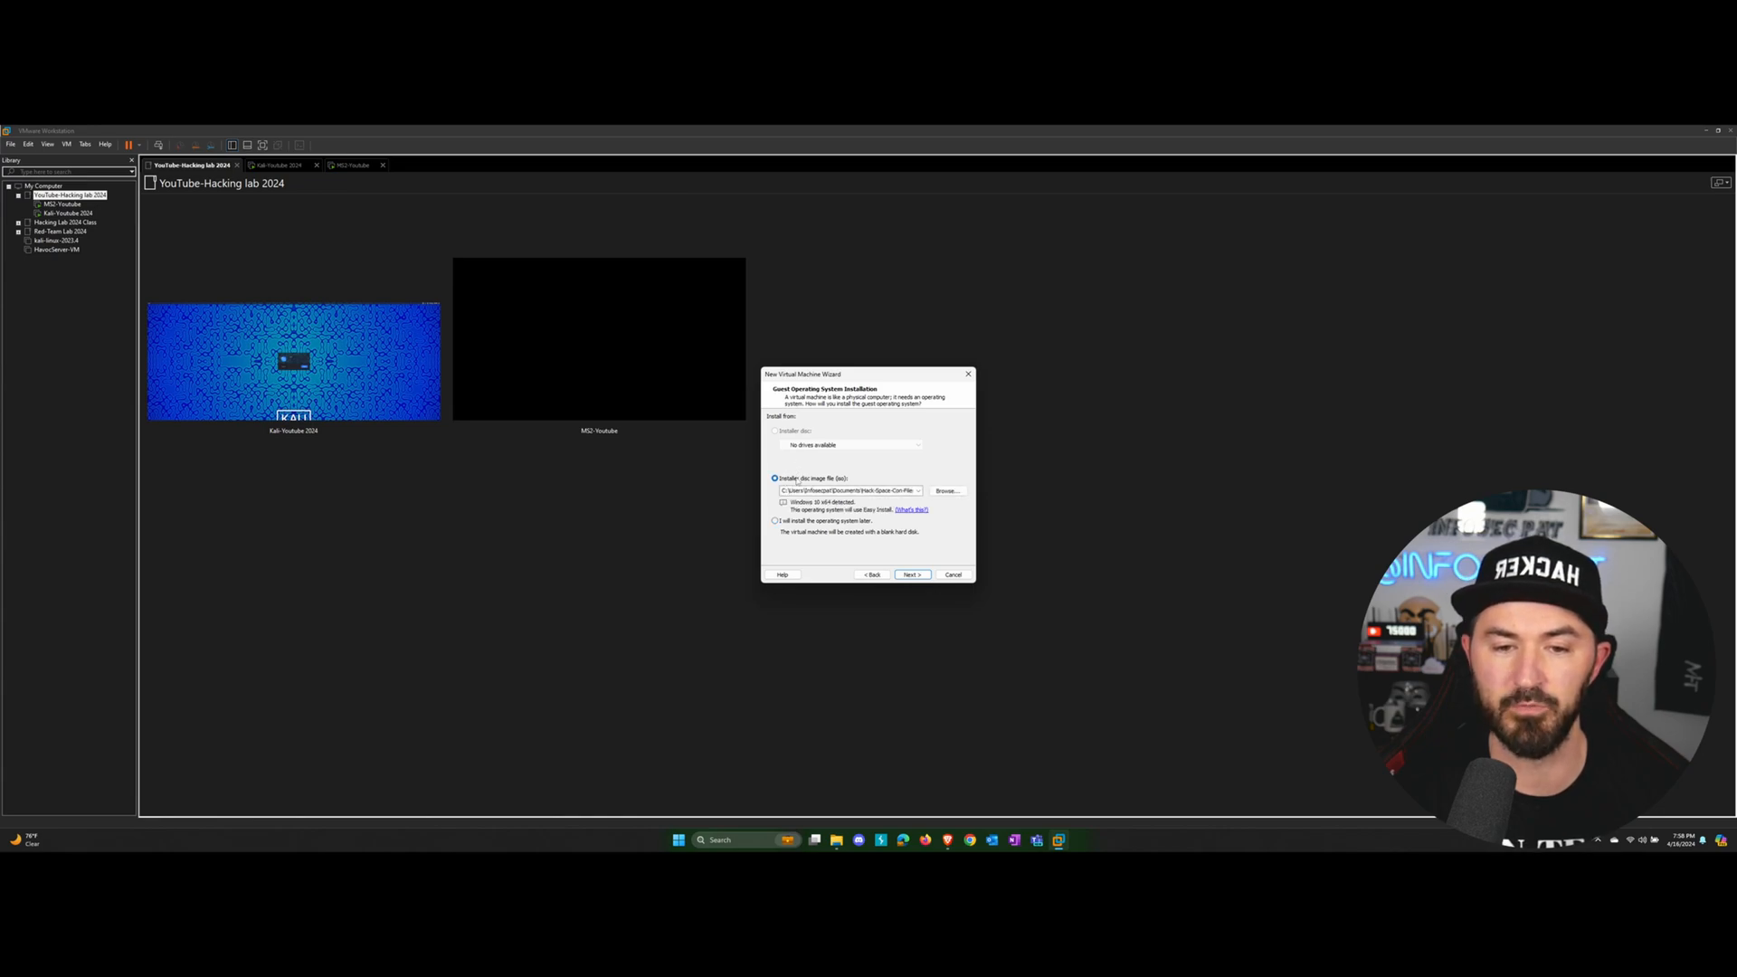
pyautogui.click(947, 490)
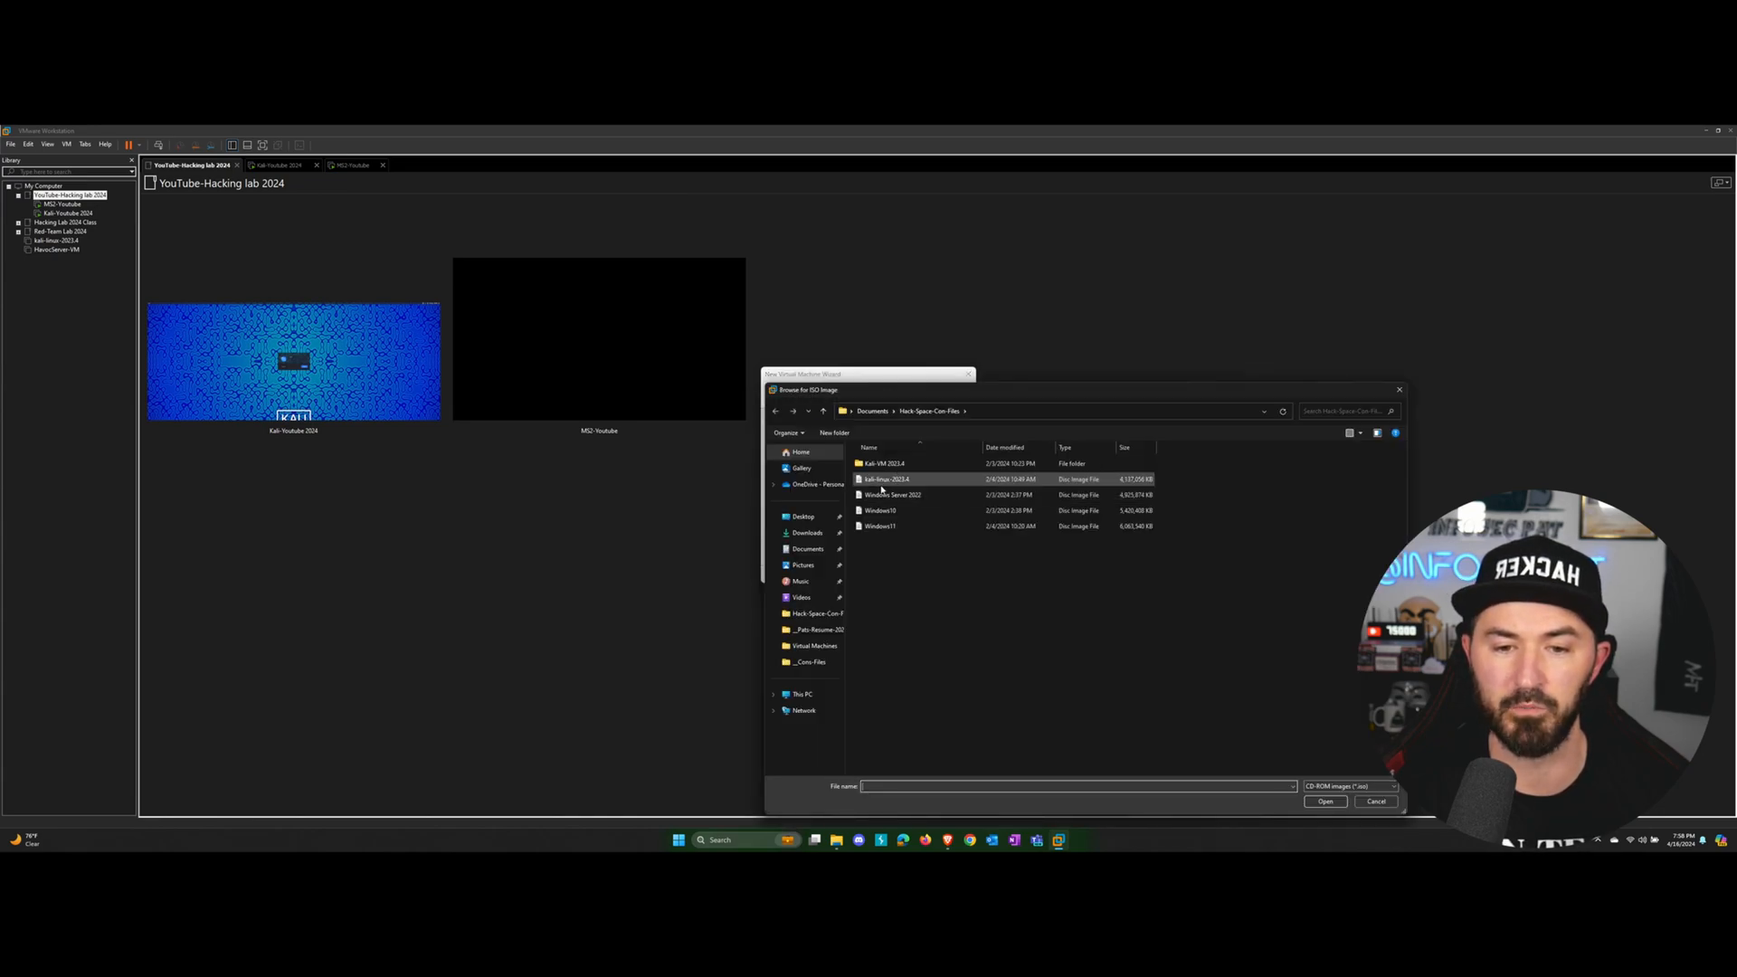
pyautogui.click(892, 494)
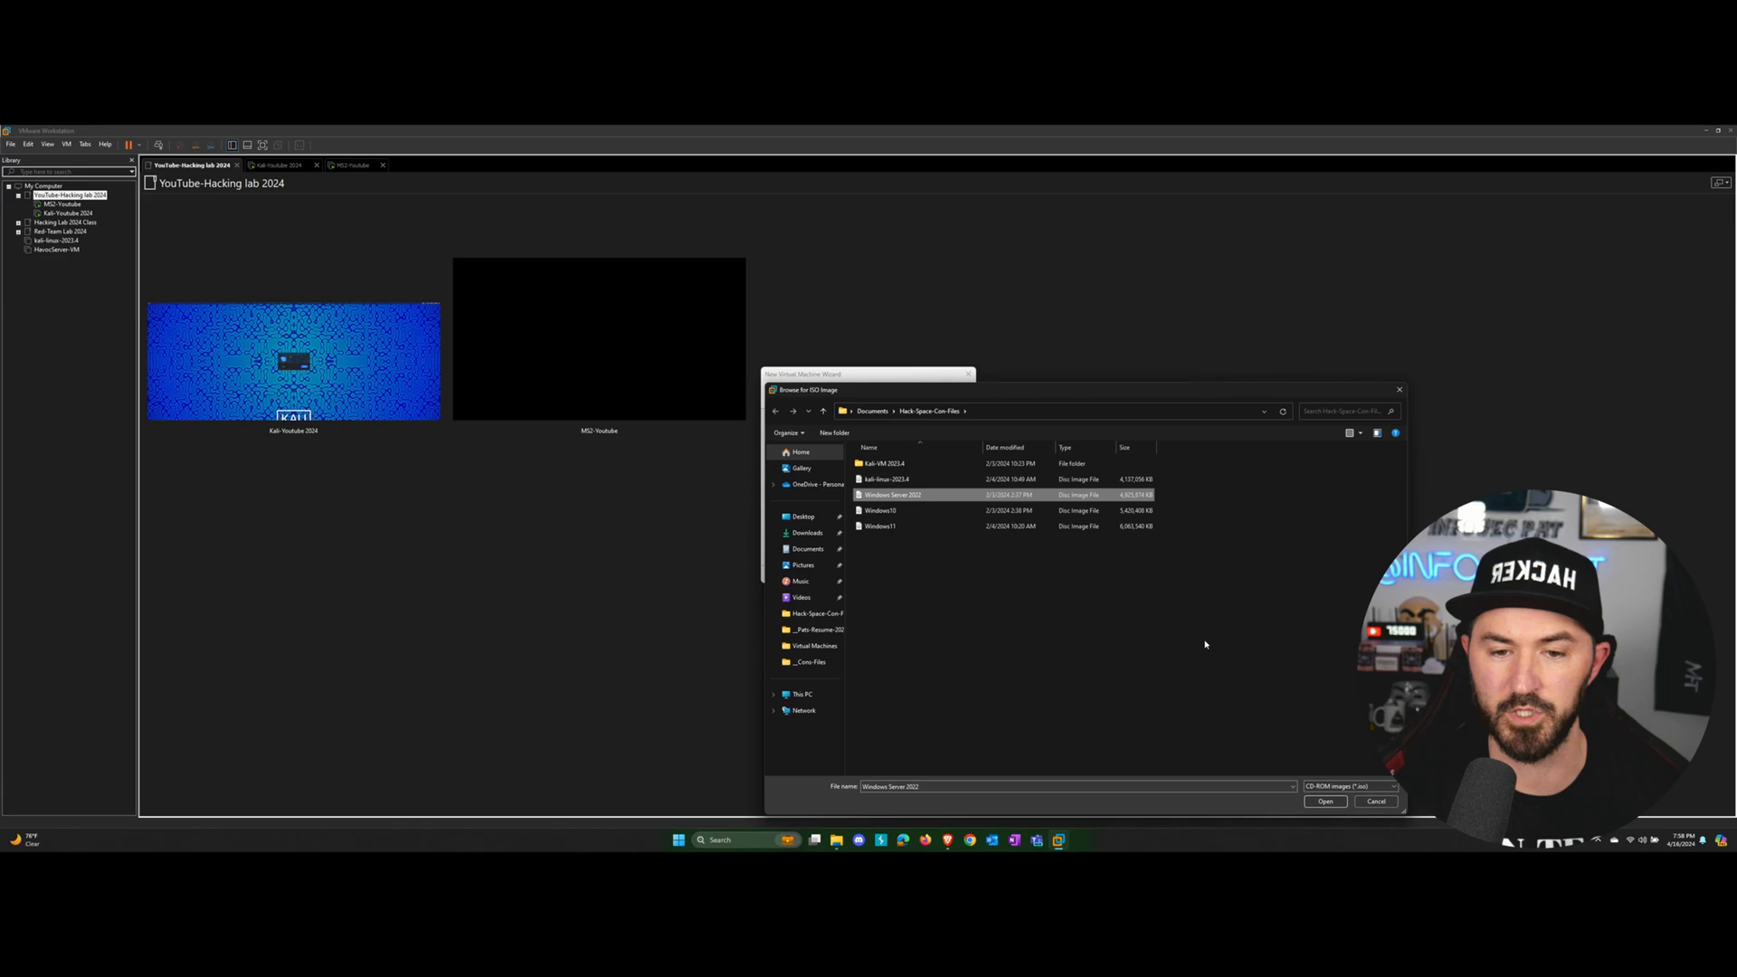
pyautogui.click(1324, 802)
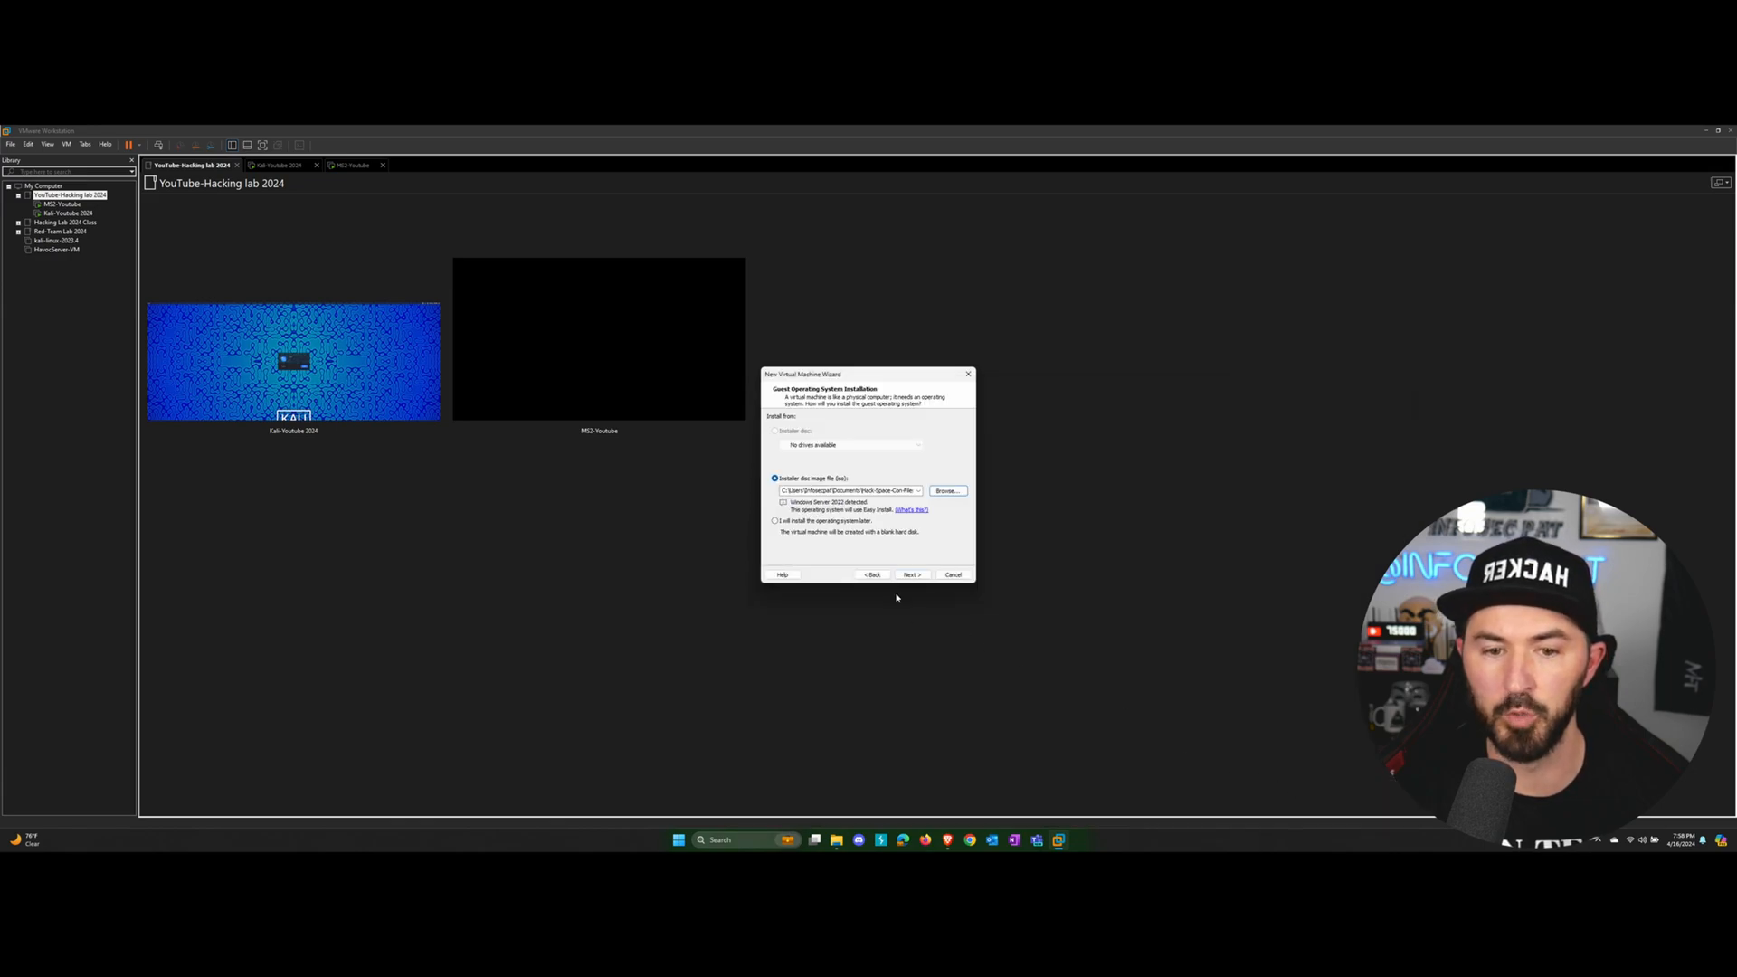
pyautogui.click(910, 574)
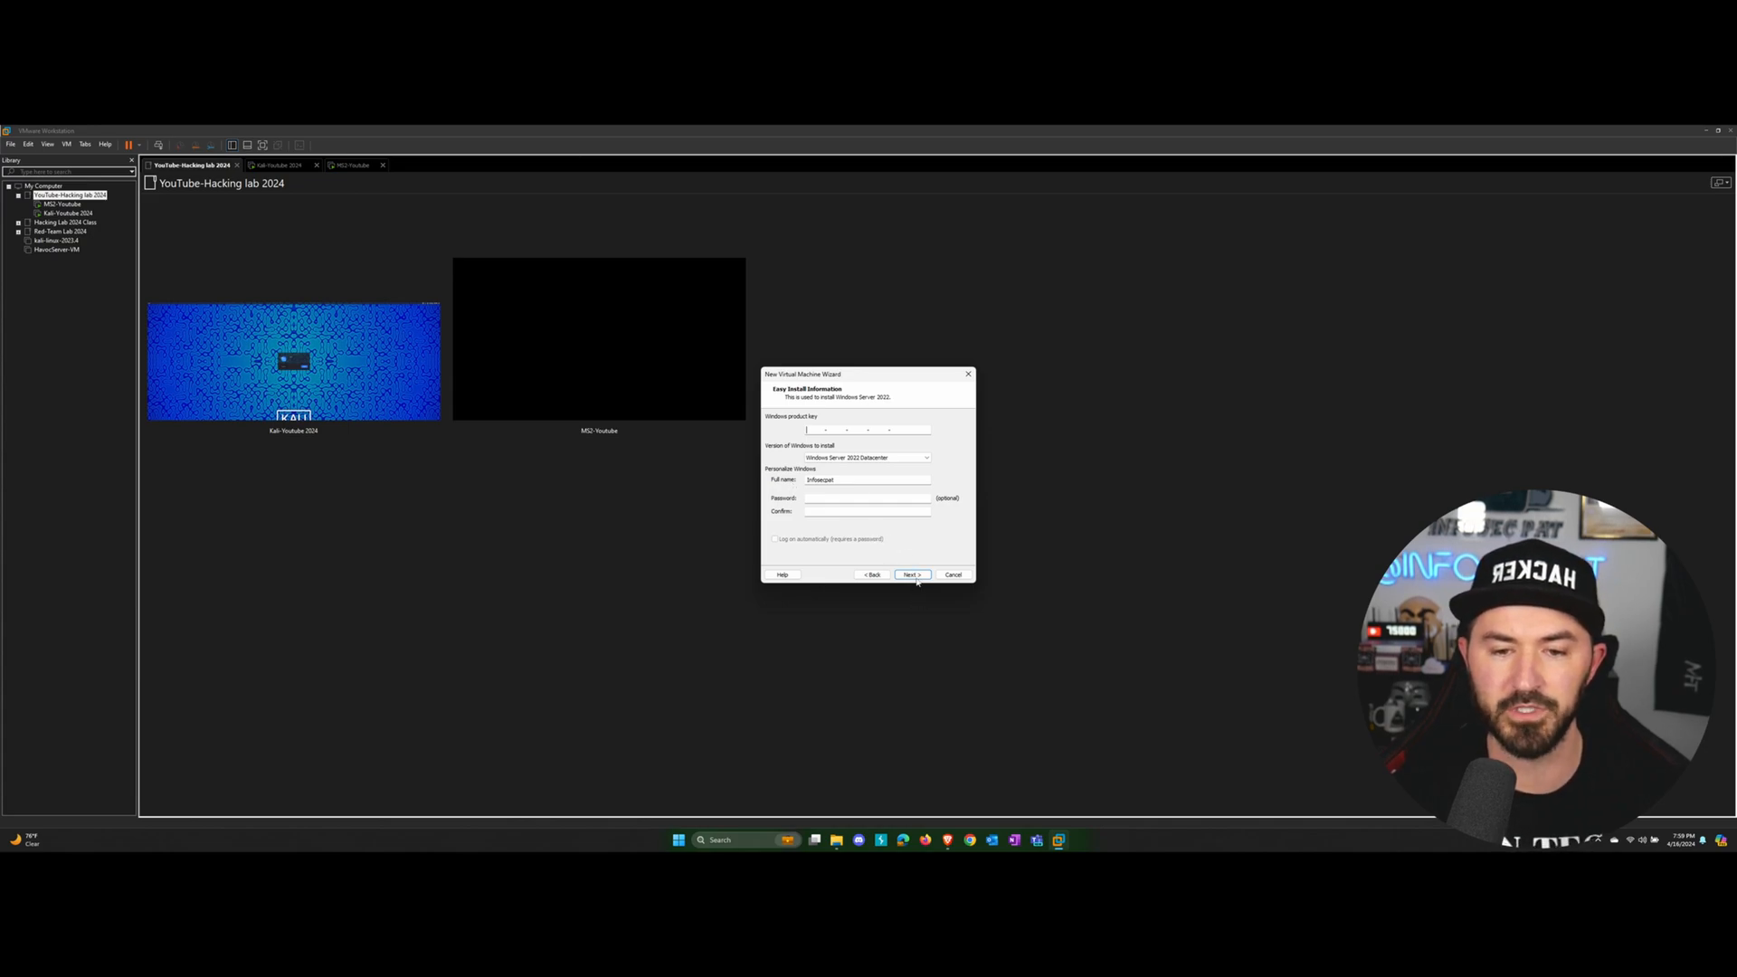
pyautogui.click(910, 574)
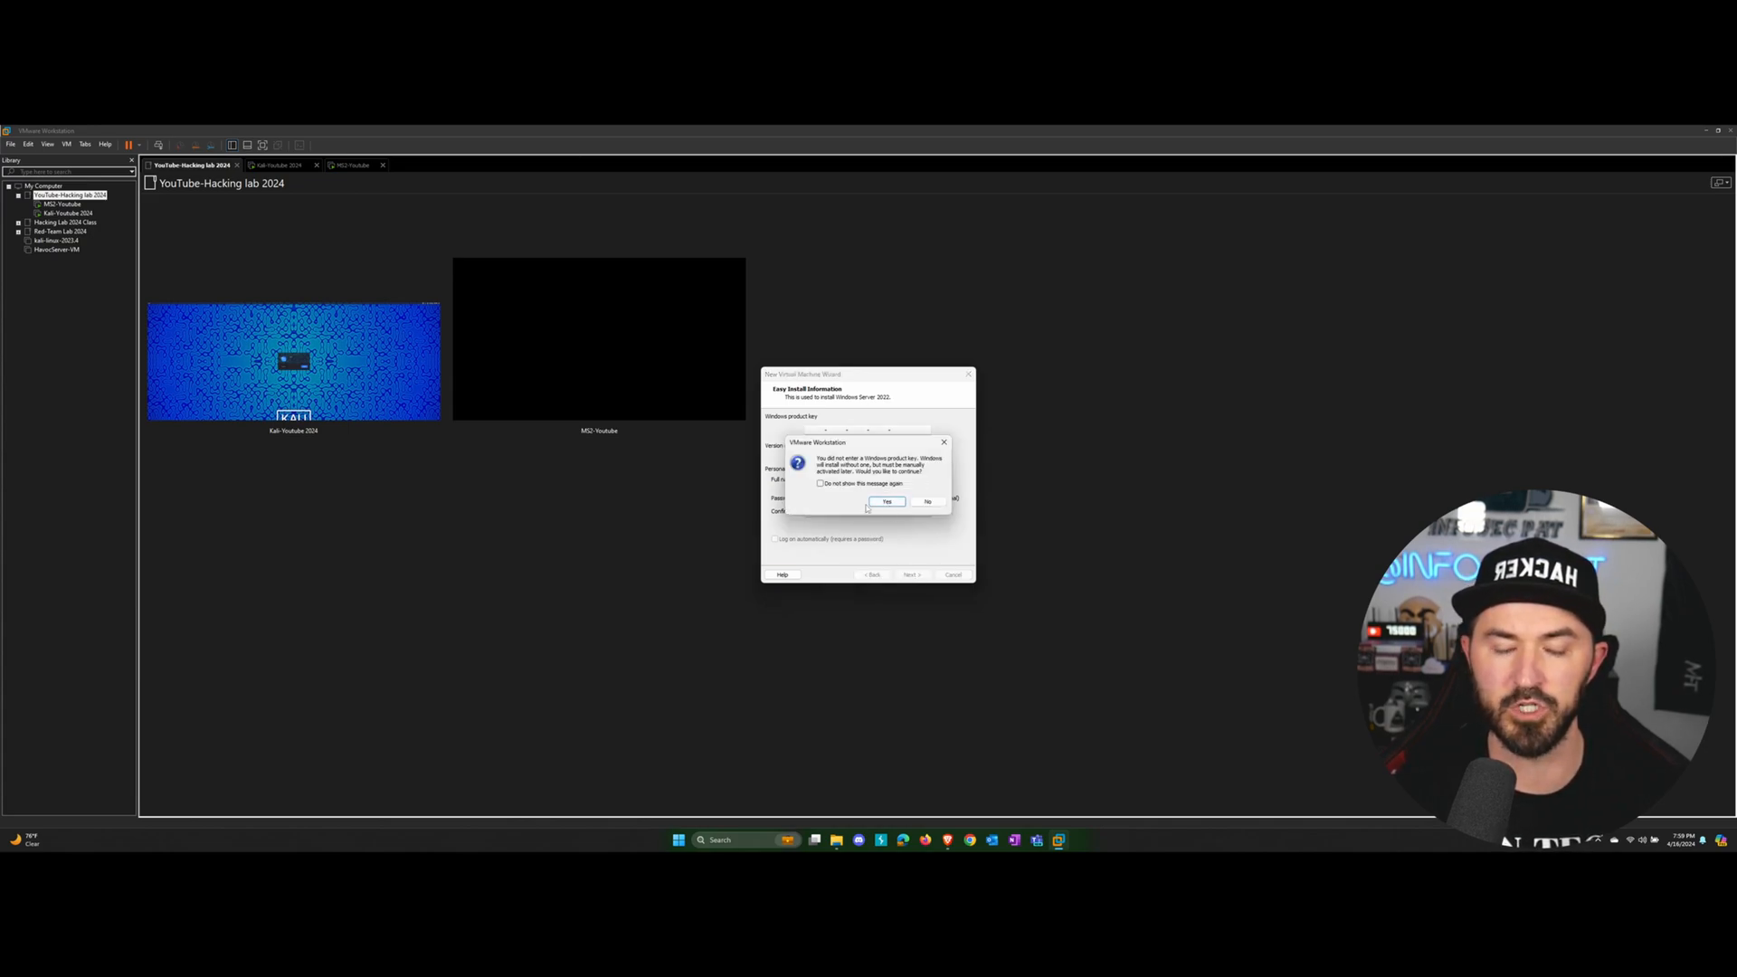
pyautogui.click(887, 501)
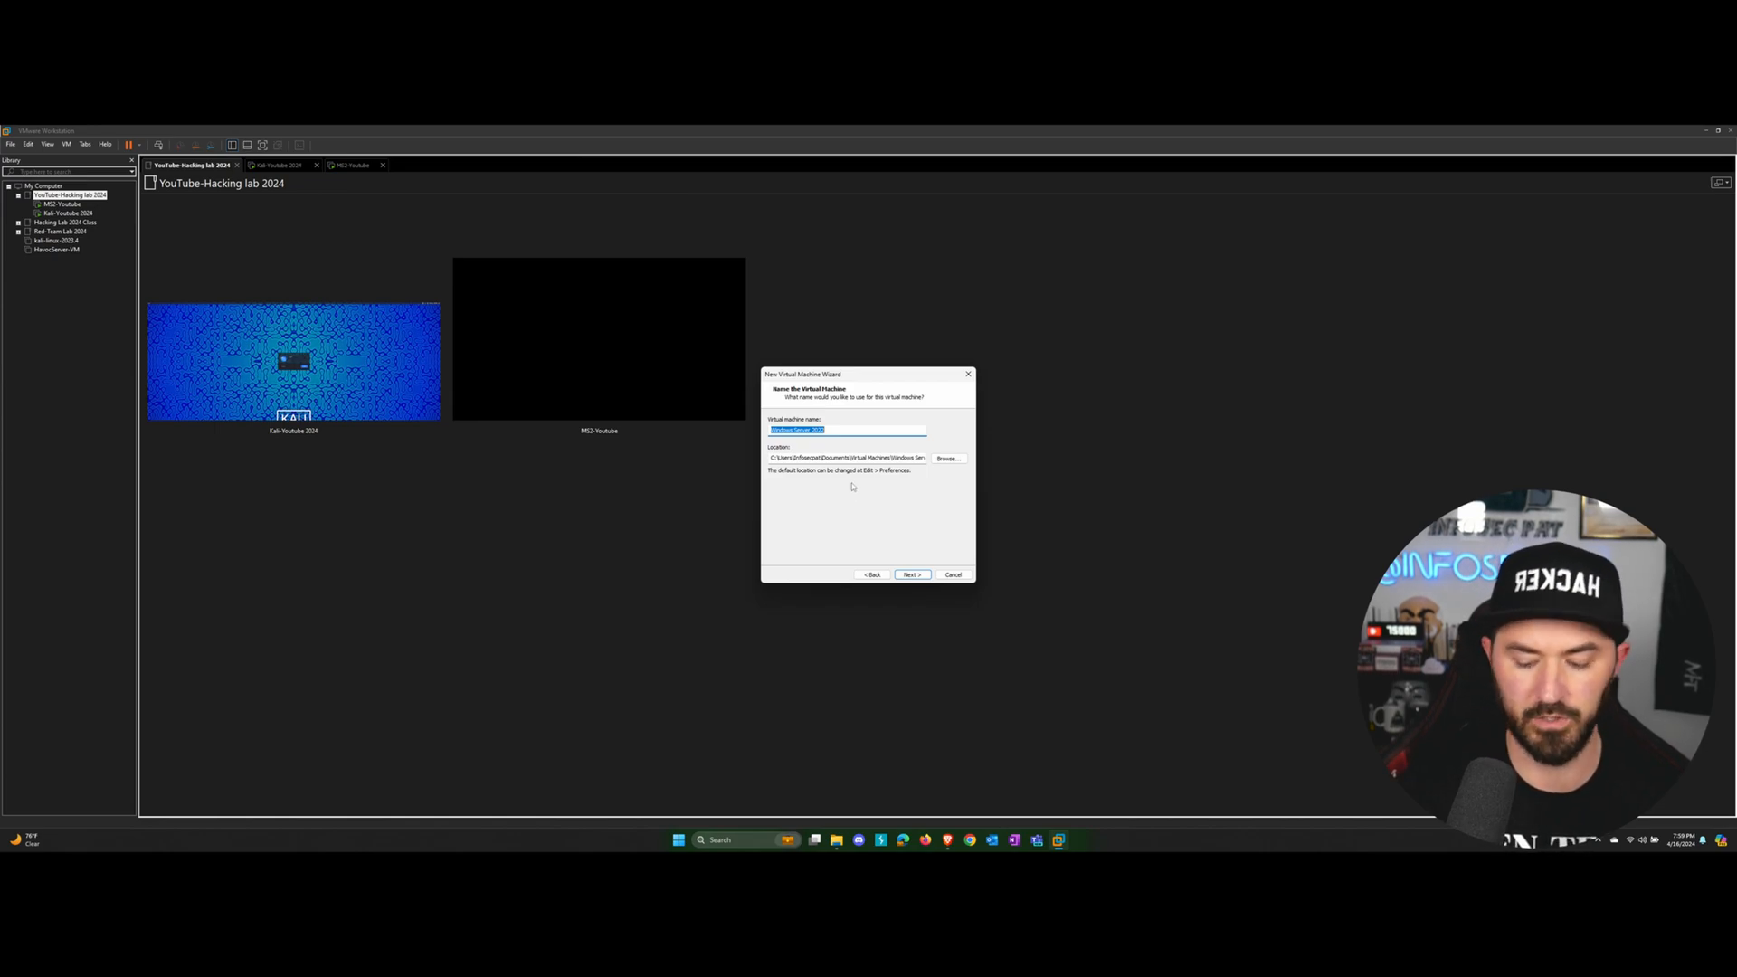
# Name the VM 'Windows Server 2022-YouTube', keep the 60 GB split disk, and create it powered off
pyautogui.write('Windows Server 2022')
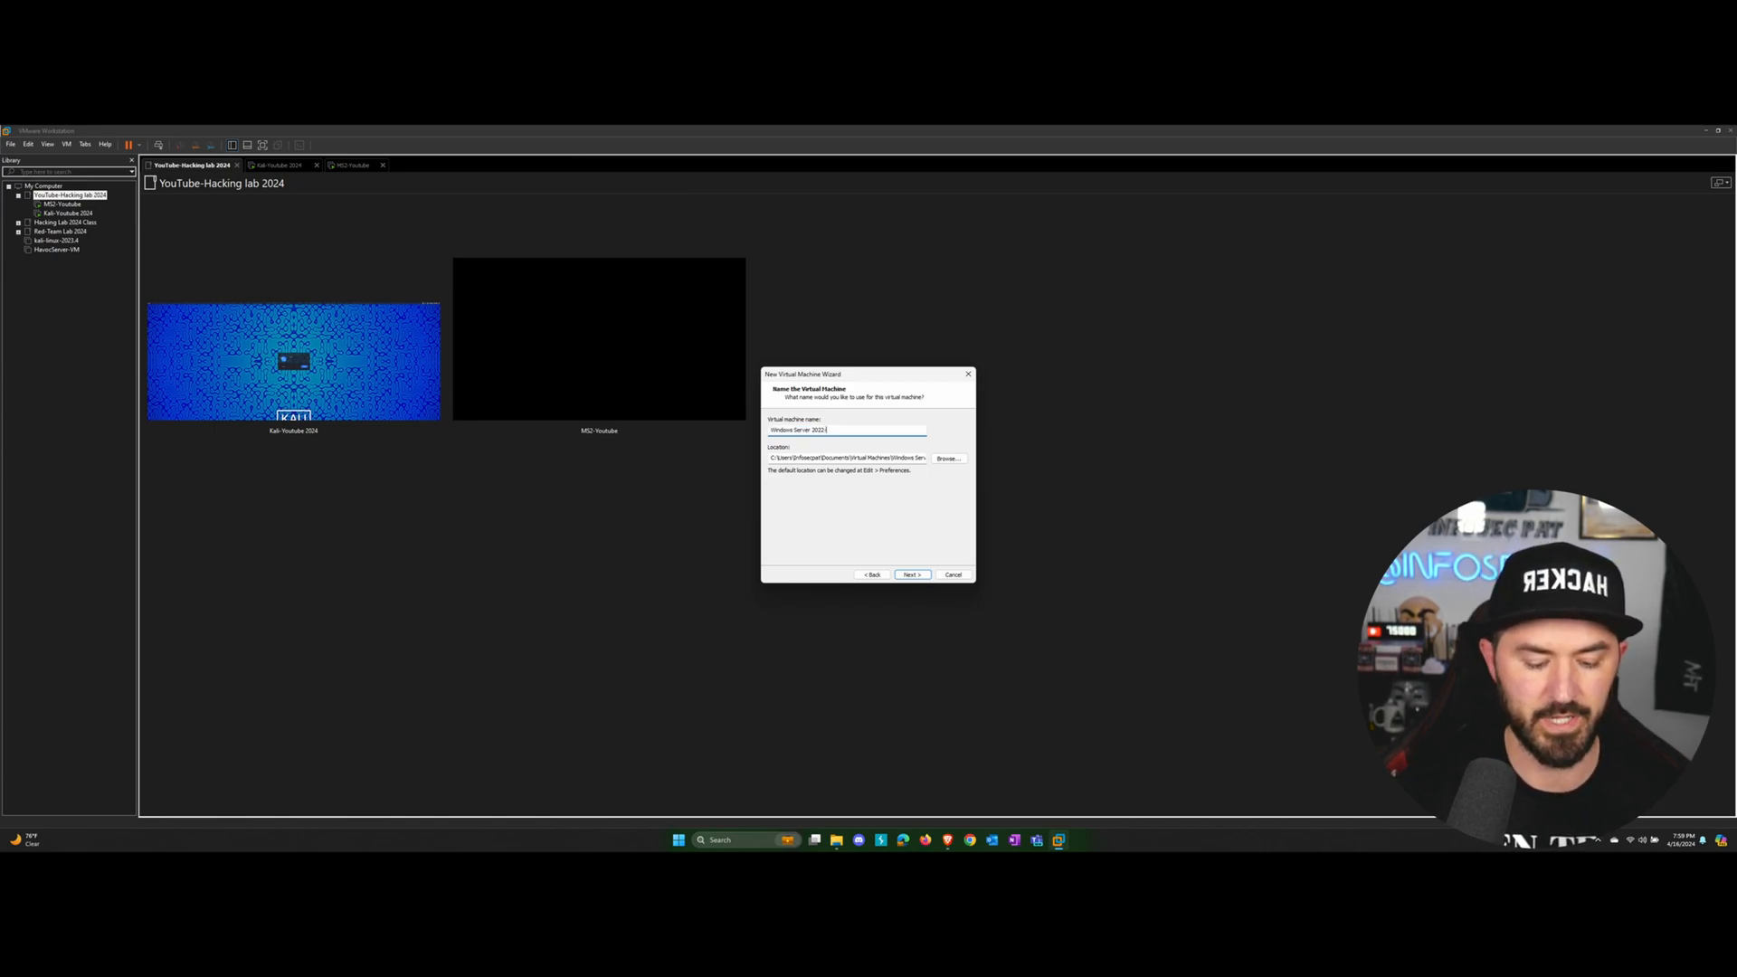
pyautogui.write('-YouTube')
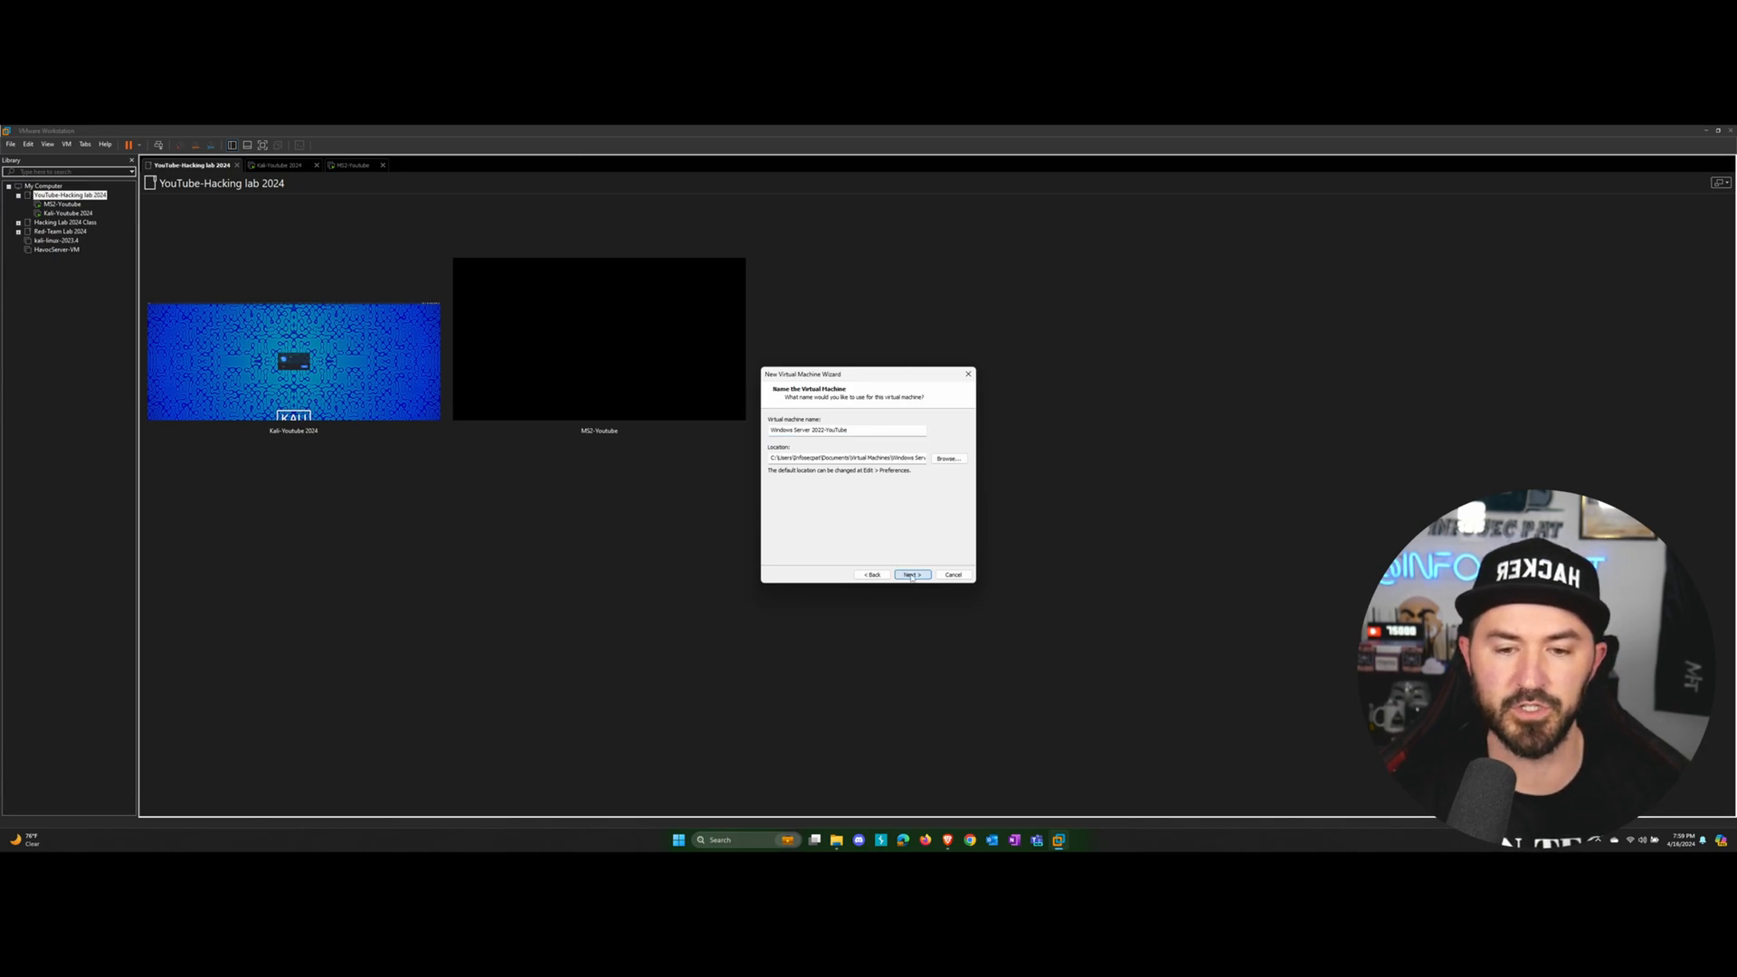
pyautogui.click(910, 573)
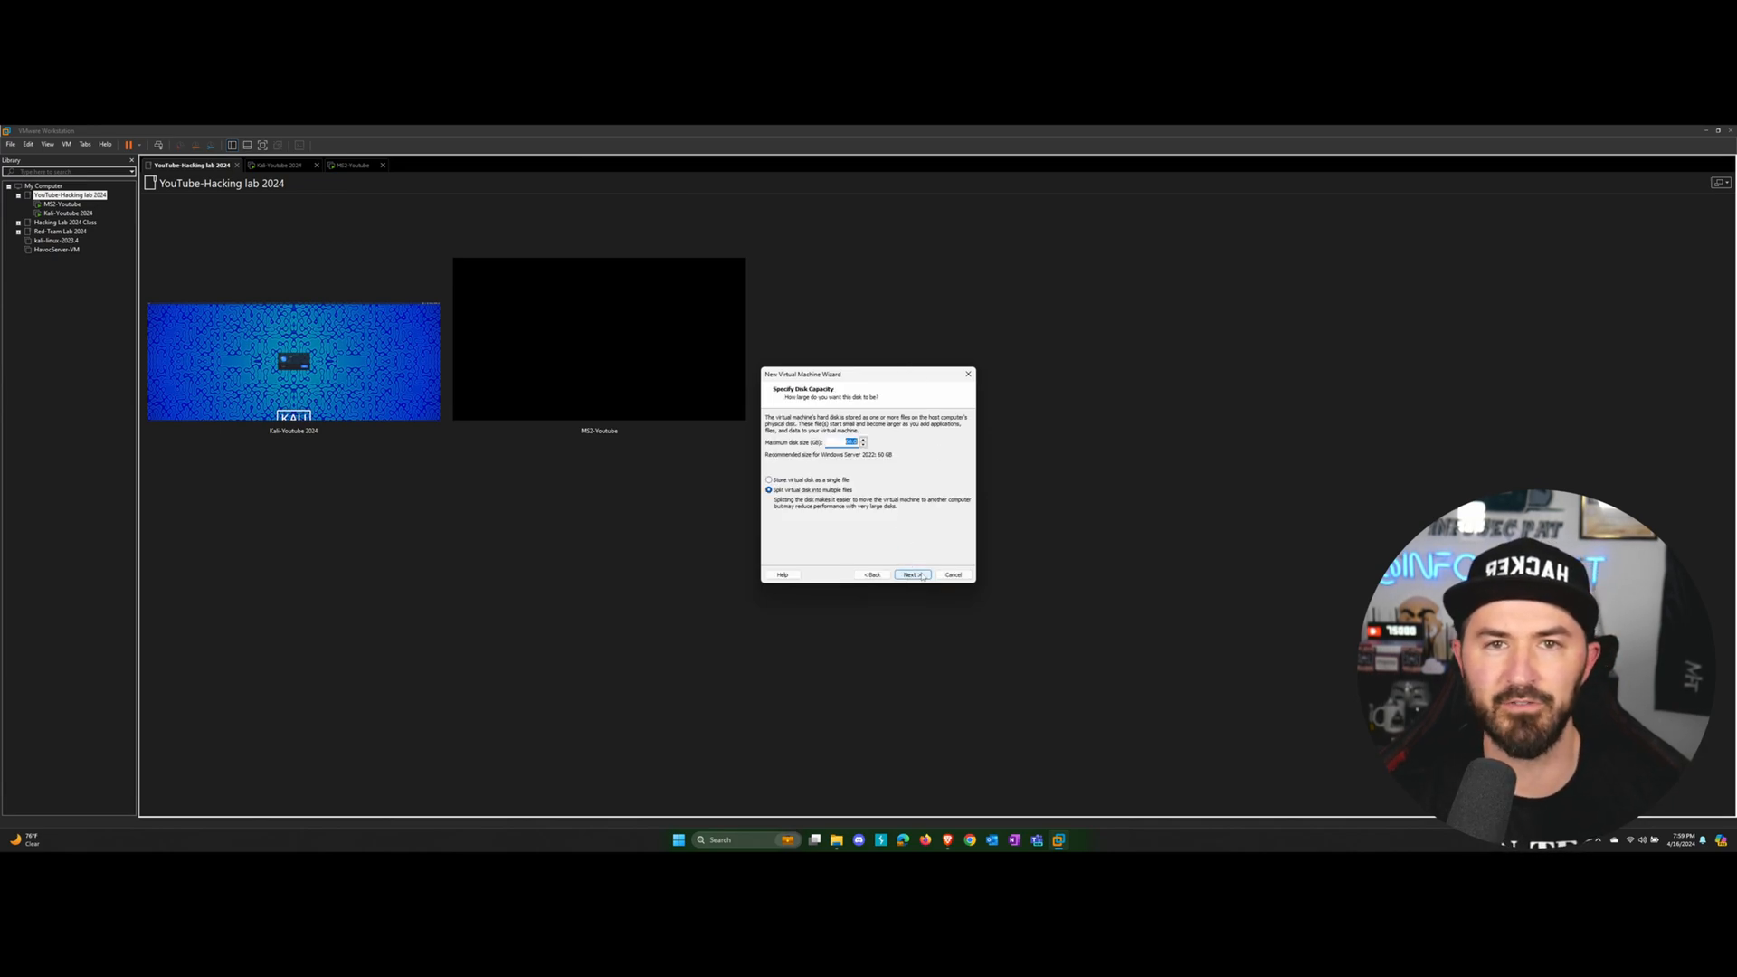
pyautogui.click(912, 573)
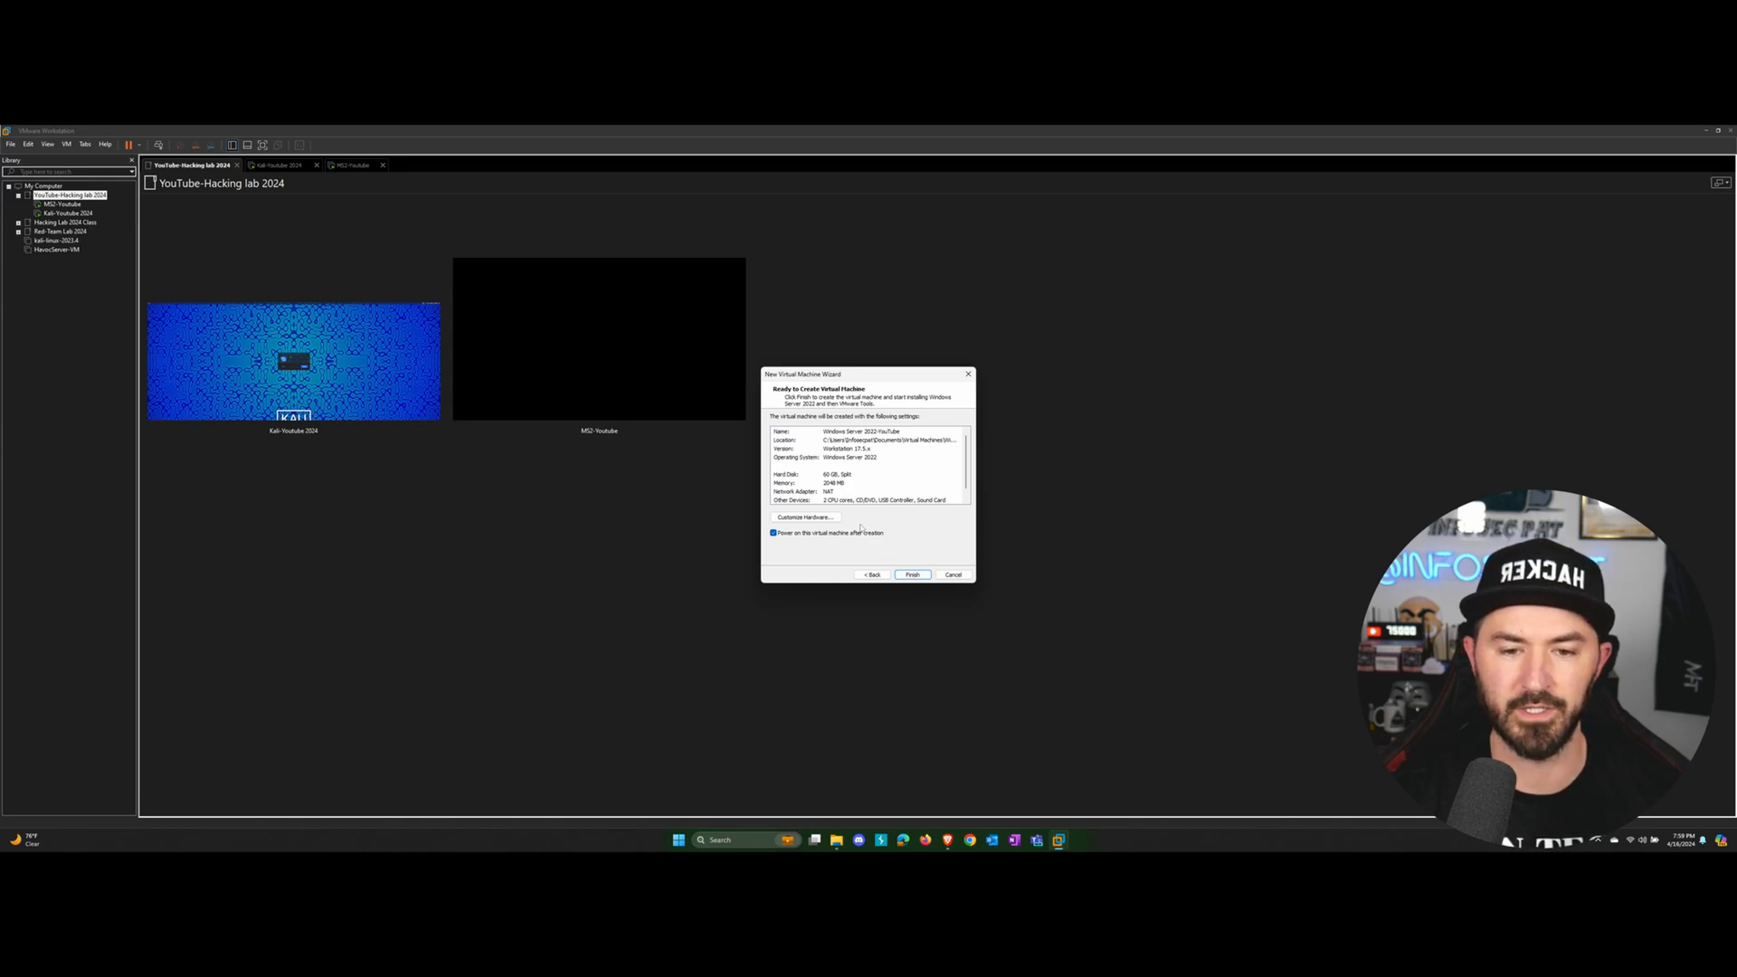
pyautogui.click(775, 532)
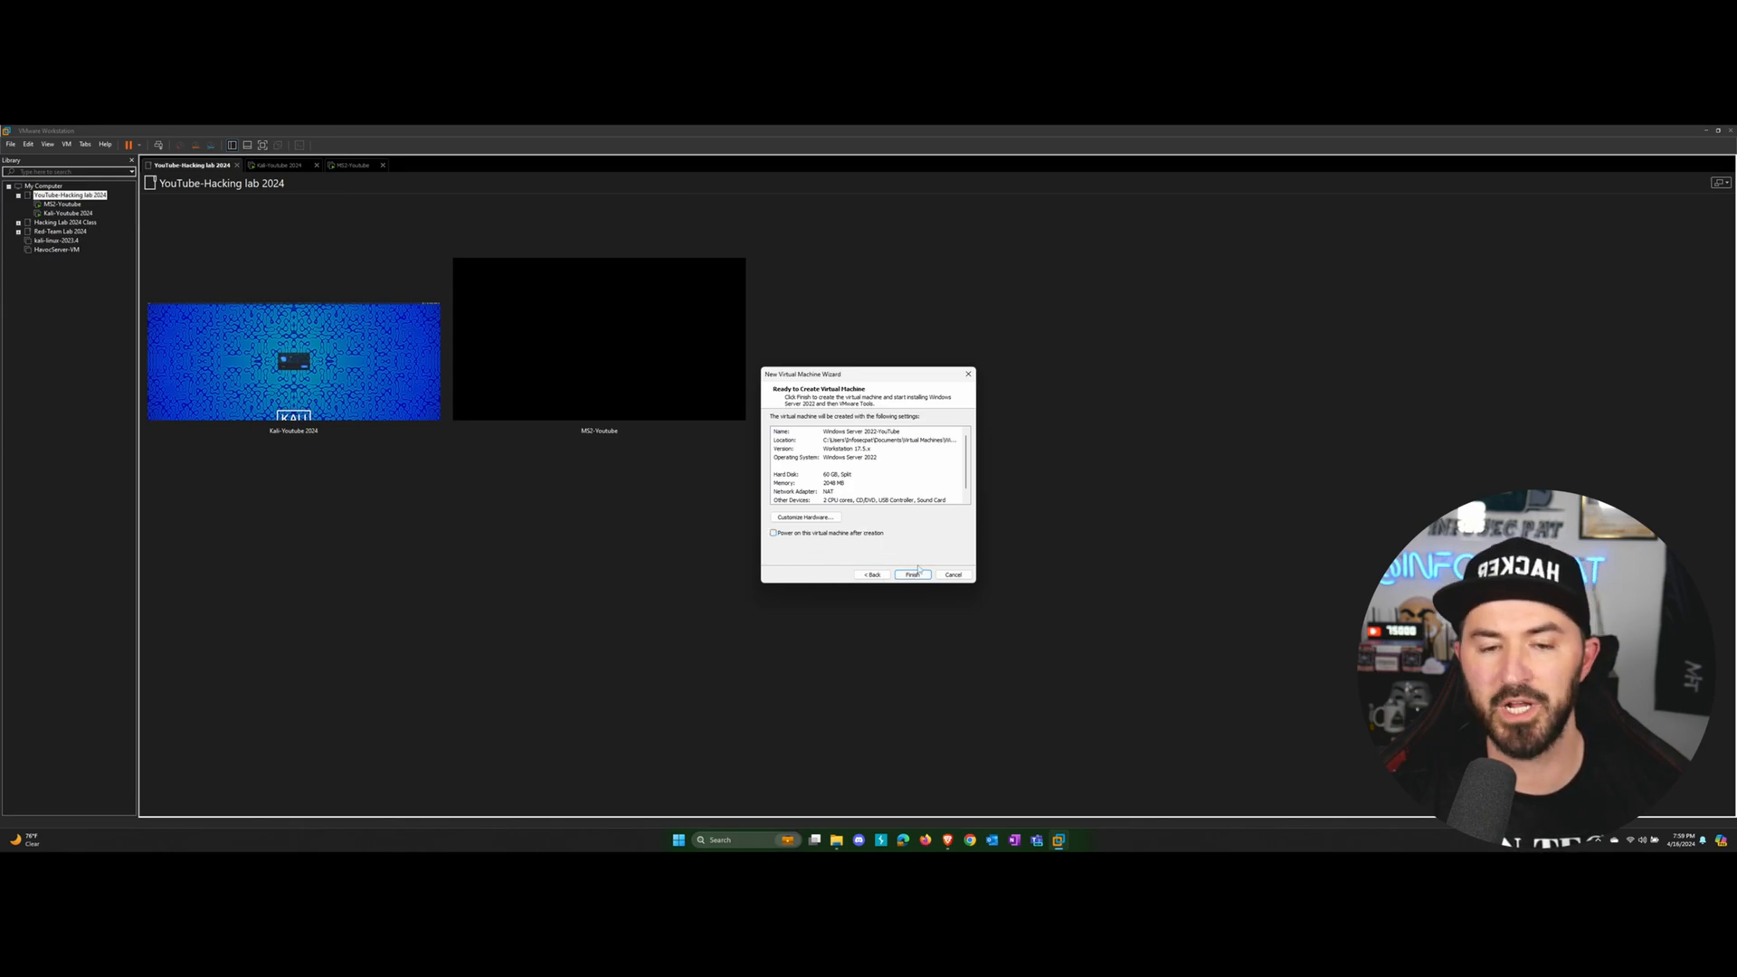
pyautogui.click(953, 573)
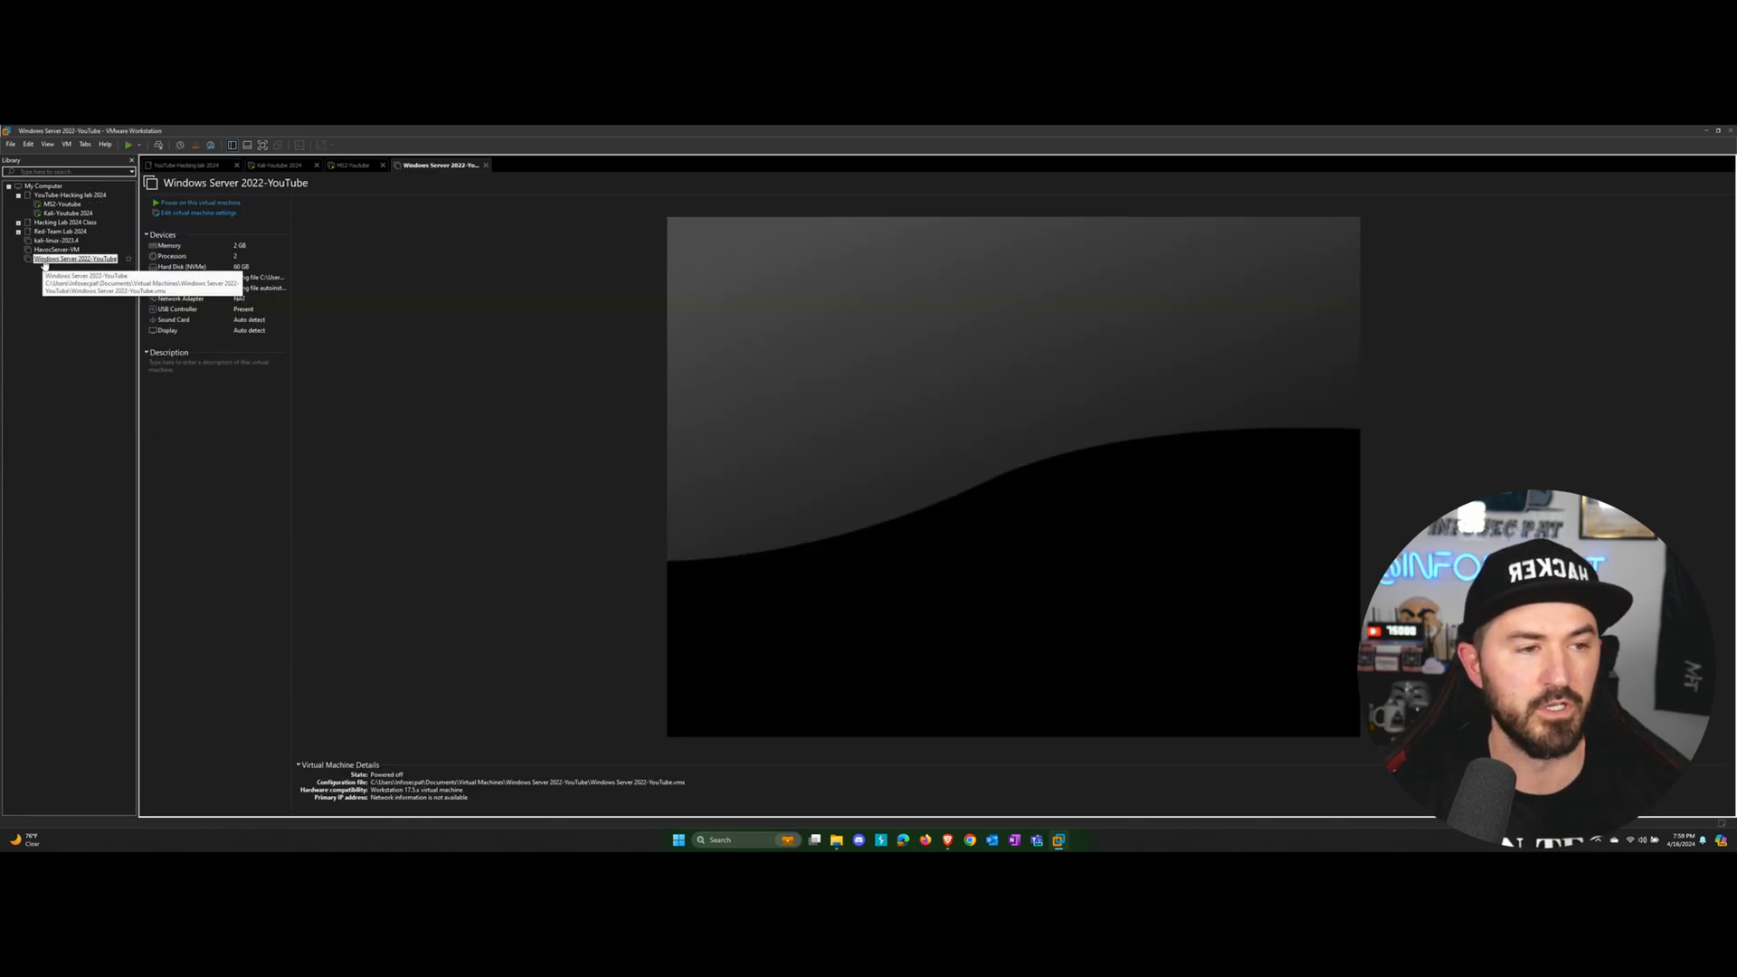
pyautogui.click(70, 196)
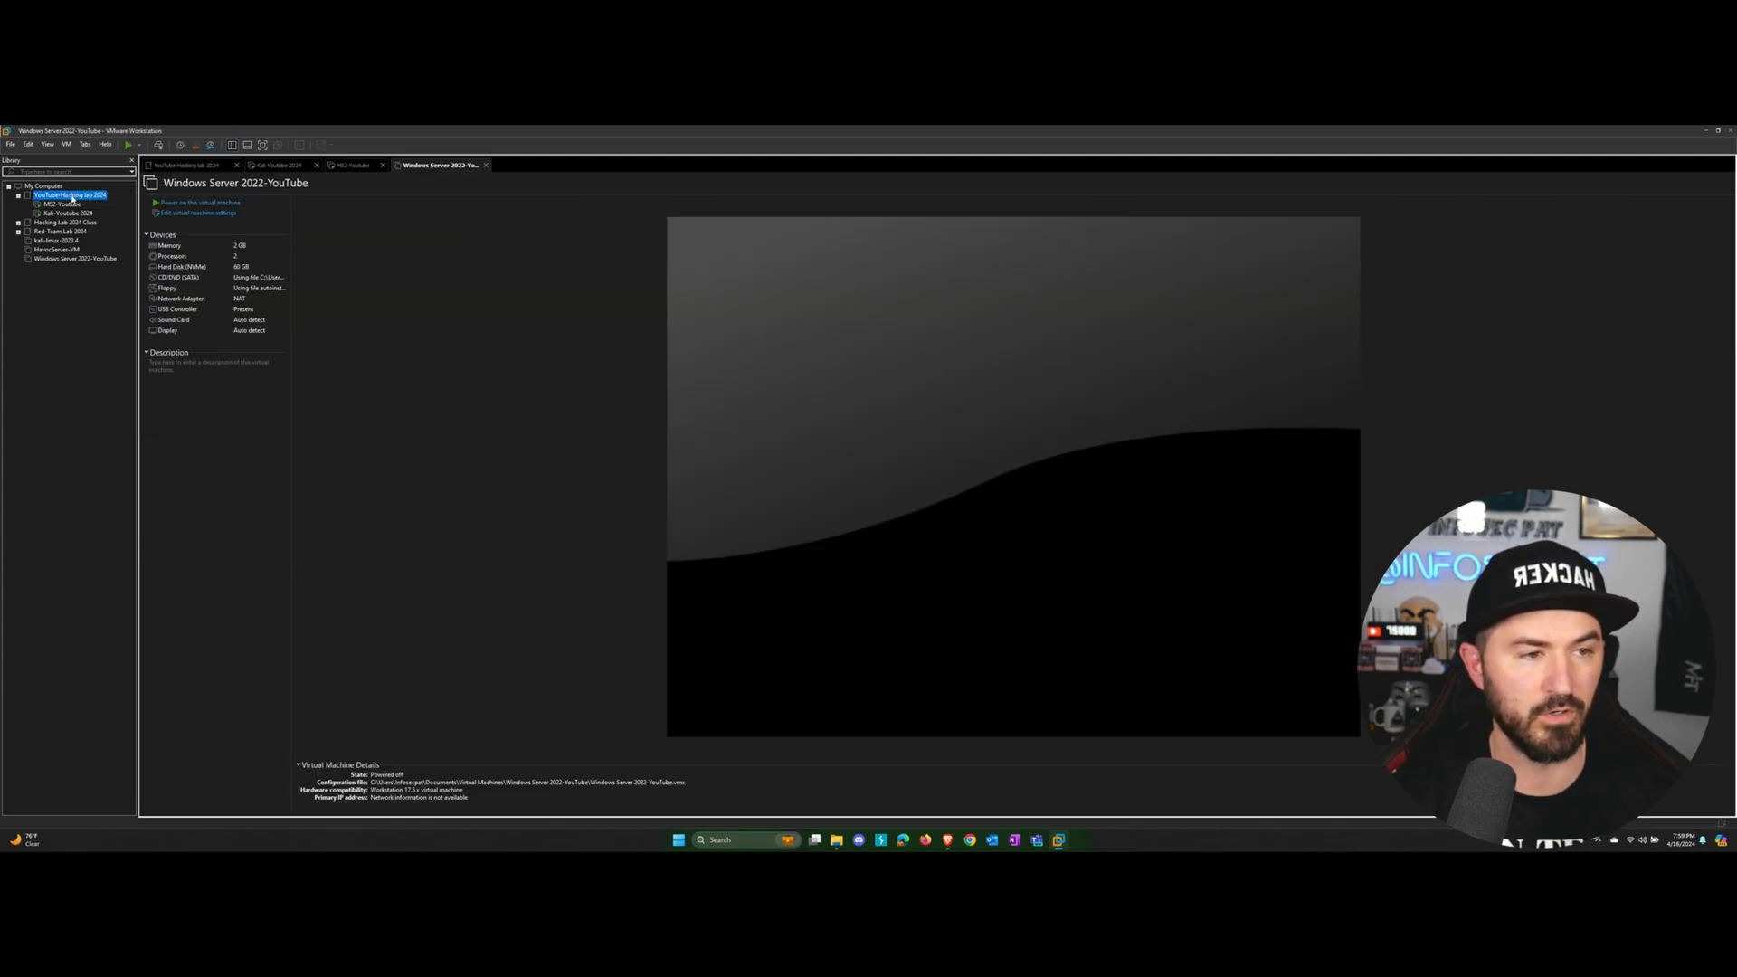
pyautogui.click(85, 205)
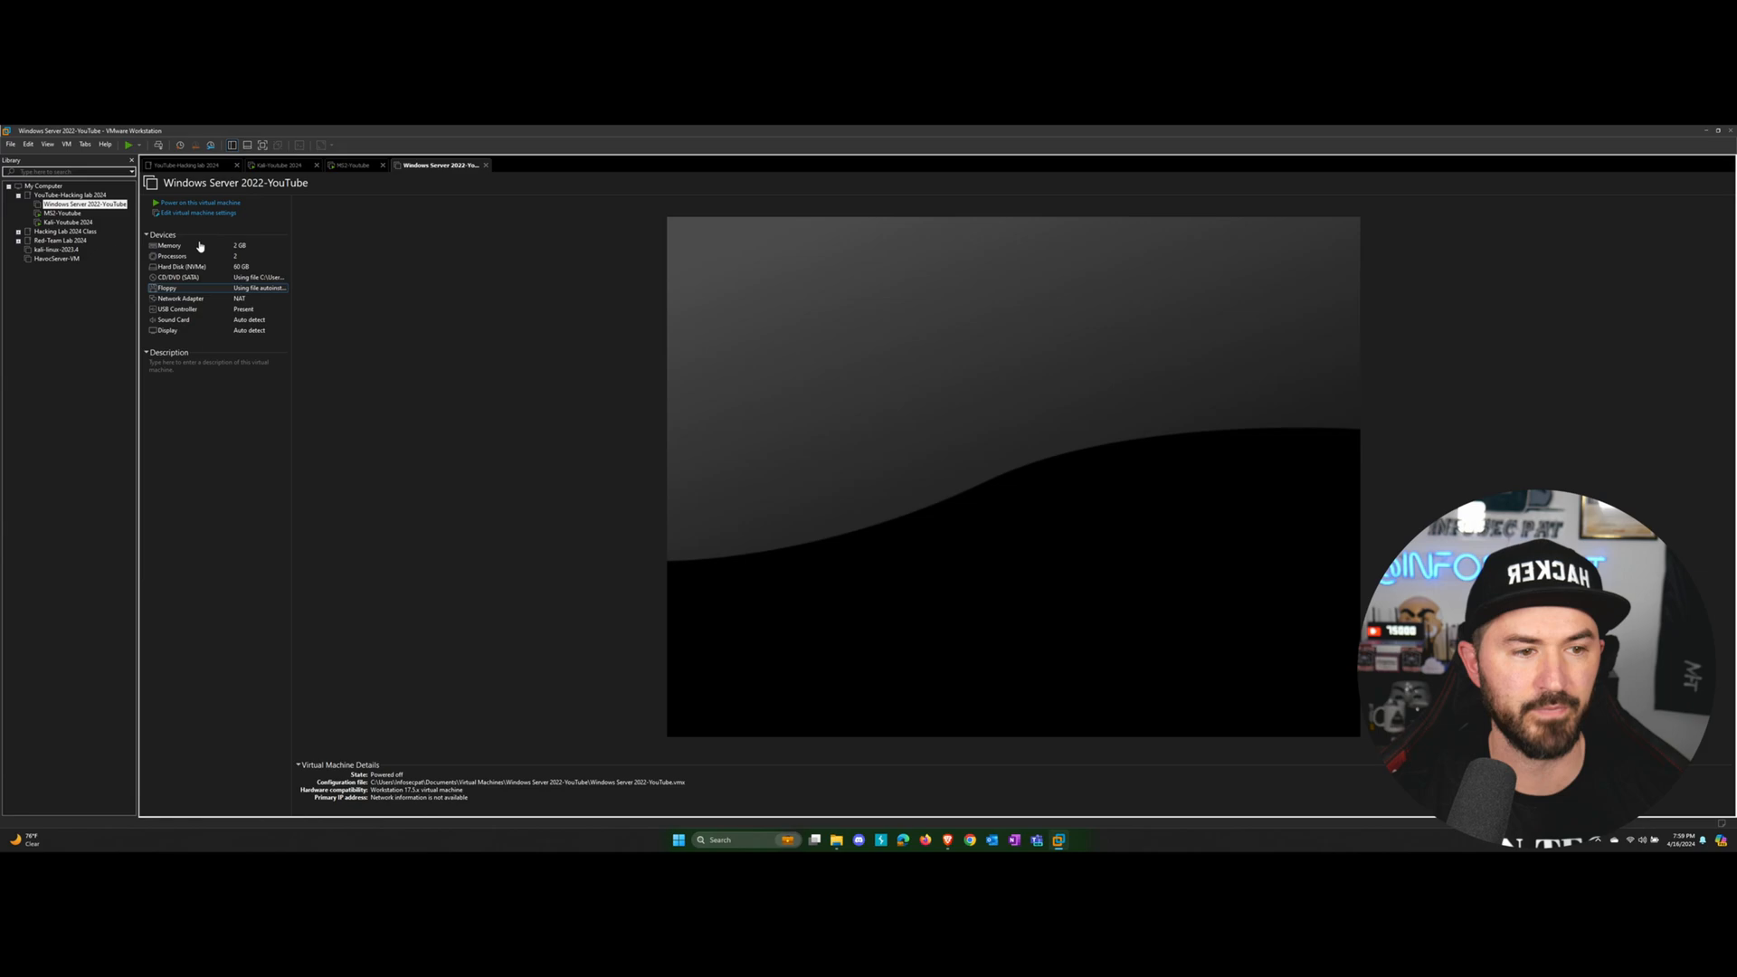
pyautogui.click(199, 201)
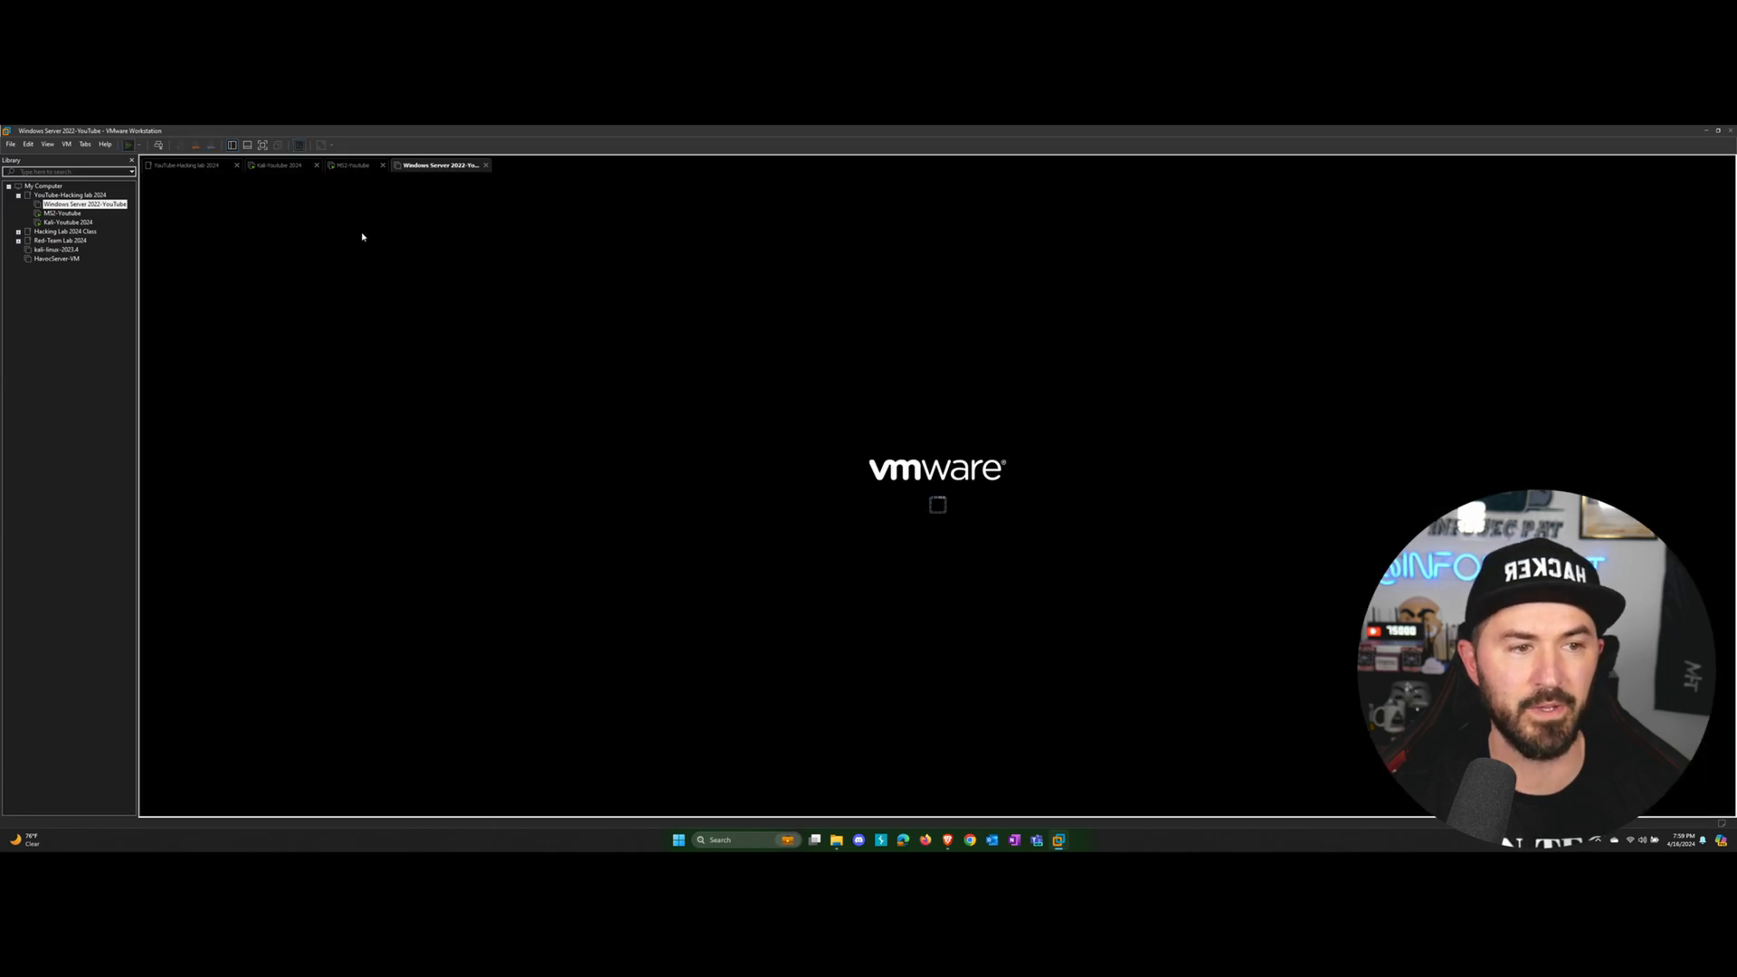
pyautogui.moveTo(194, 243)
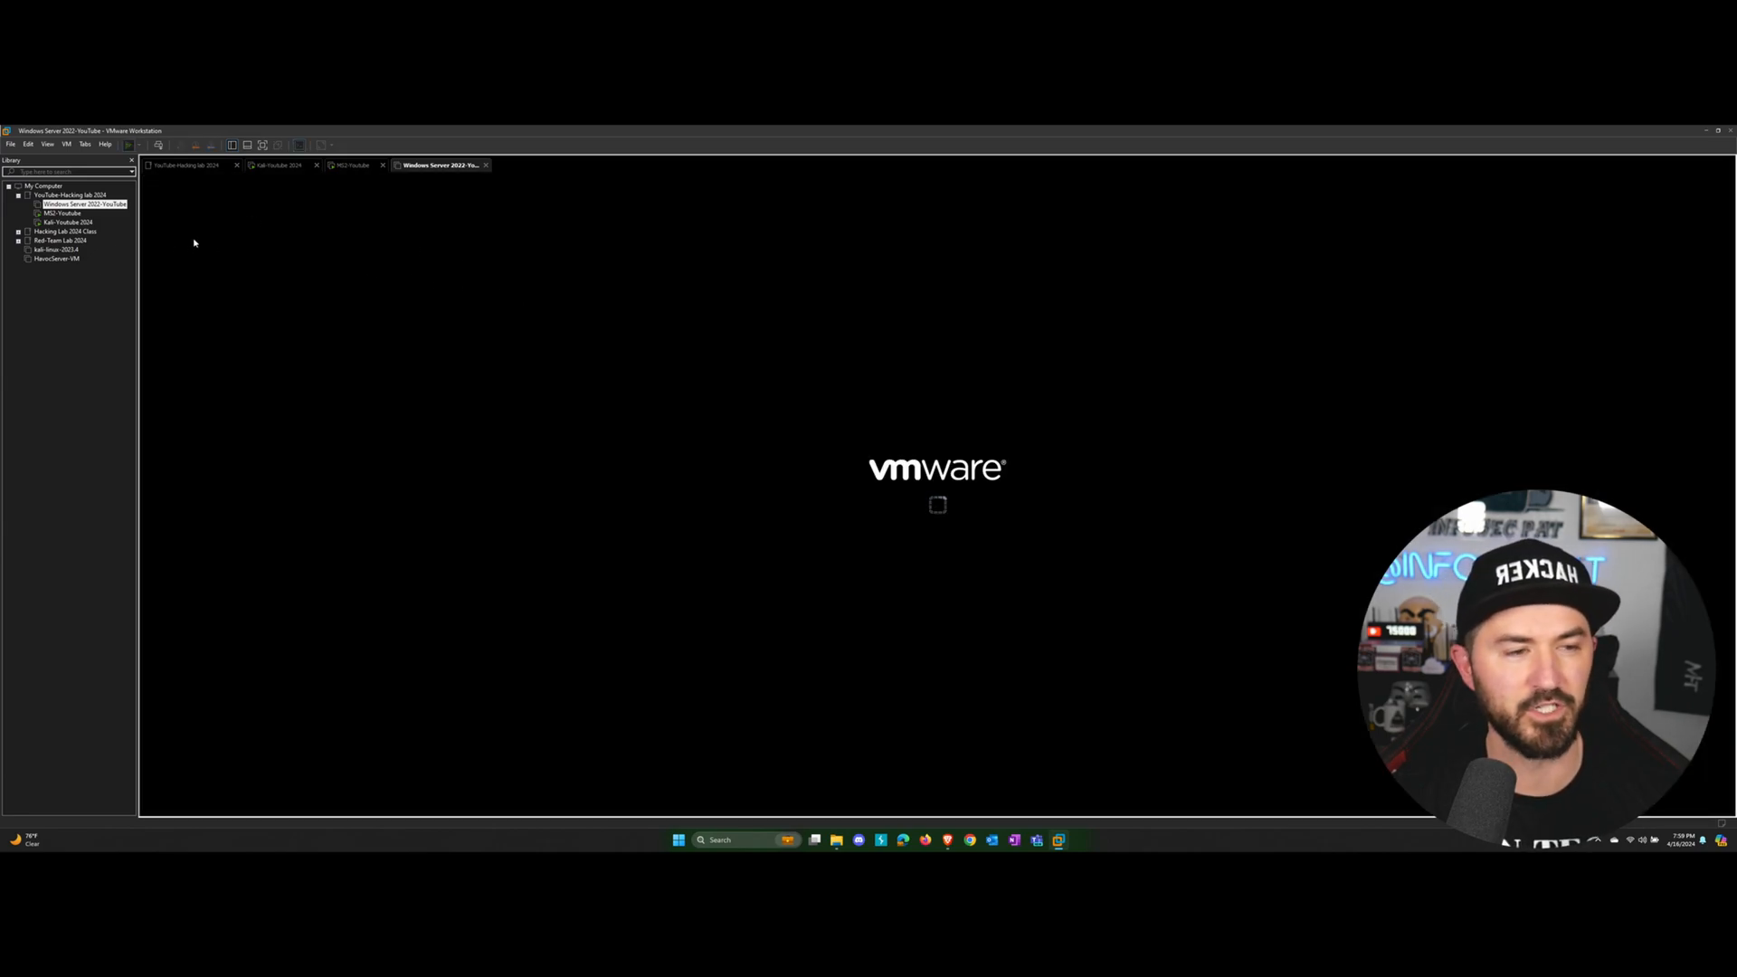
pyautogui.moveTo(378, 263)
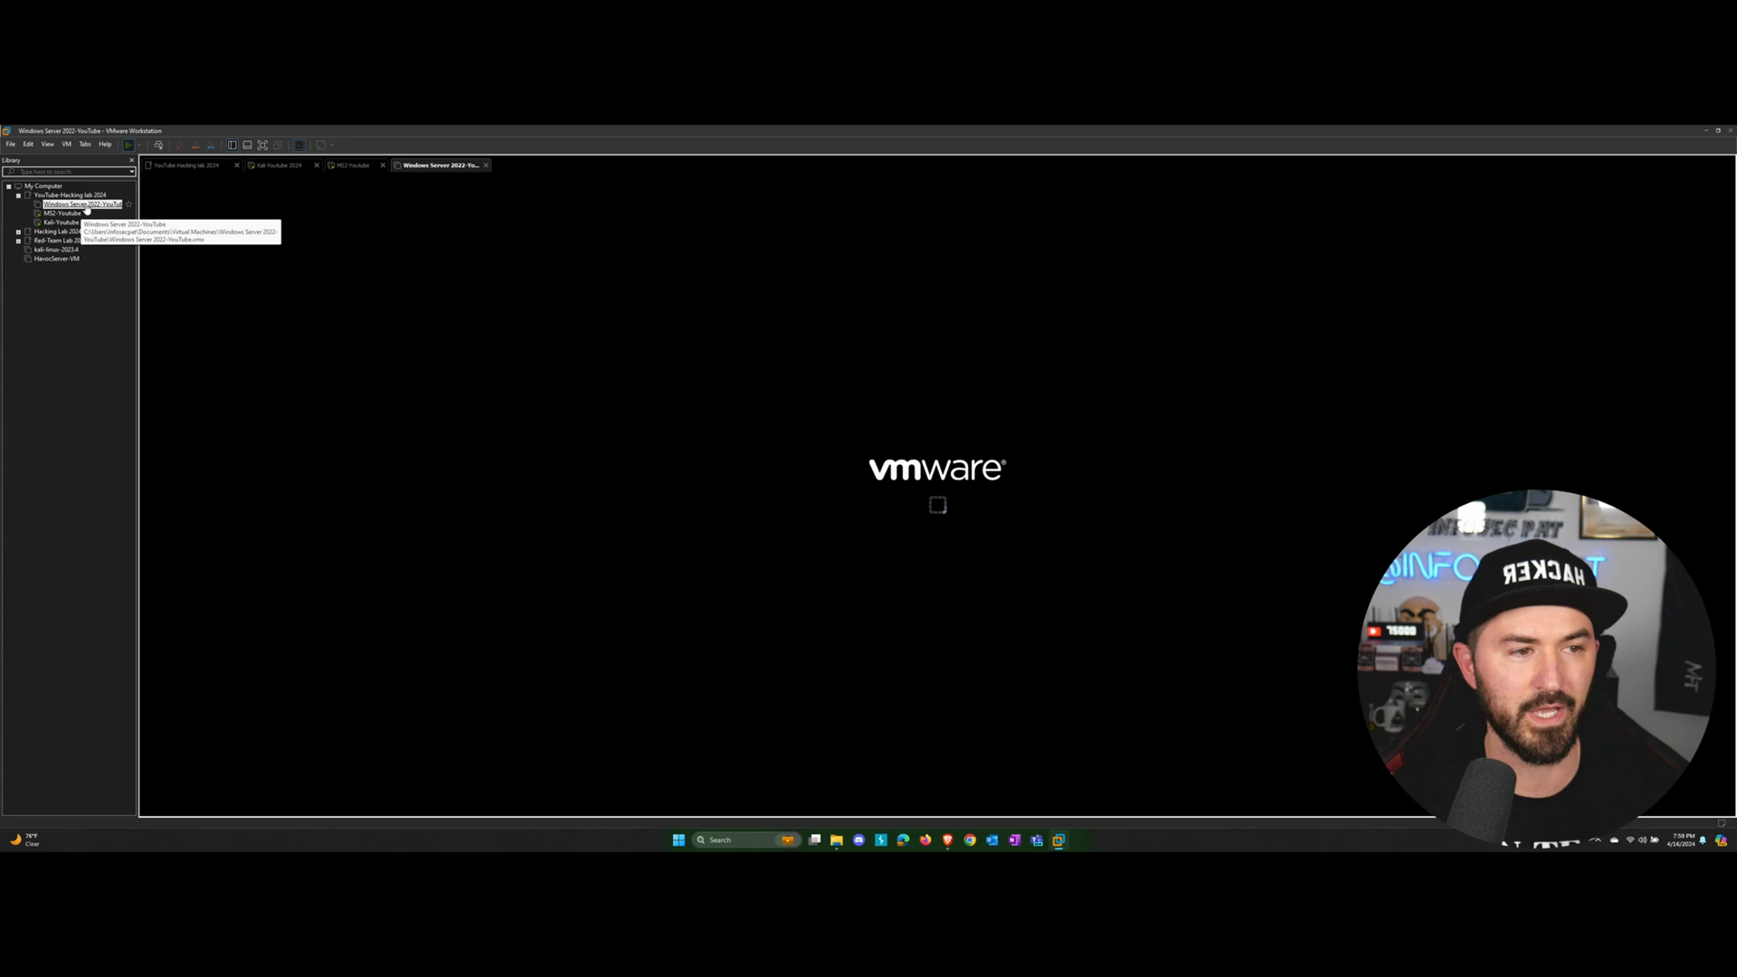
pyautogui.rightClick(73, 204)
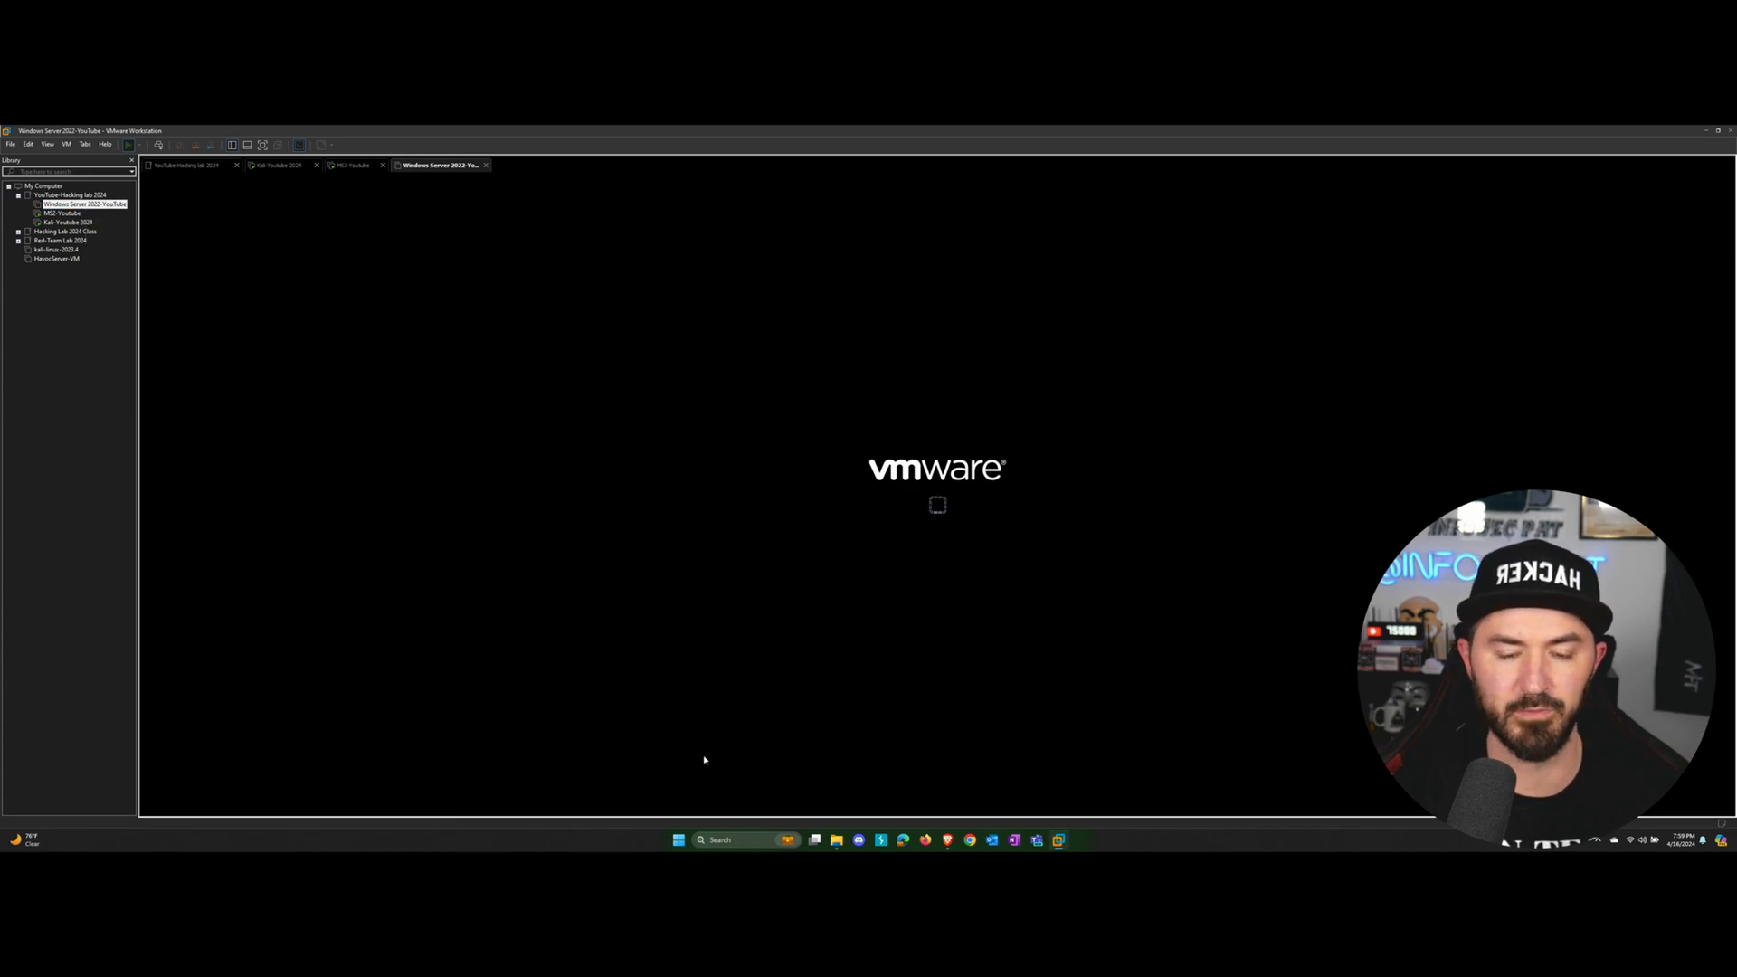
pyautogui.rightClick(1148, 842)
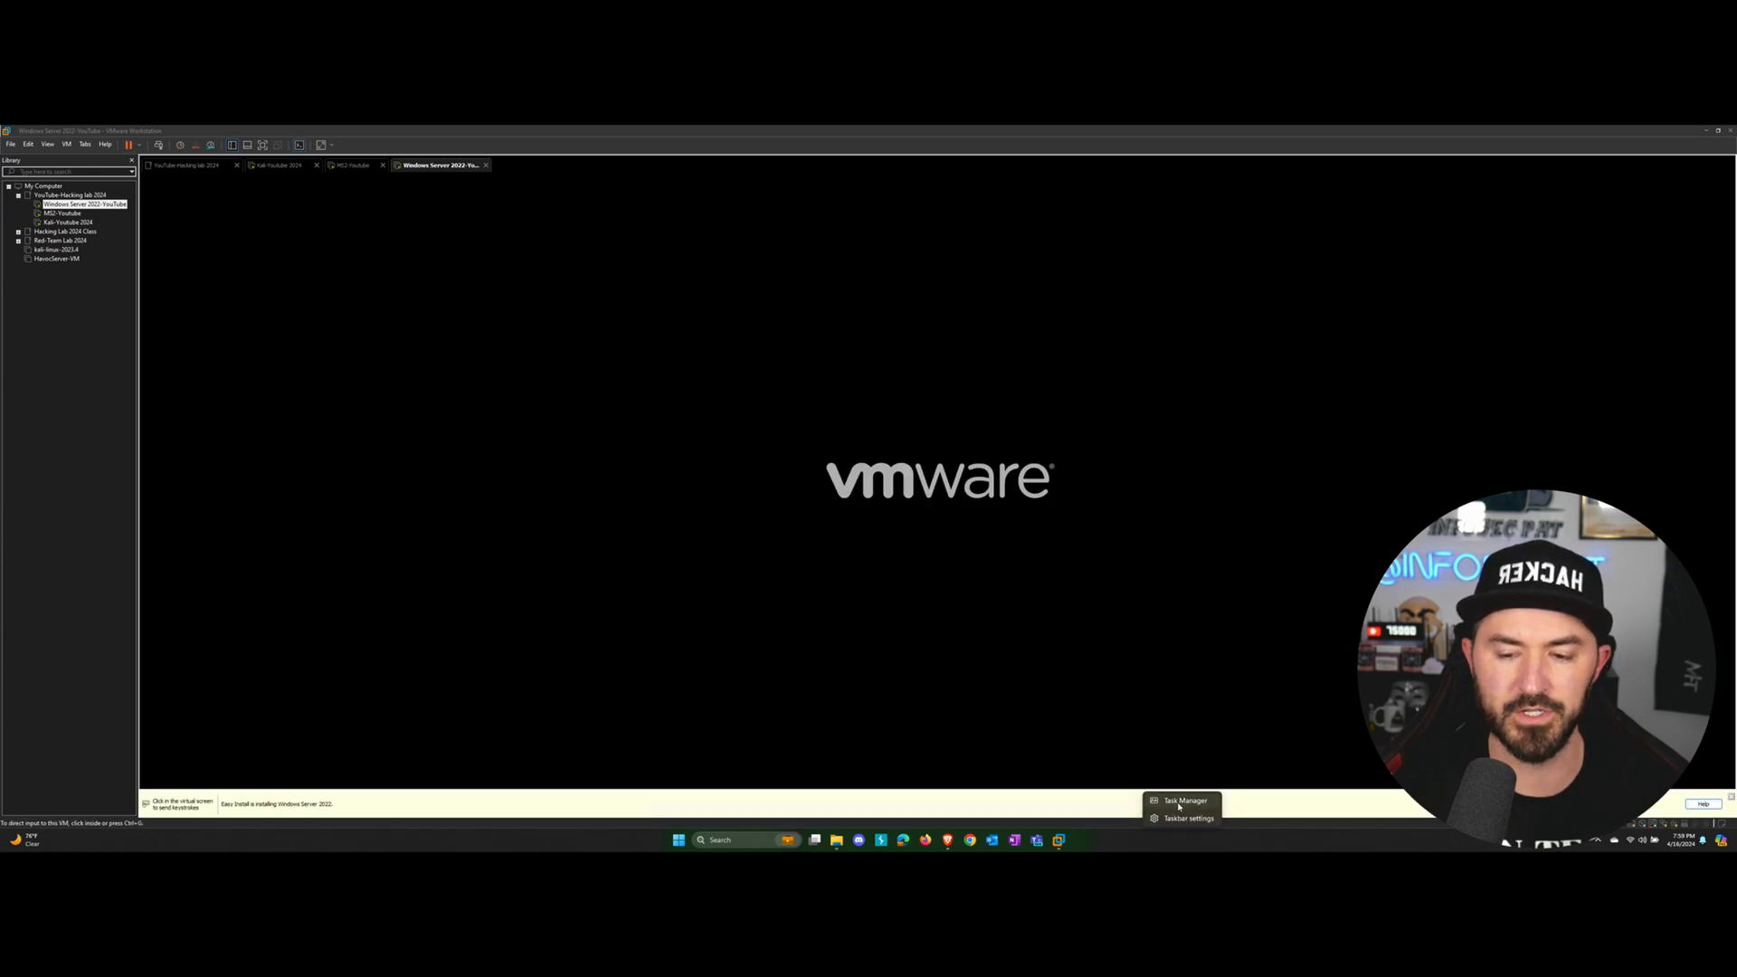
# Review the host's CPU and disk performance graphs in a maximized Task Manager
pyautogui.click(1183, 800)
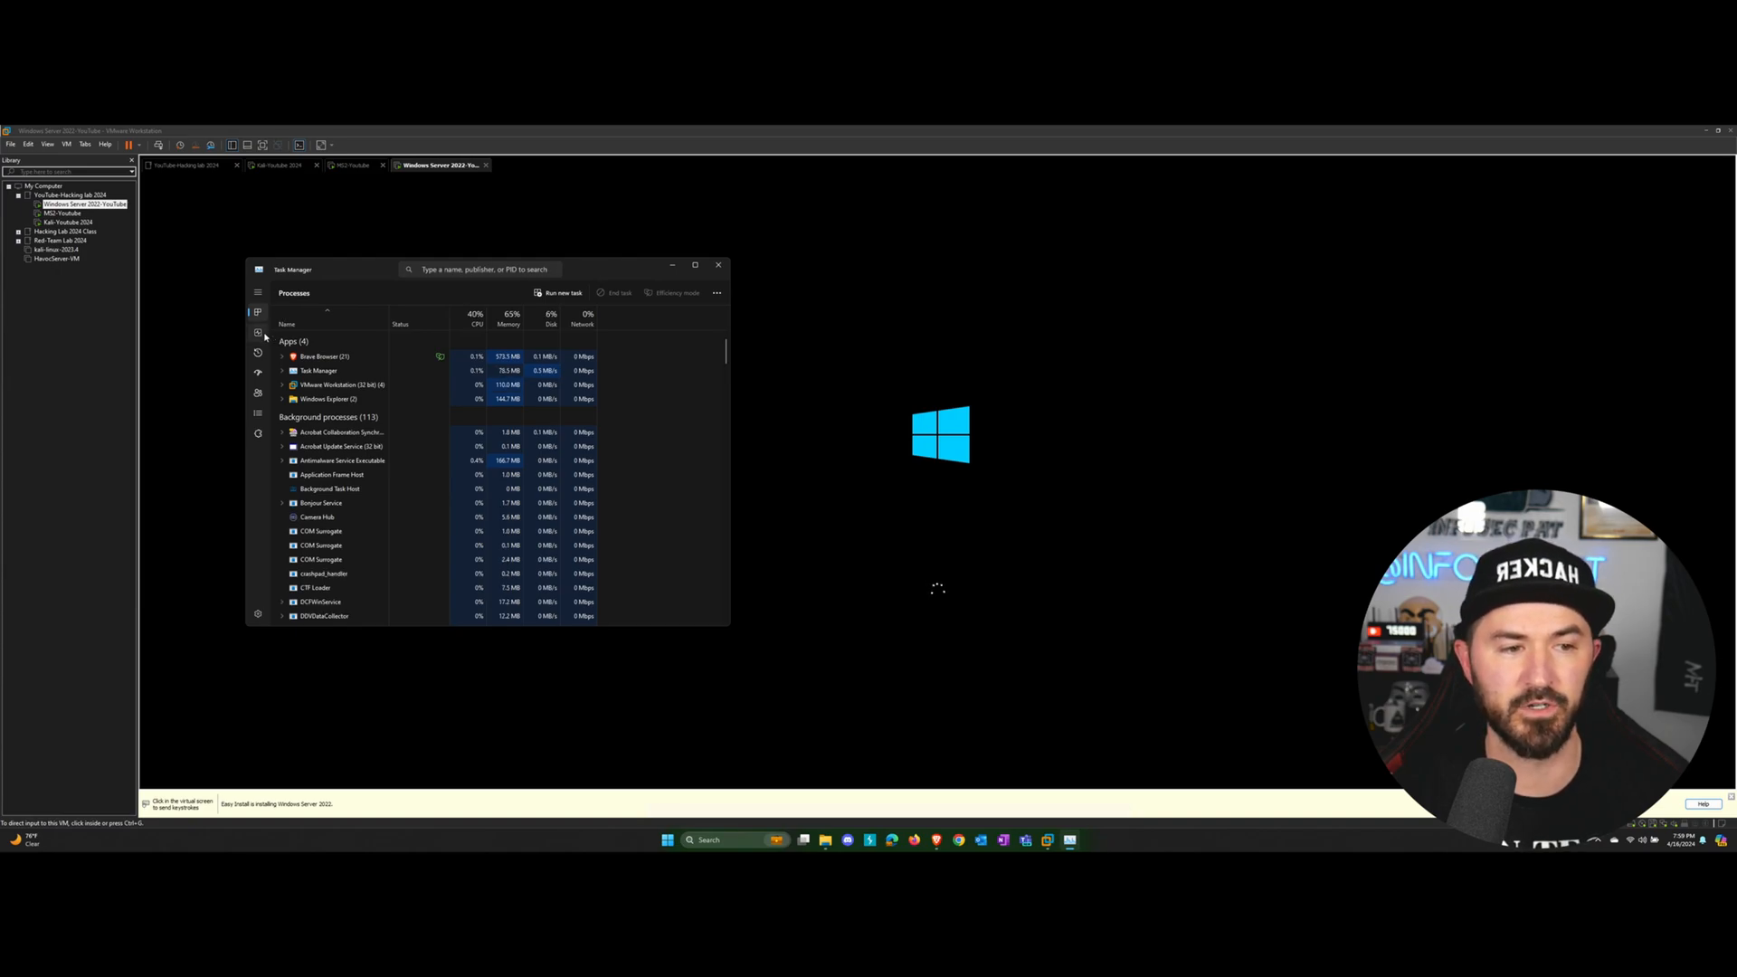
pyautogui.click(257, 333)
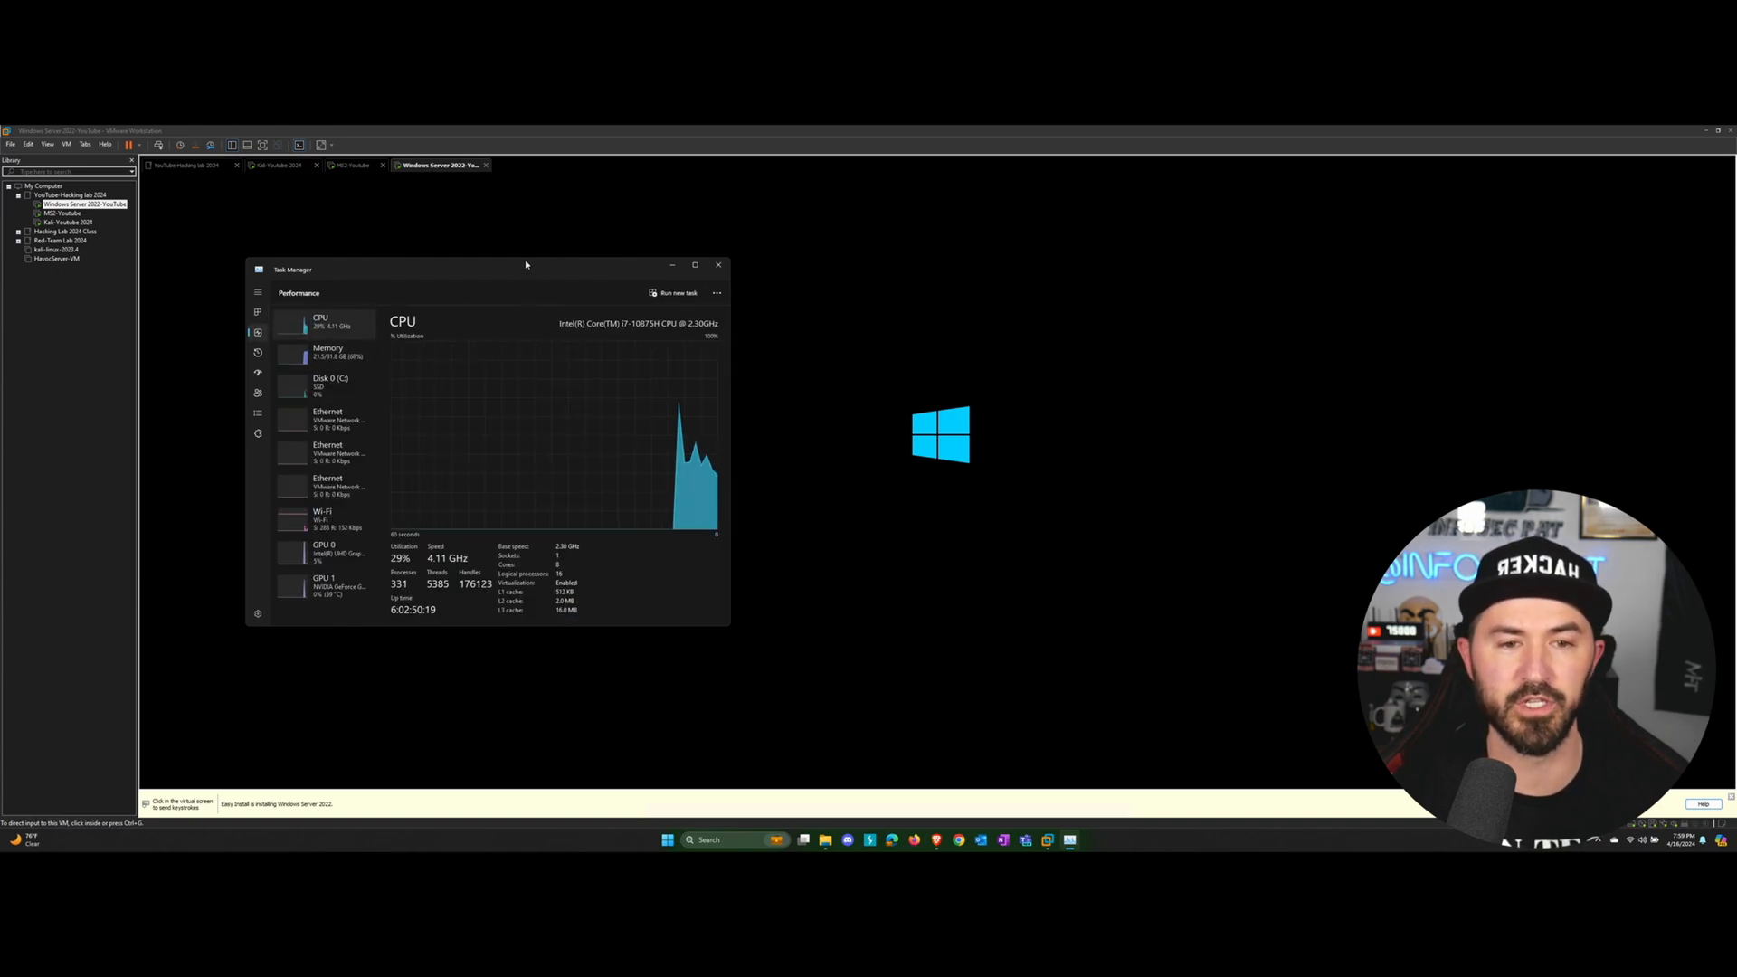
pyautogui.click(695, 265)
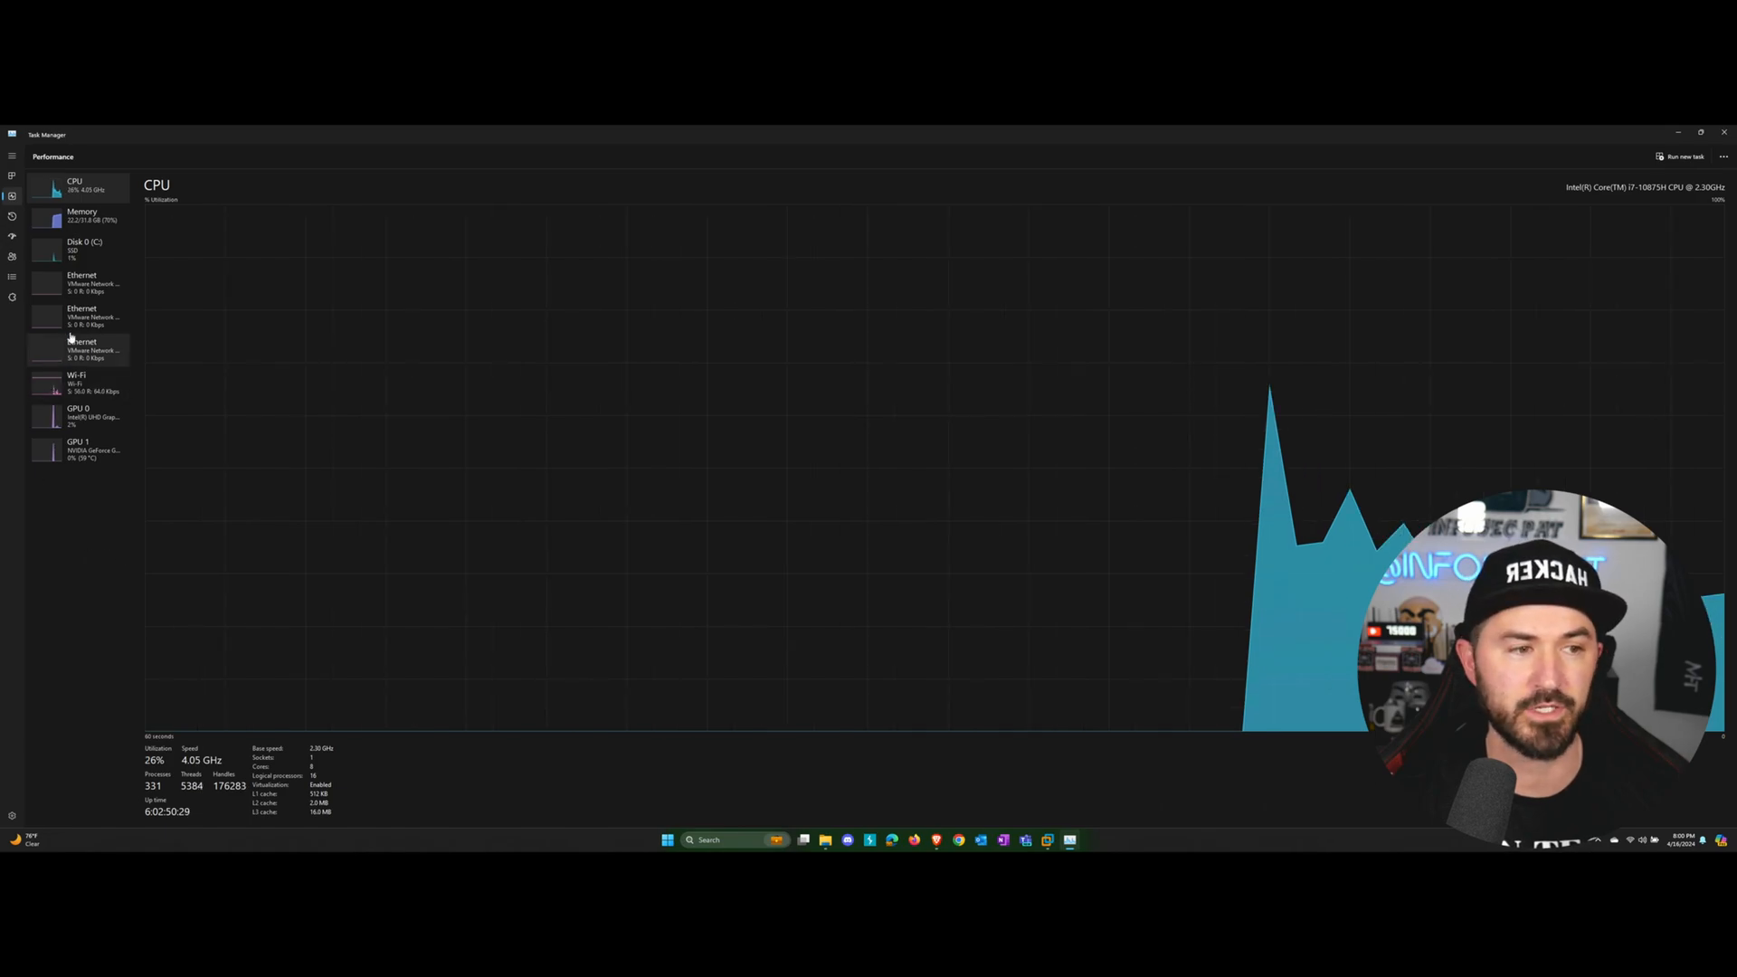
pyautogui.click(83, 248)
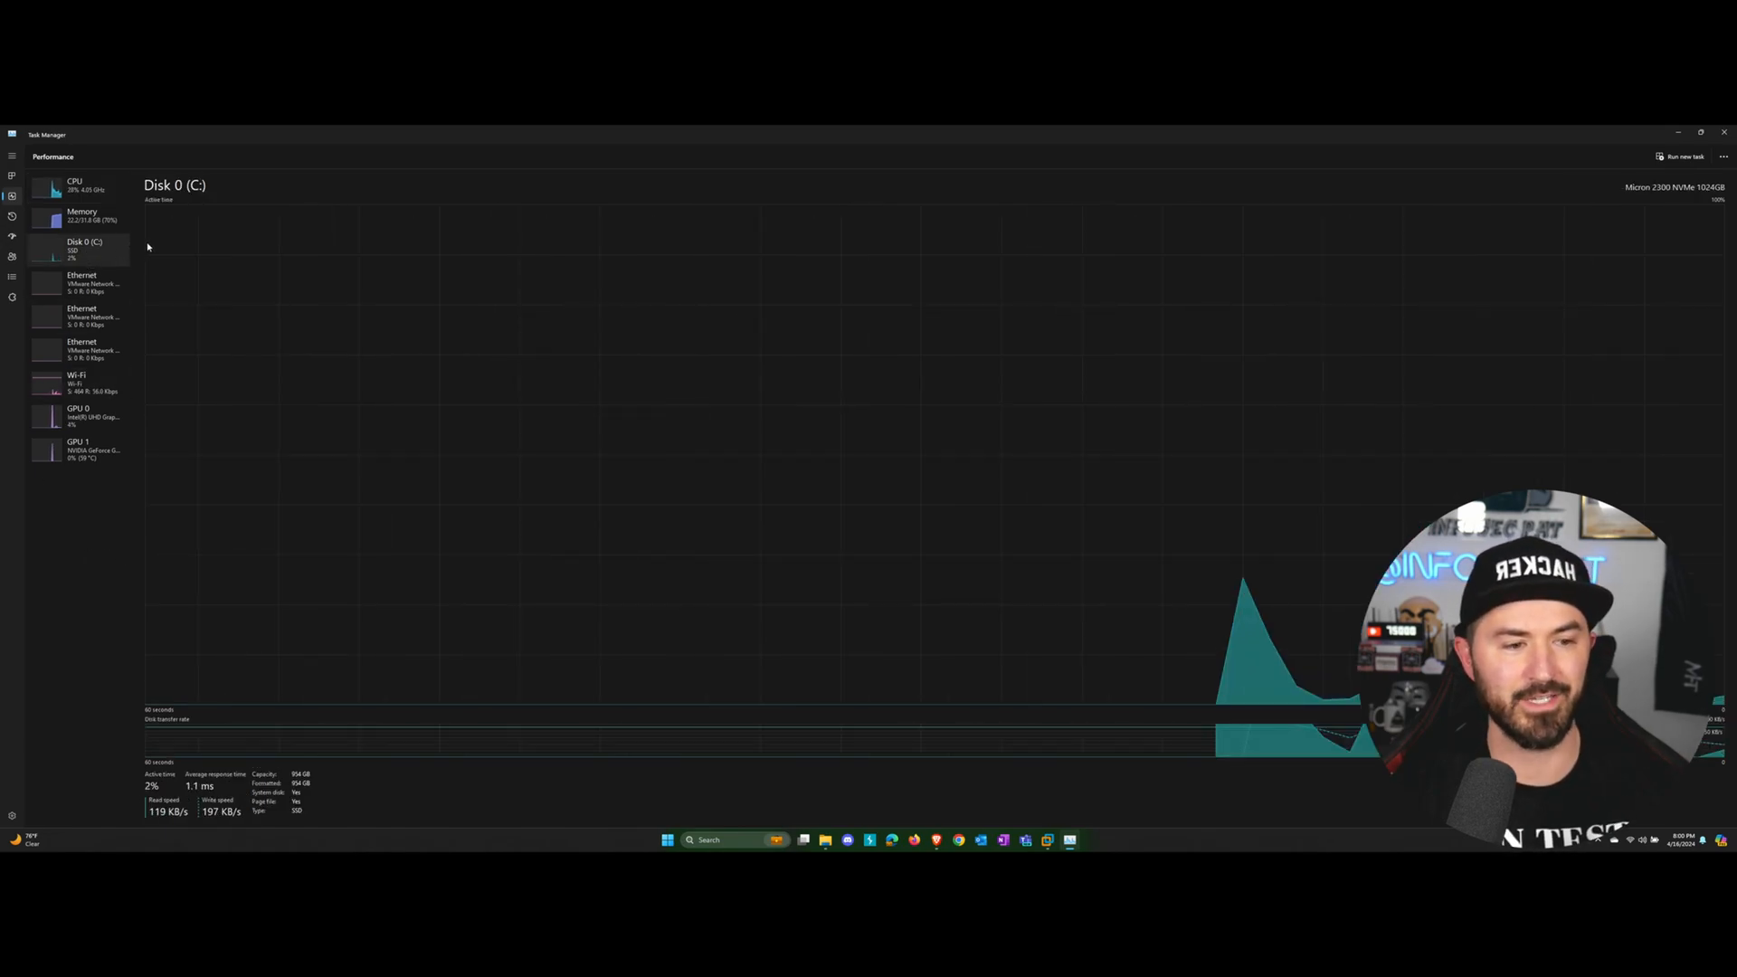
pyautogui.moveTo(156, 201)
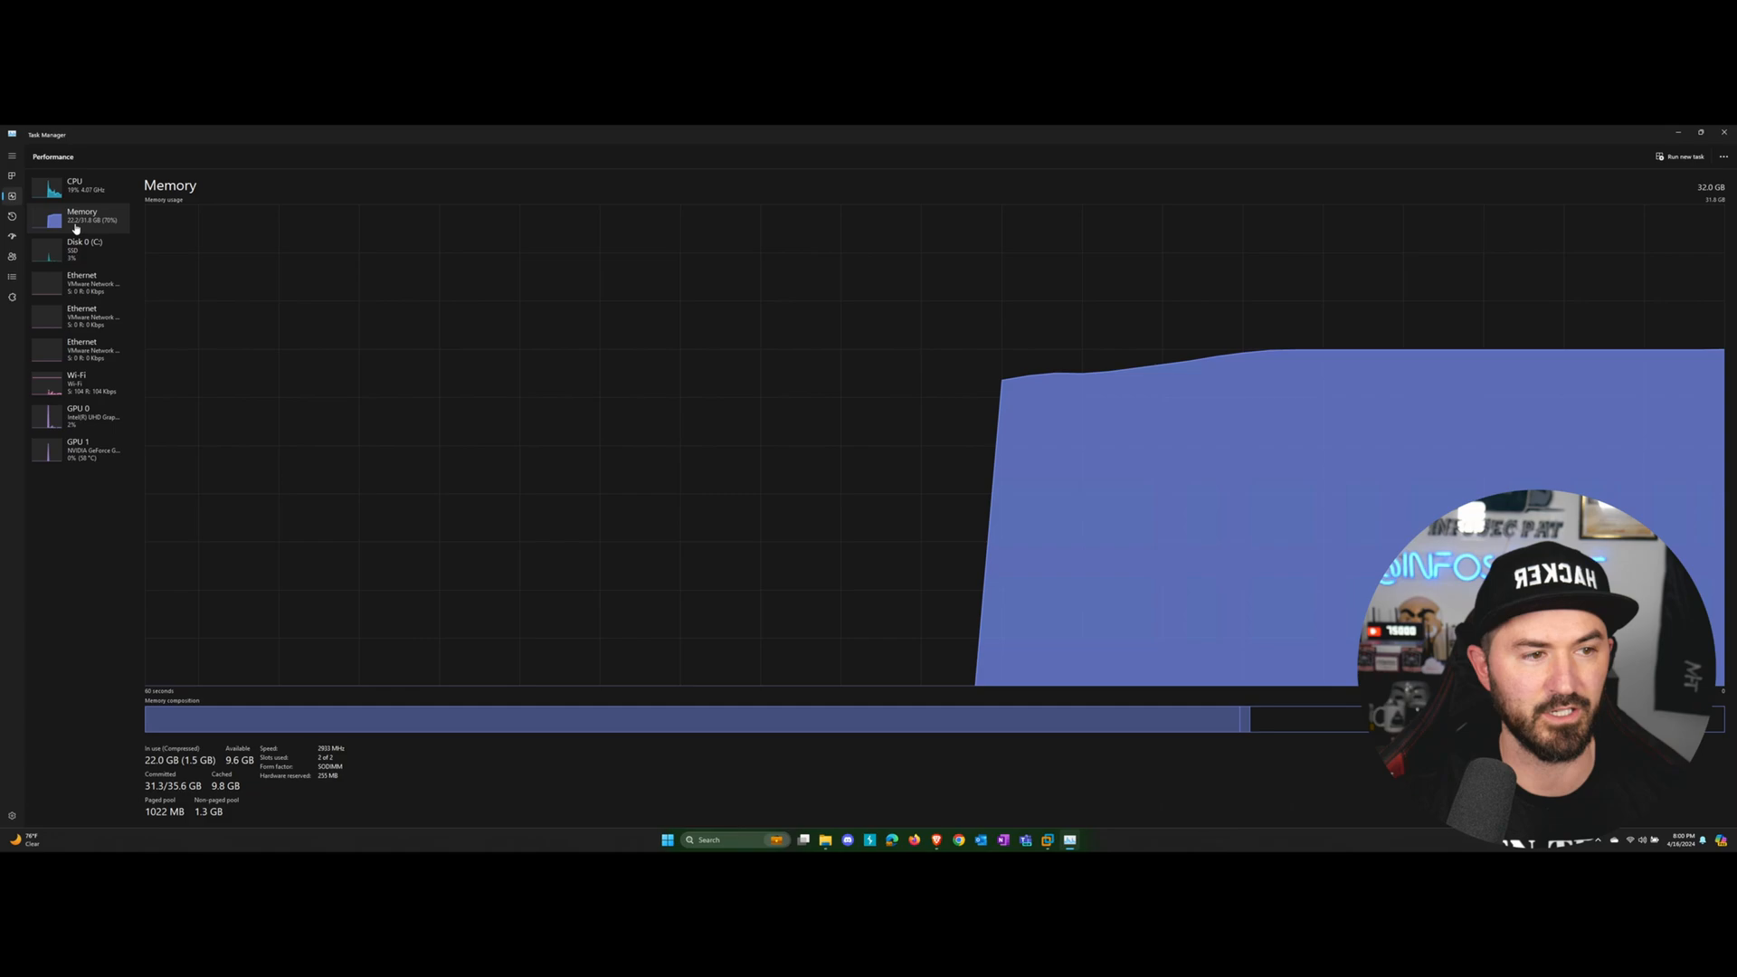
pyautogui.moveTo(1642, 185)
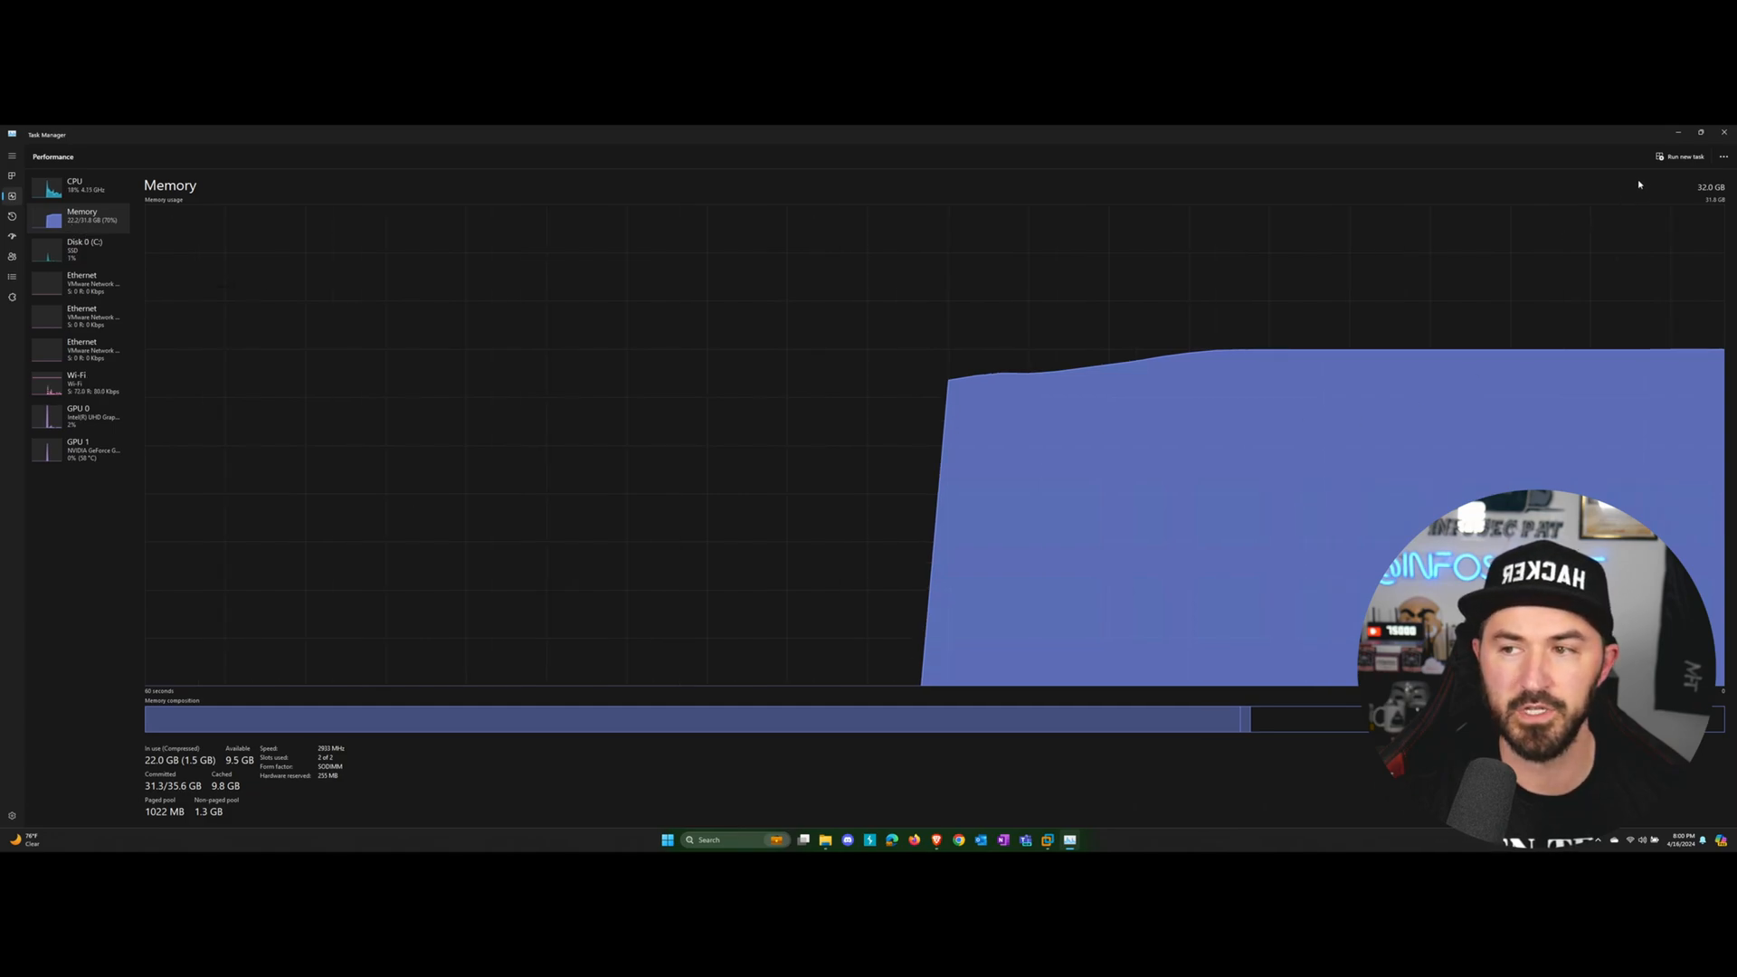
pyautogui.moveTo(503, 143)
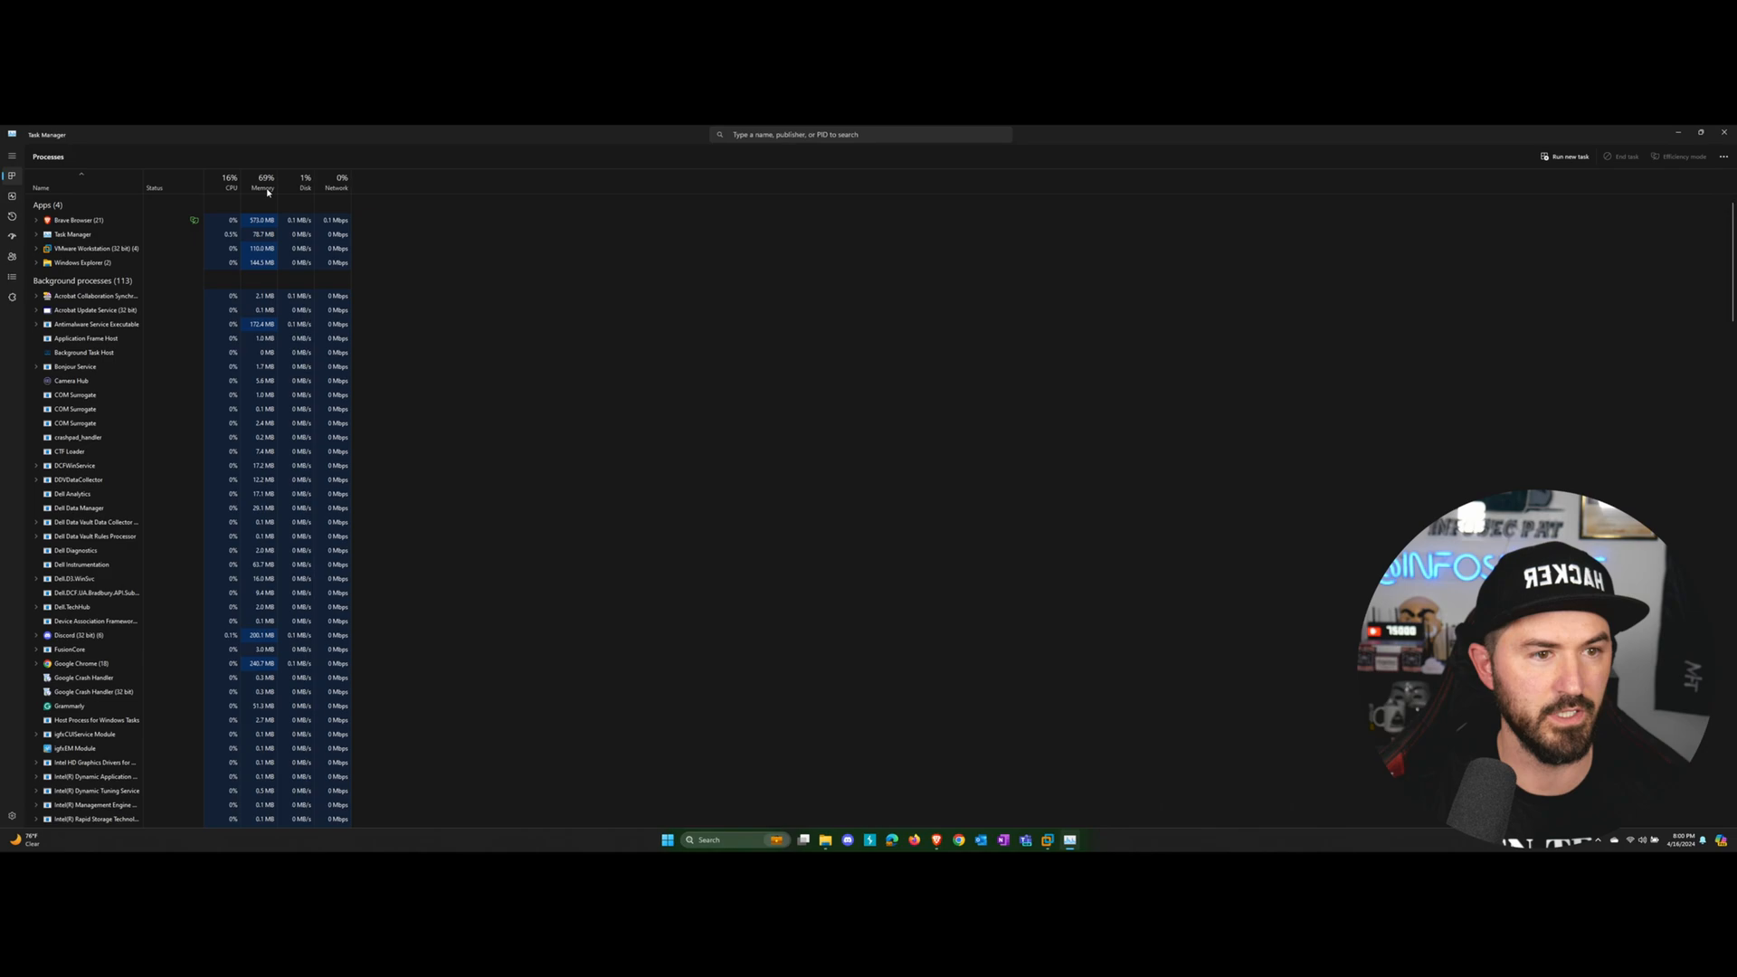
# Sort the process list by memory use and expand the Brave Browser process group
pyautogui.click(264, 181)
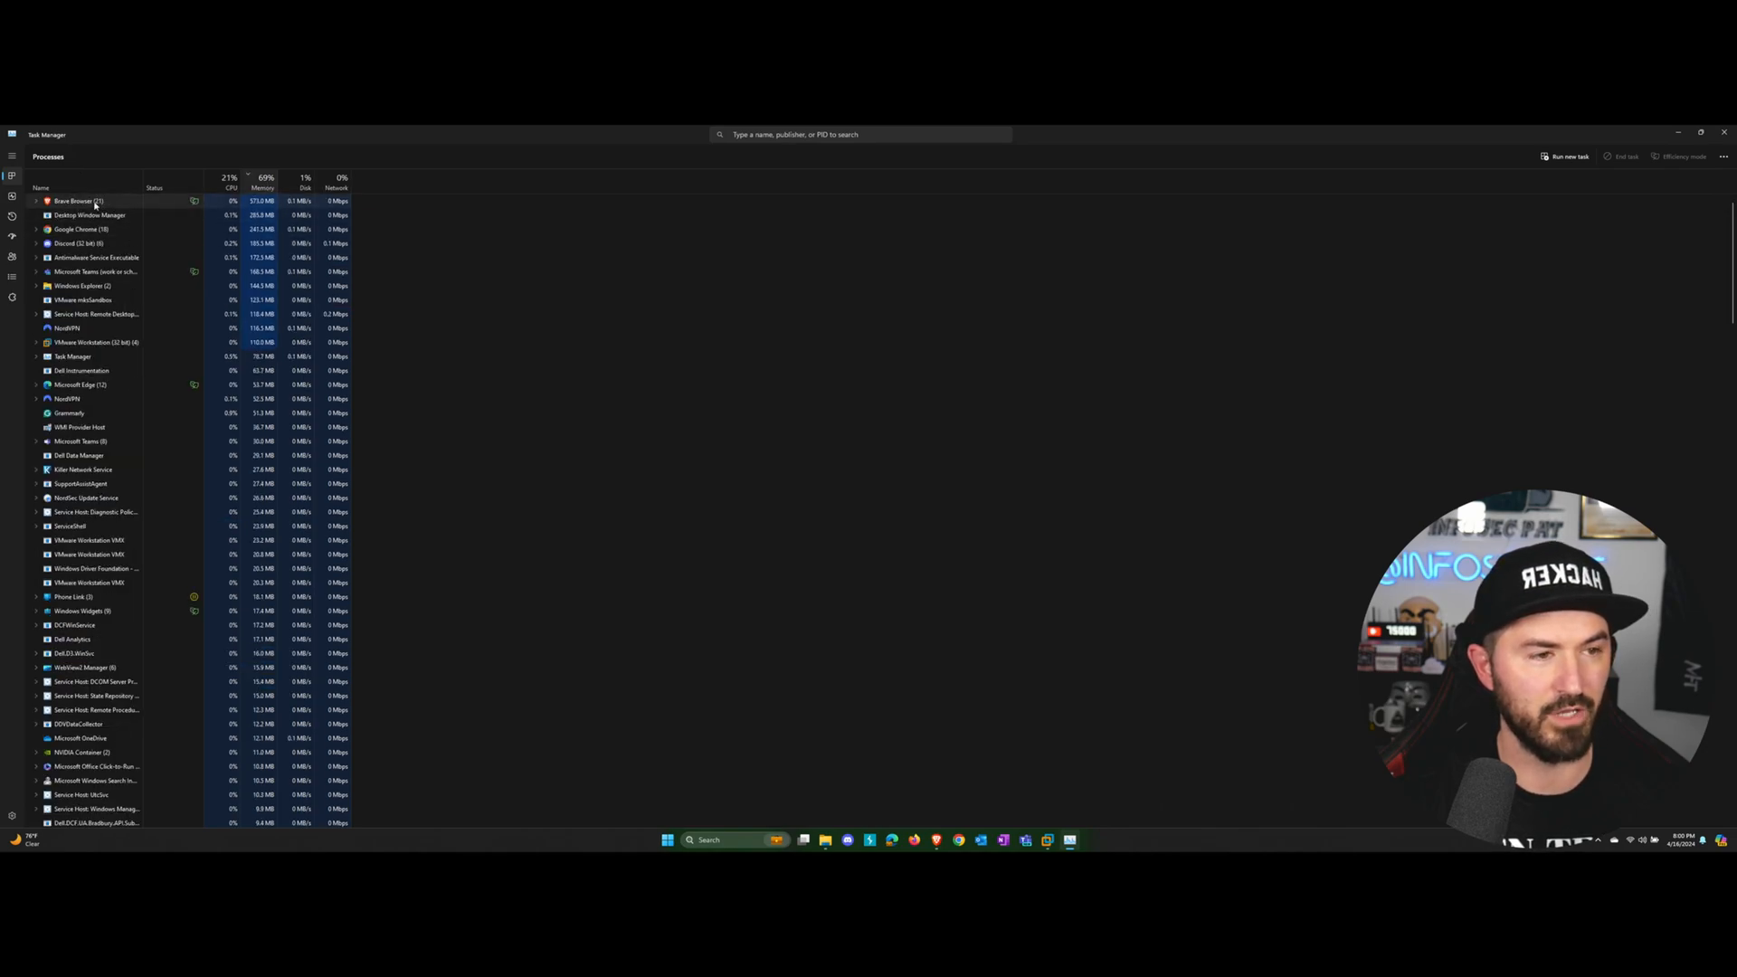
pyautogui.click(37, 201)
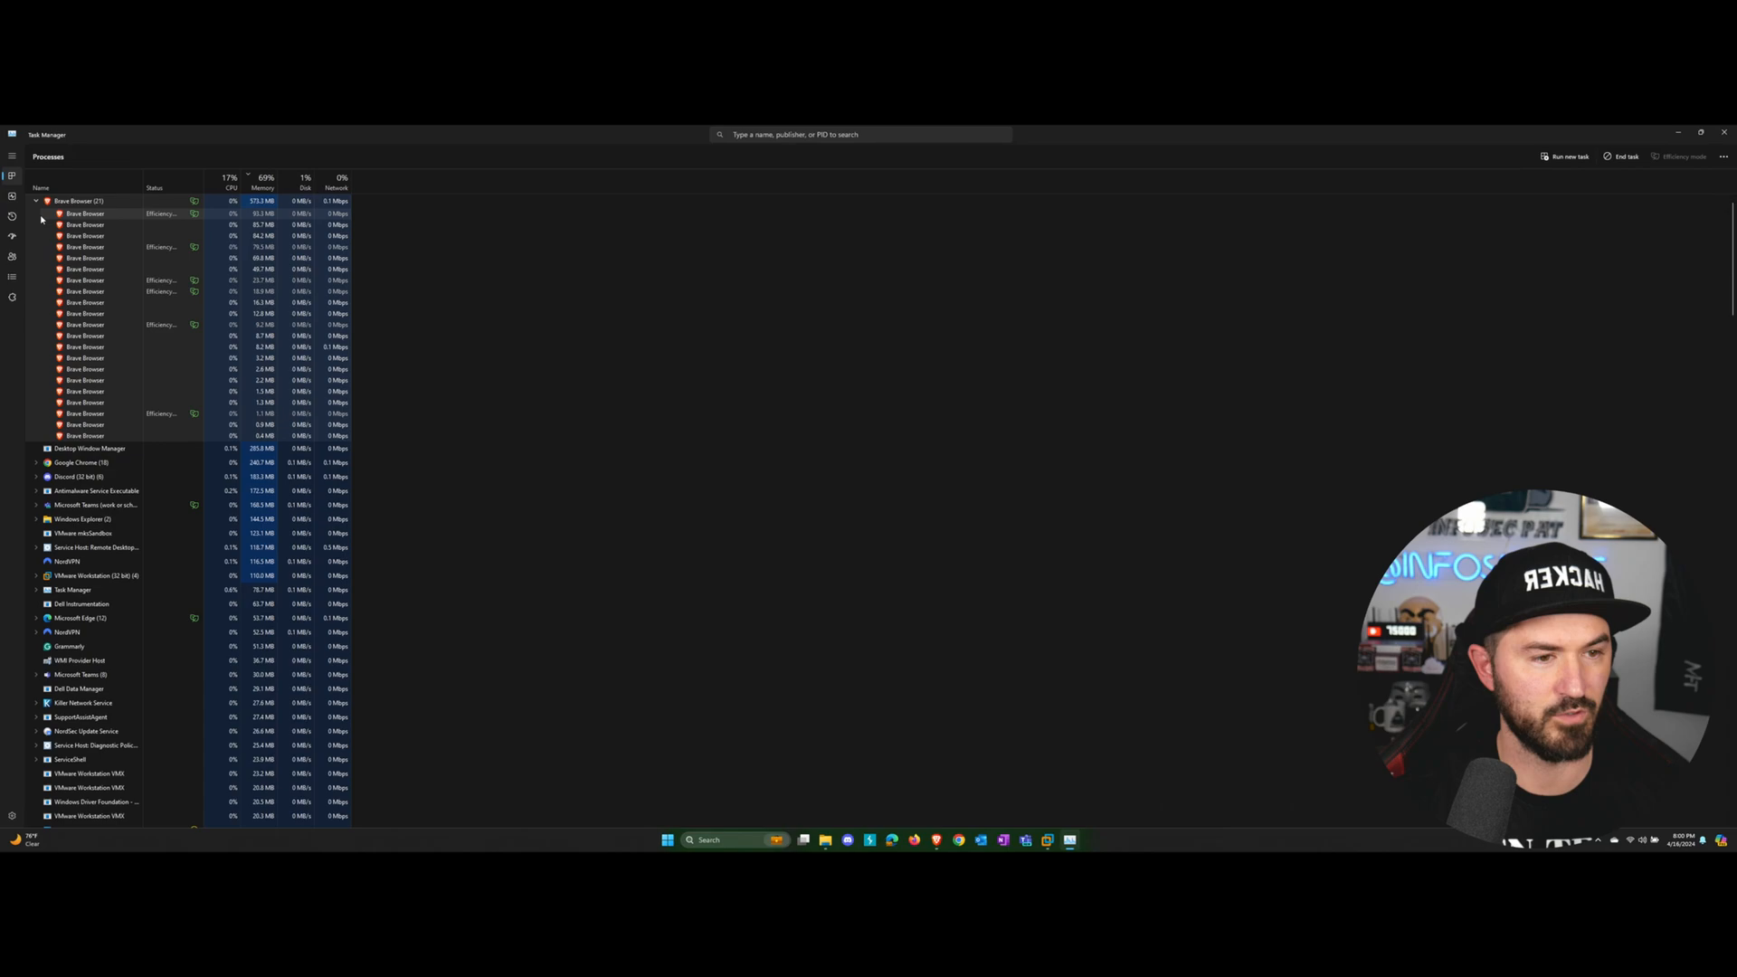
pyautogui.click(36, 200)
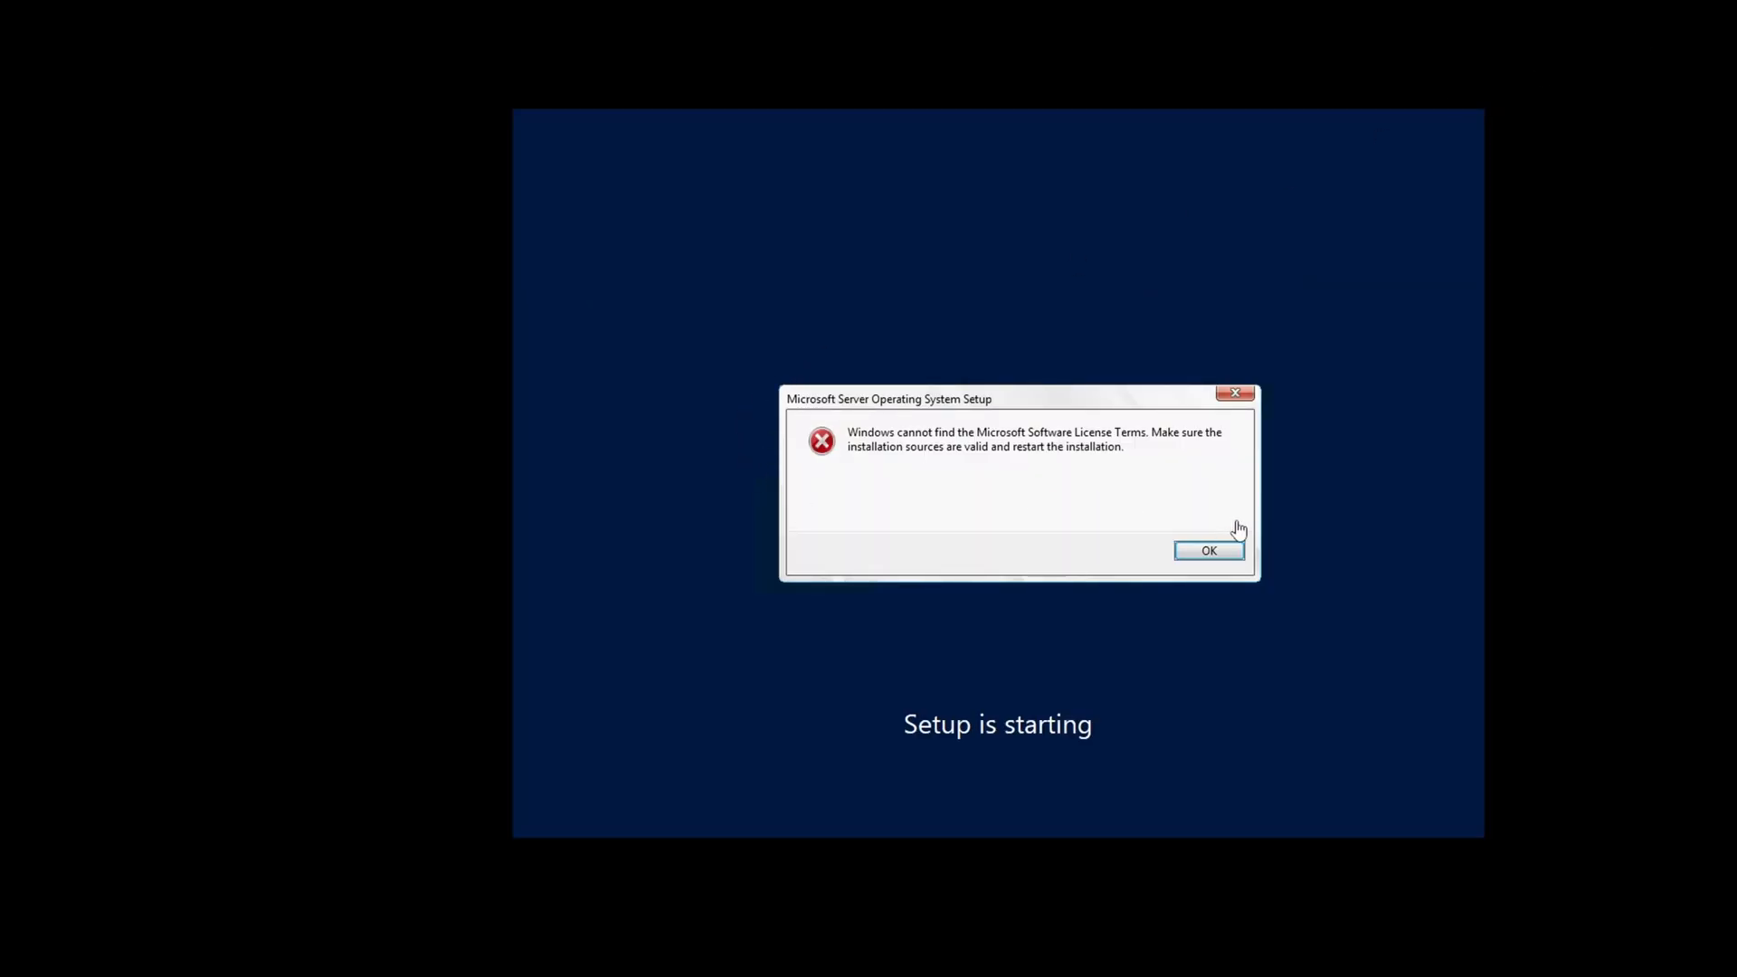
pyautogui.moveTo(1264, 530)
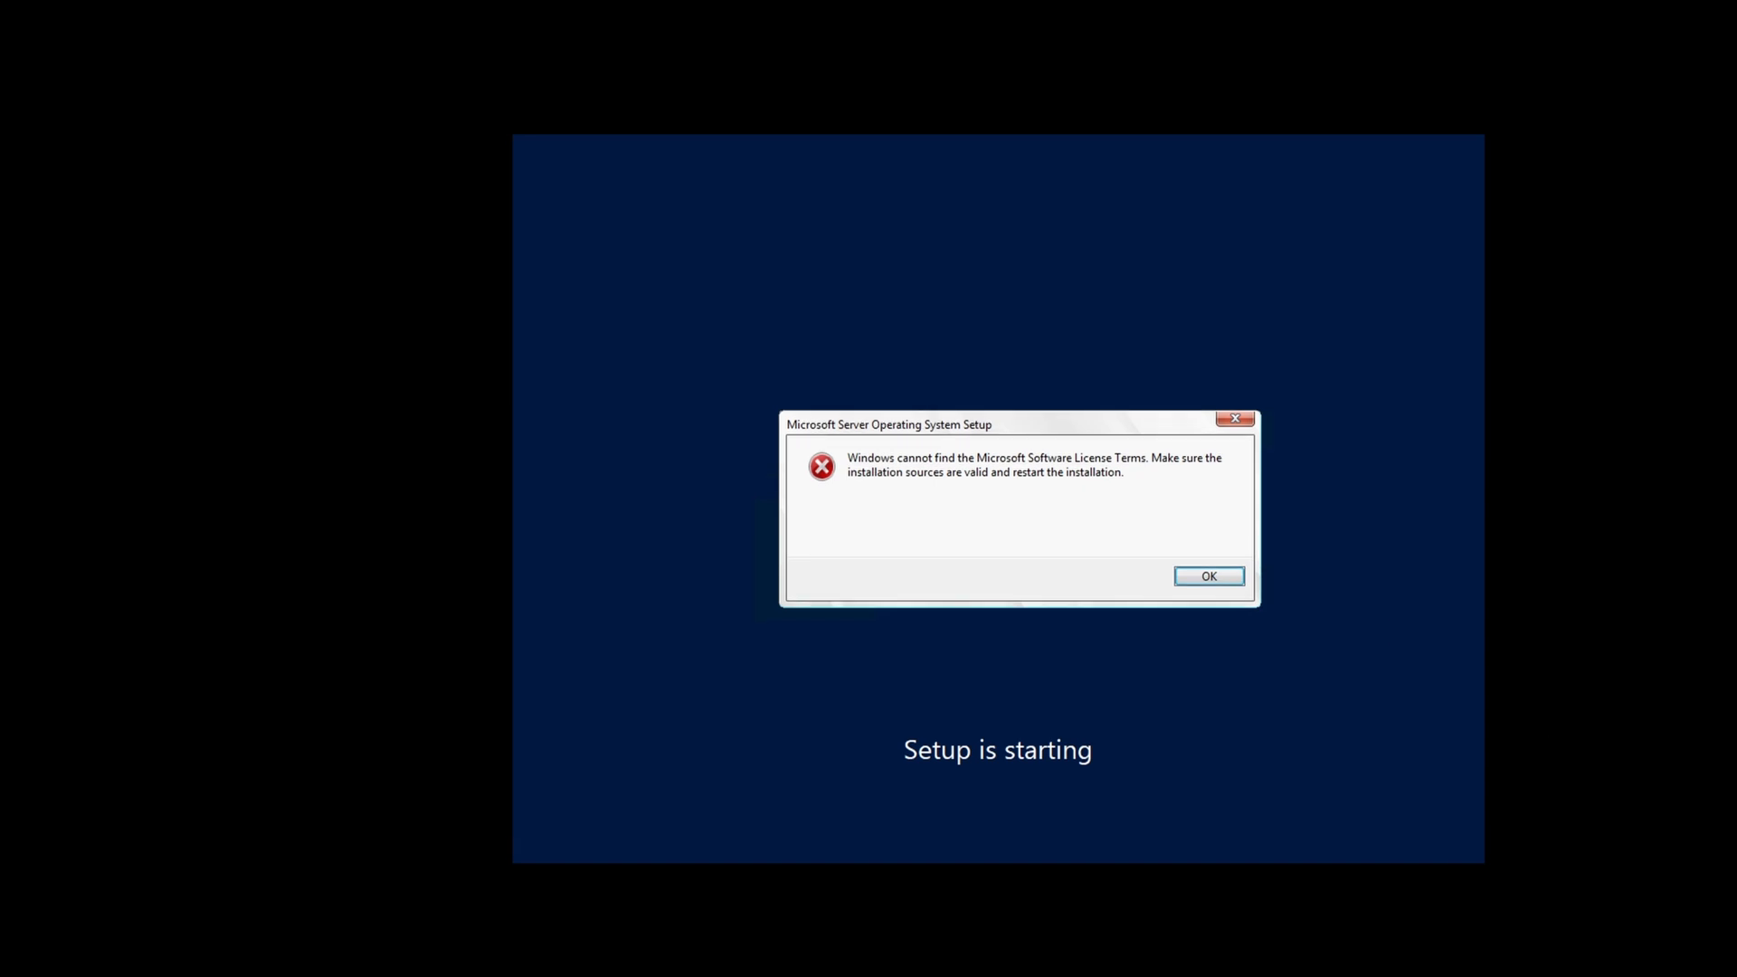
pyautogui.moveTo(872, 478)
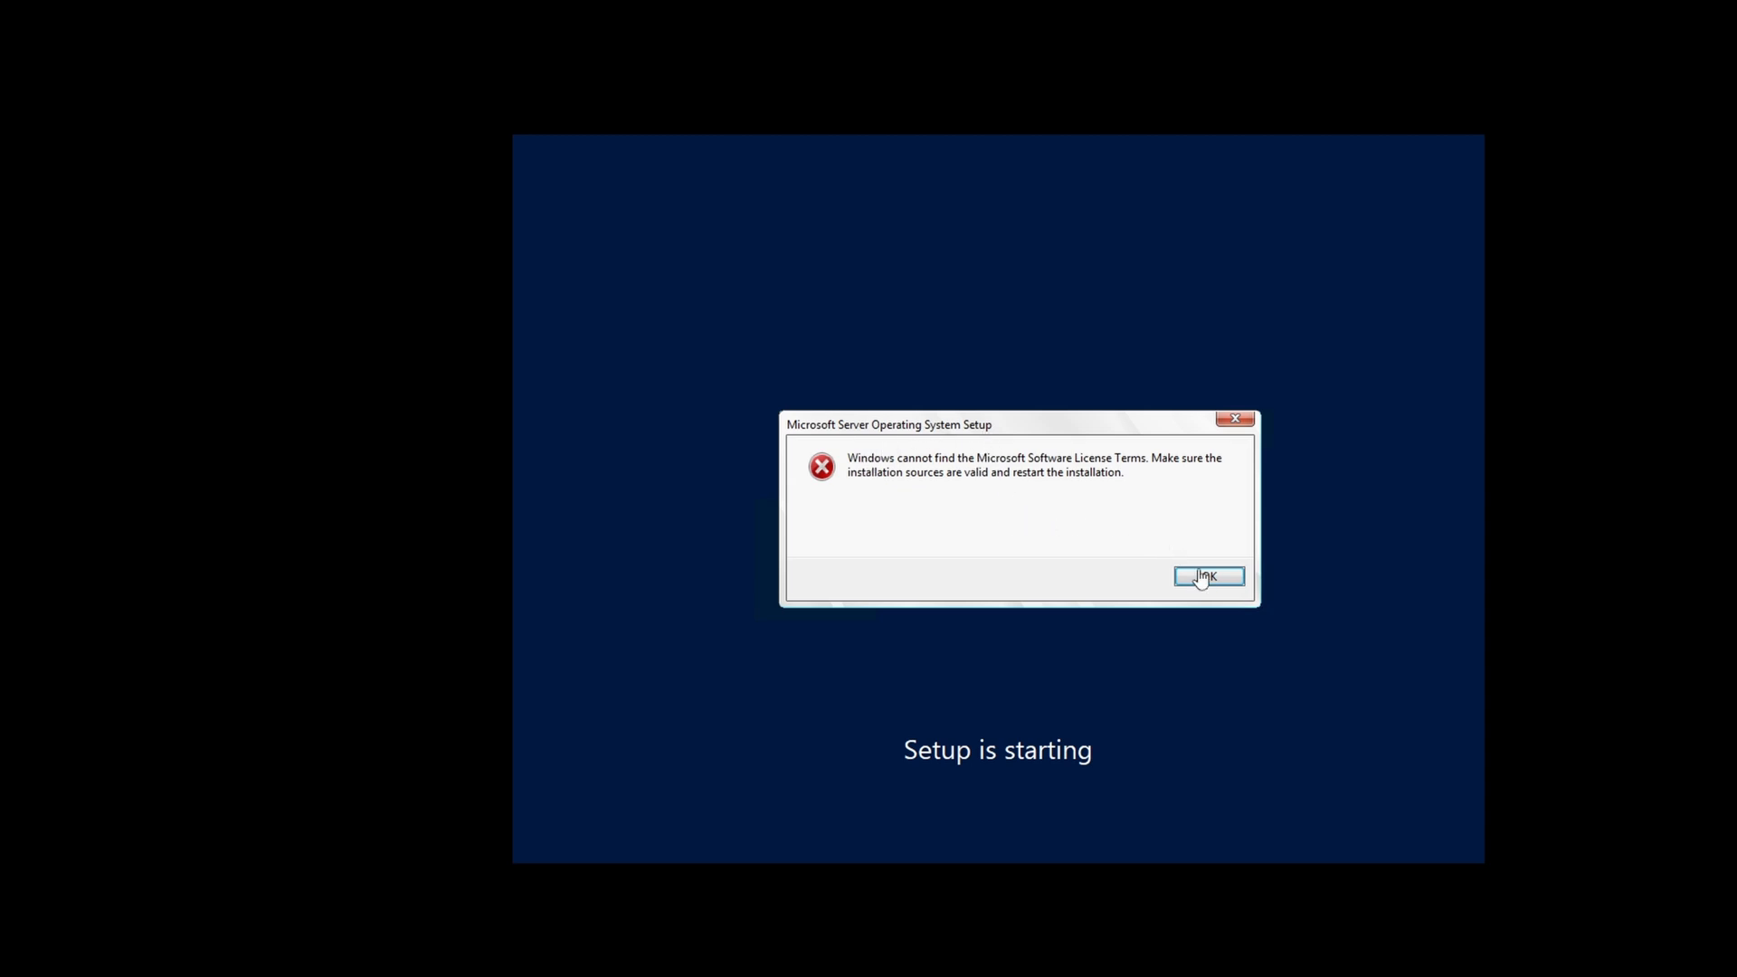
# Power off the running Windows Server VM from its tab's context menu and confirm
pyautogui.rightClick(543, 78)
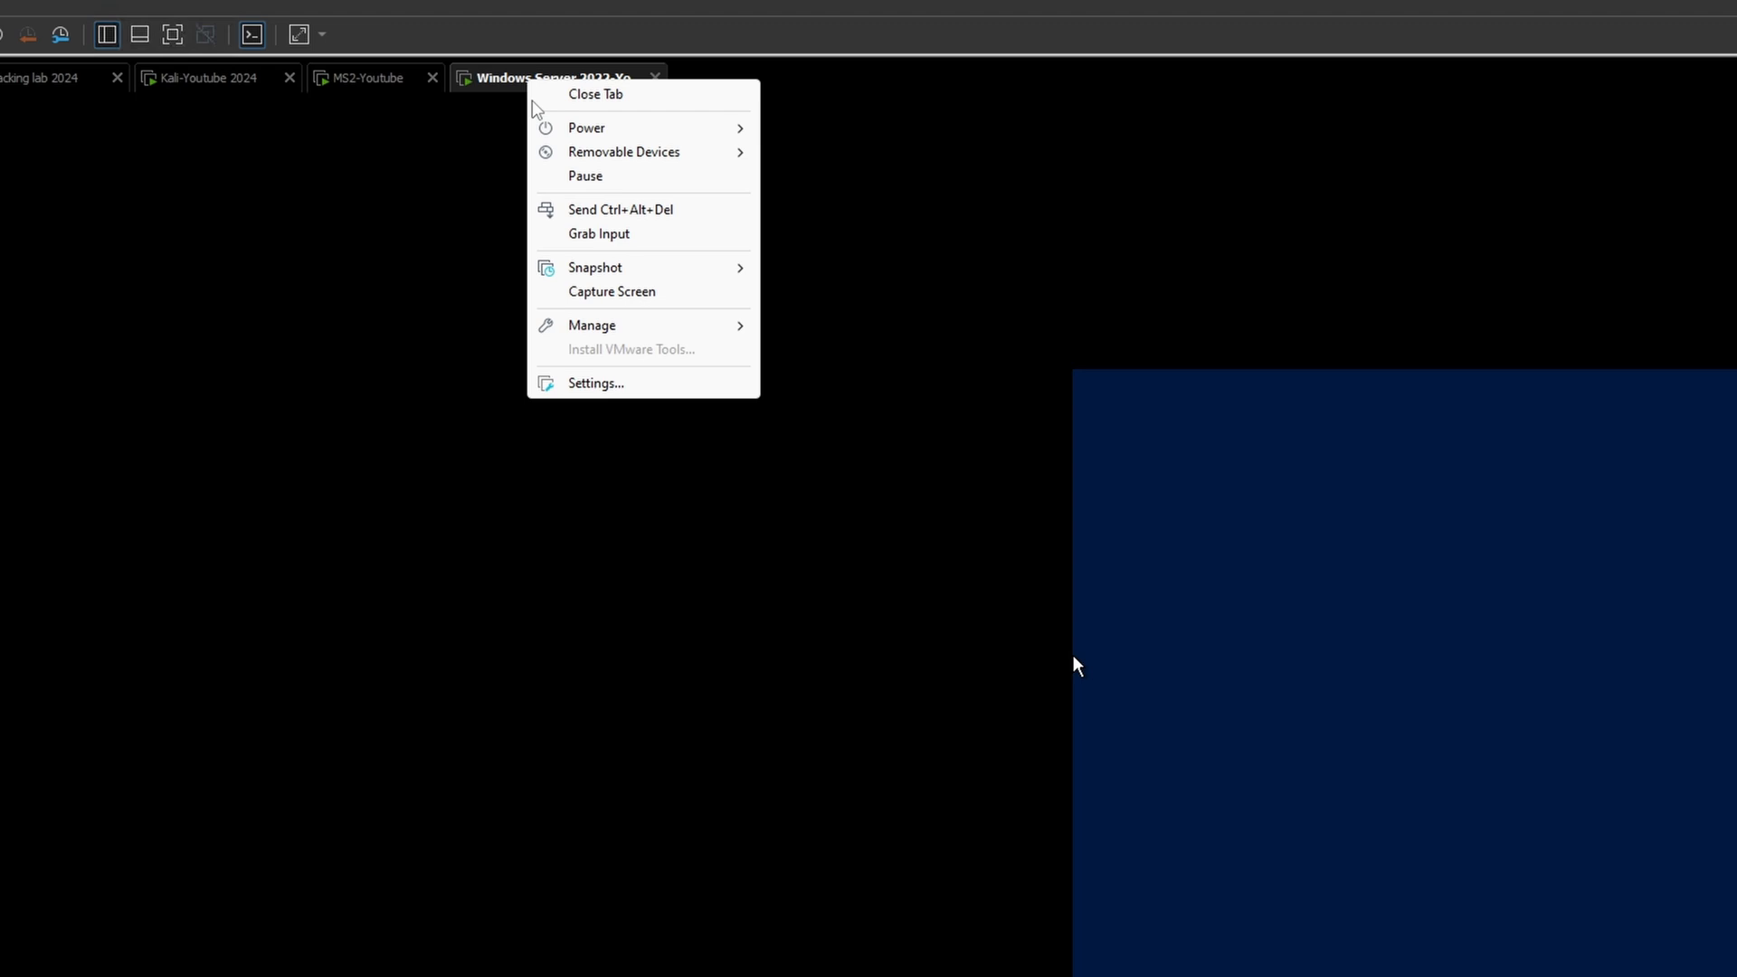
pyautogui.moveTo(618, 215)
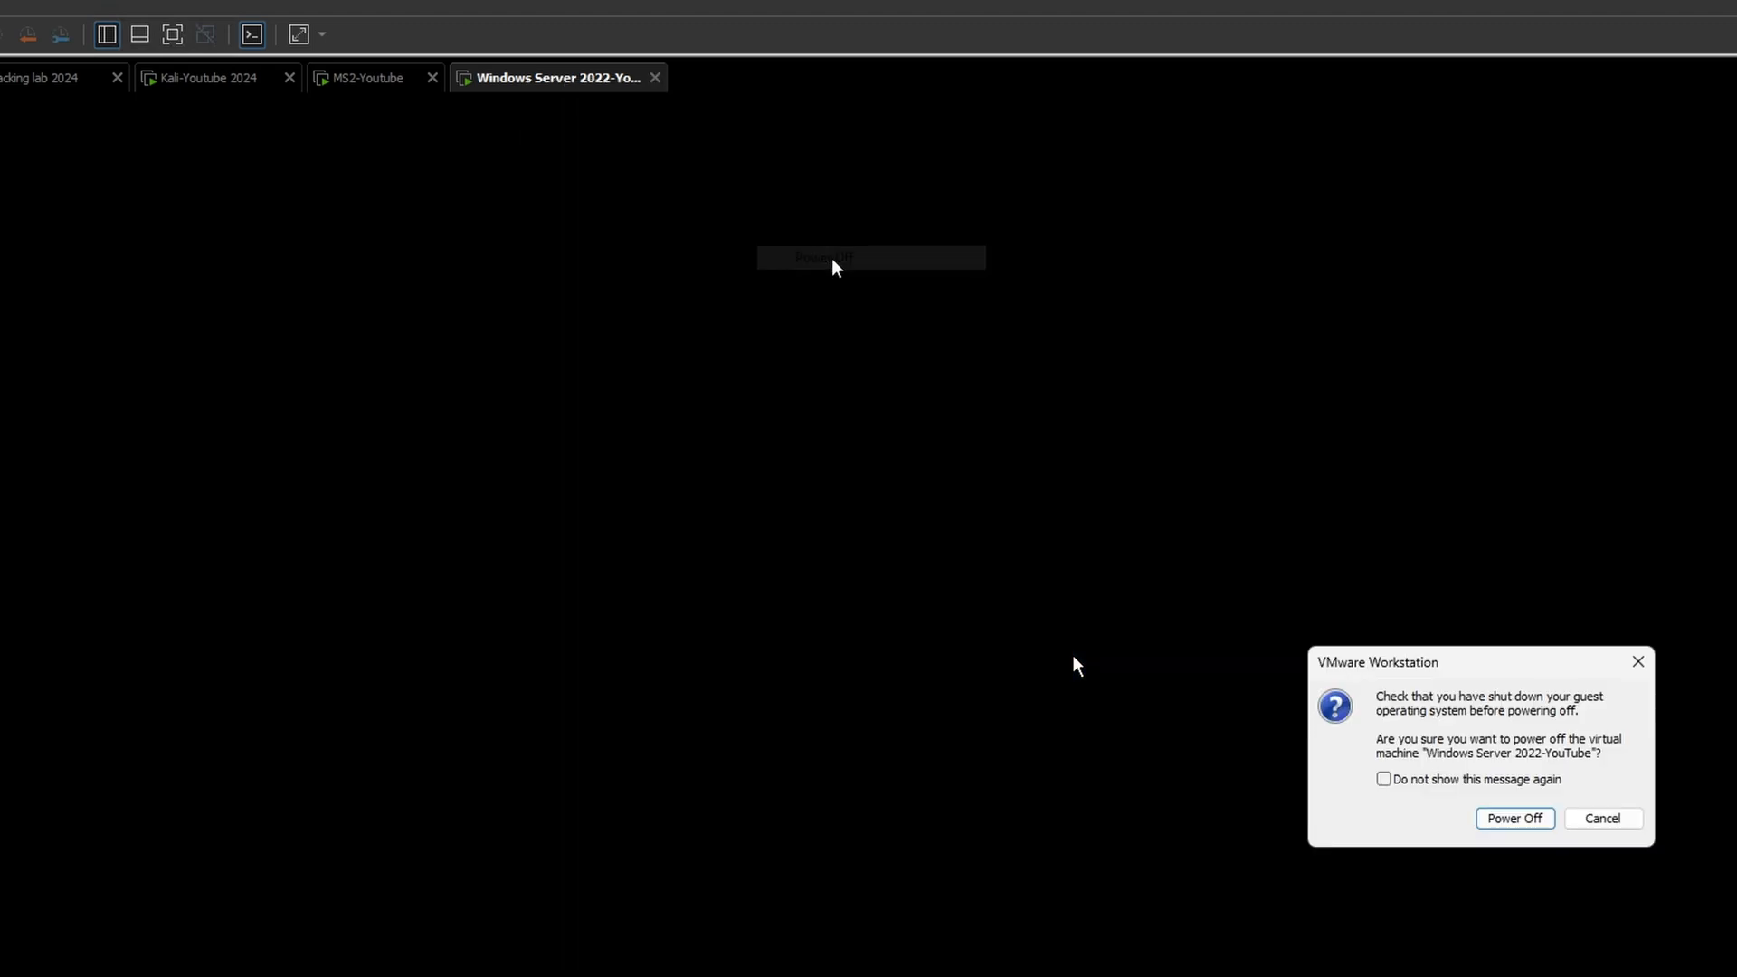
pyautogui.click(1513, 817)
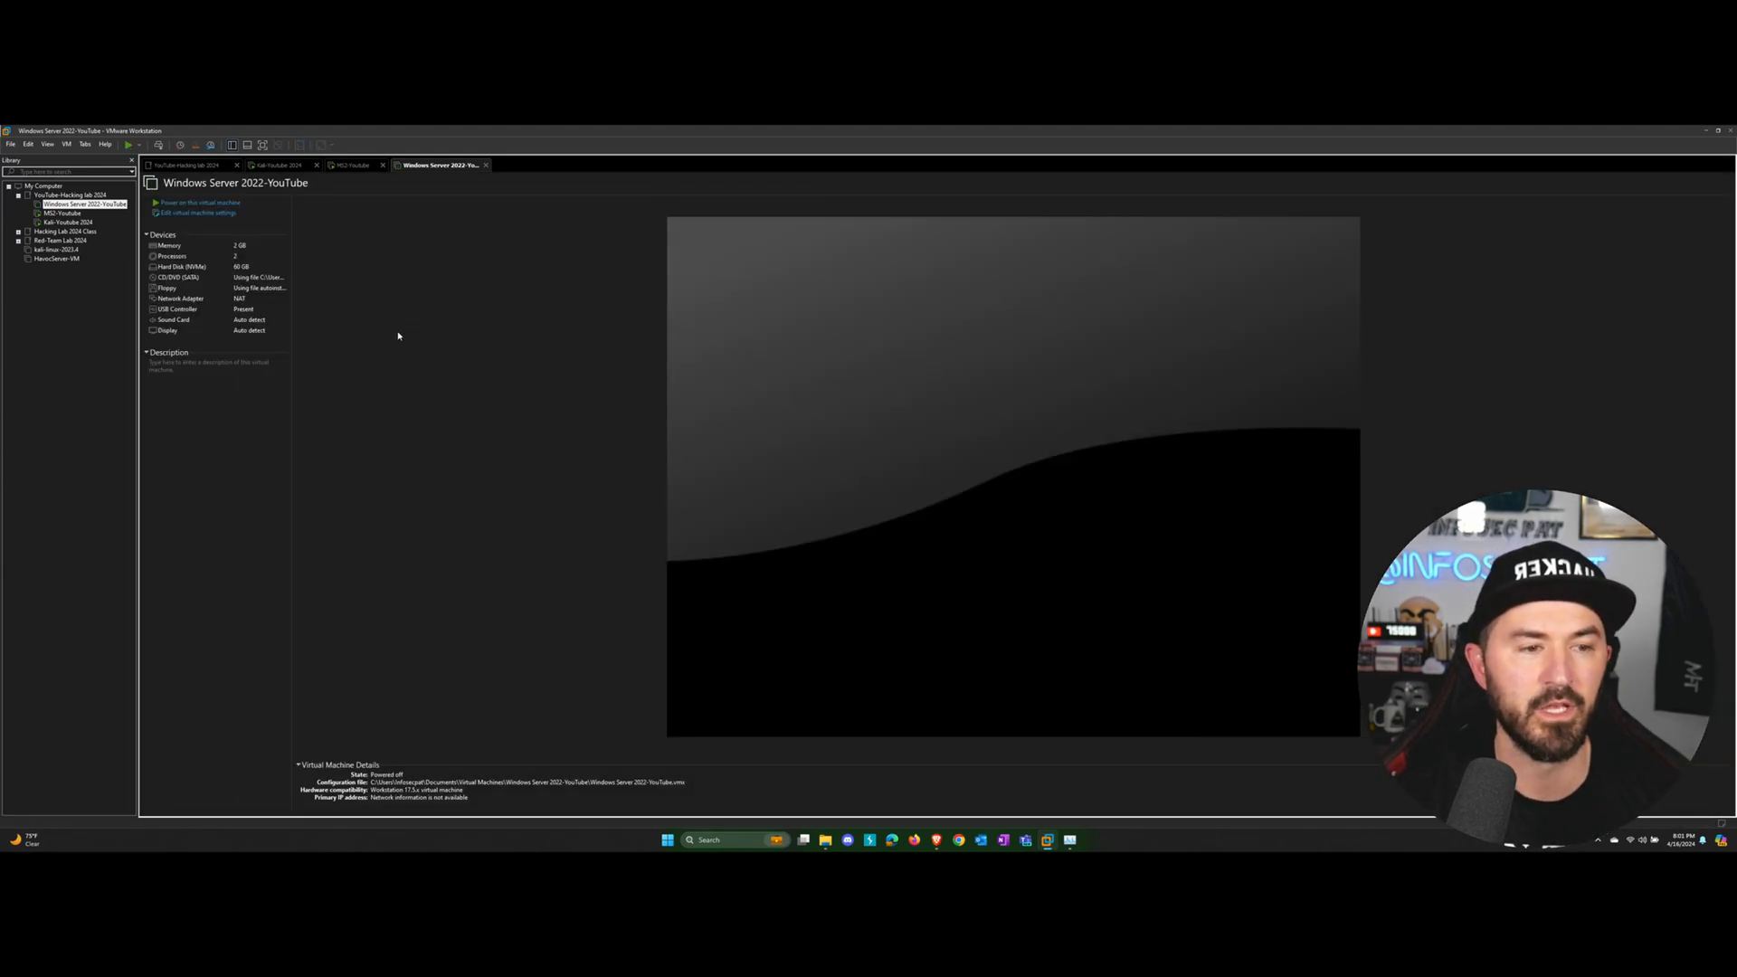
pyautogui.moveTo(433, 369)
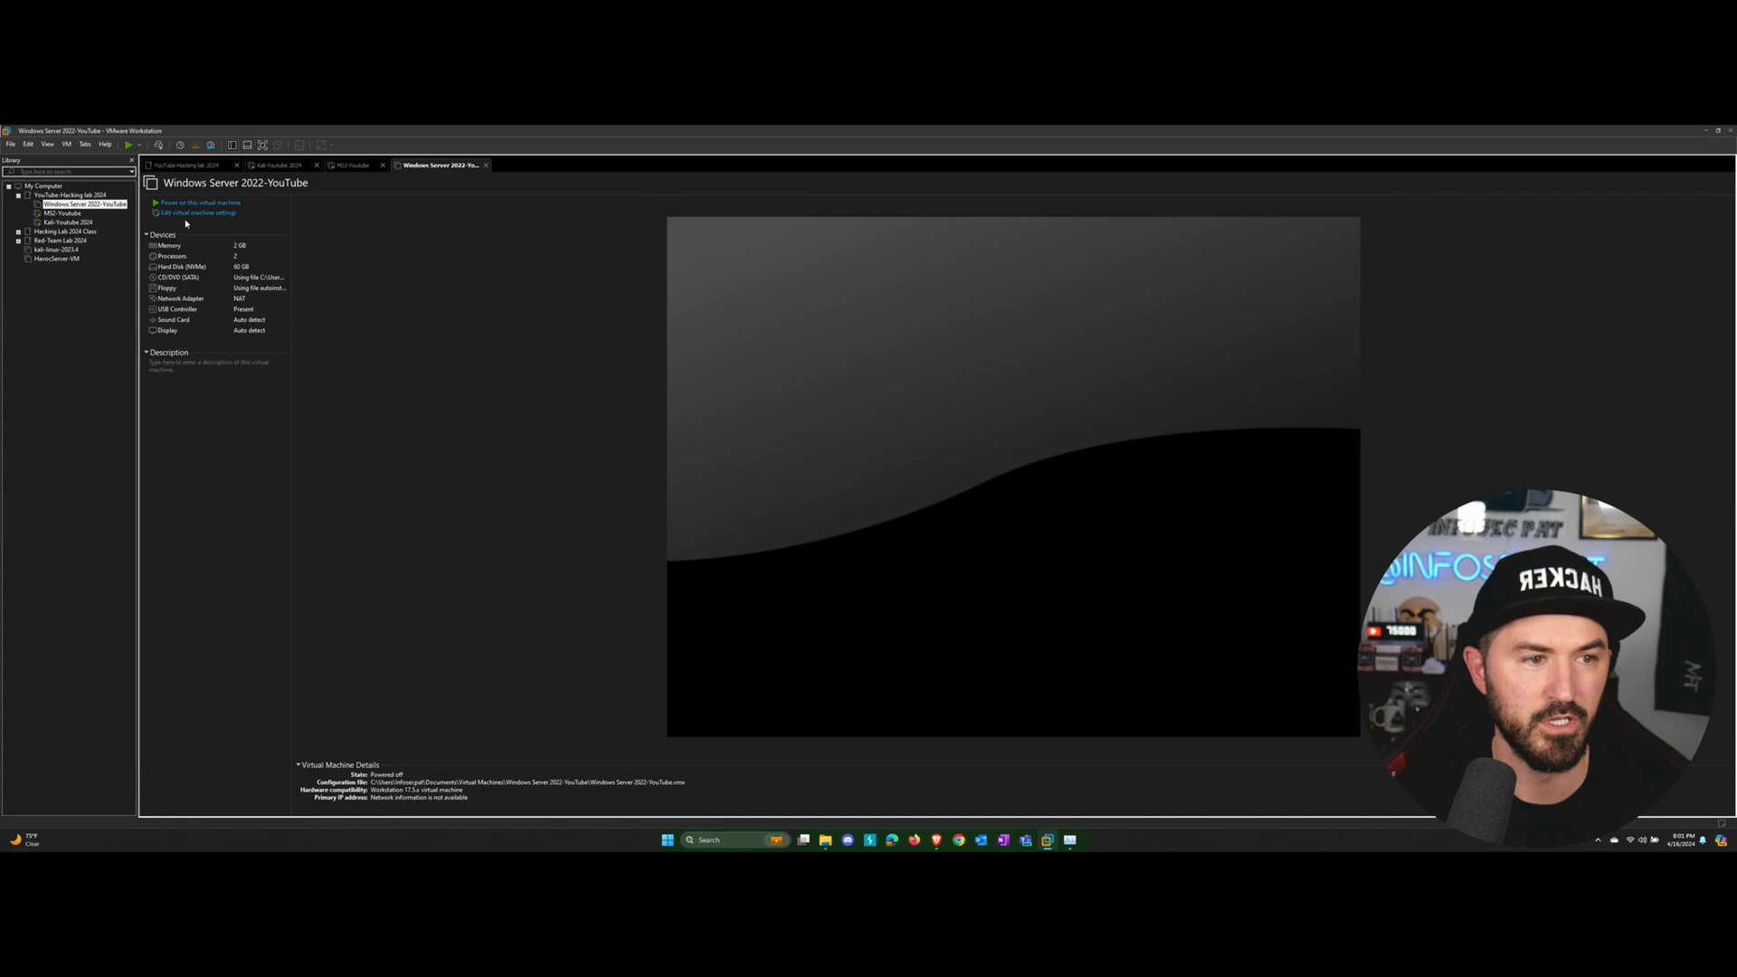
# Raise the VM to 8192 MB memory and 2 cores per processor (4 total) in its hardware settings
pyautogui.click(197, 213)
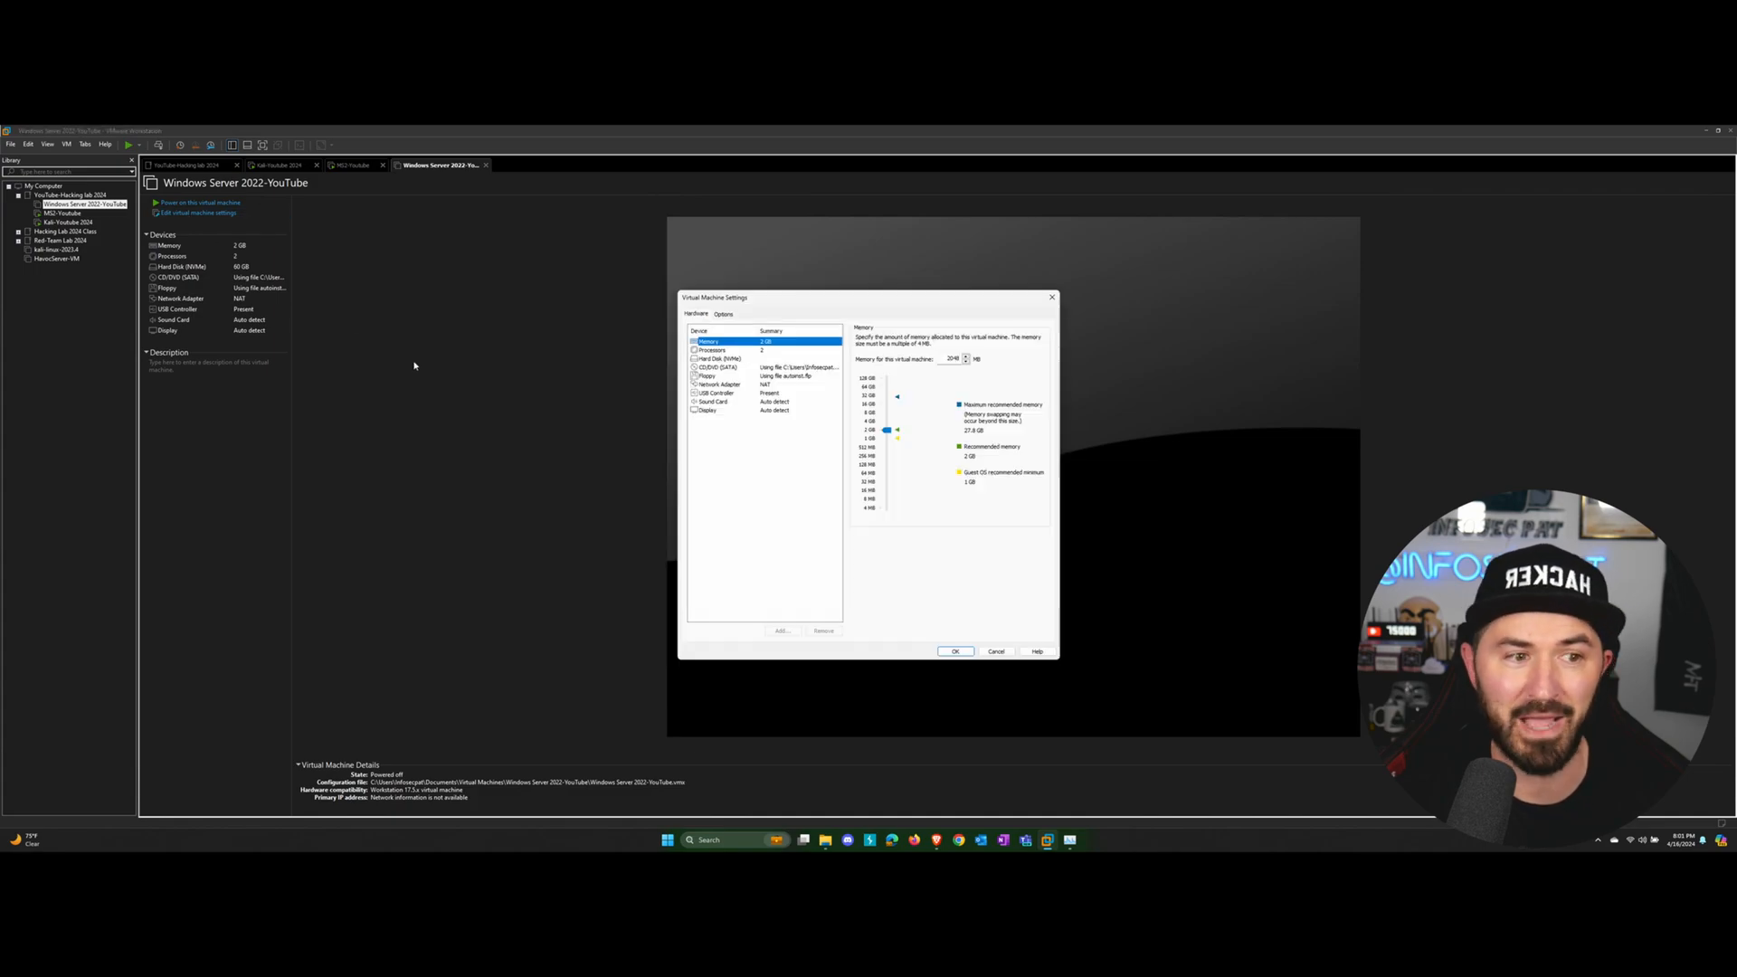
pyautogui.click(707, 376)
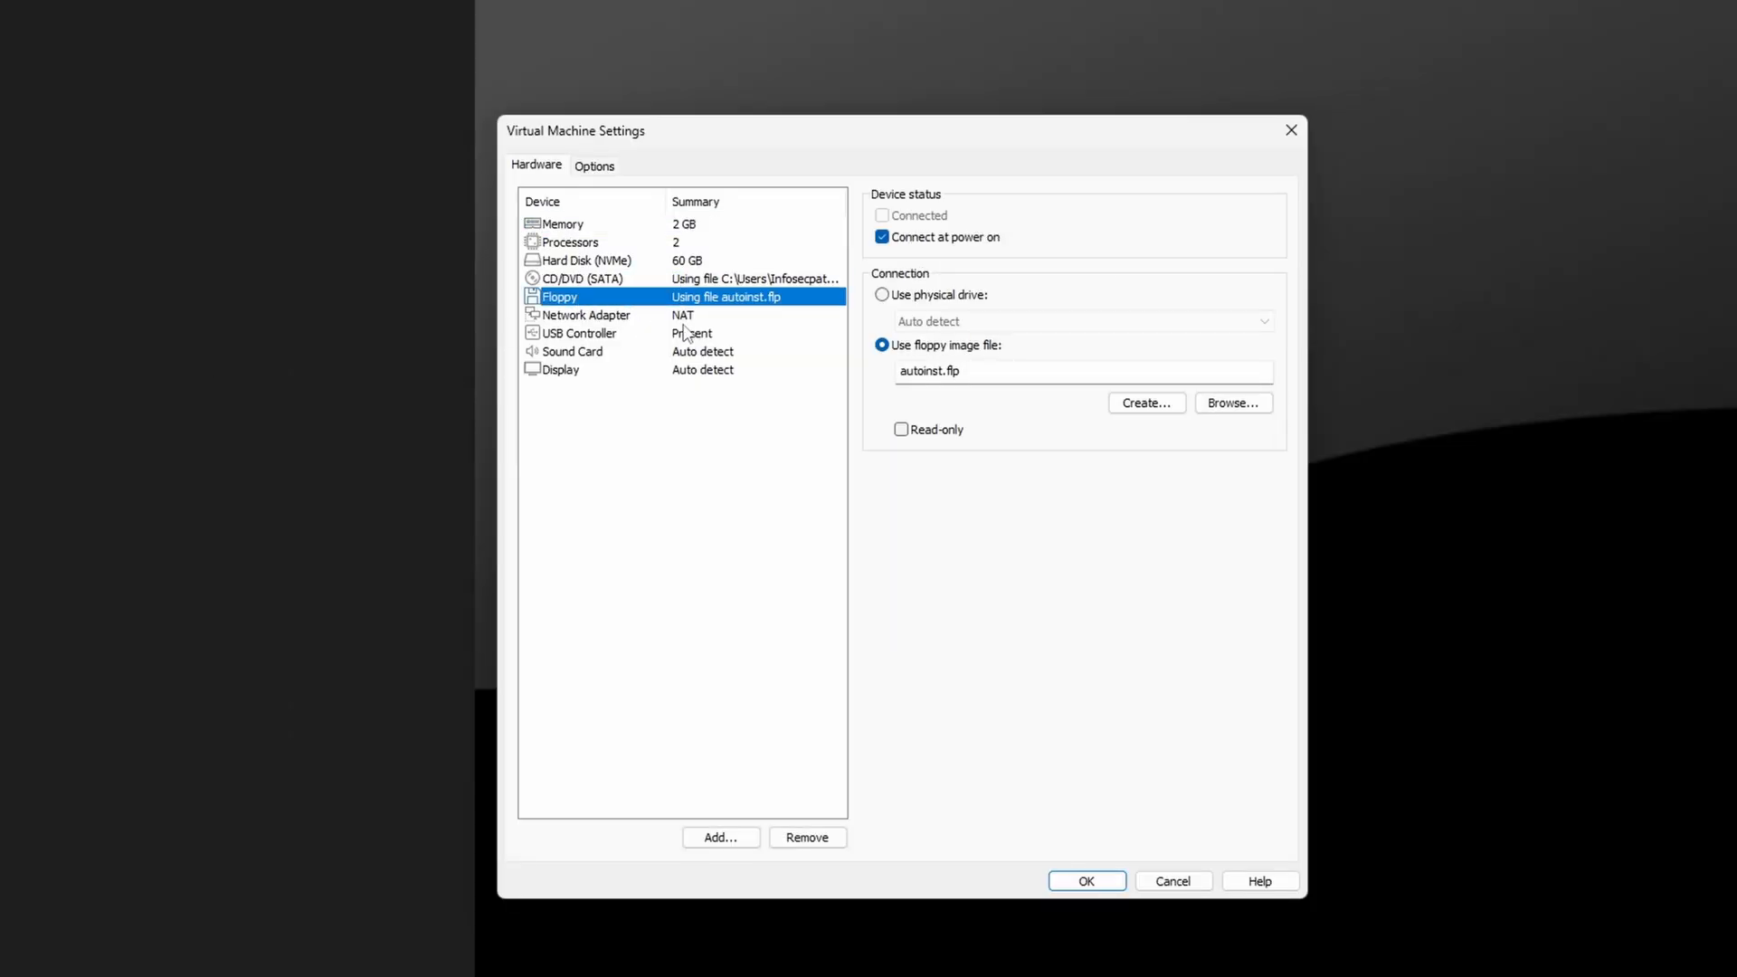
pyautogui.click(585, 315)
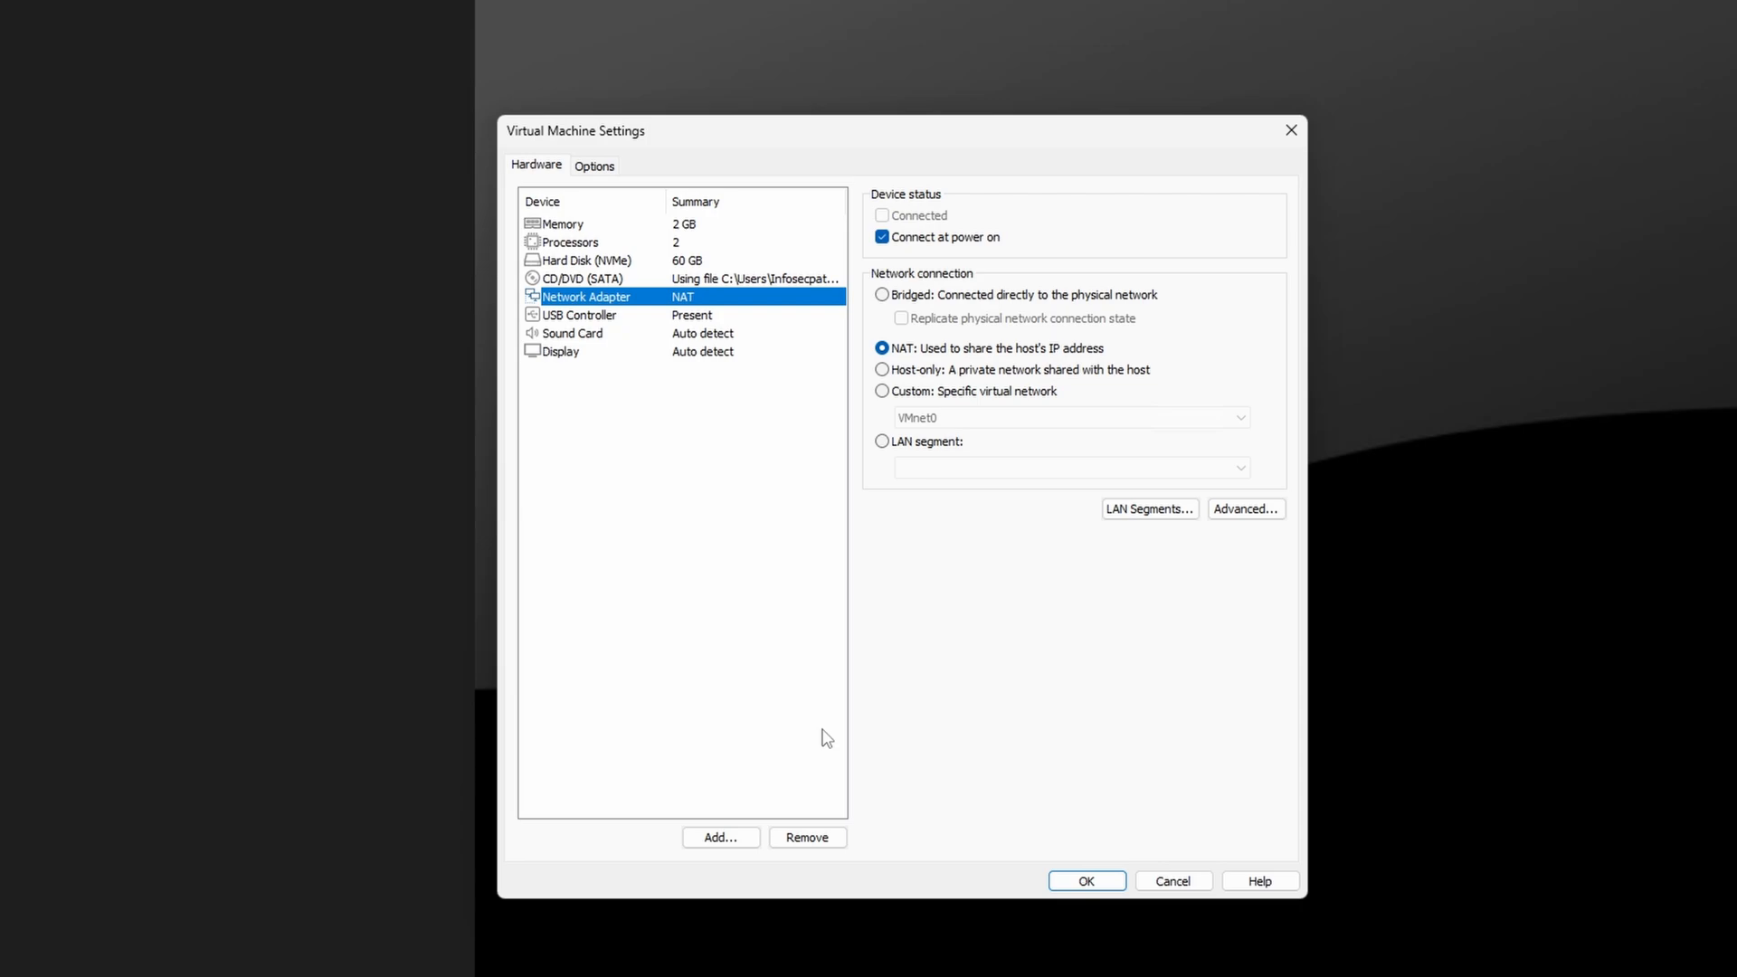
pyautogui.click(563, 223)
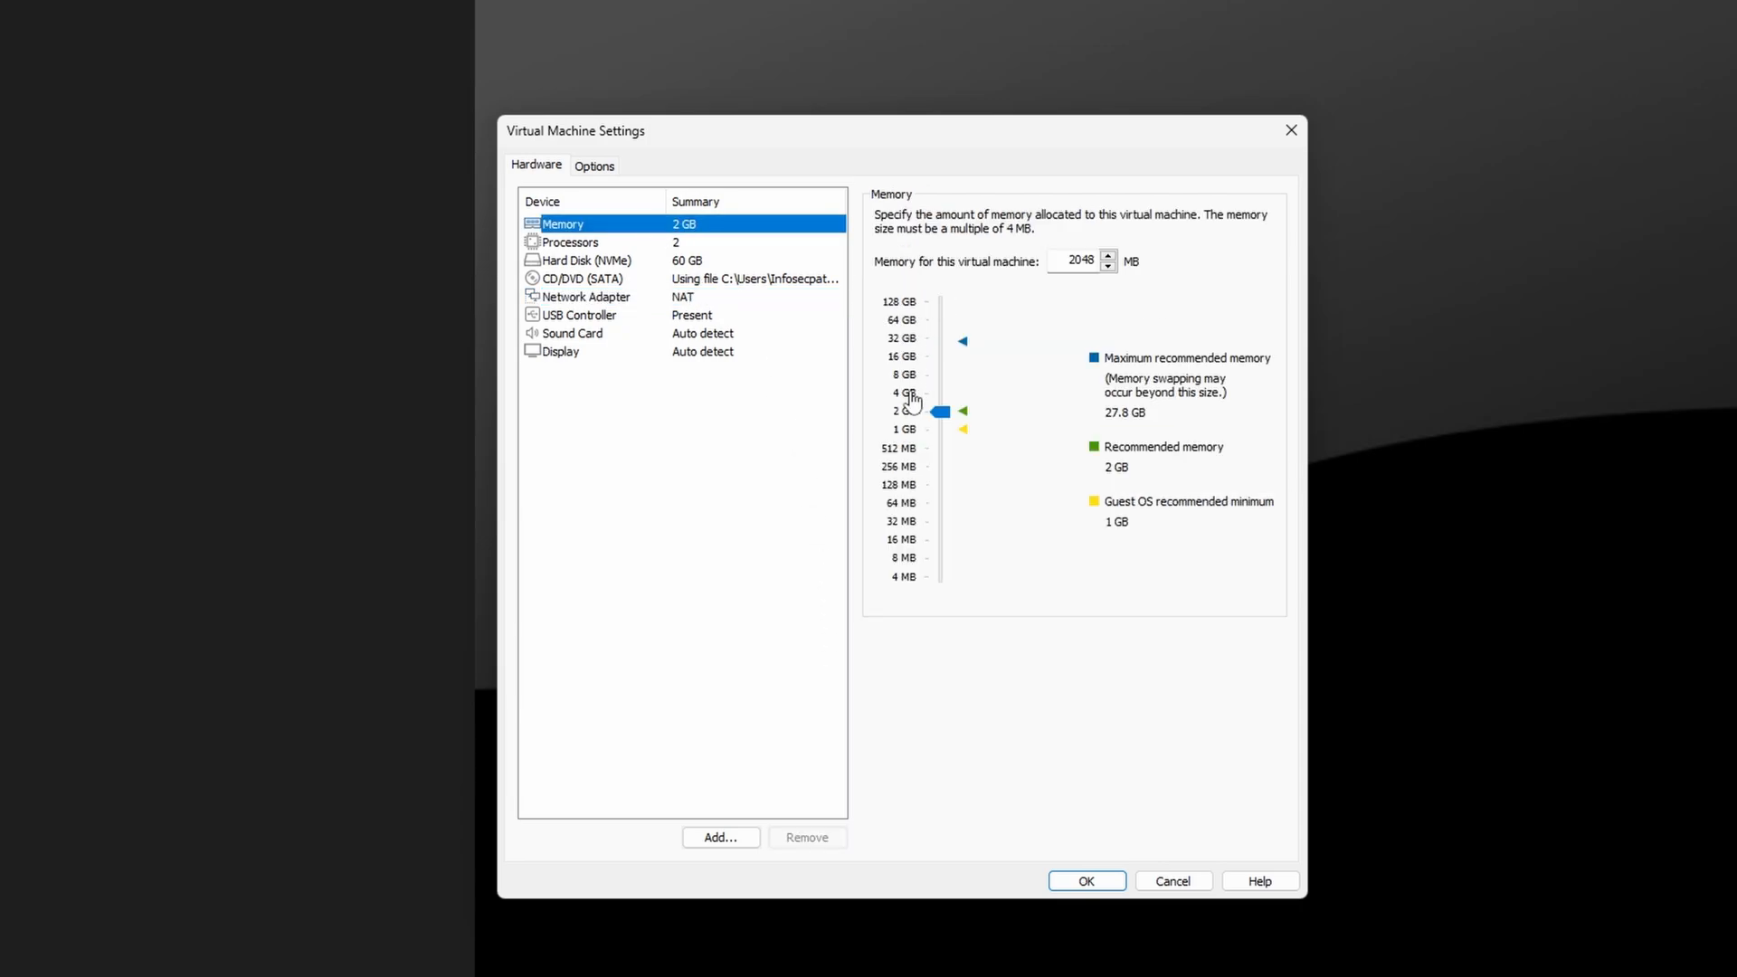
pyautogui.moveTo(910, 387)
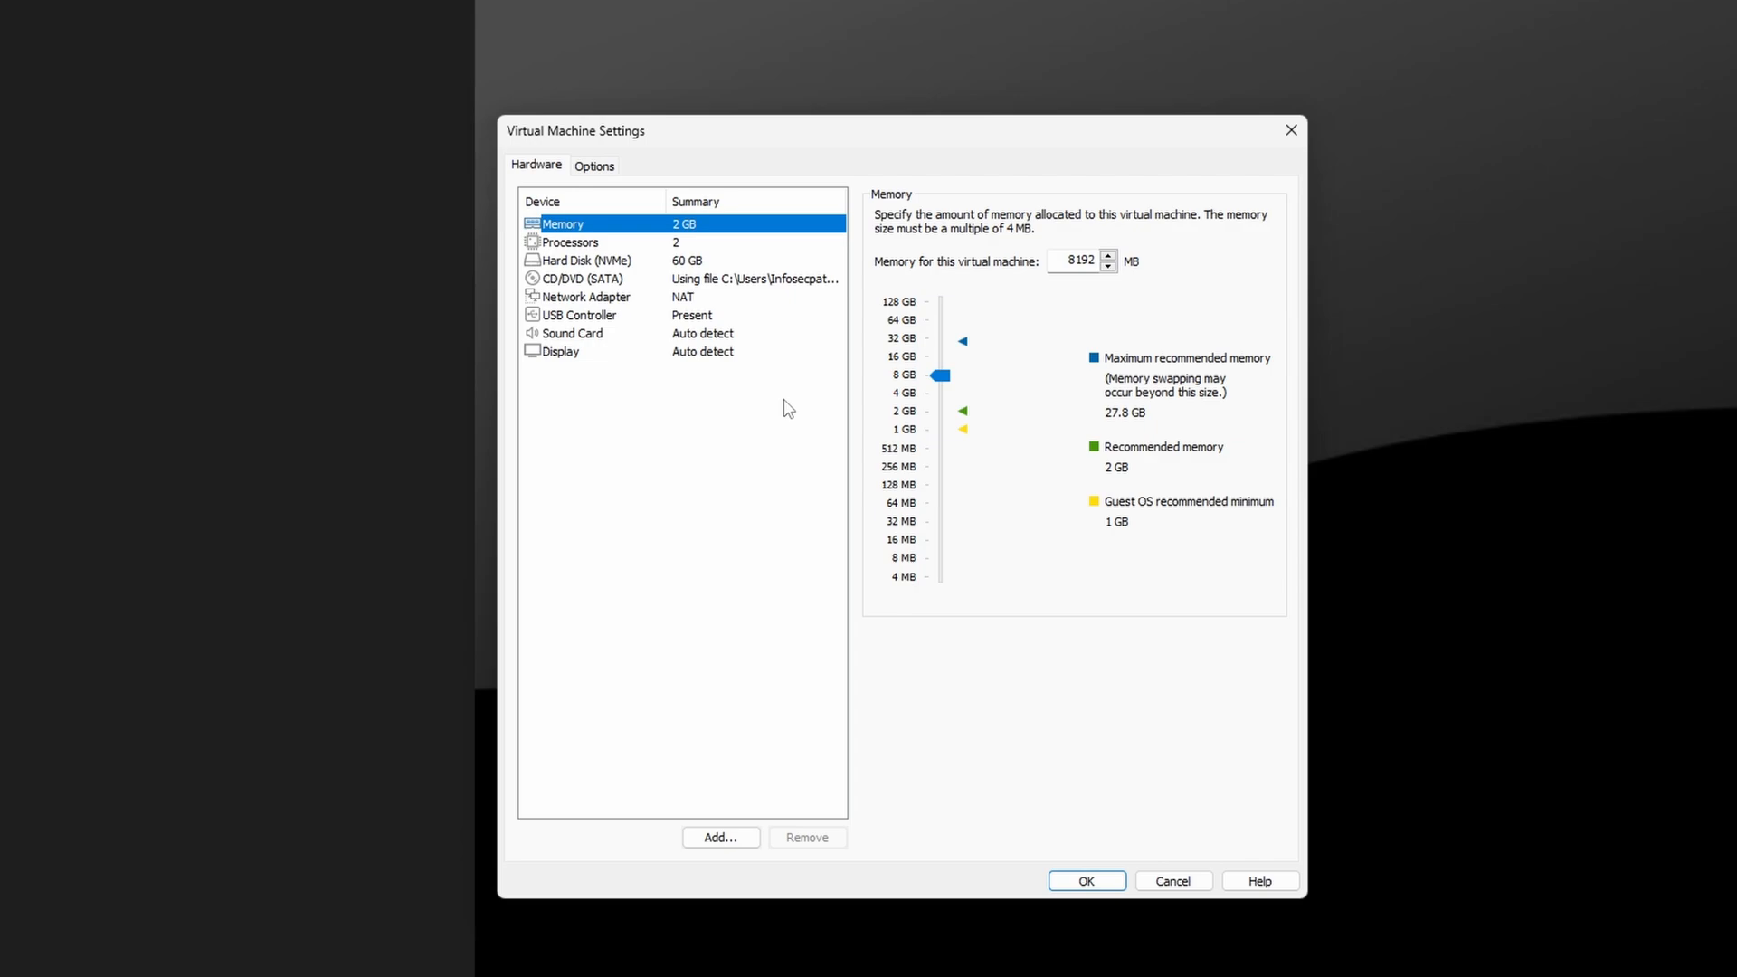
pyautogui.click(570, 240)
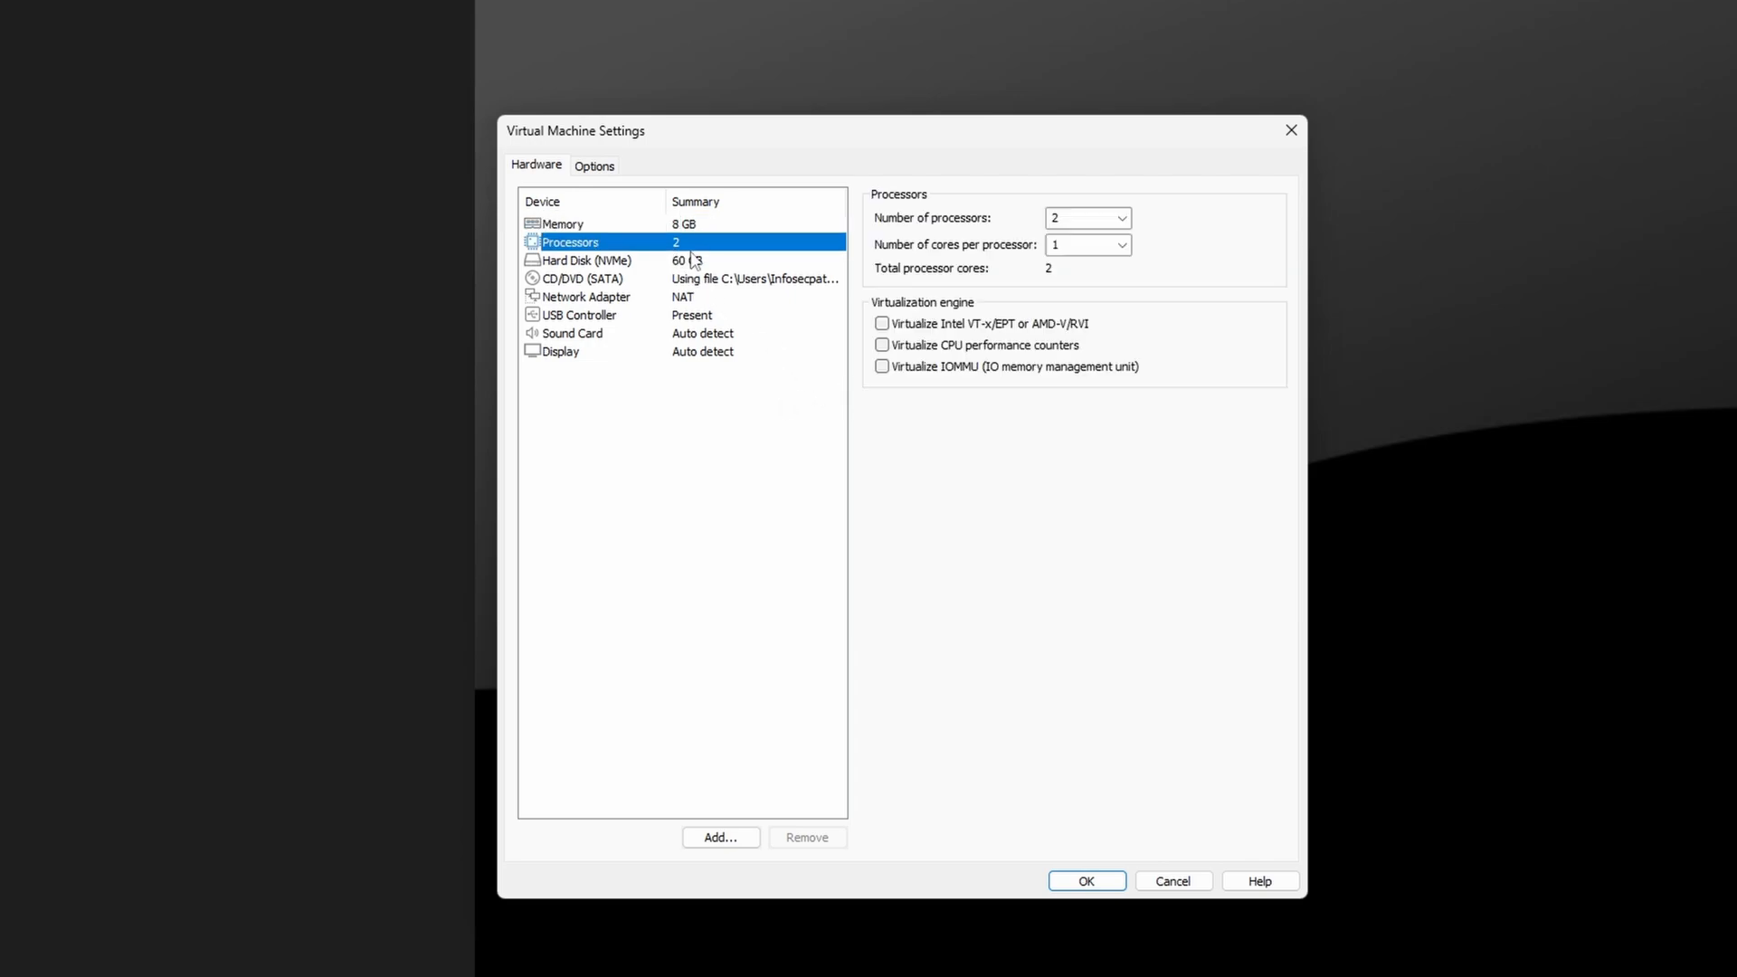
pyautogui.click(1084, 245)
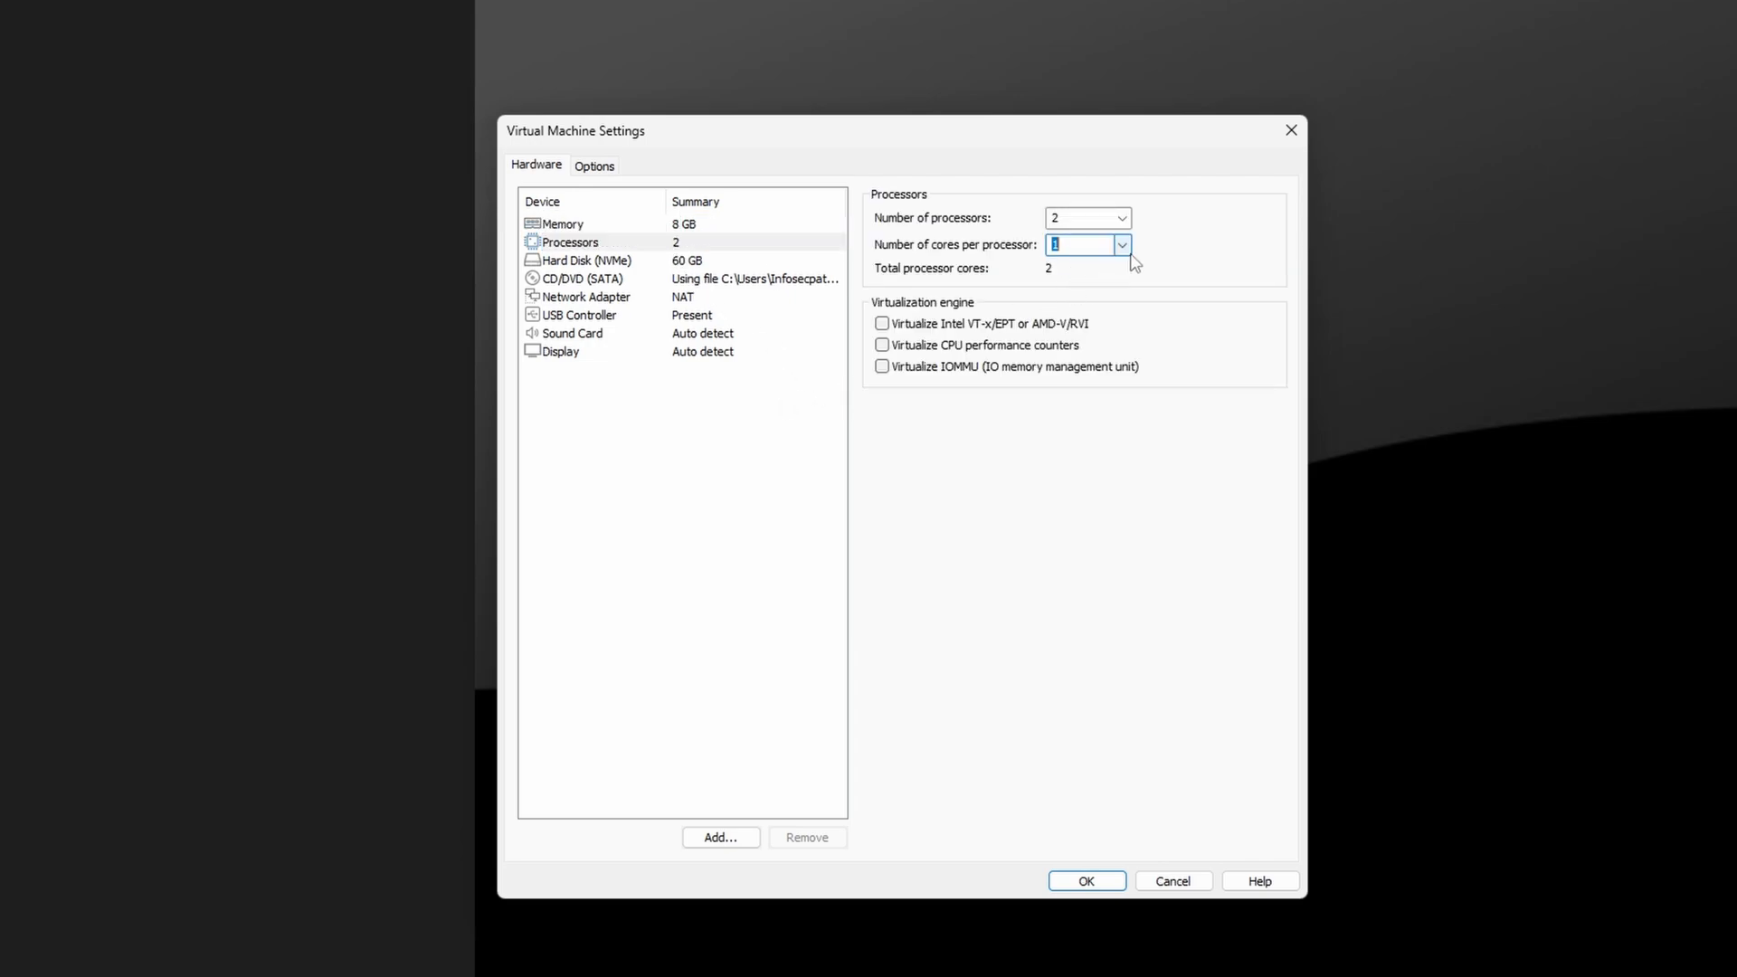
pyautogui.click(1089, 245)
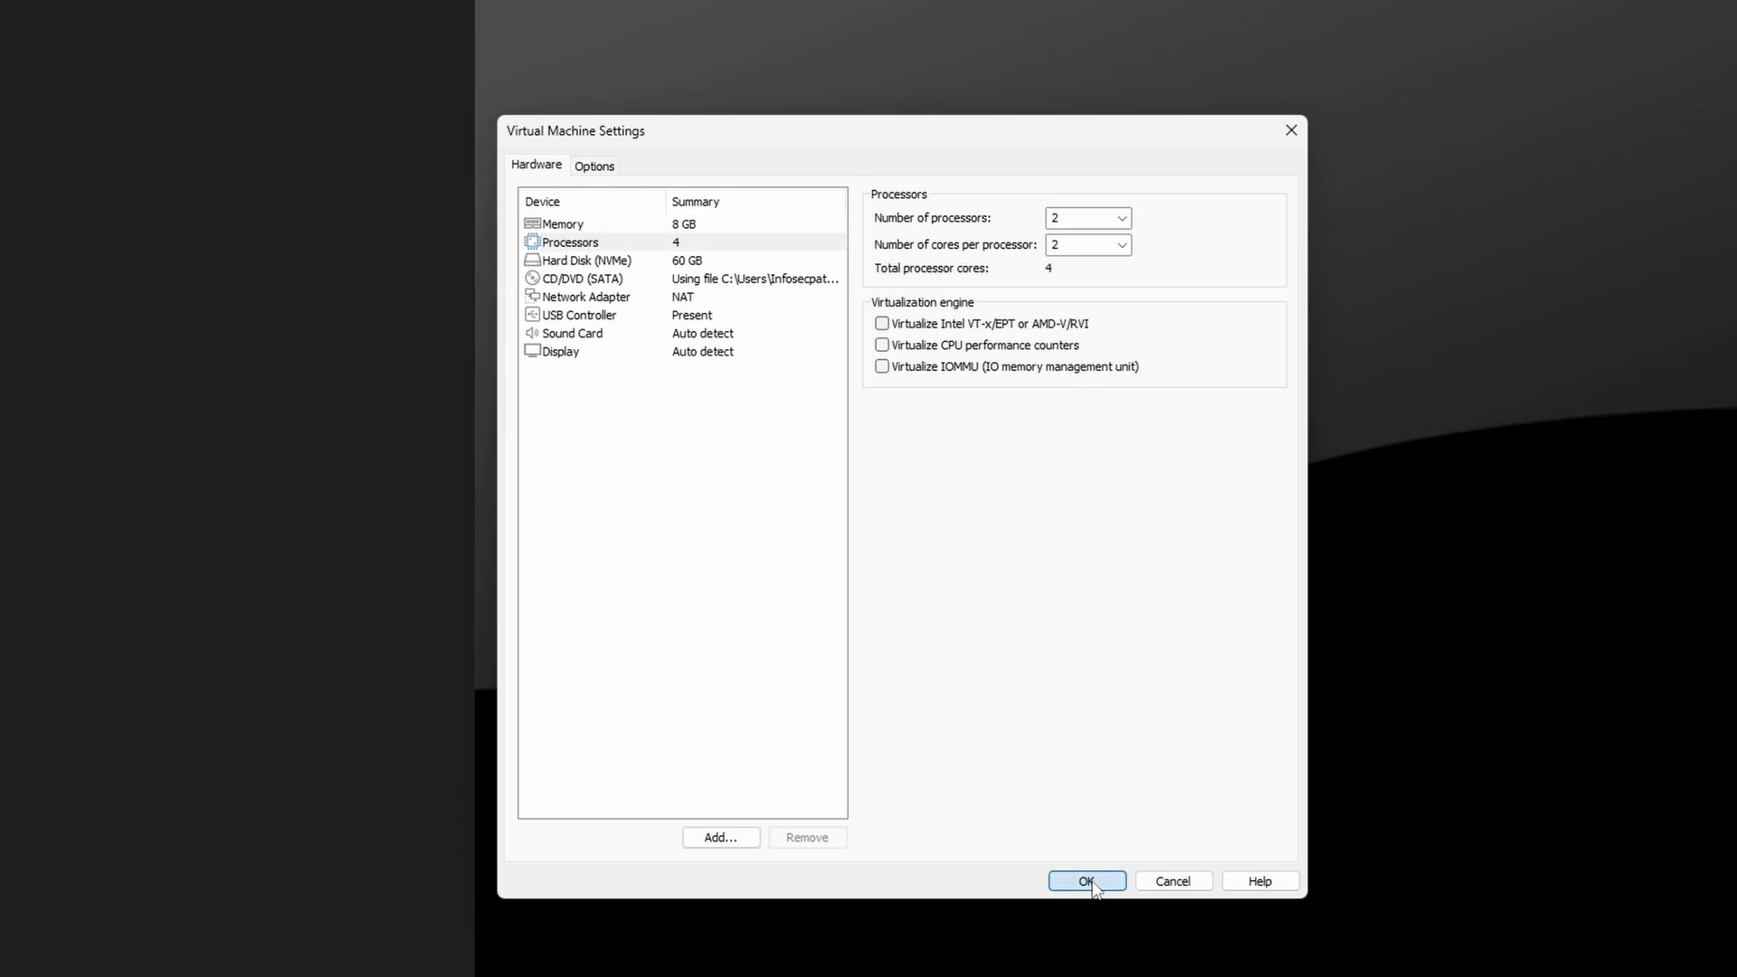
pyautogui.click(1086, 881)
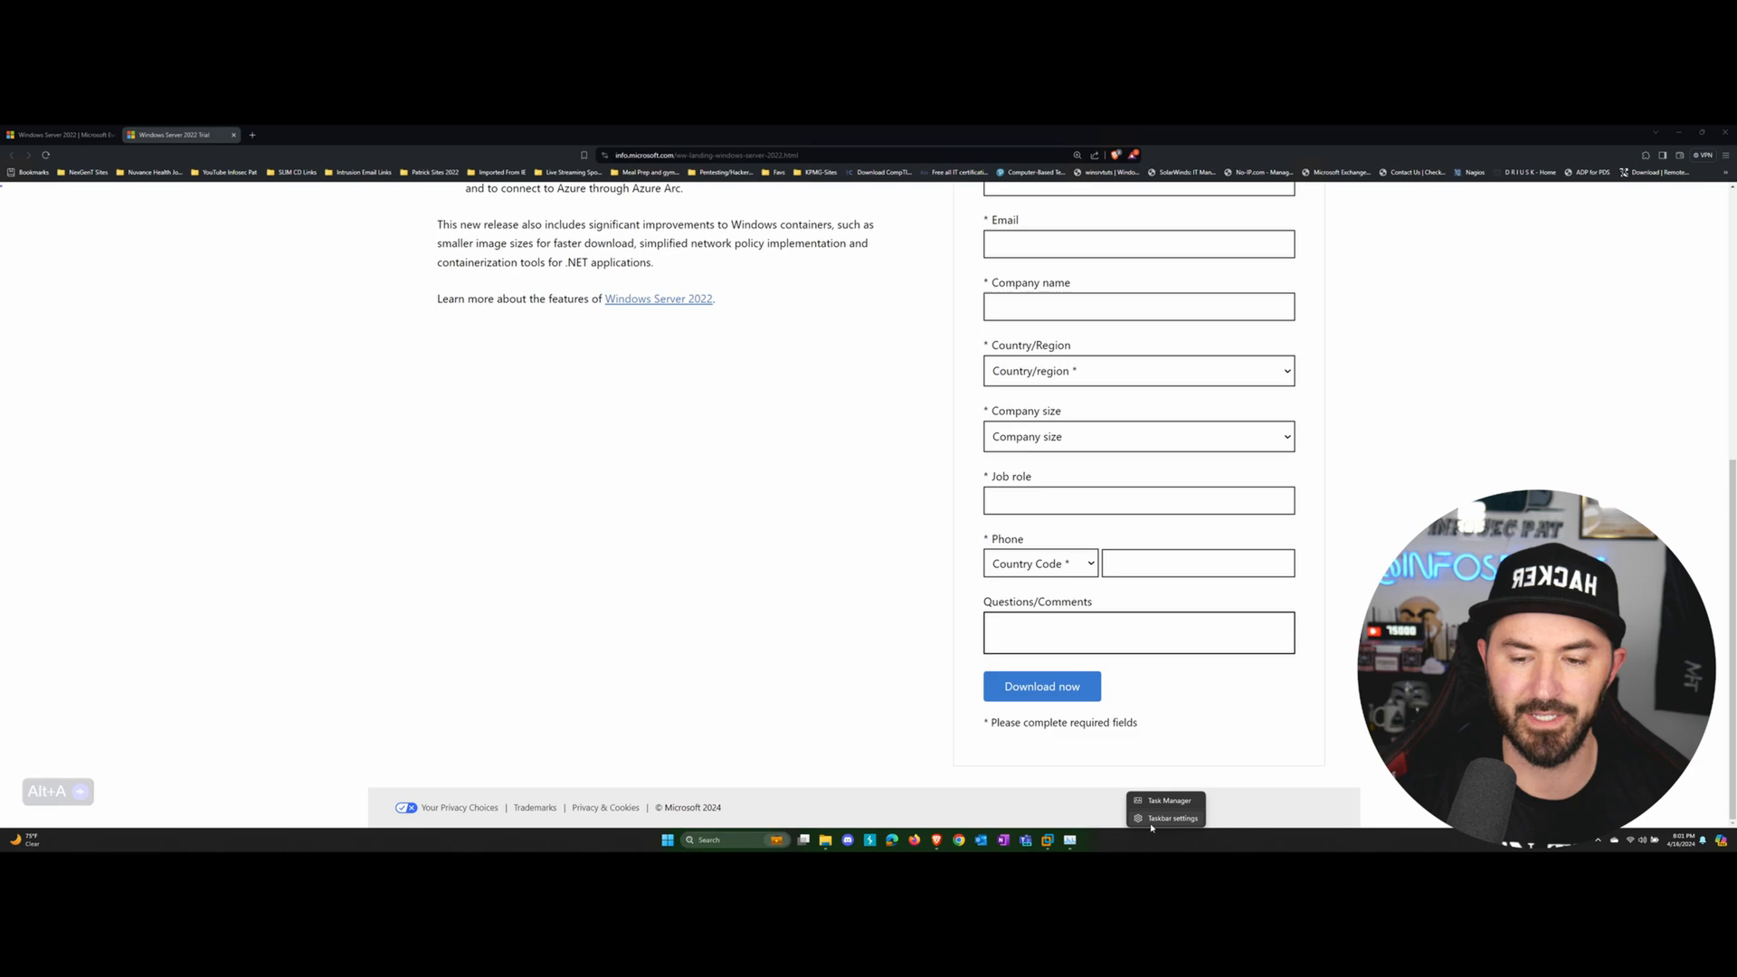
# End the Brave Browser and Discord processes in Task Manager to free host memory
pyautogui.click(1170, 818)
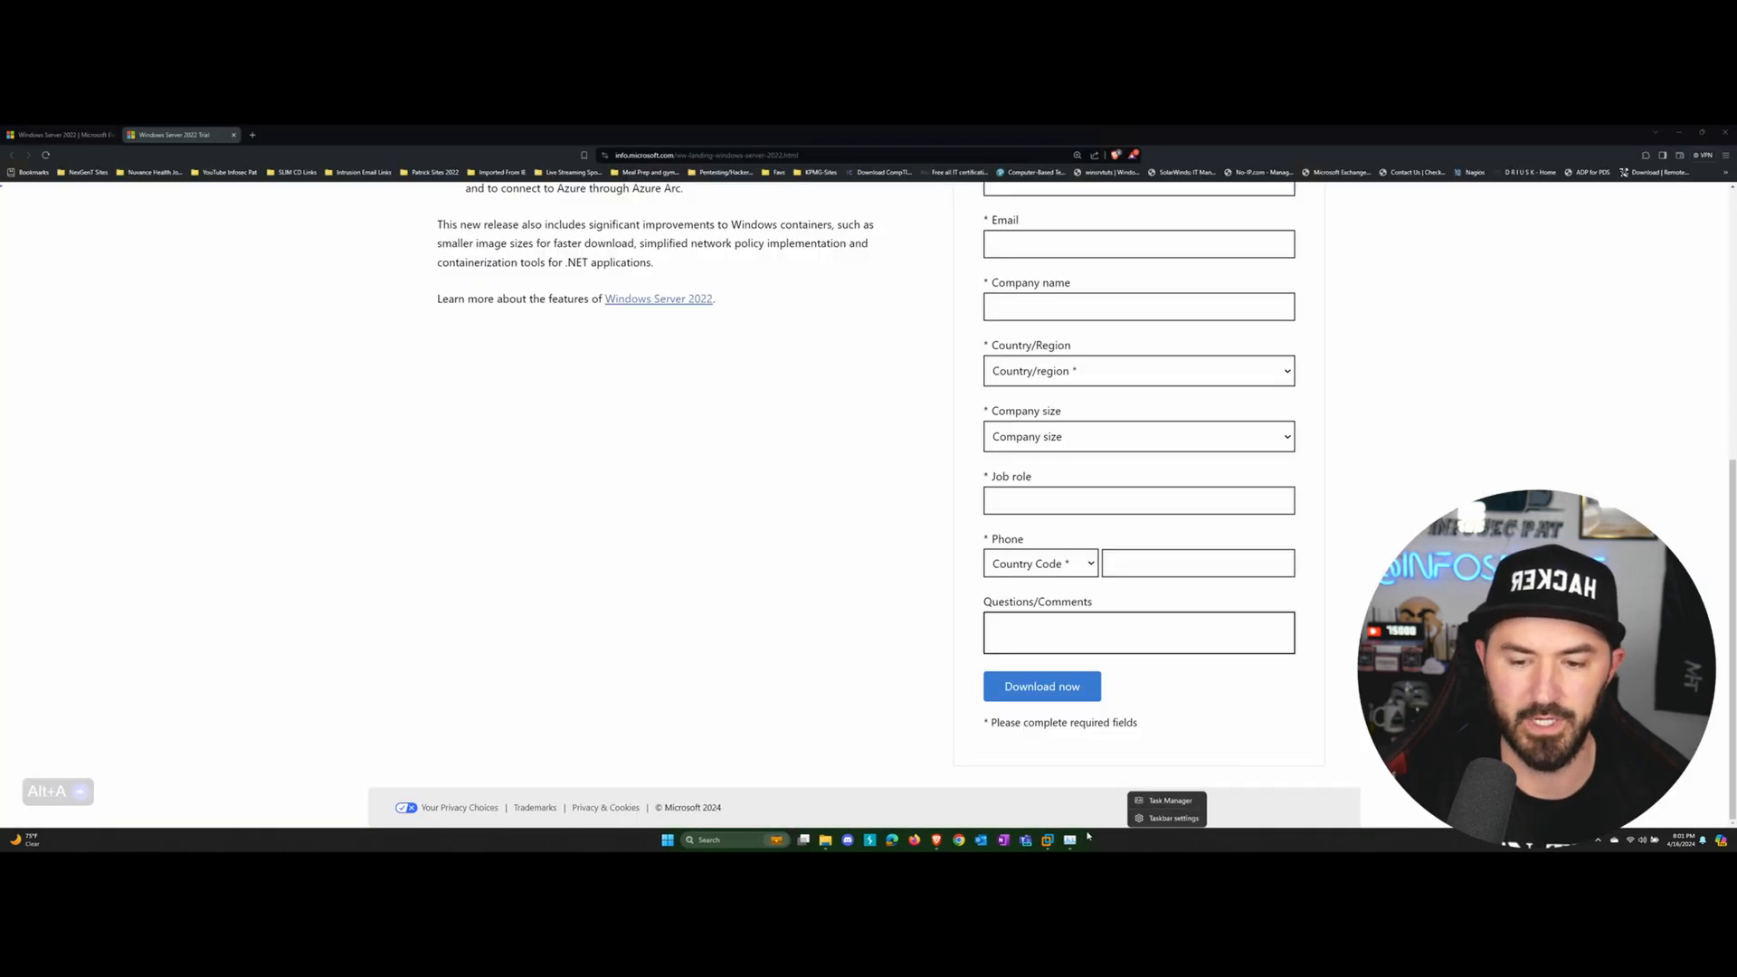
pyautogui.click(1168, 800)
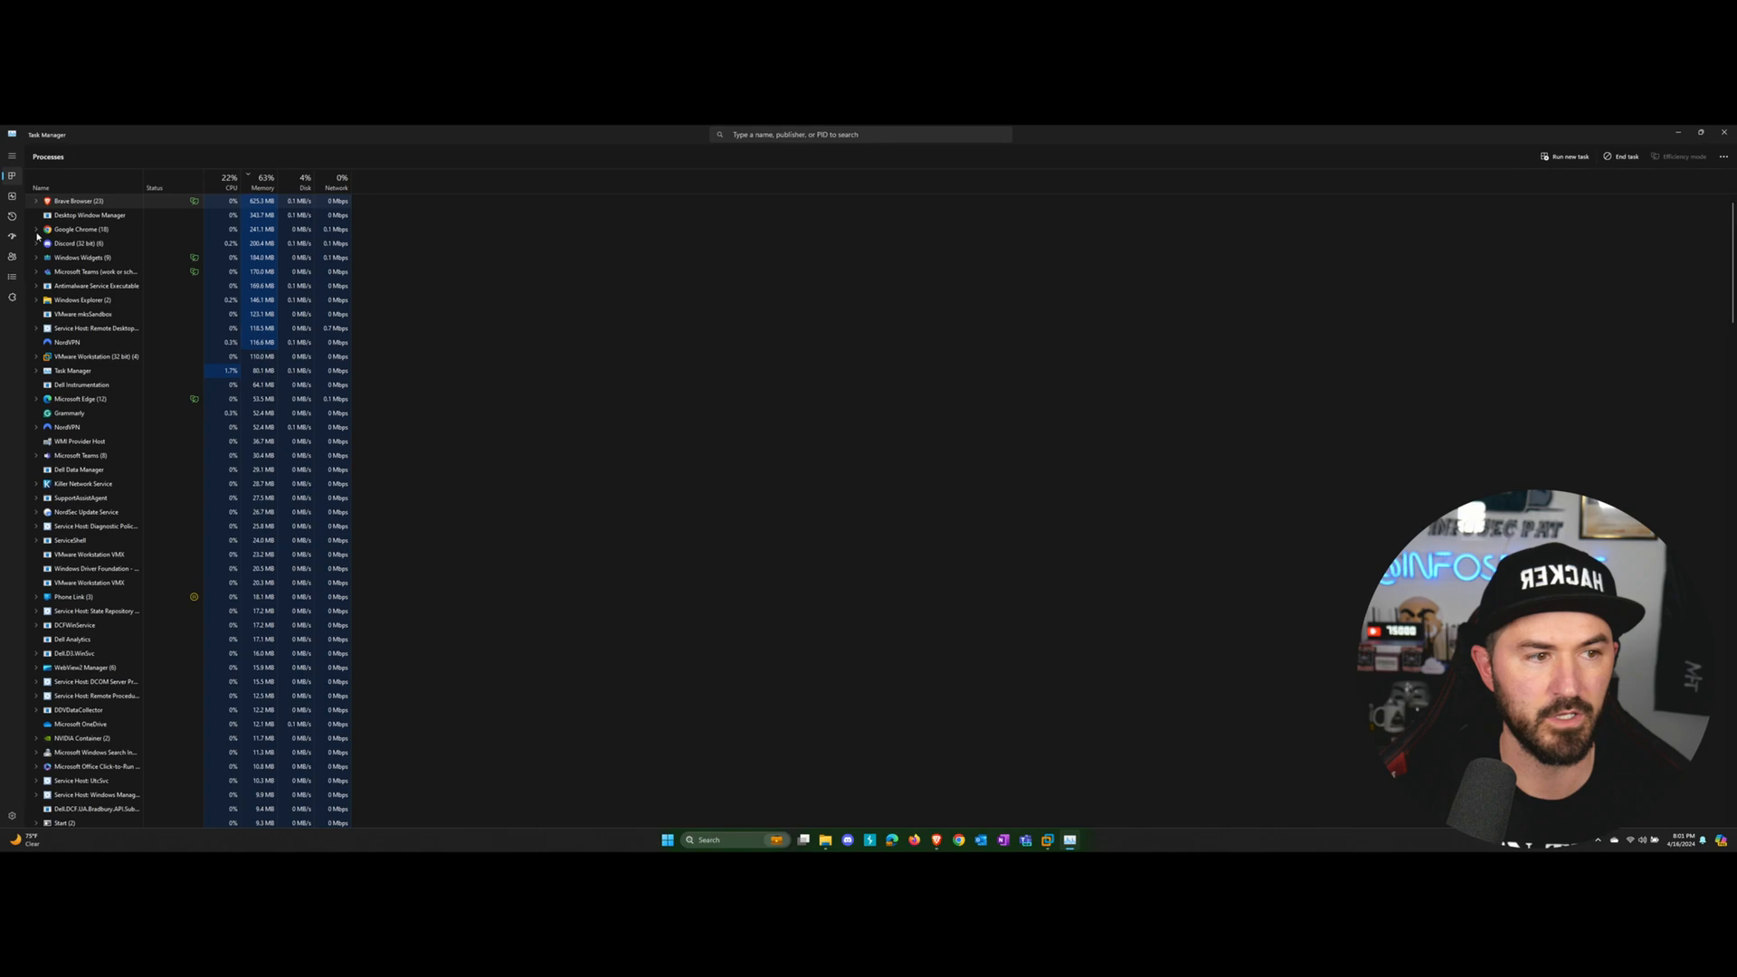
pyautogui.rightClick(78, 230)
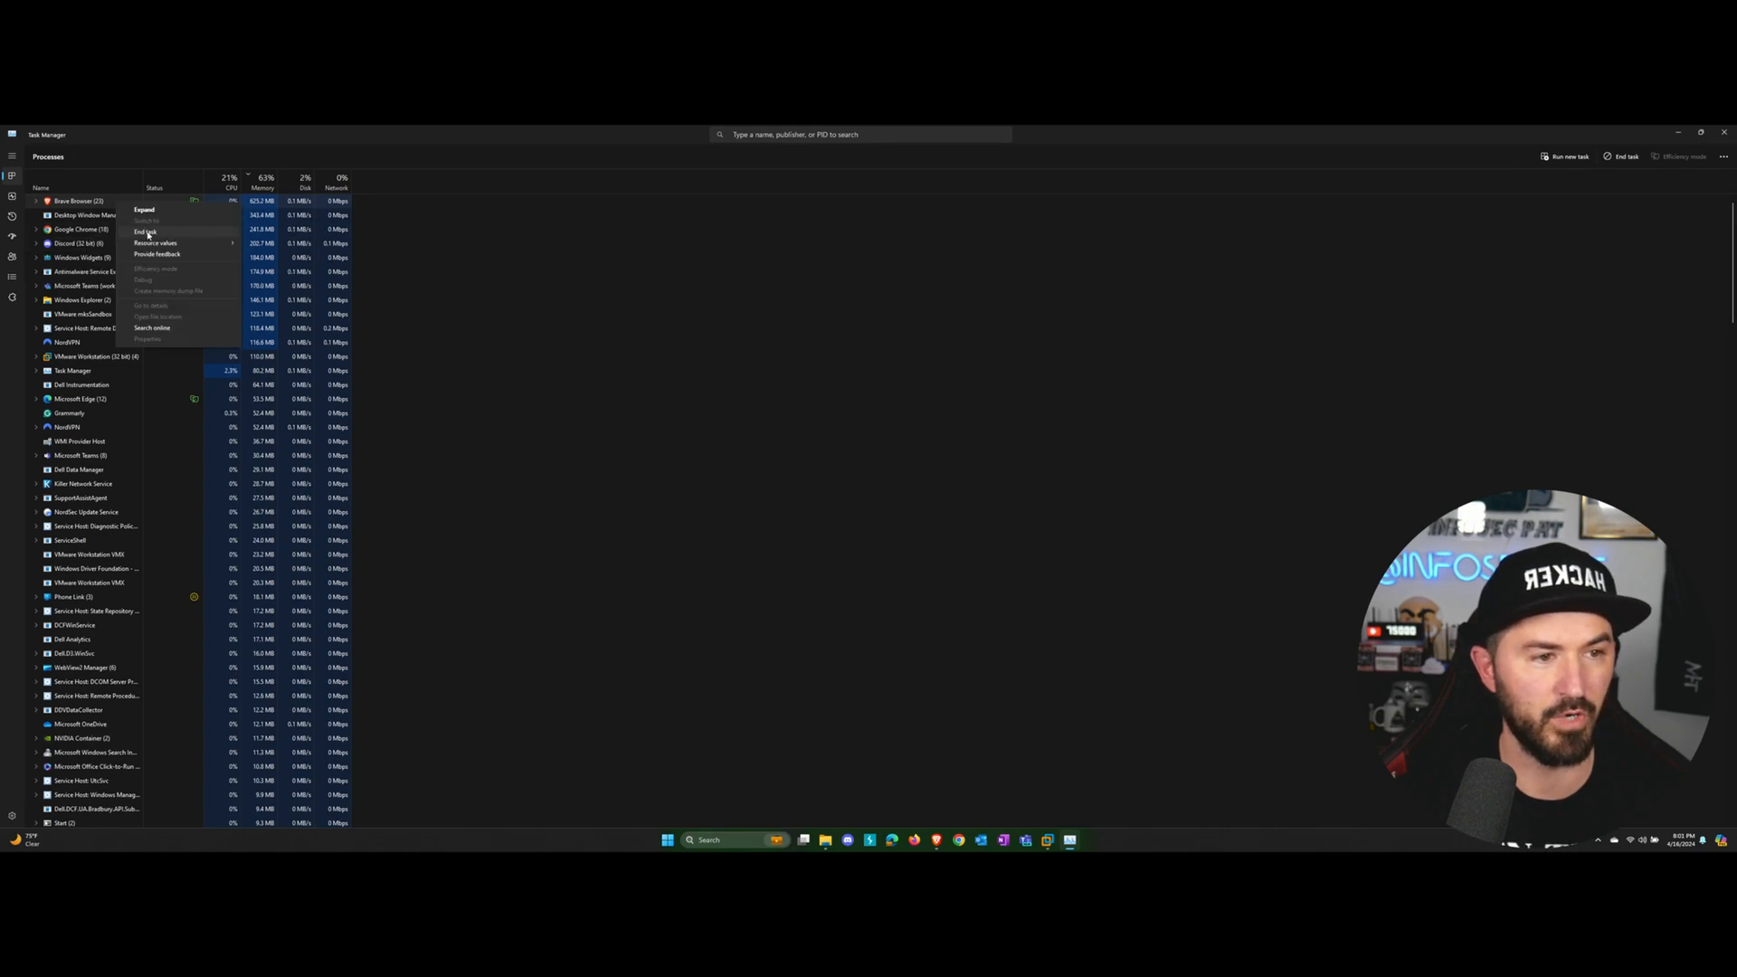
pyautogui.click(145, 232)
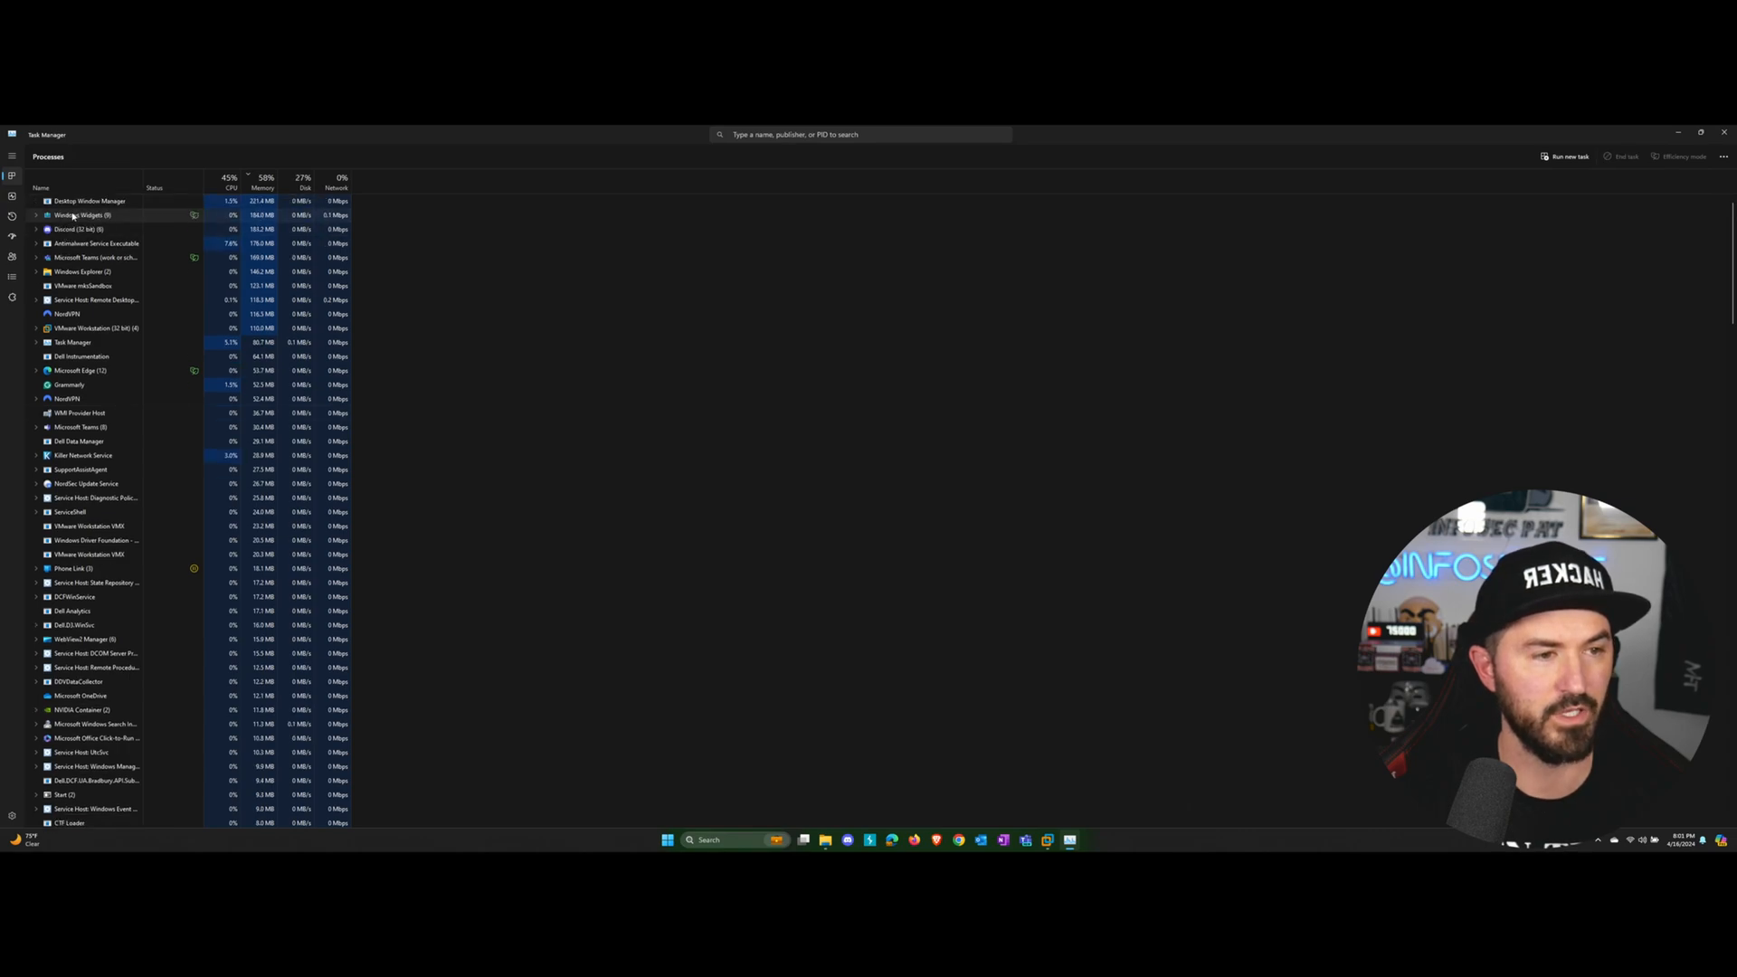
pyautogui.rightClick(77, 215)
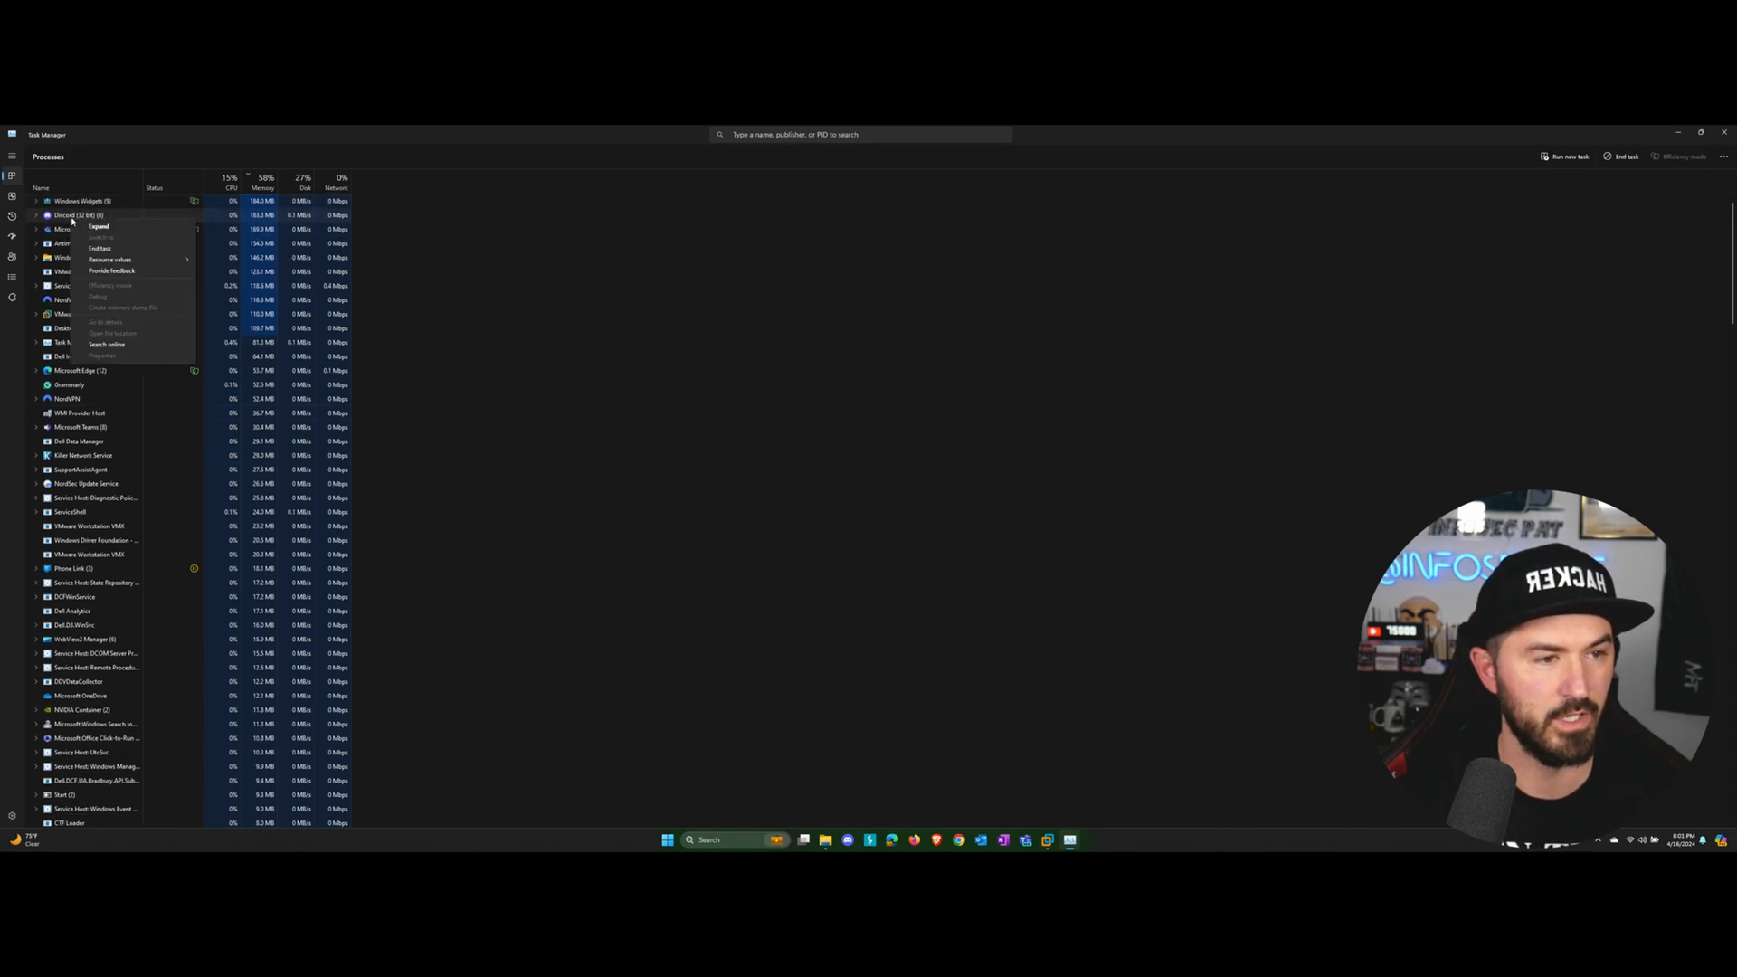
pyautogui.click(713, 310)
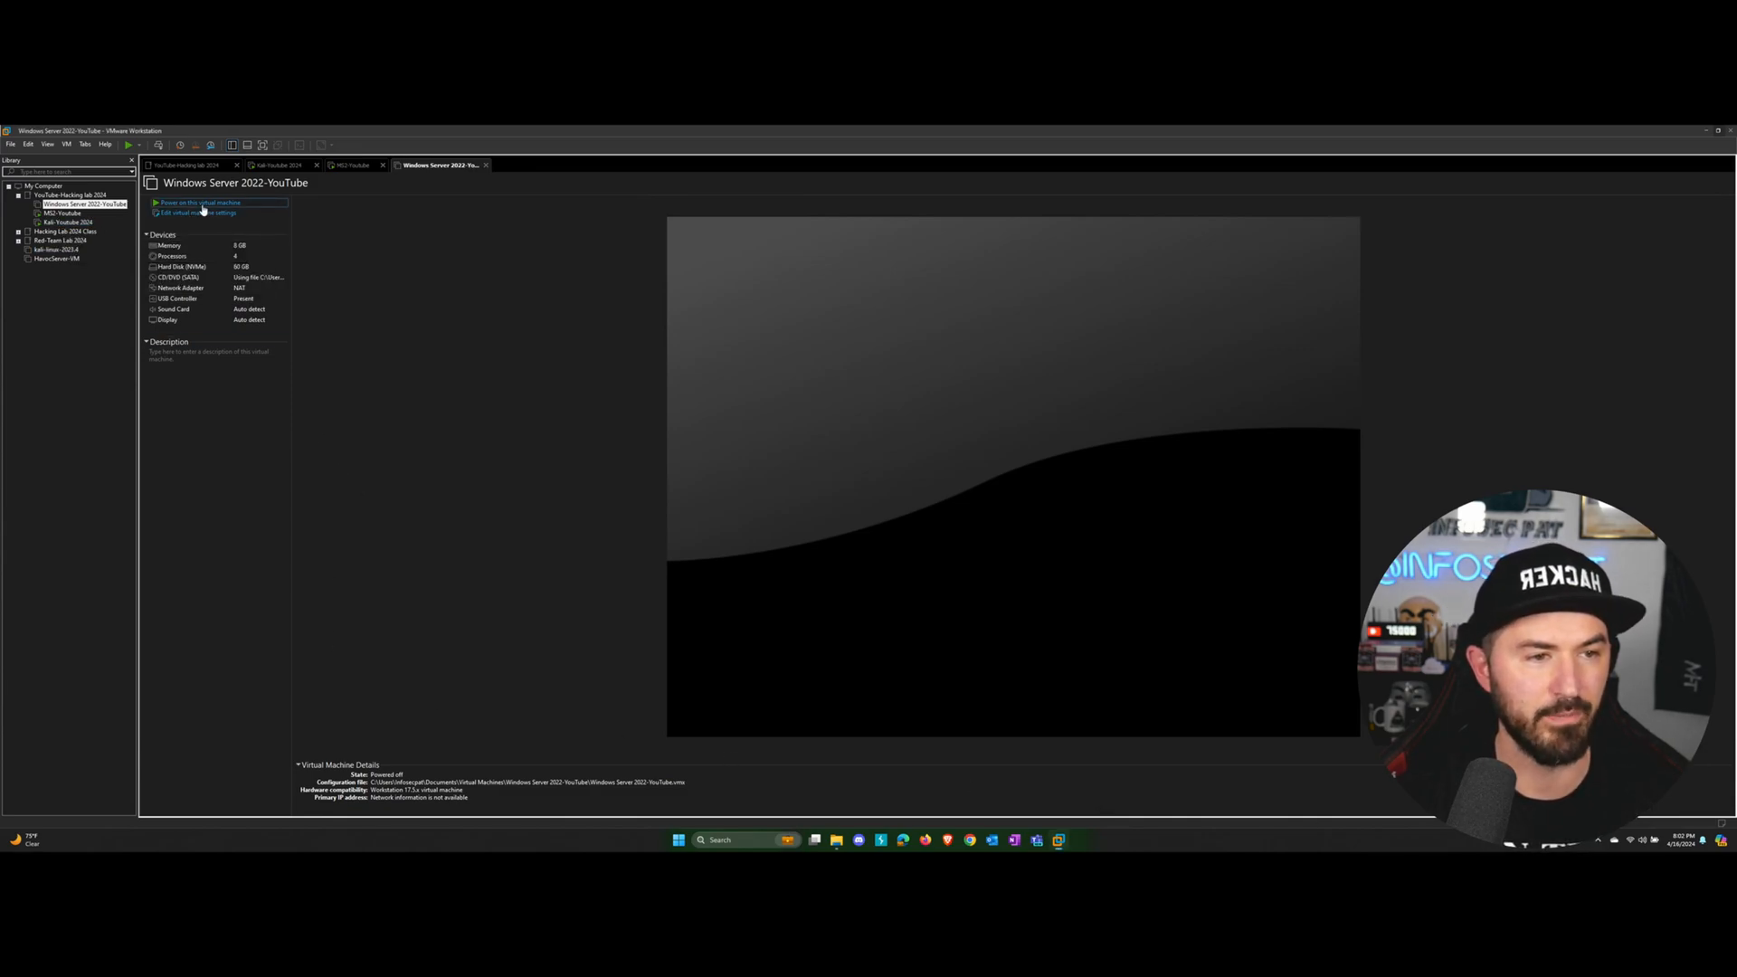
# Power on the Windows Server 2022 VM so it boots into the installer
pyautogui.click(199, 203)
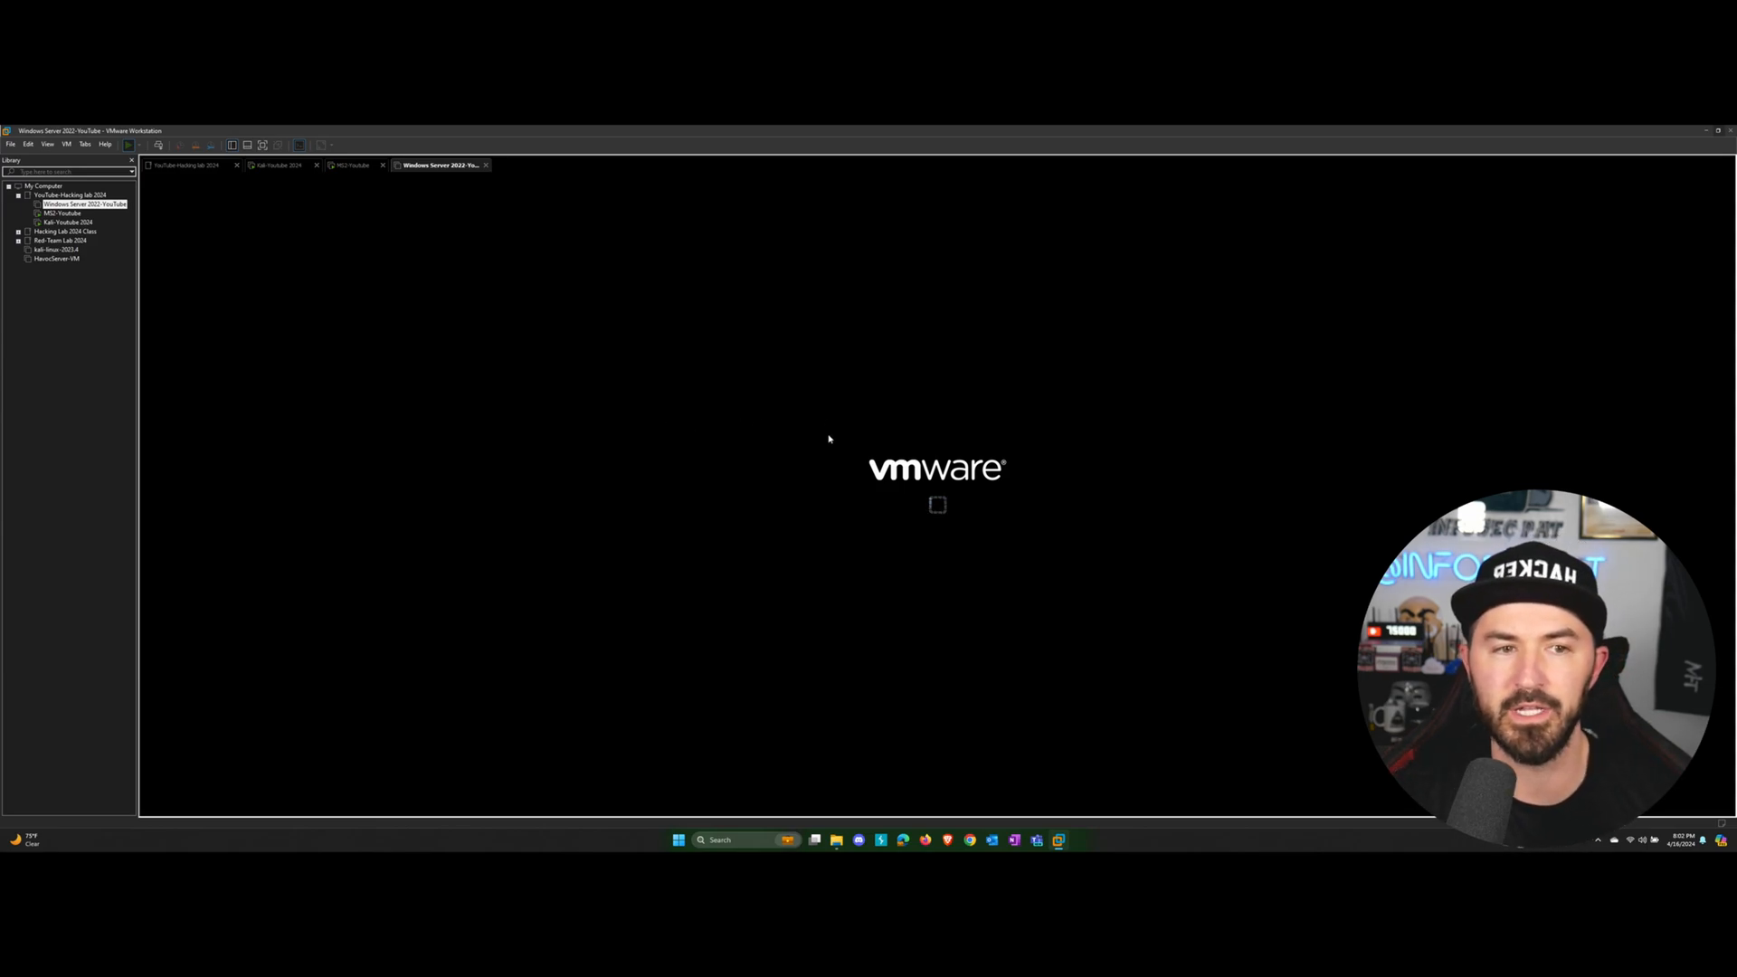
pyautogui.moveTo(993, 451)
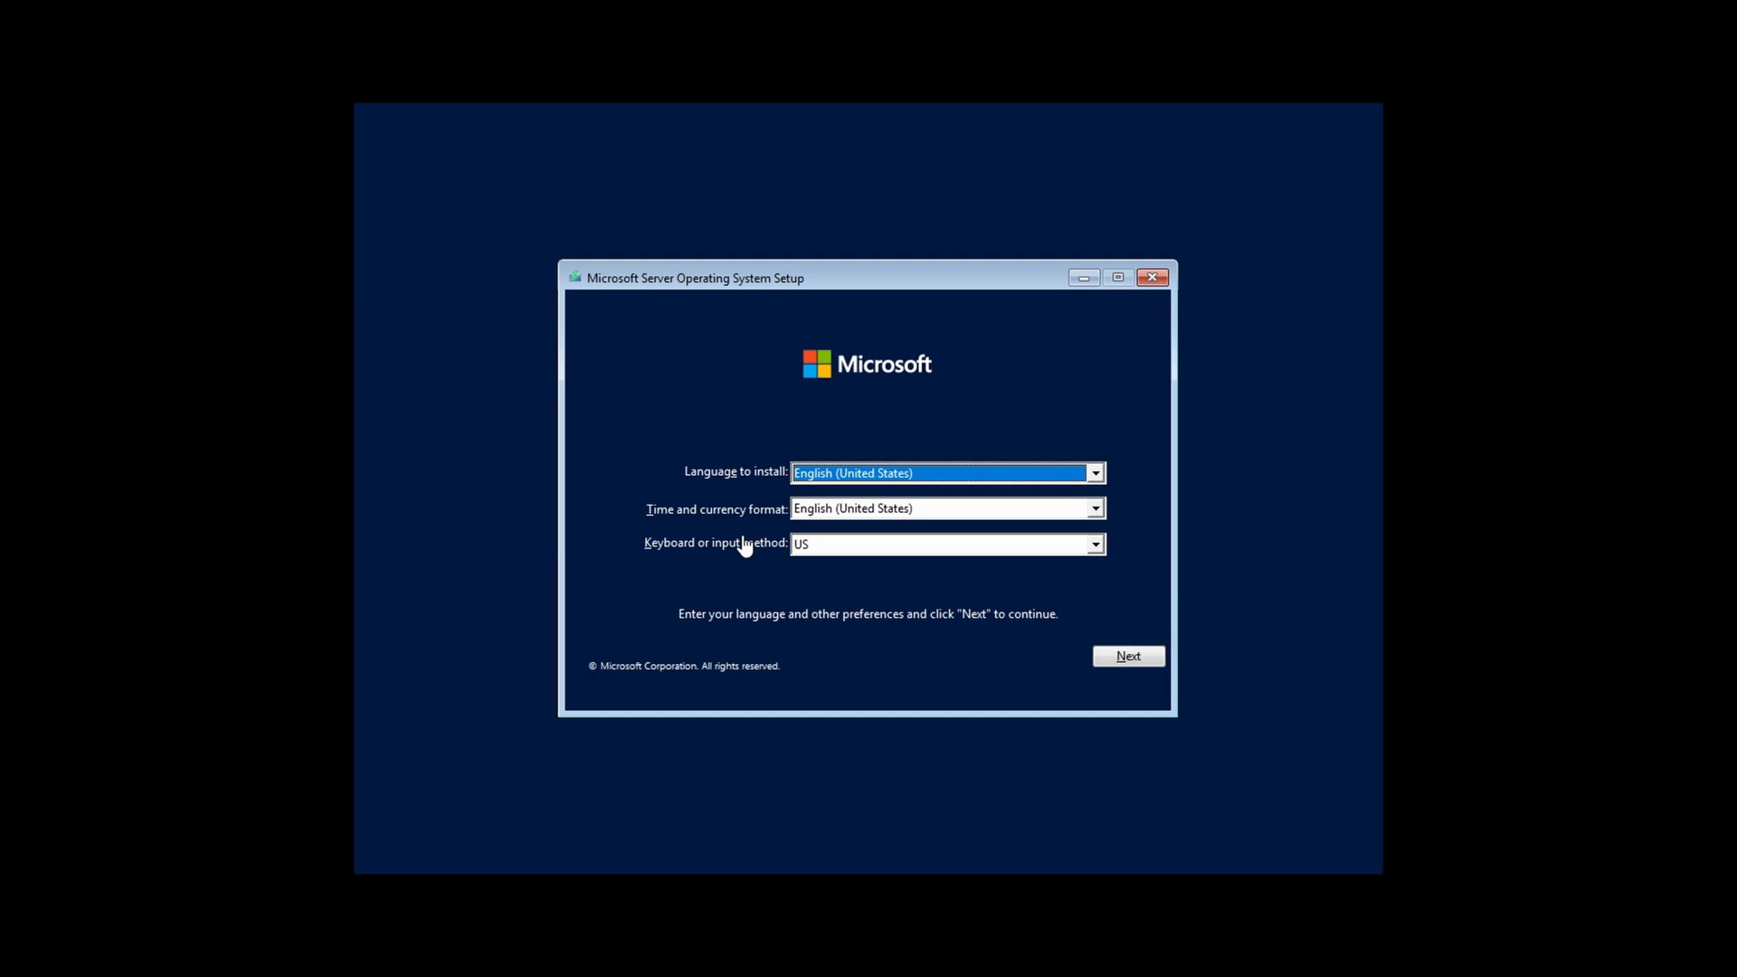
pyautogui.moveTo(1259, 181)
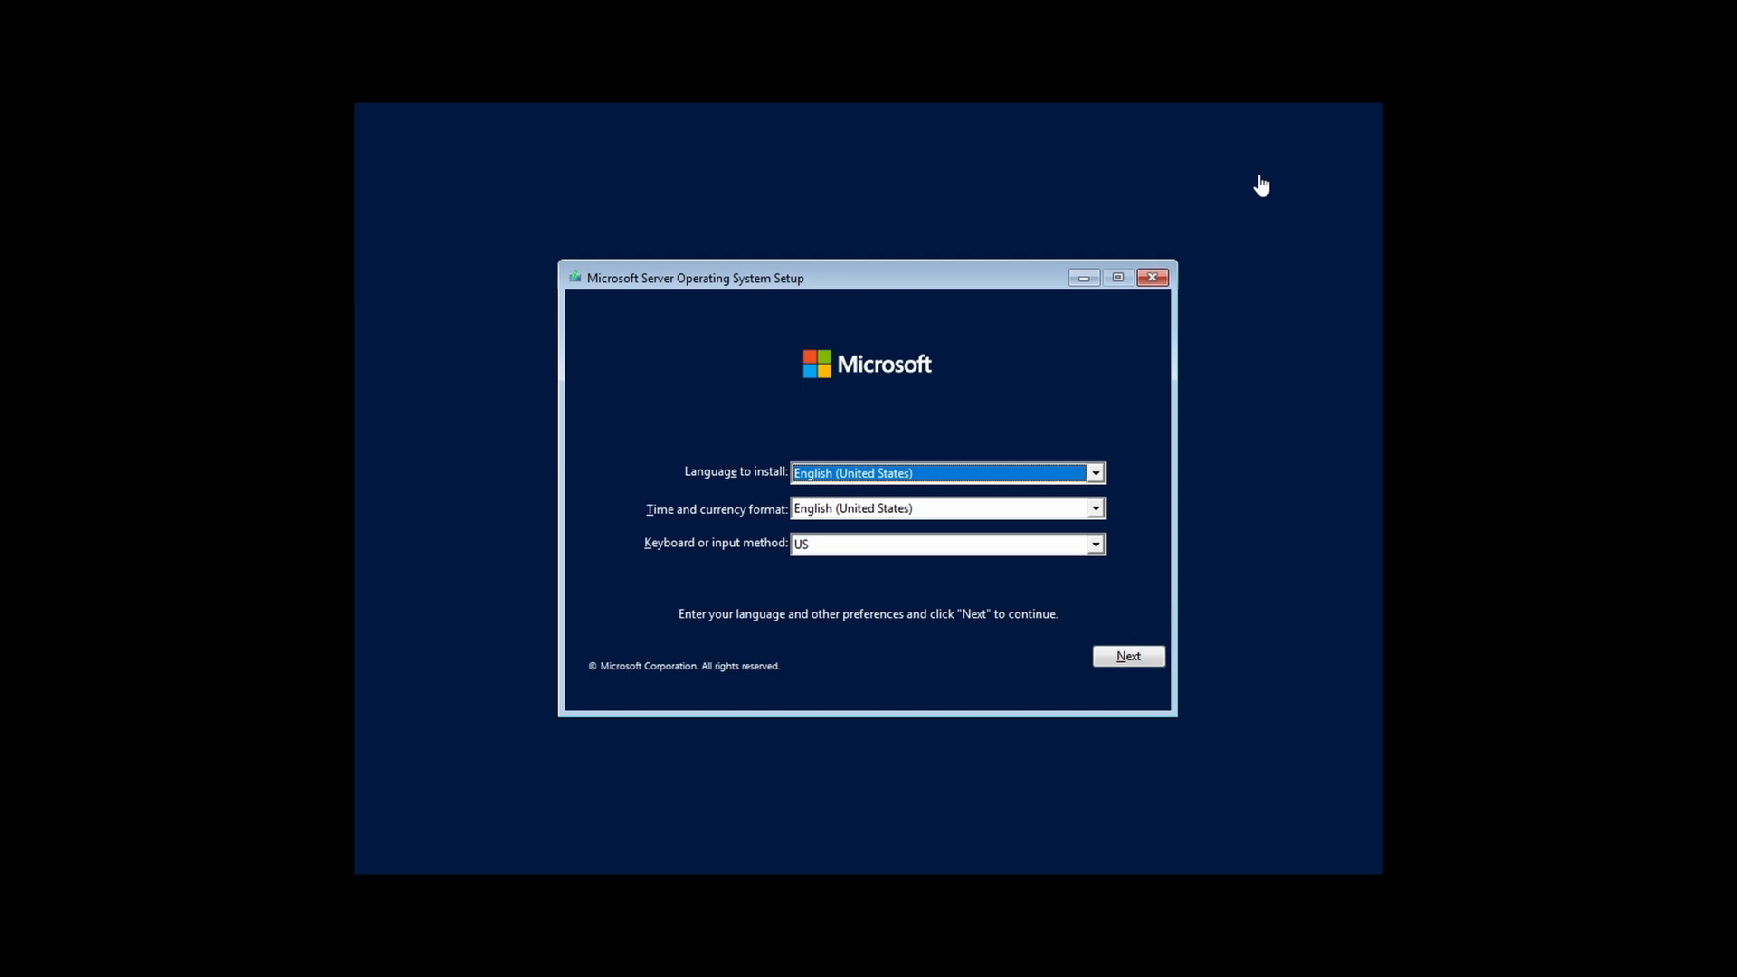
pyautogui.moveTo(1314, 286)
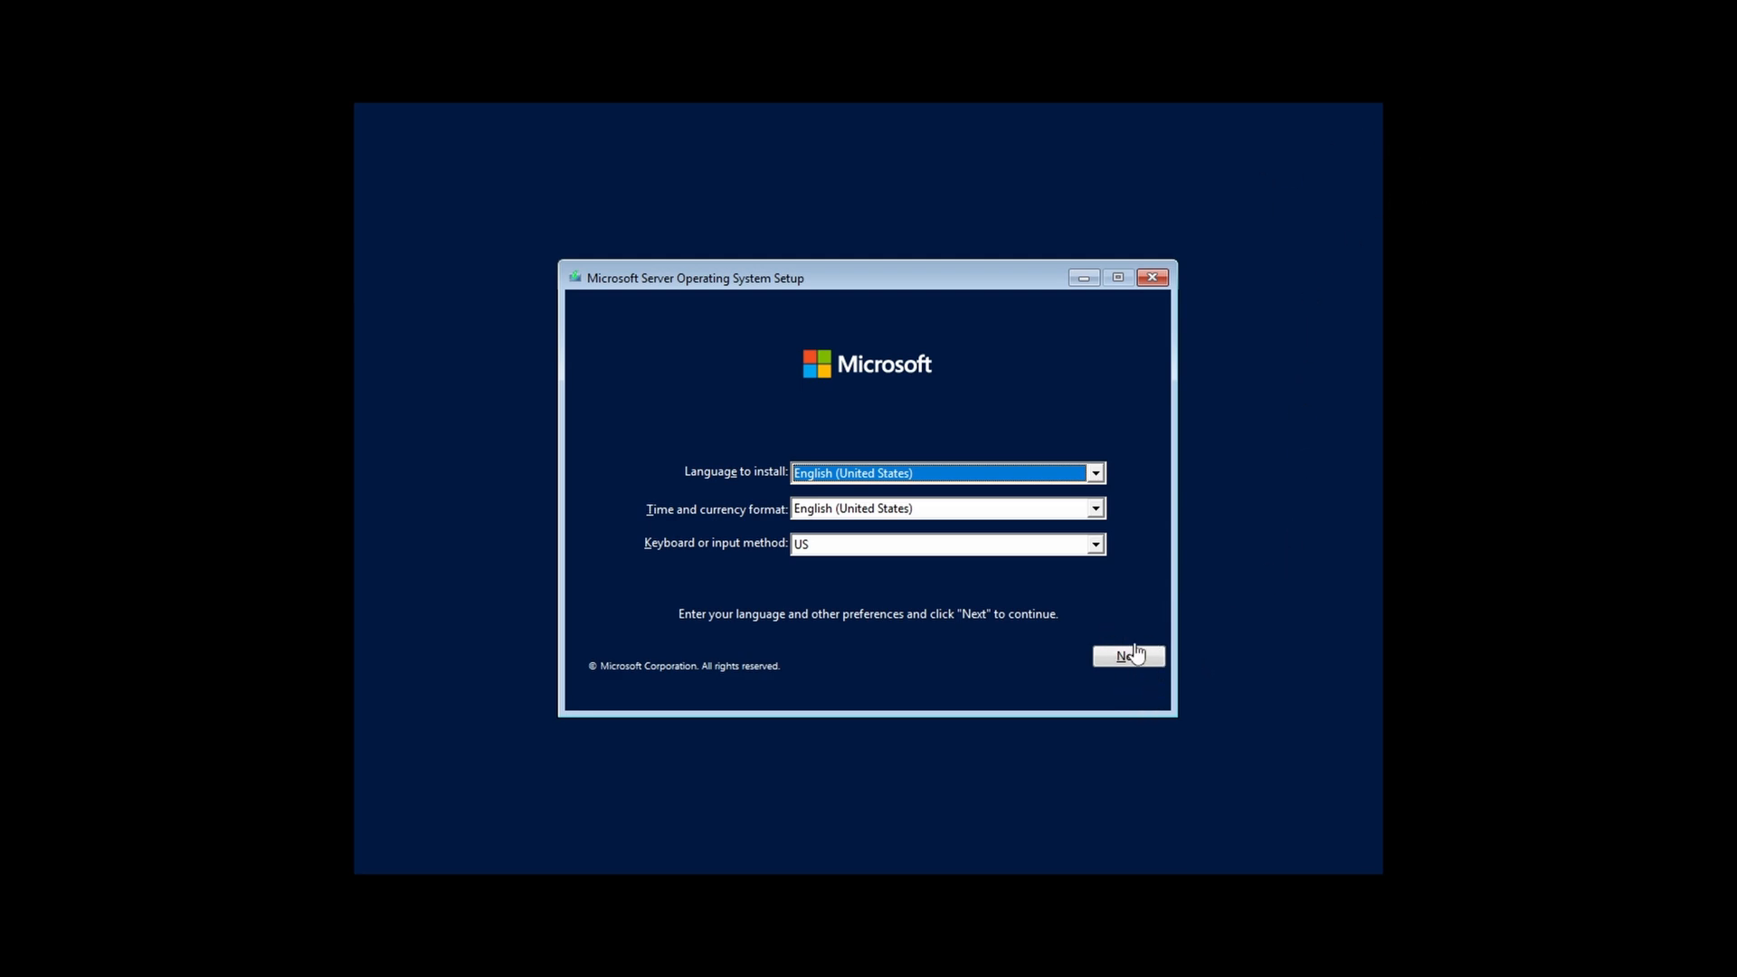
# Begin installation with default language and the Standard Evaluation (Desktop Experience) edition
pyautogui.click(1128, 655)
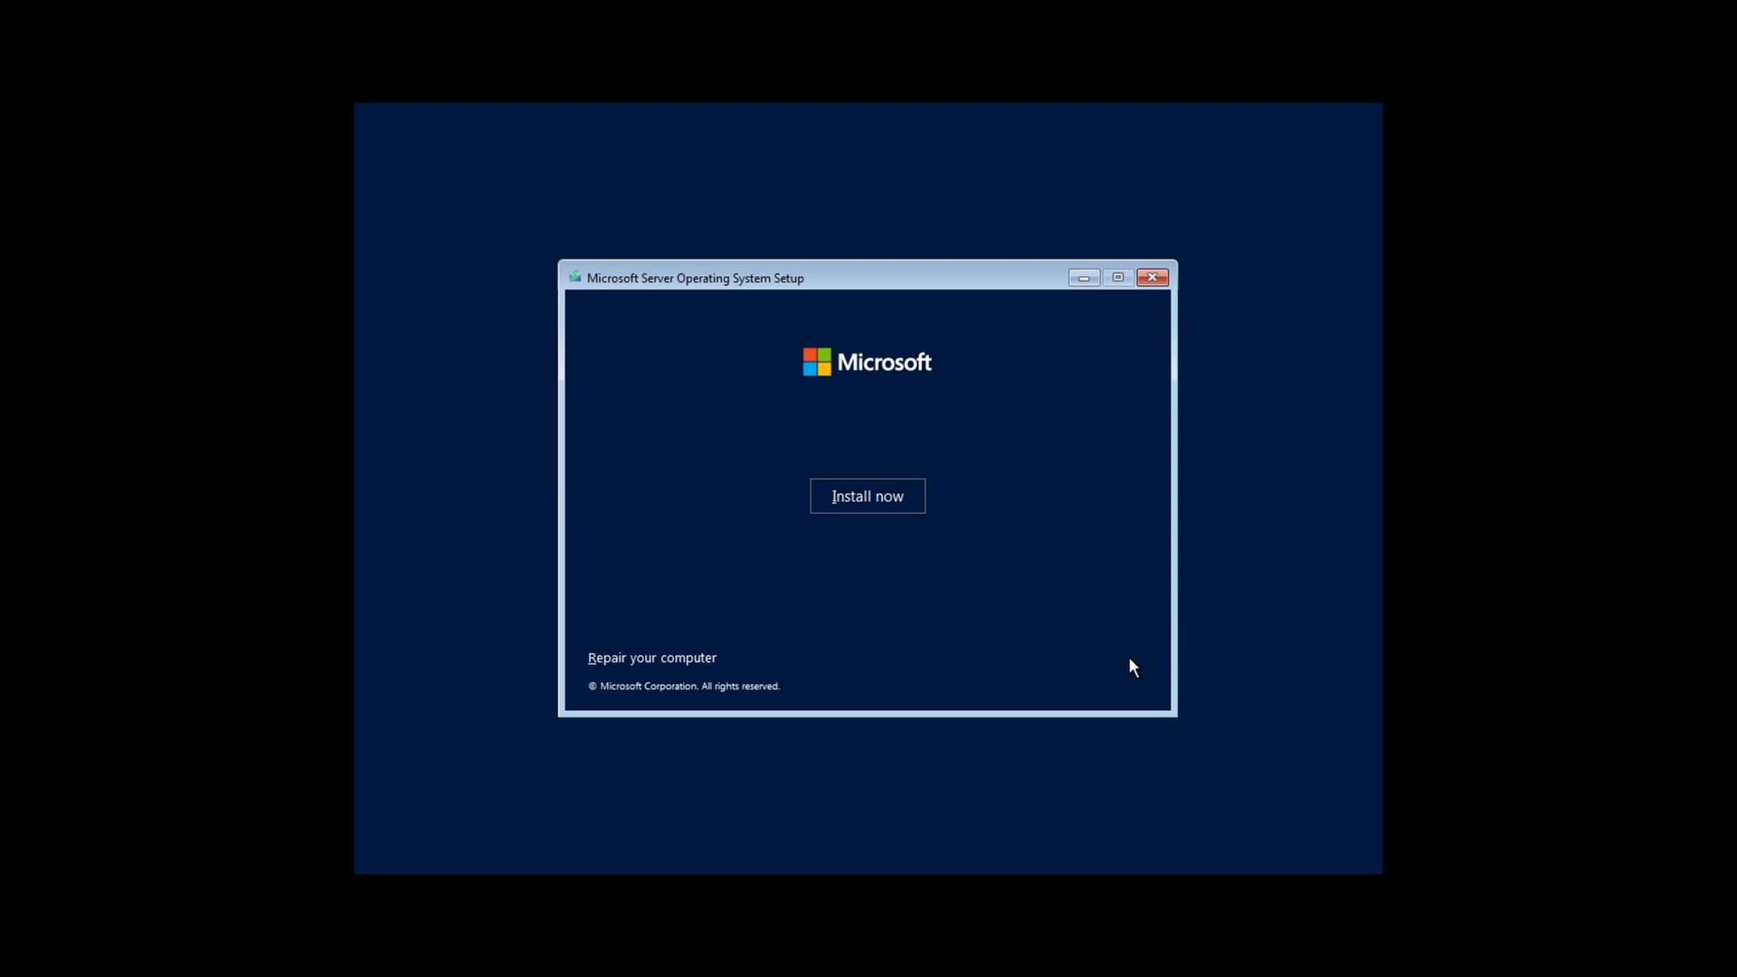
pyautogui.click(867, 496)
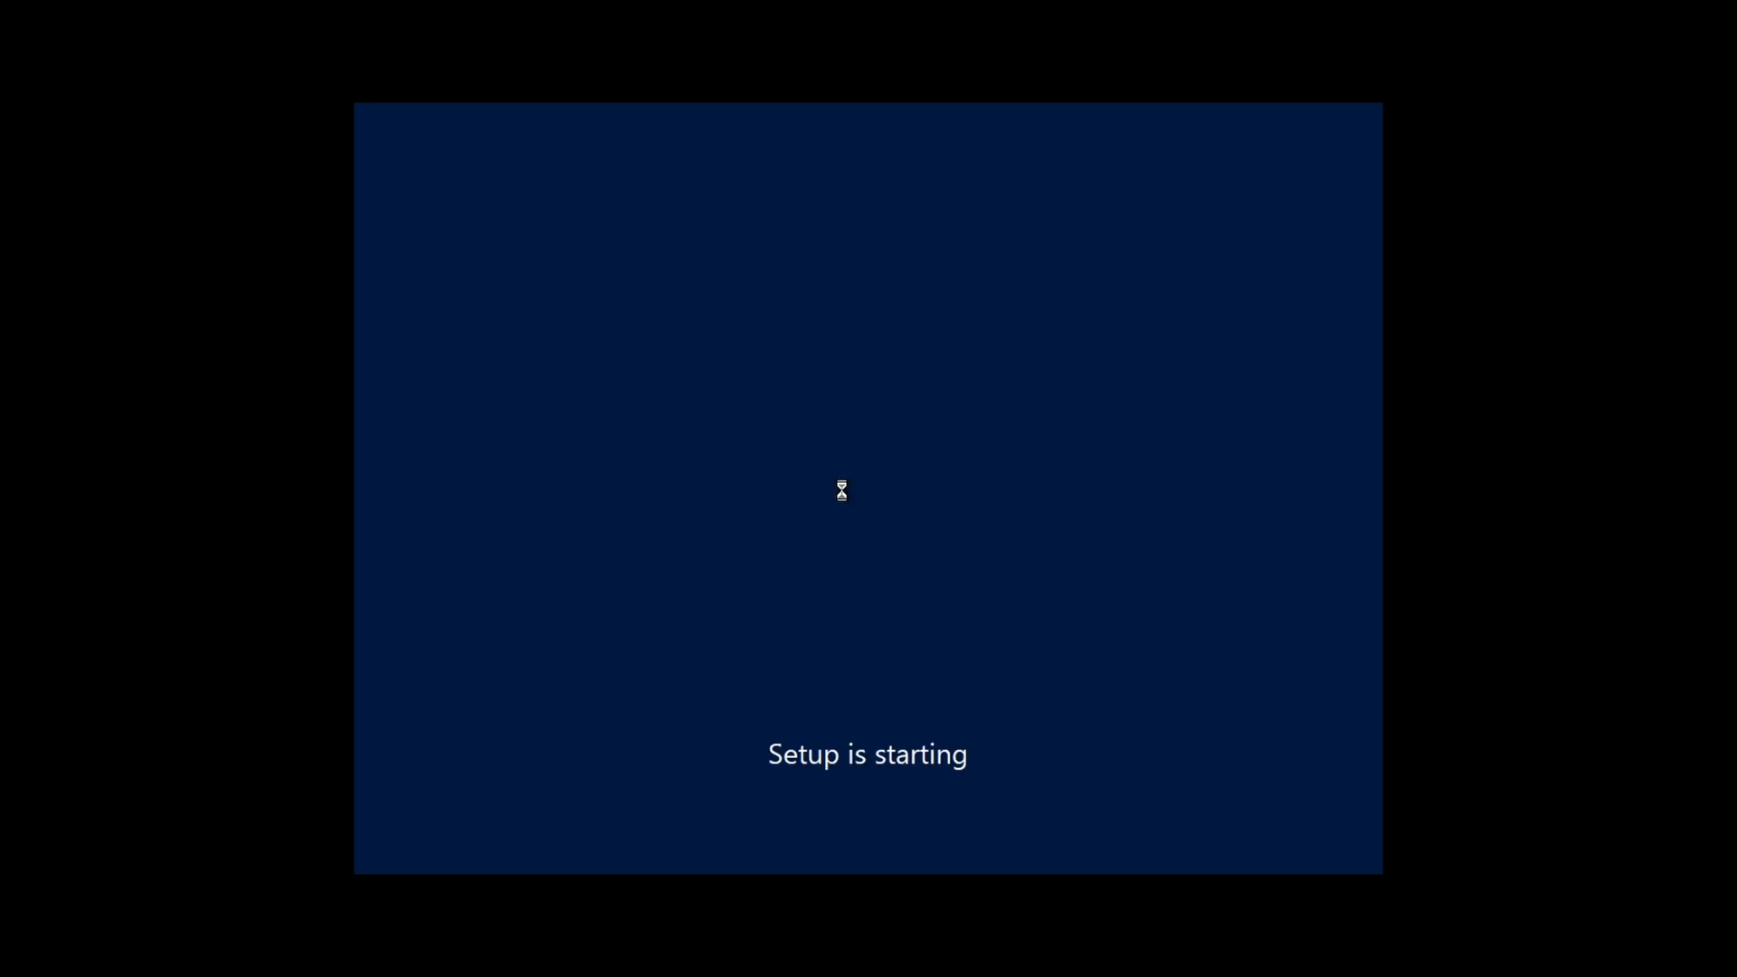
pyautogui.moveTo(873, 501)
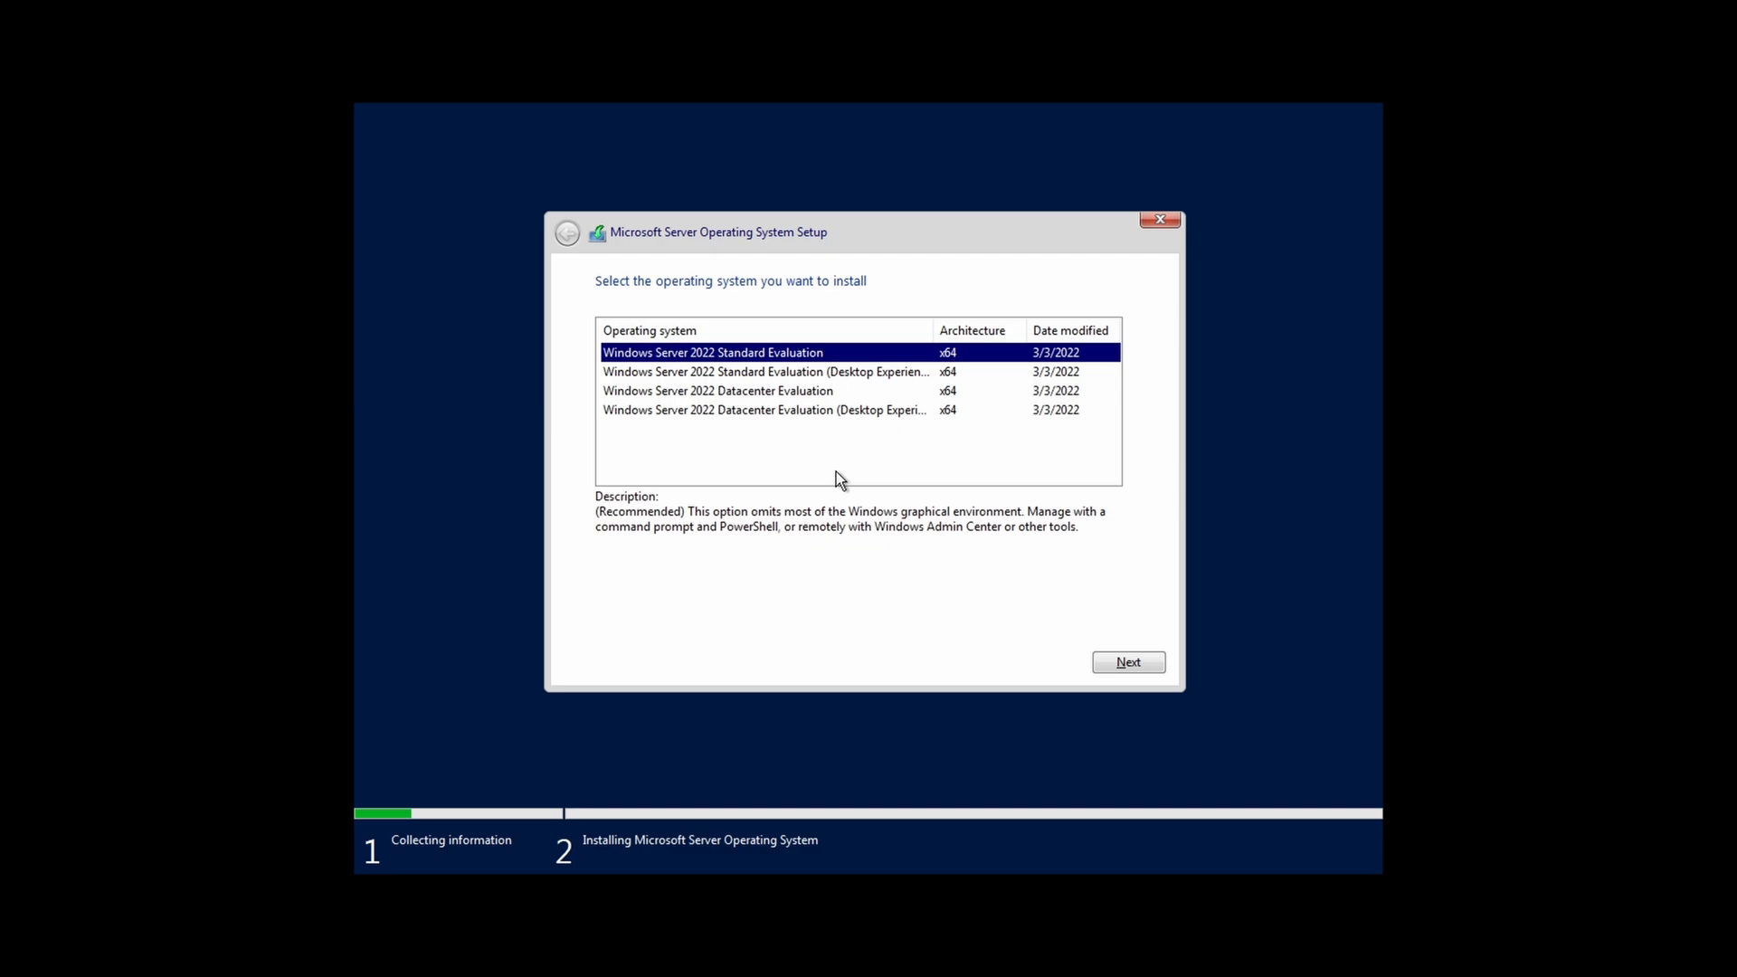
pyautogui.moveTo(898, 378)
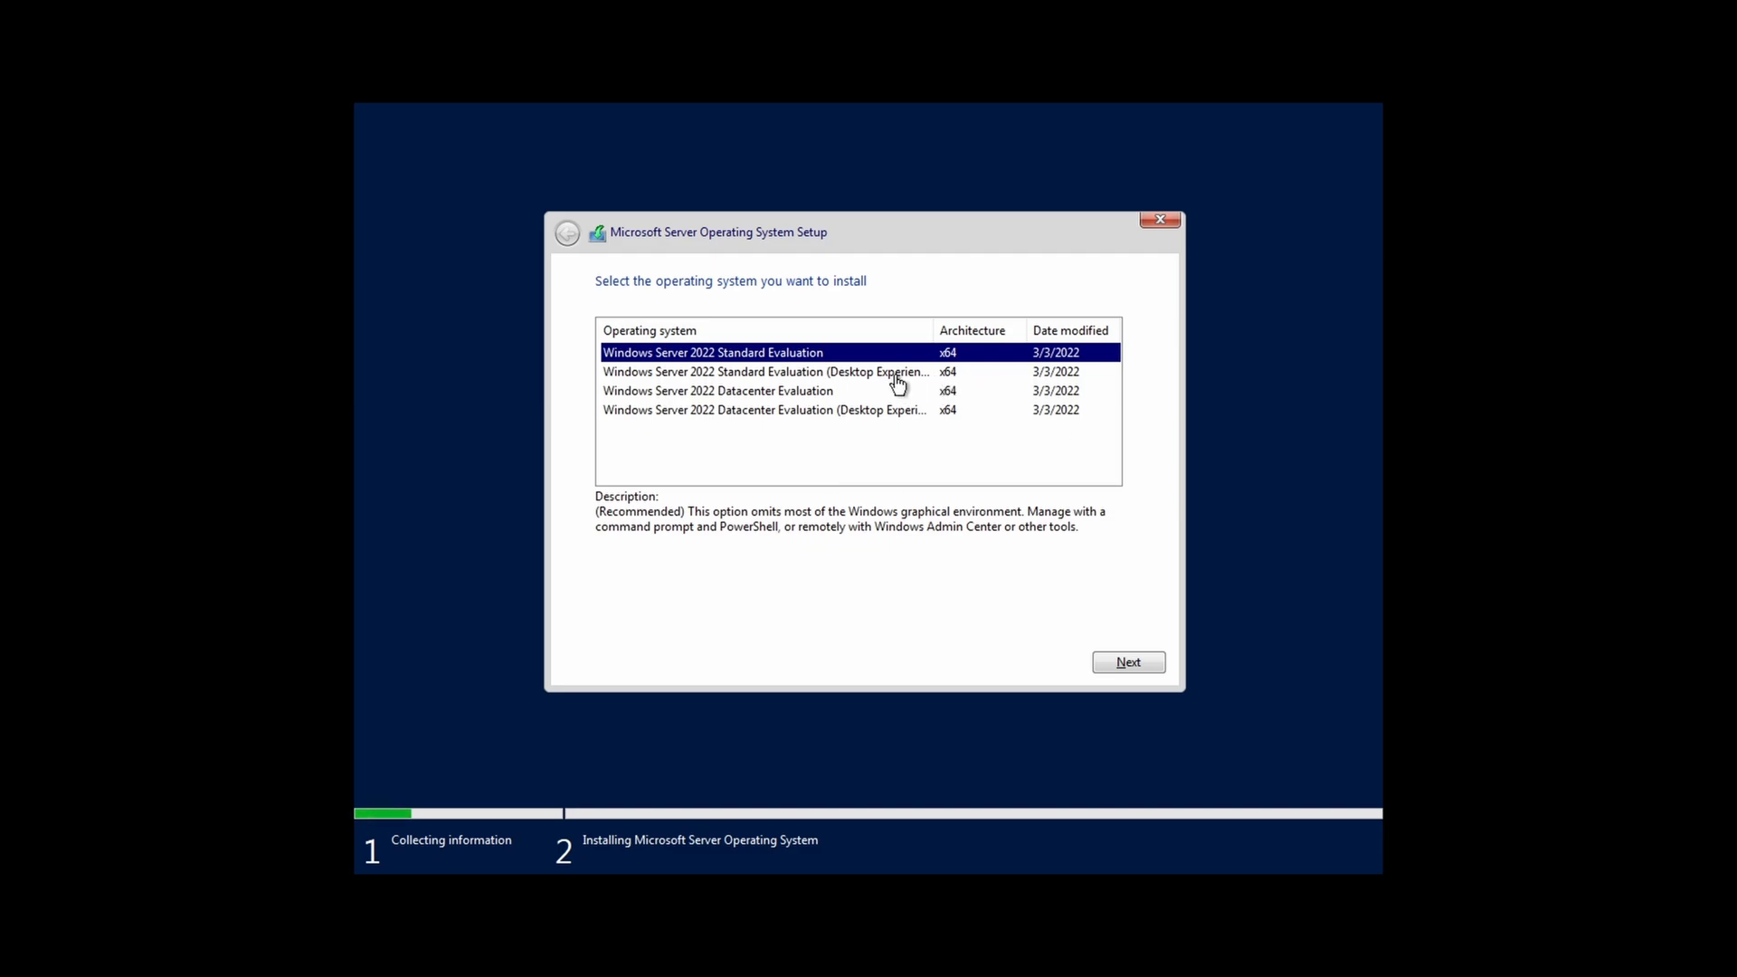
pyautogui.click(764, 371)
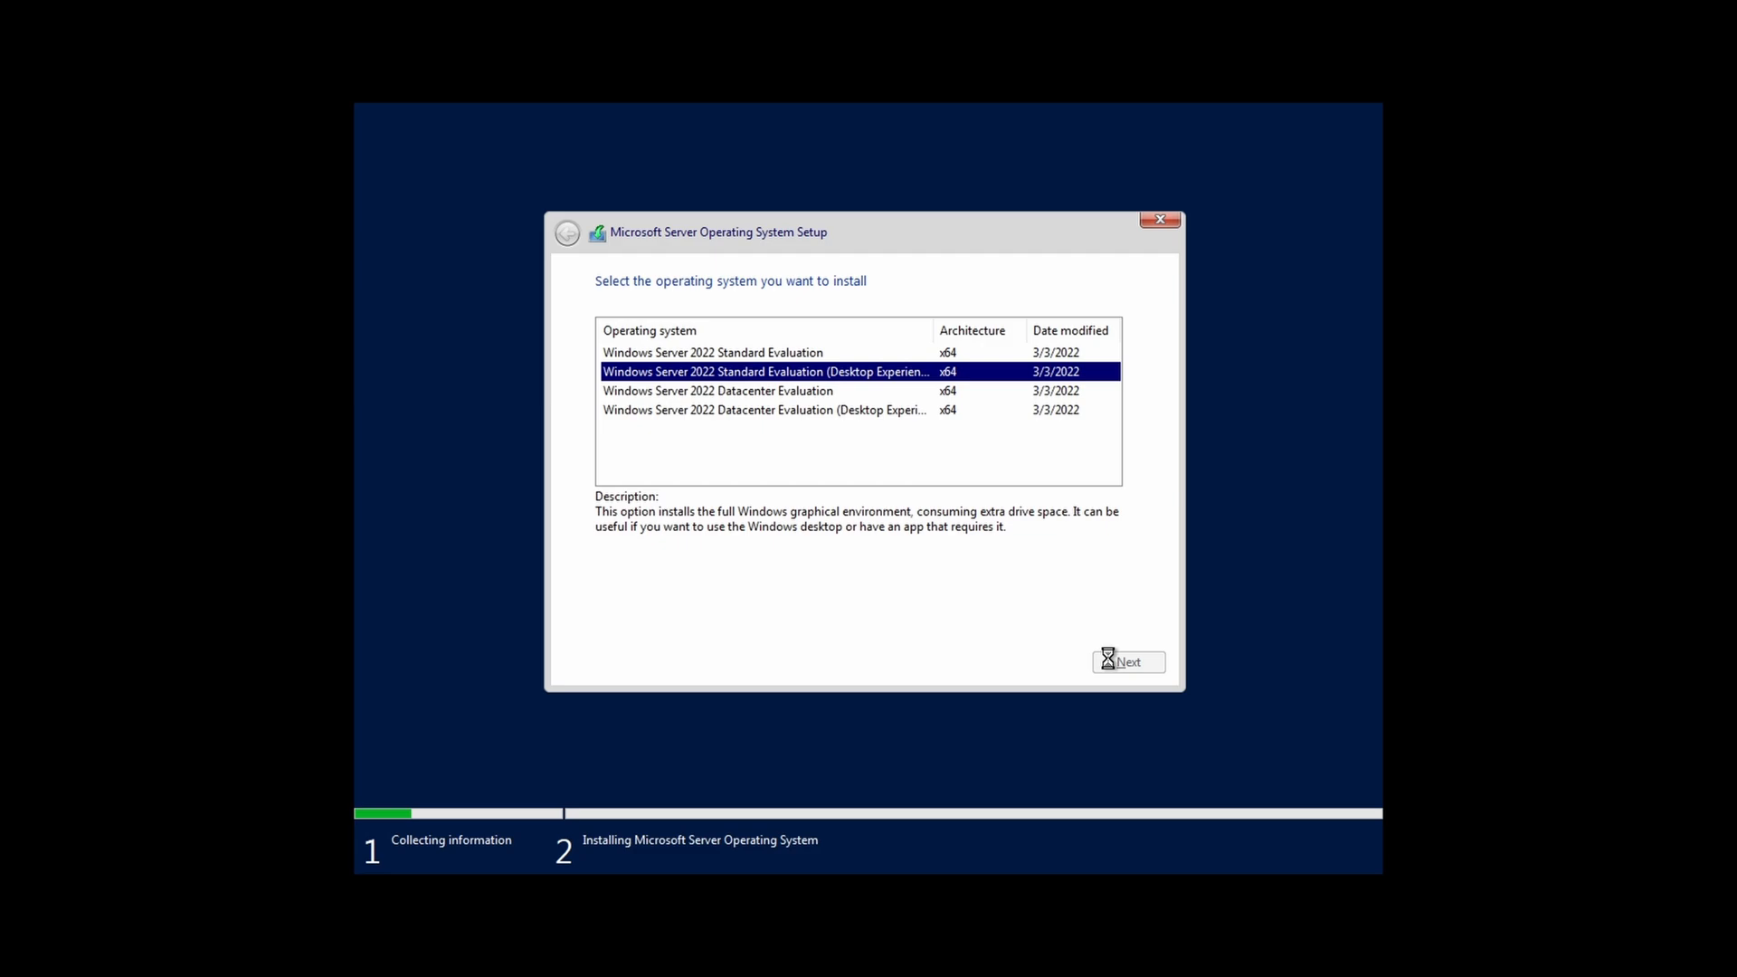
pyautogui.moveTo(728, 375)
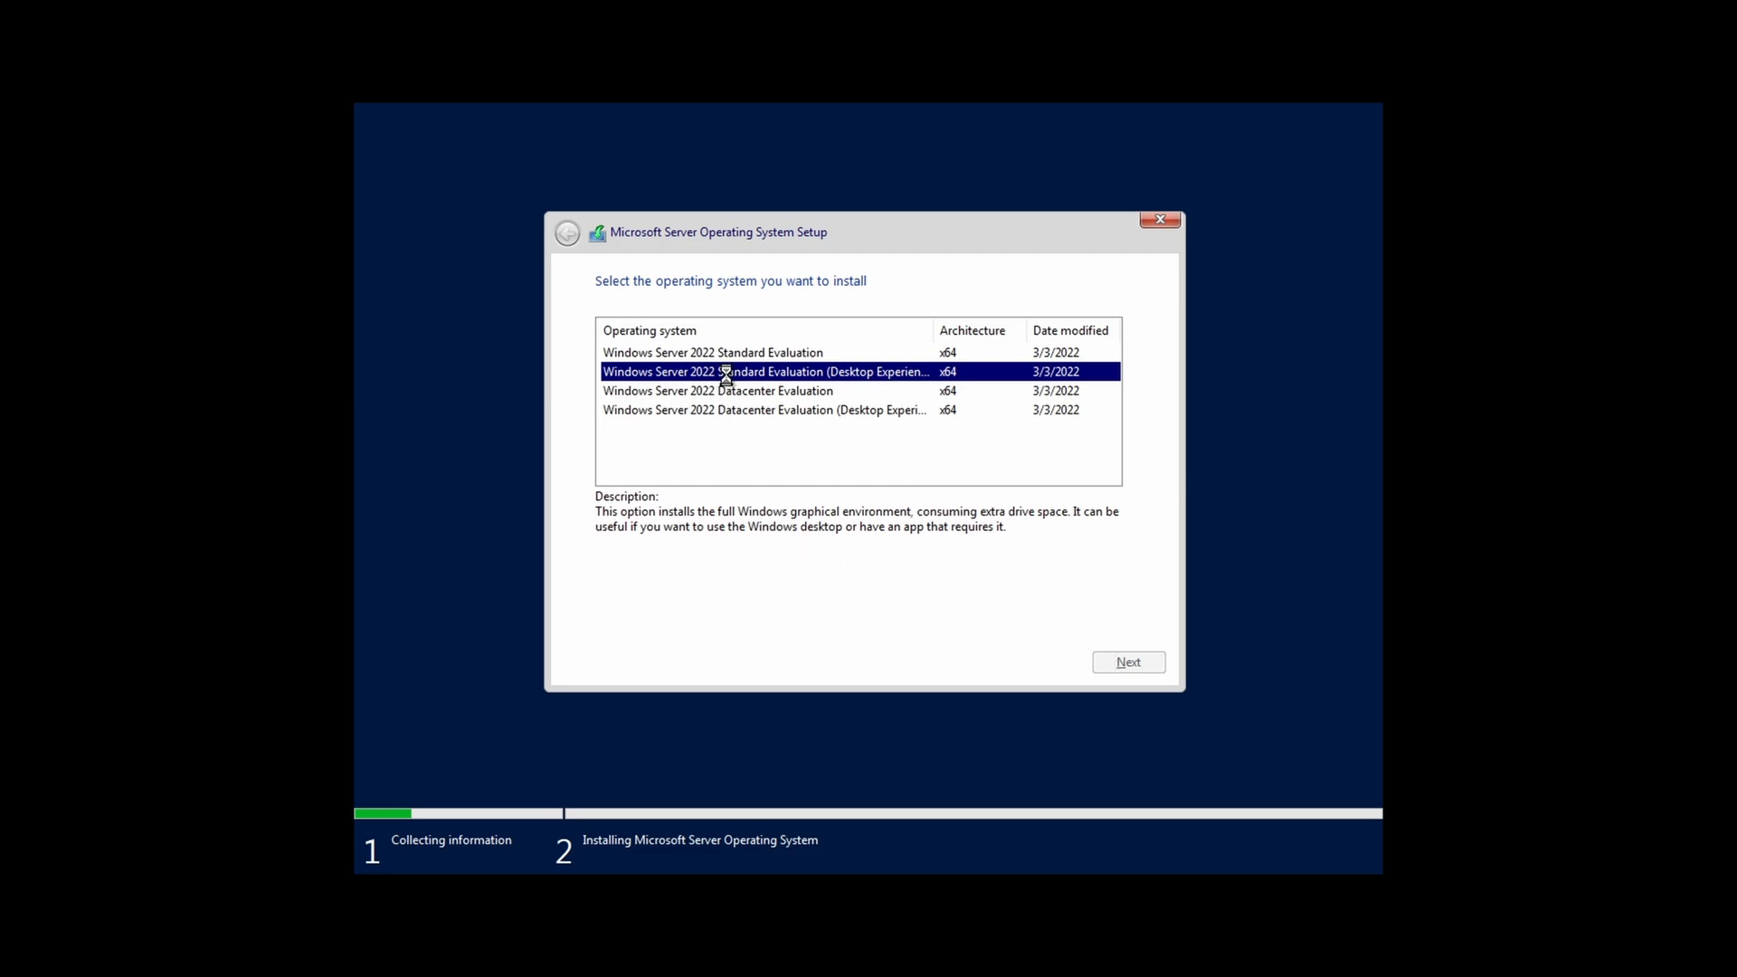
pyautogui.click(1127, 662)
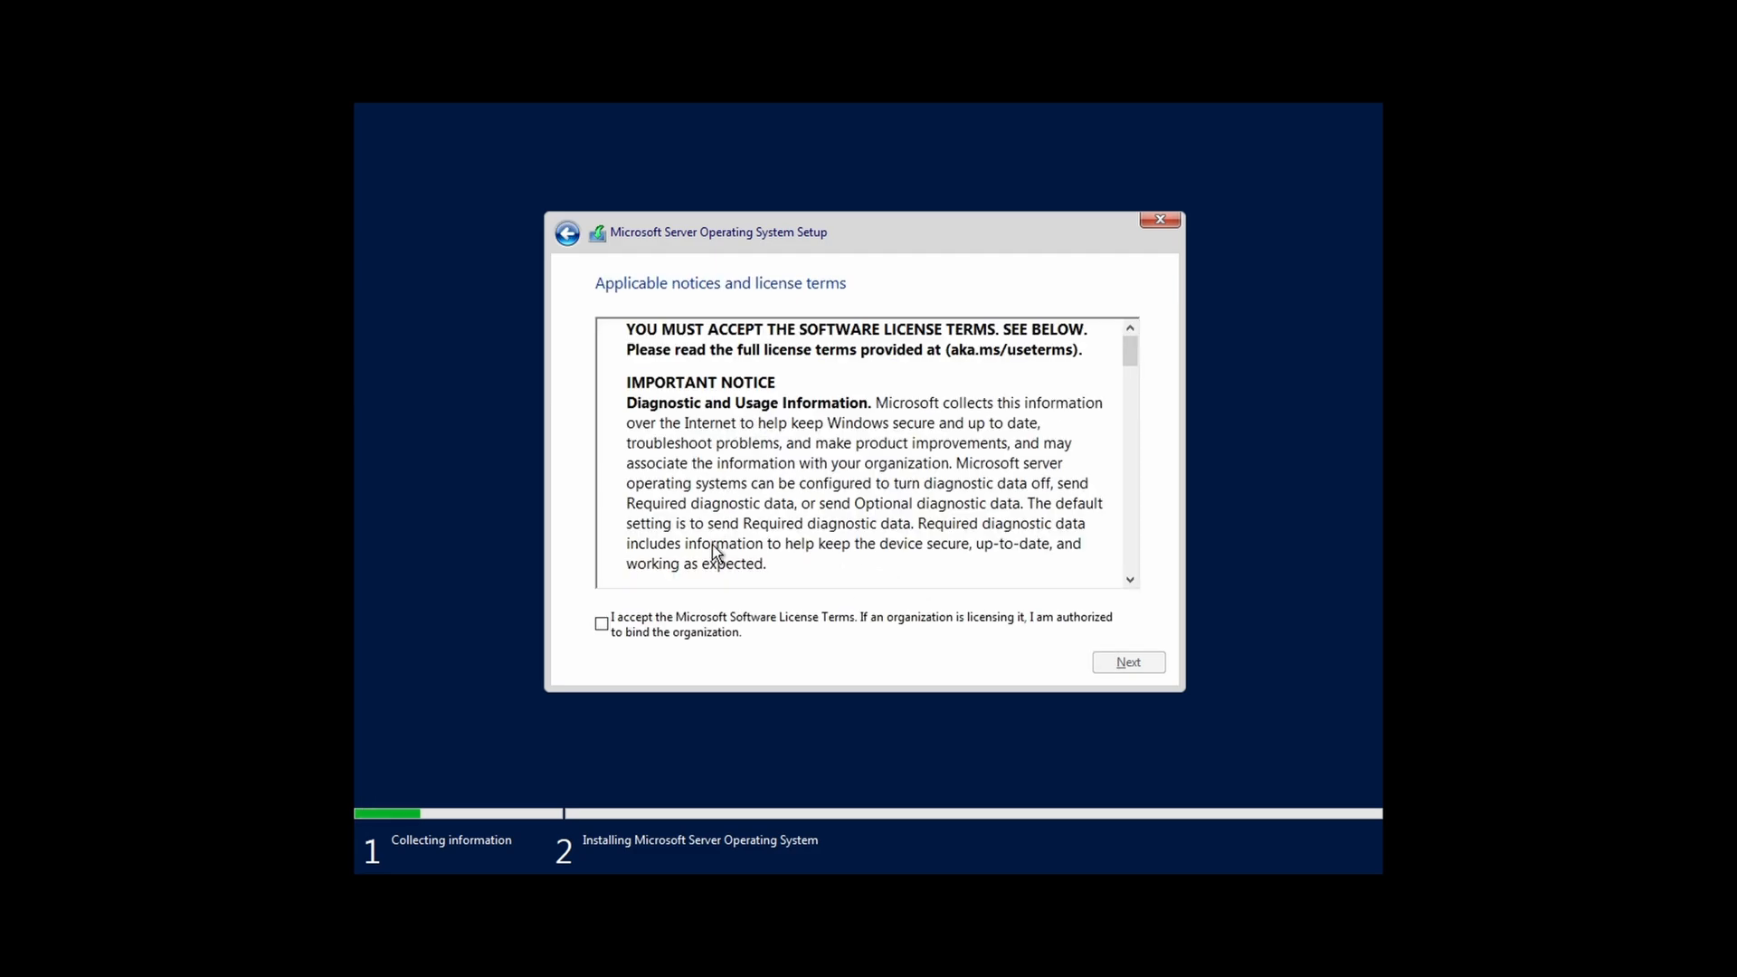
# Accept the license terms and start a custom clean install onto the 60 GB unallocated drive
pyautogui.click(600, 622)
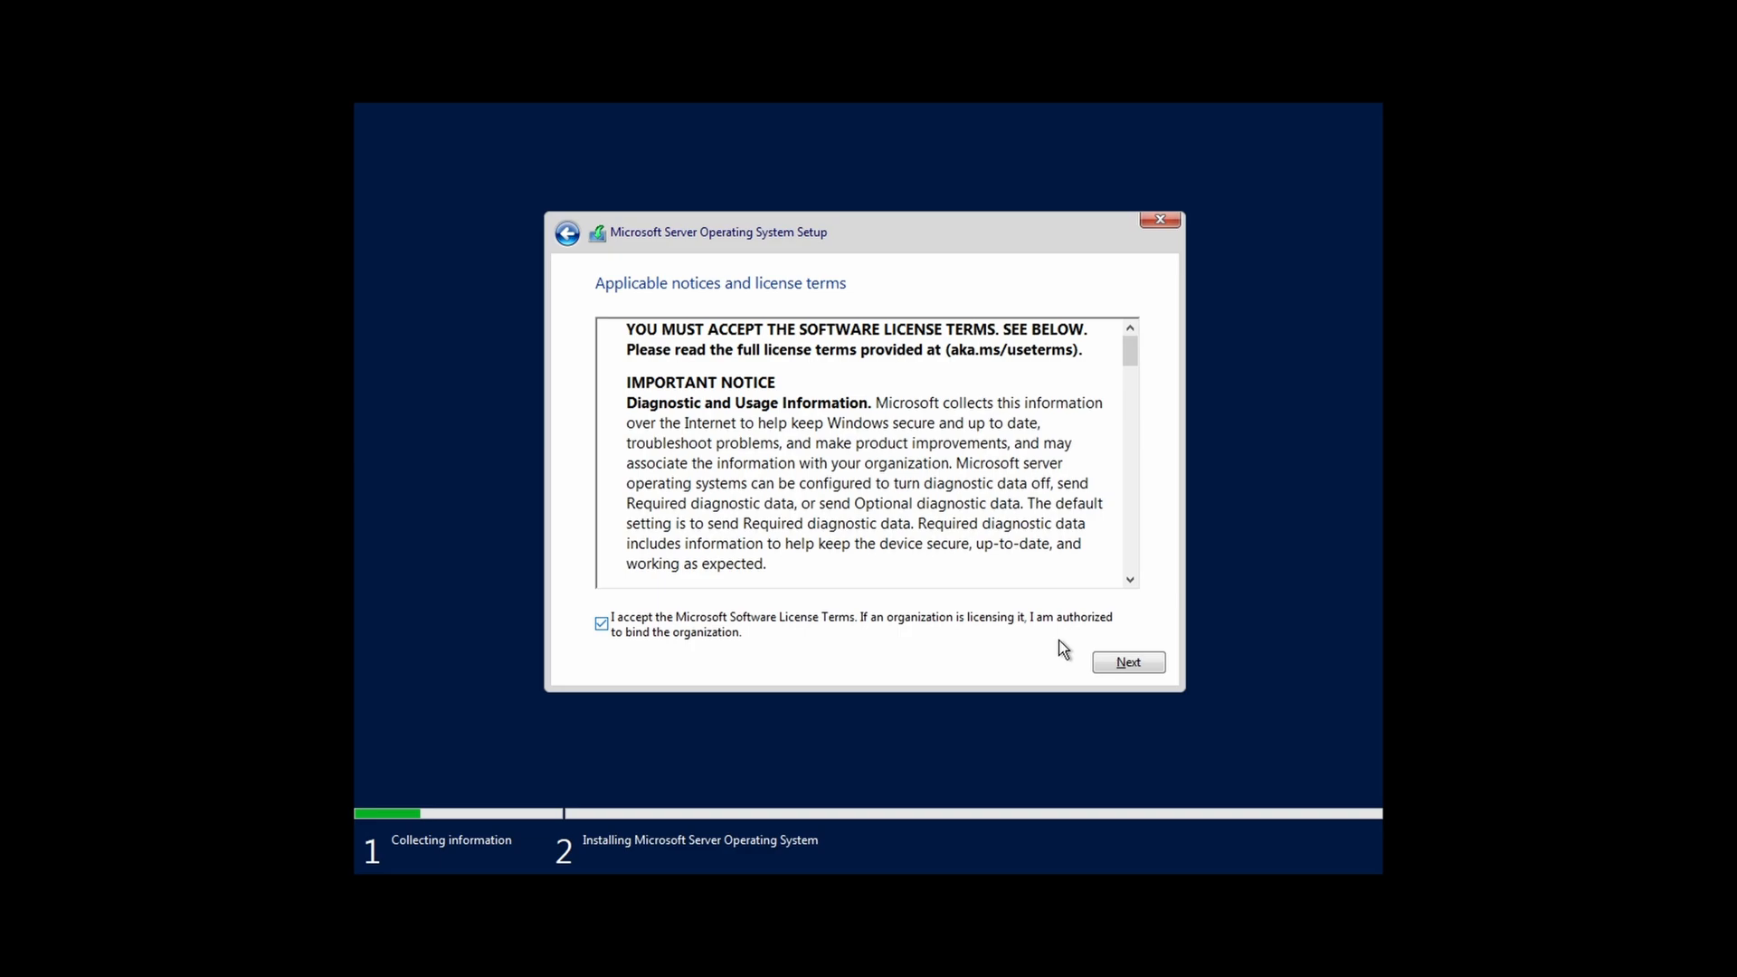
pyautogui.moveTo(1127, 662)
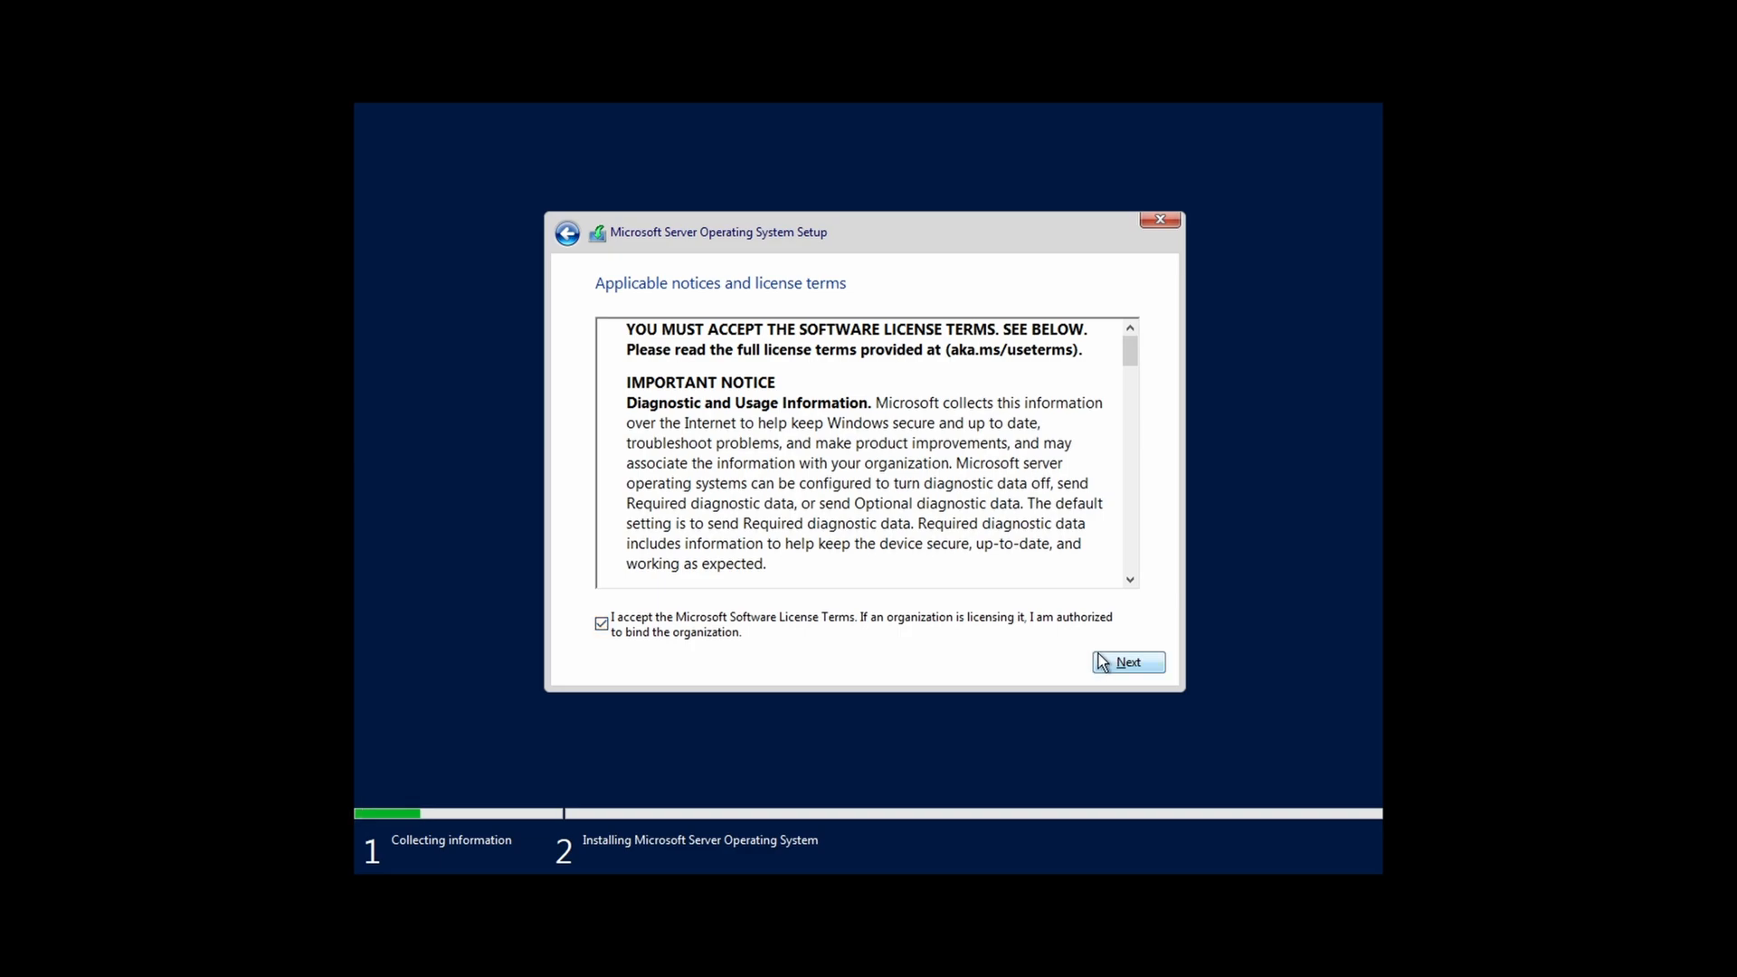
pyautogui.click(1127, 662)
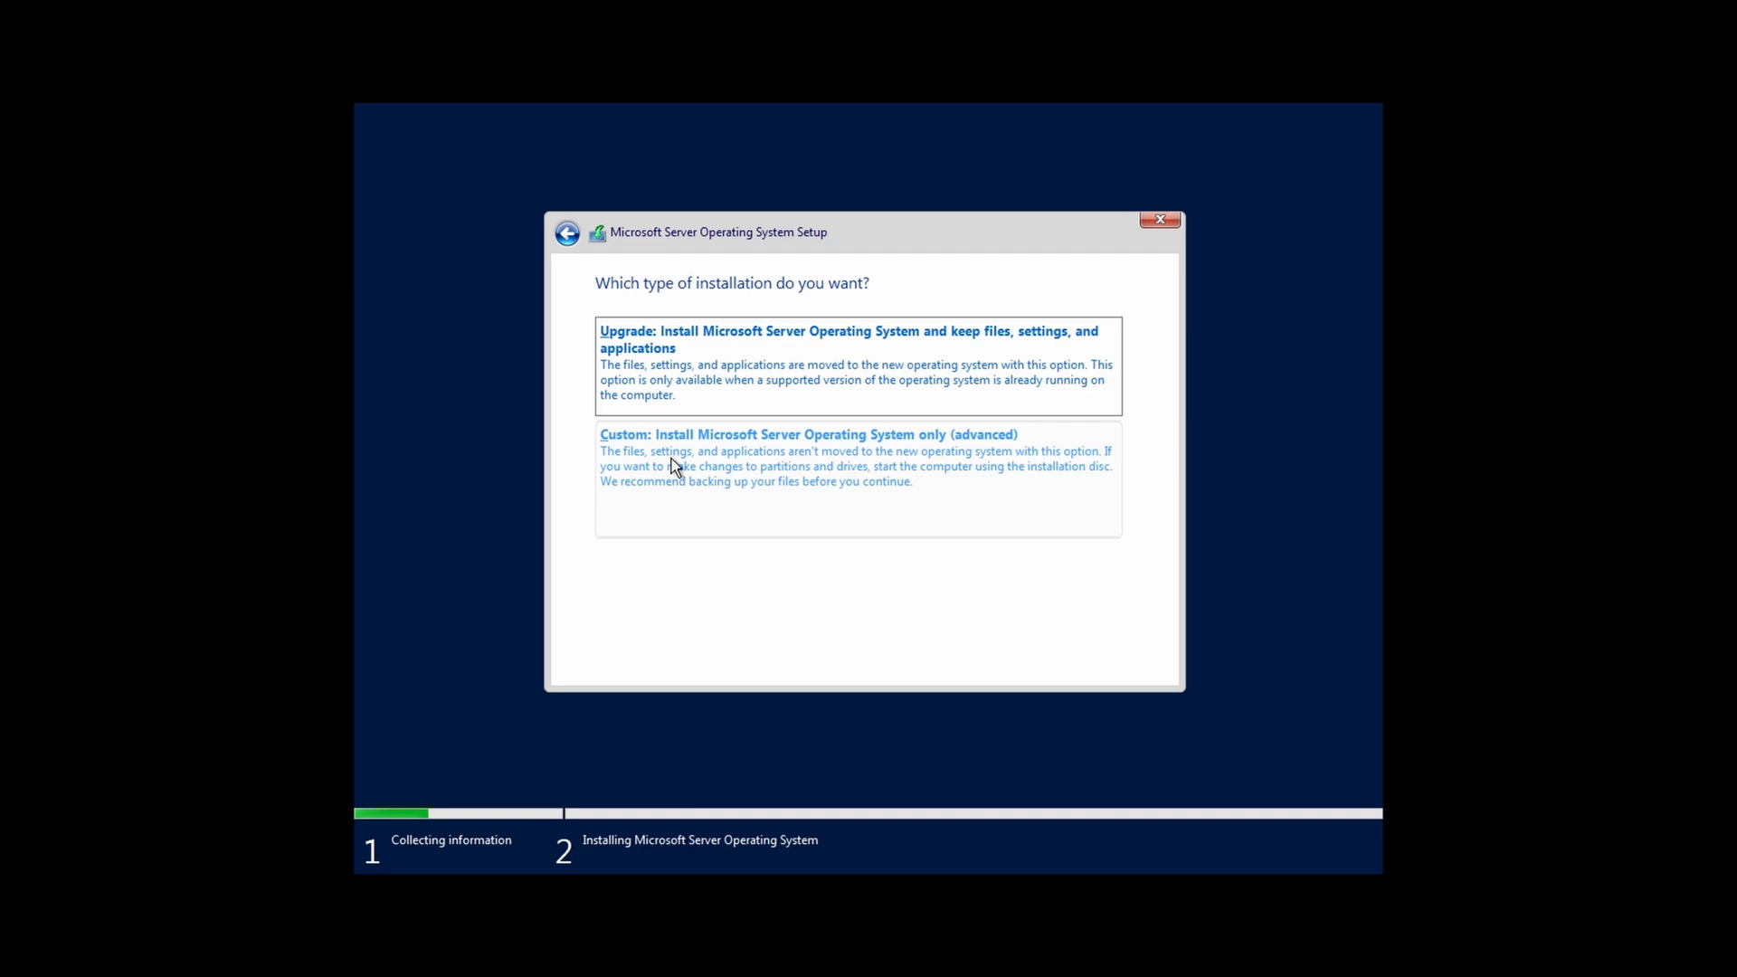
pyautogui.moveTo(802, 467)
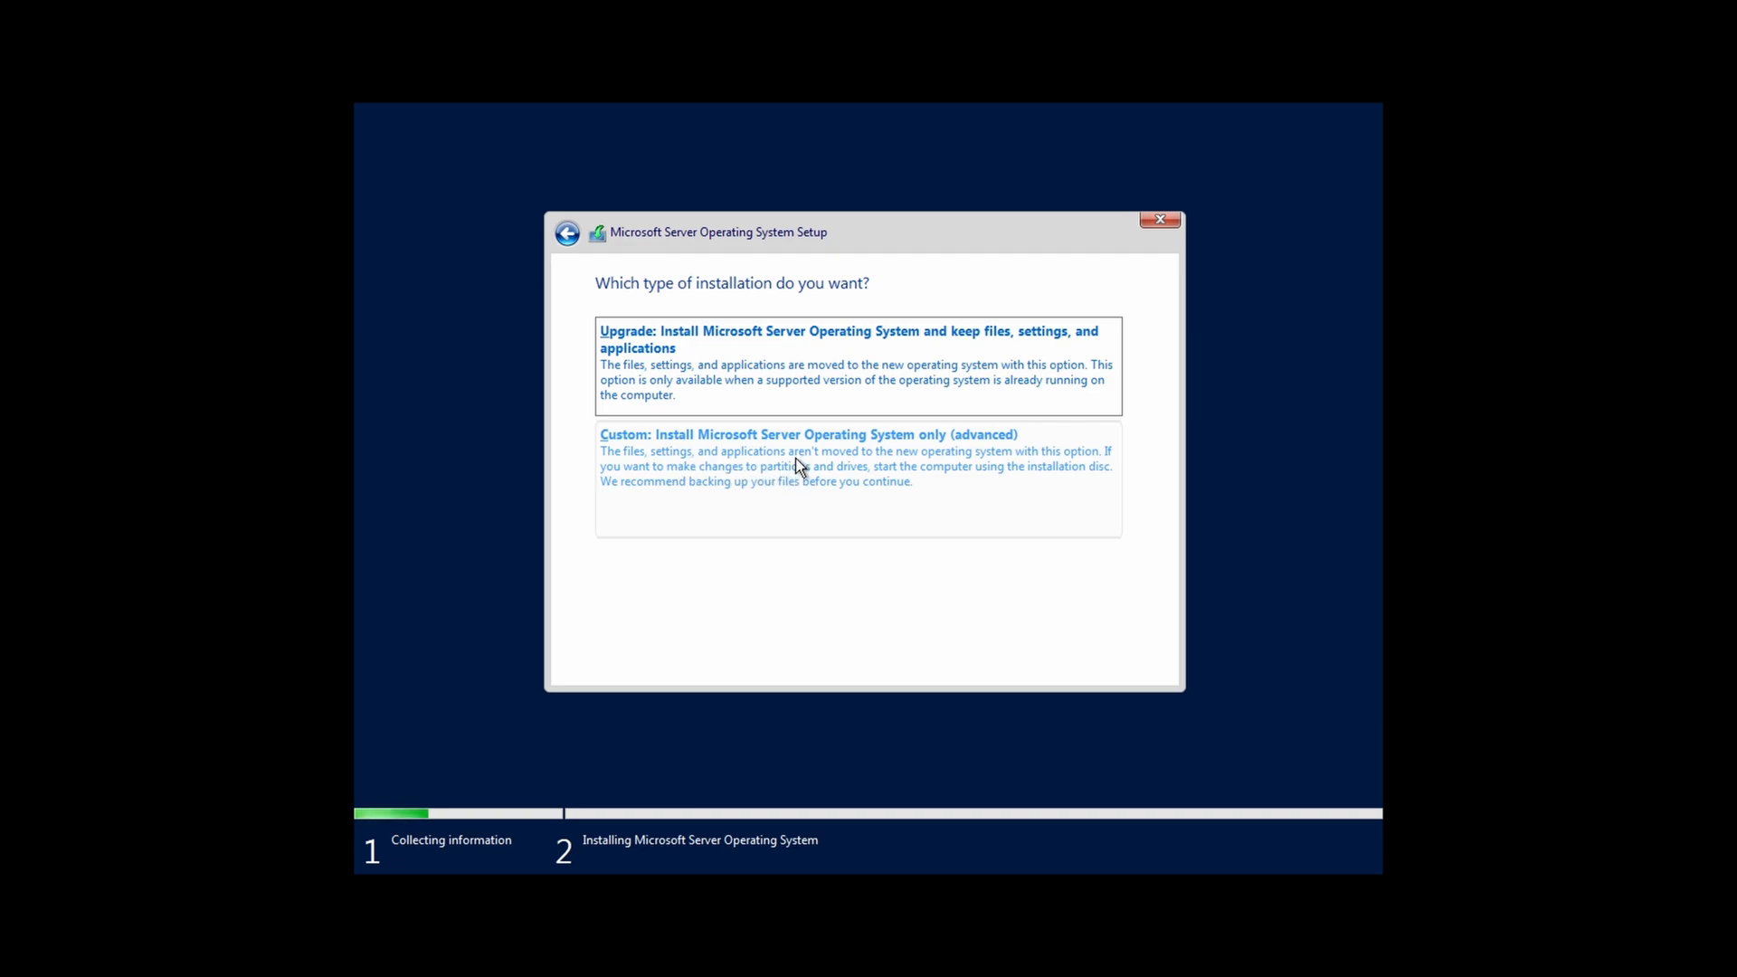
pyautogui.click(807, 434)
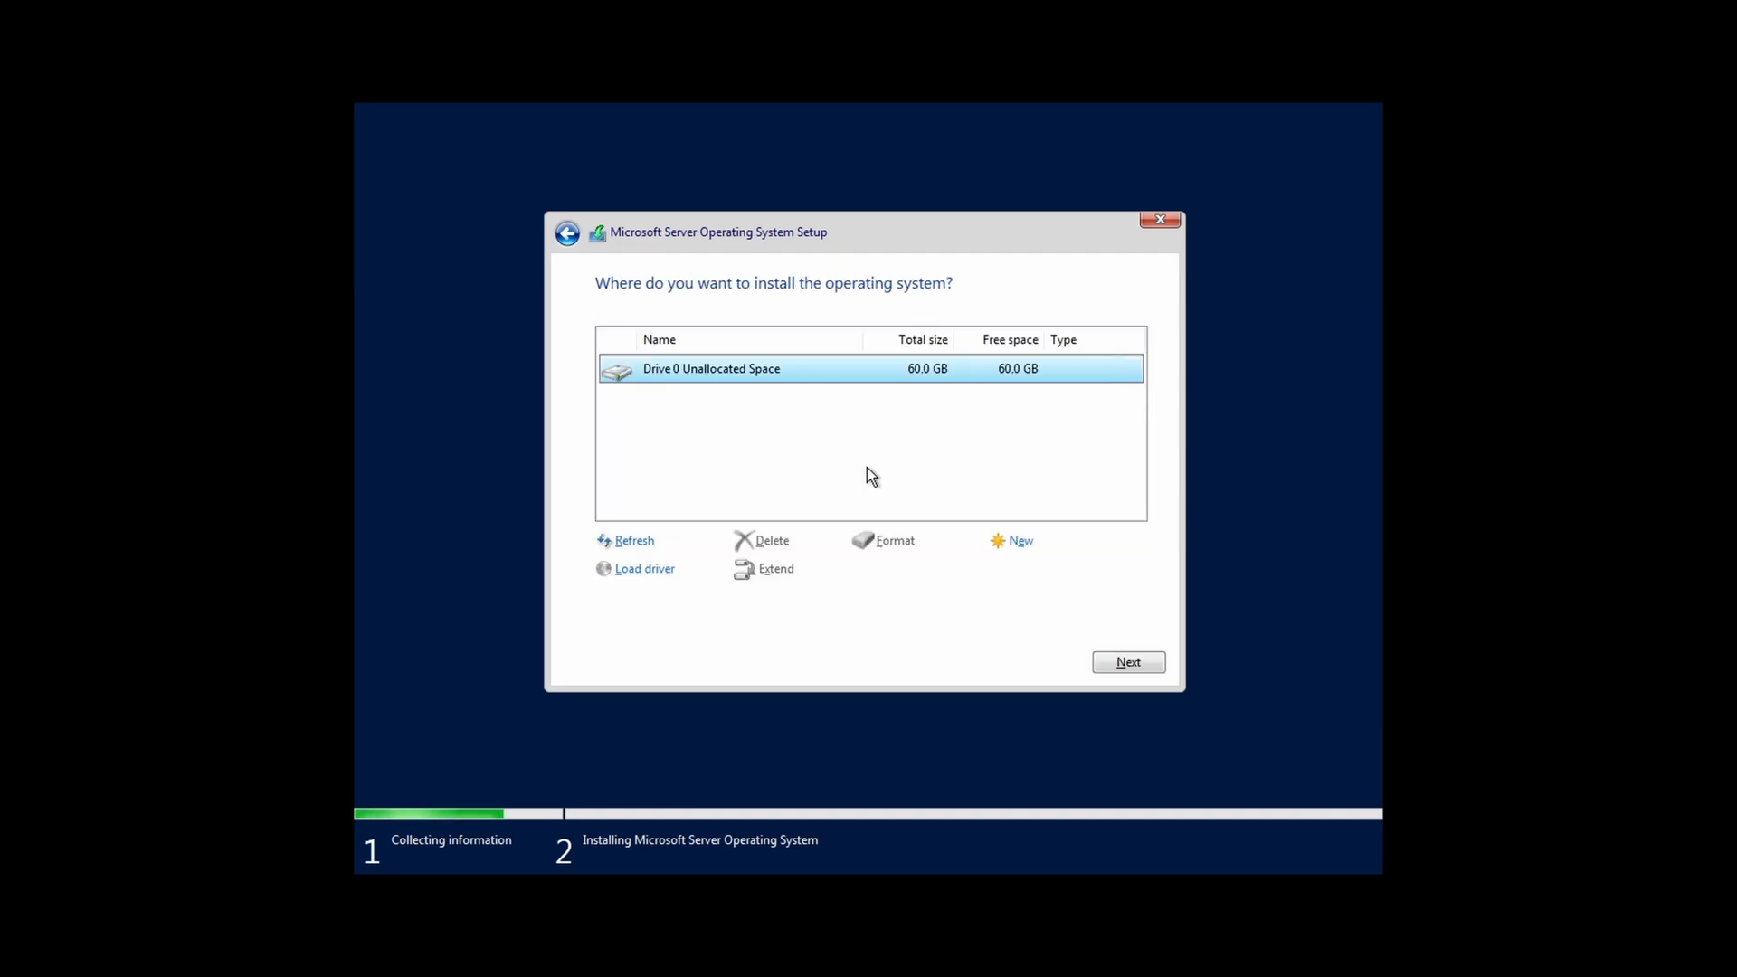
pyautogui.moveTo(1127, 691)
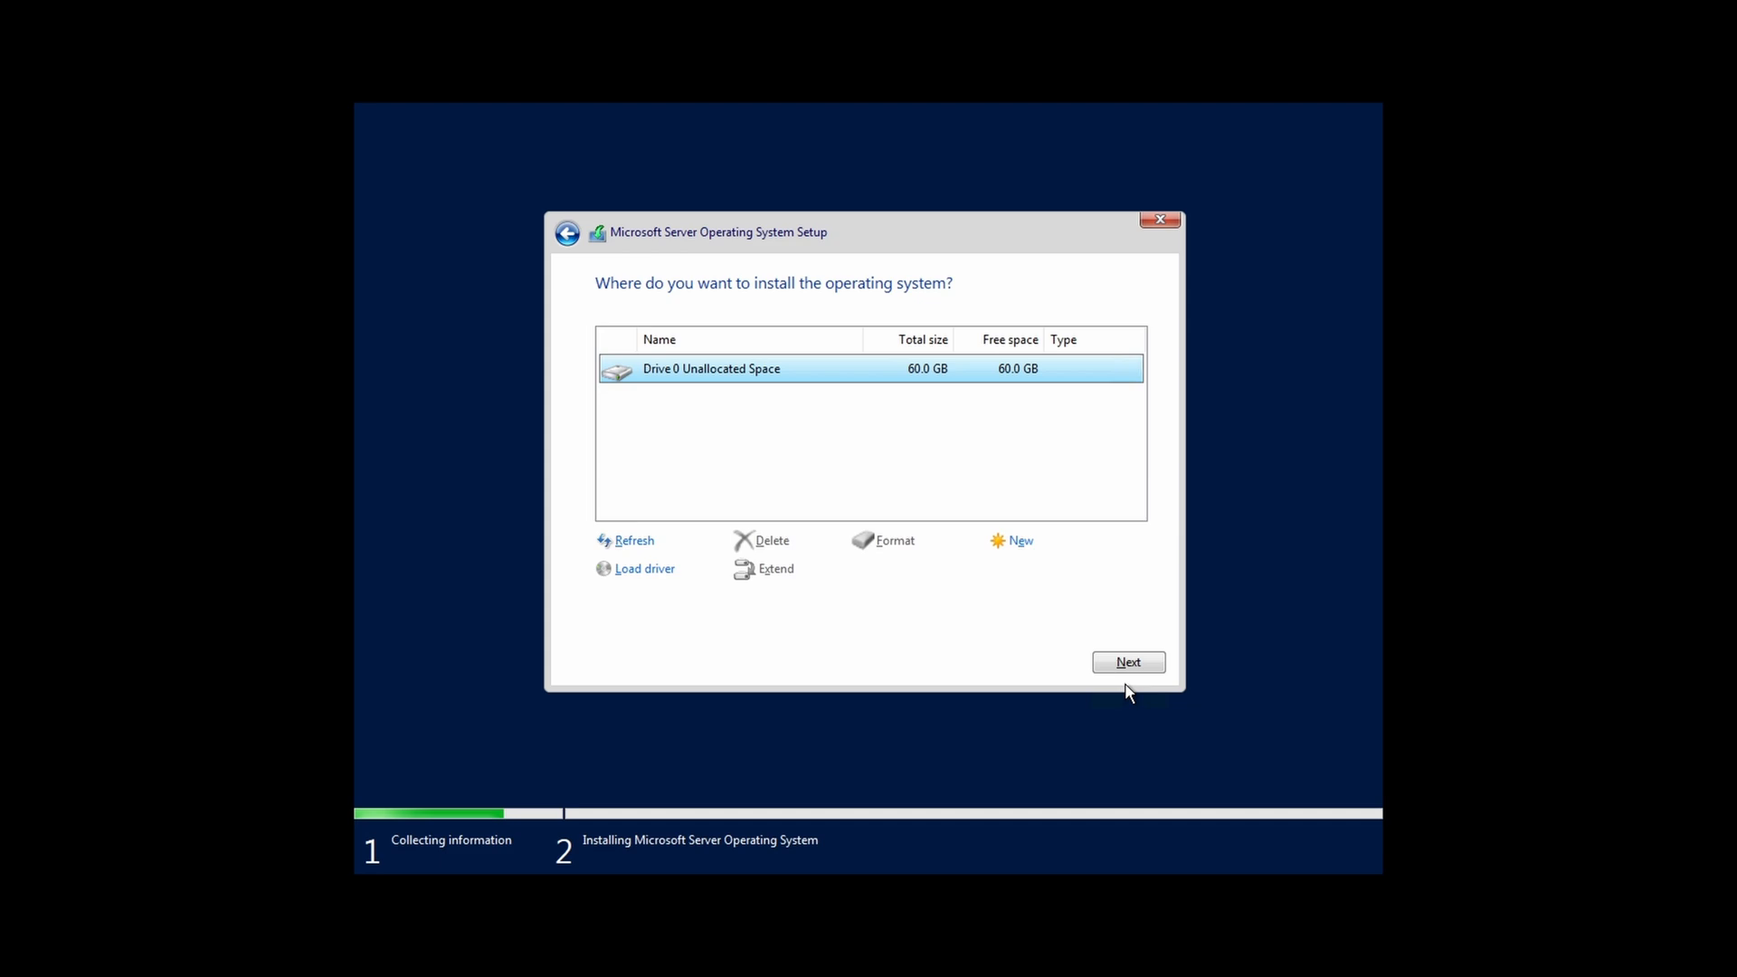
pyautogui.click(1127, 662)
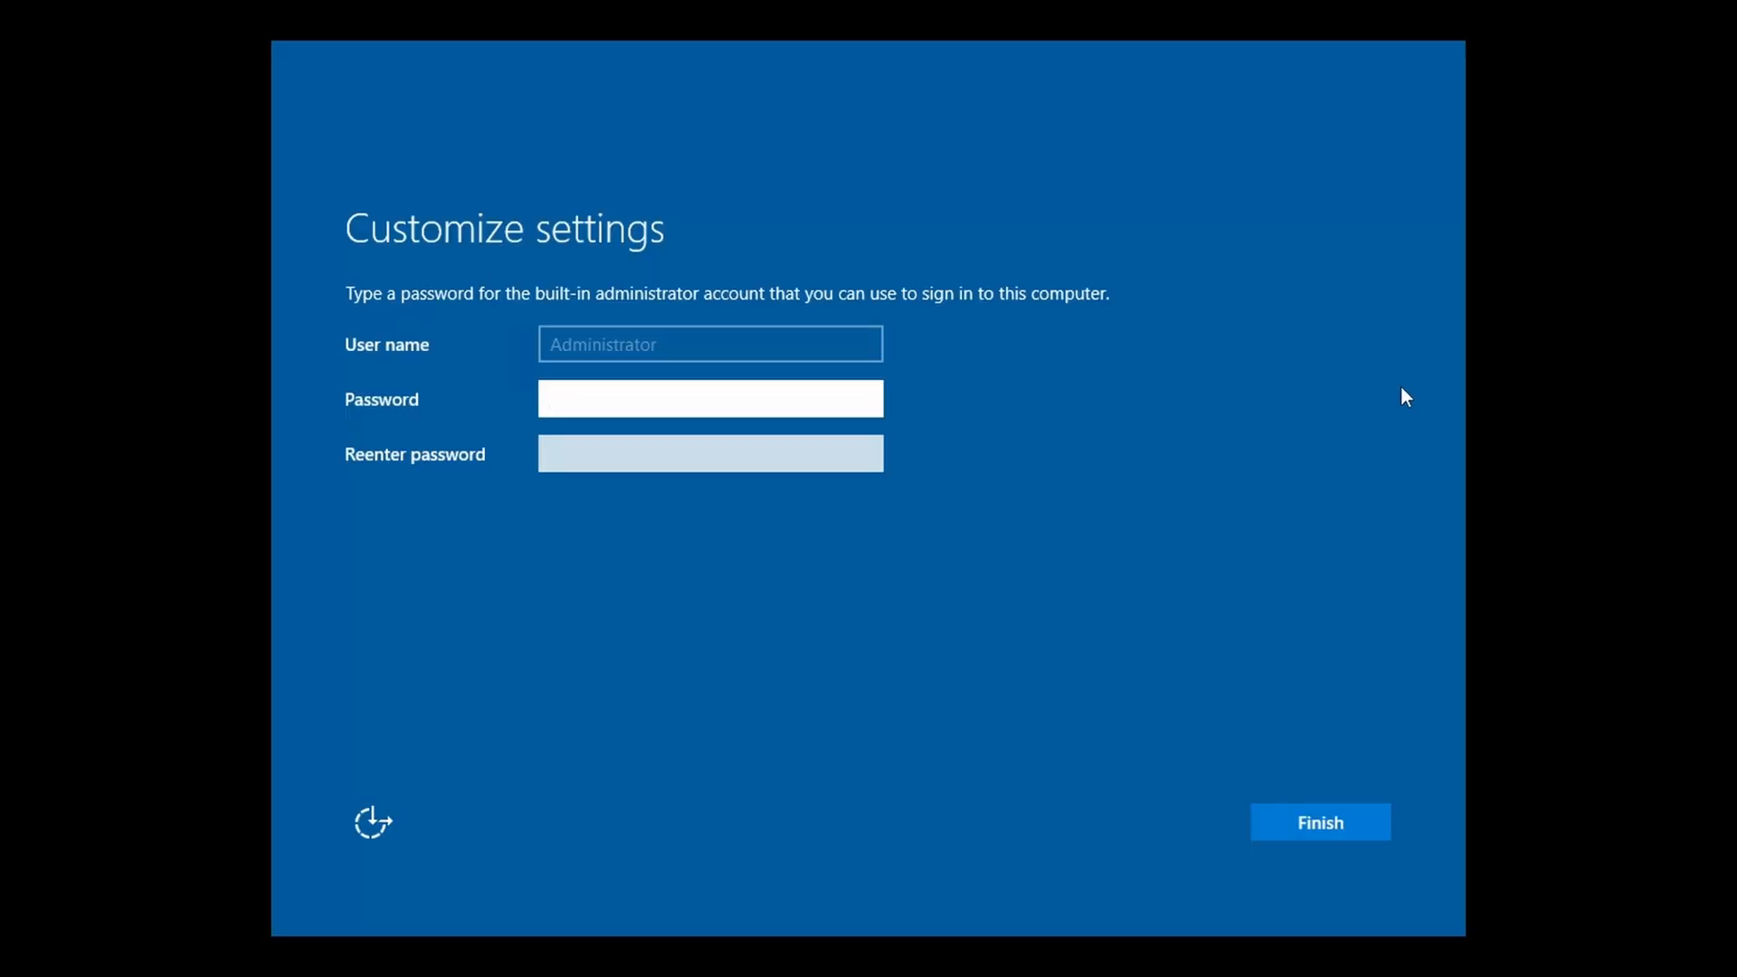
pyautogui.moveTo(1369, 358)
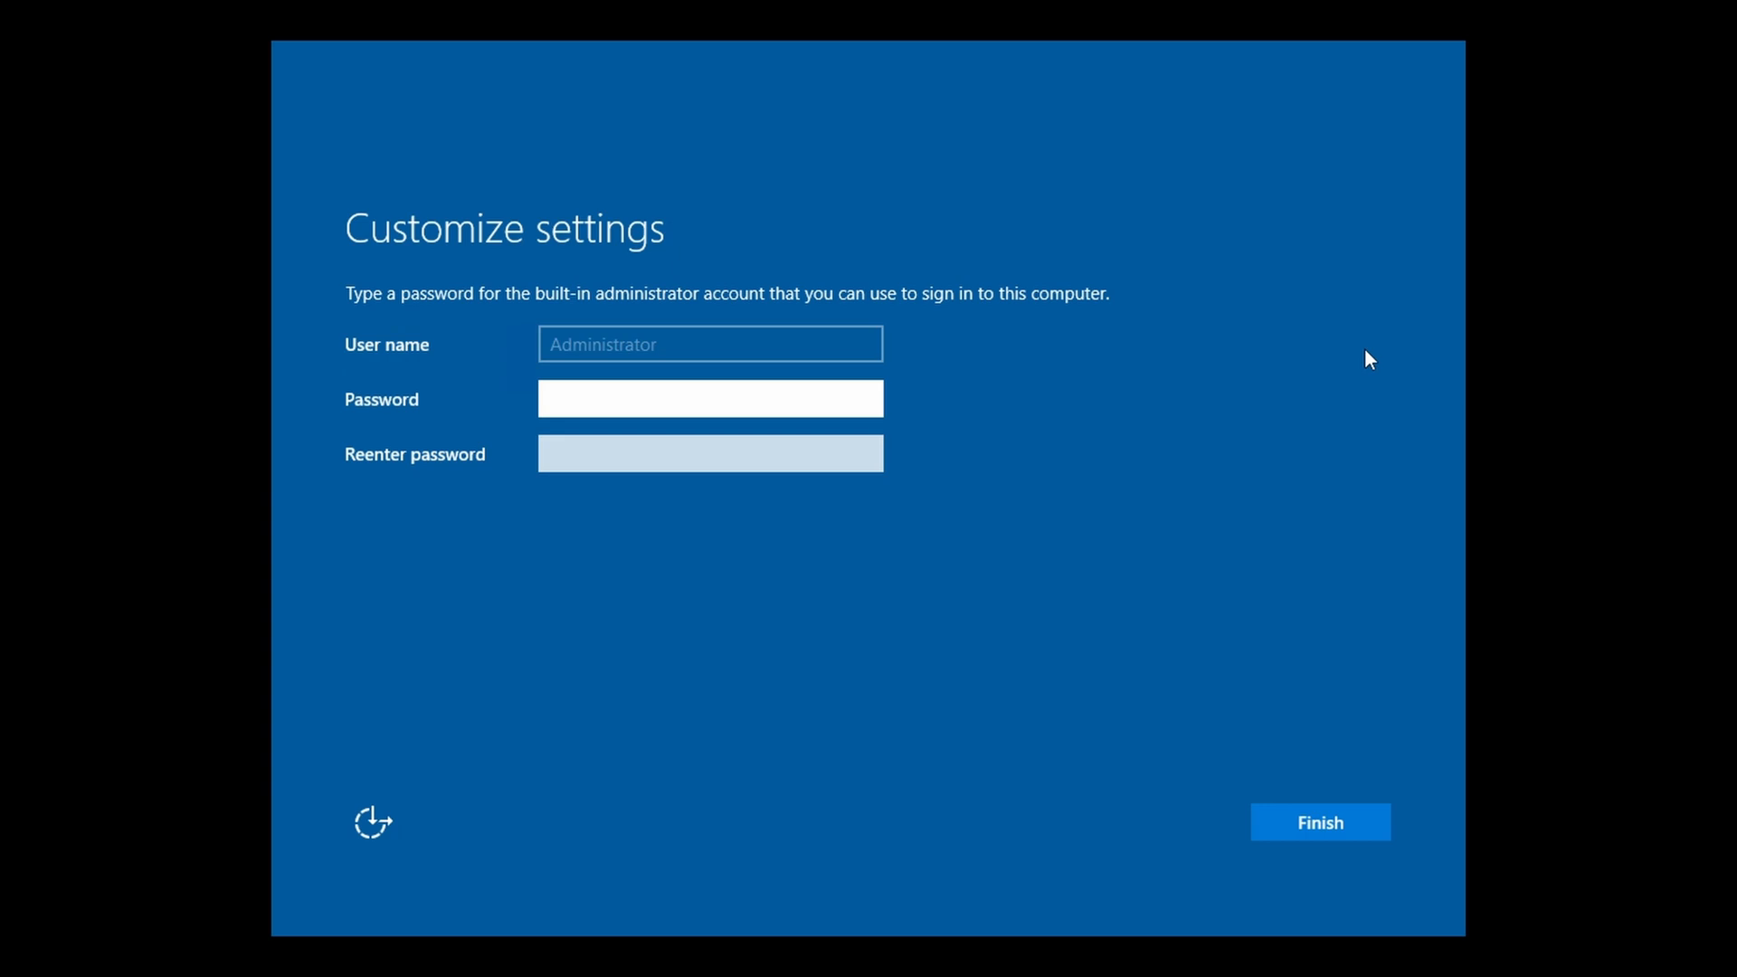
pyautogui.moveTo(716, 270)
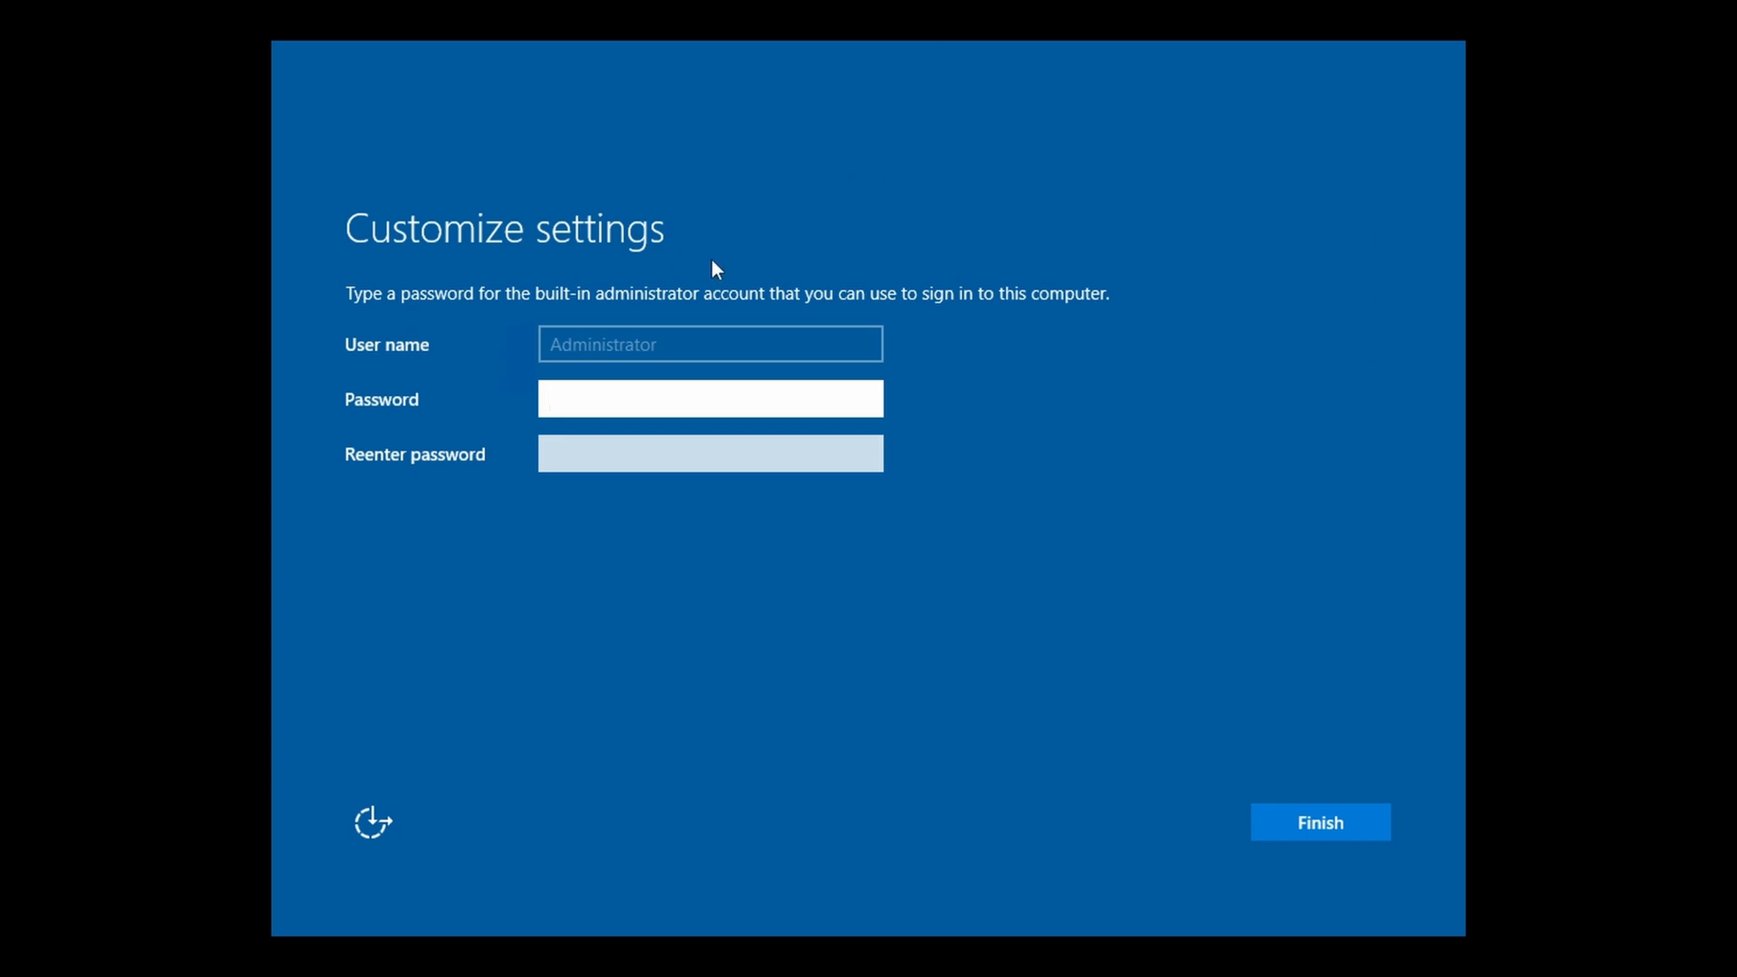
pyautogui.moveTo(792, 378)
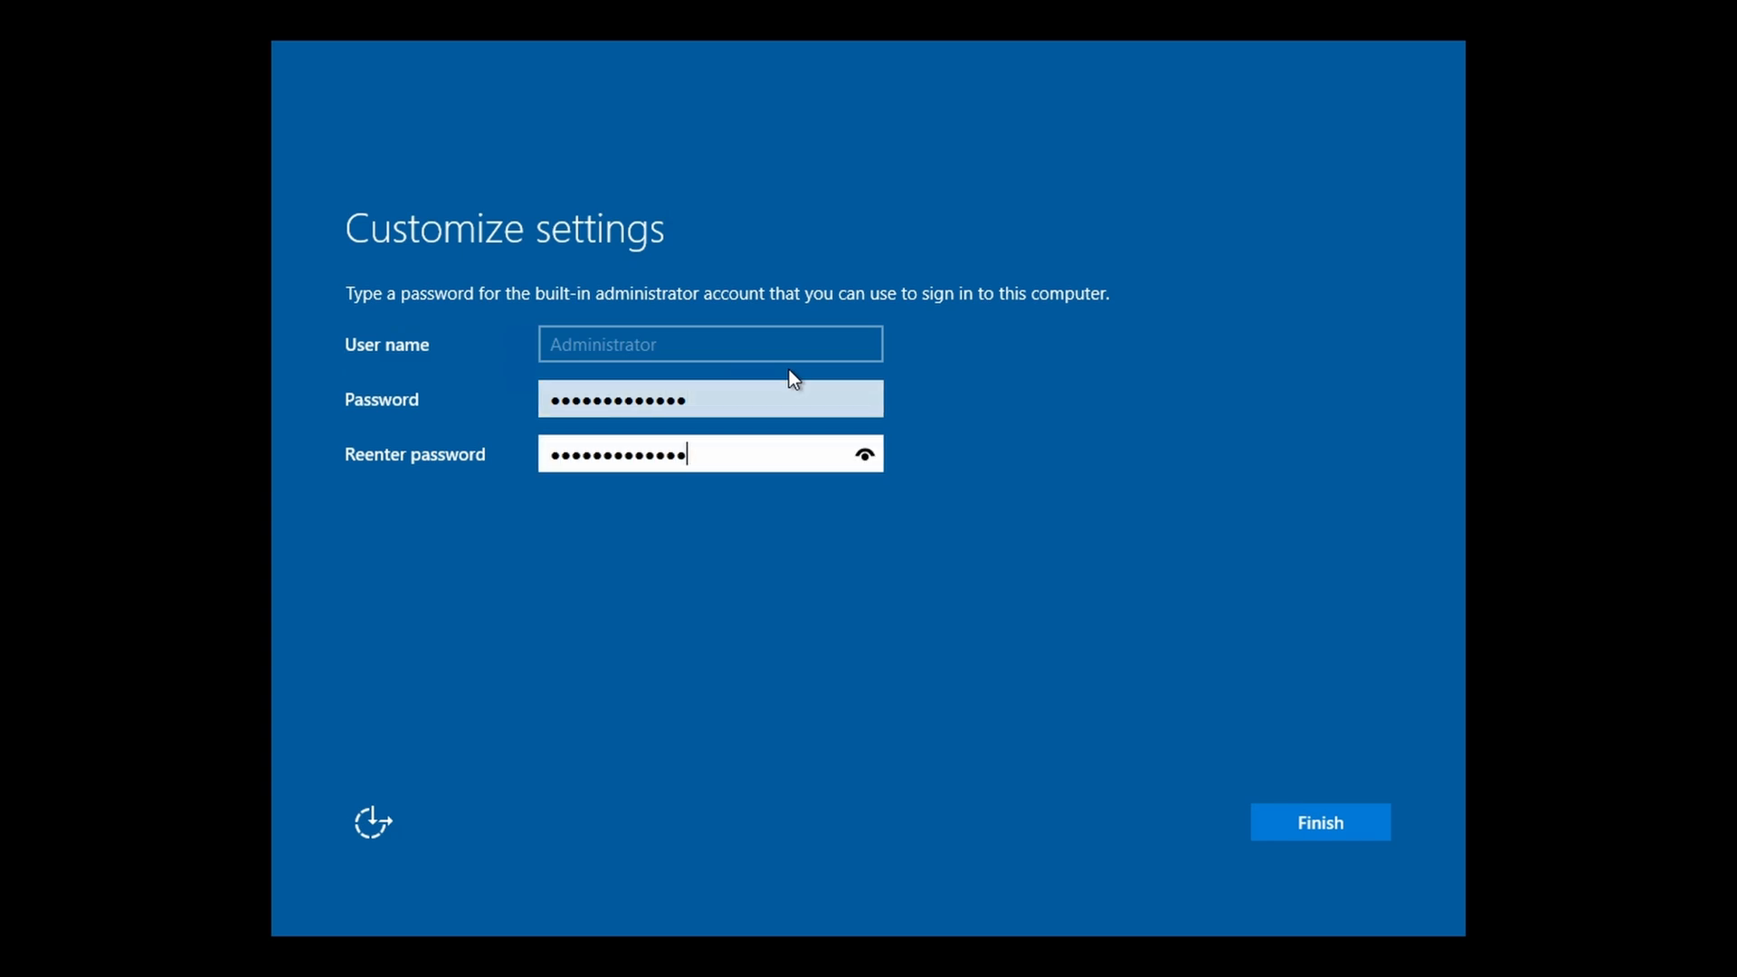
pyautogui.moveTo(1260, 787)
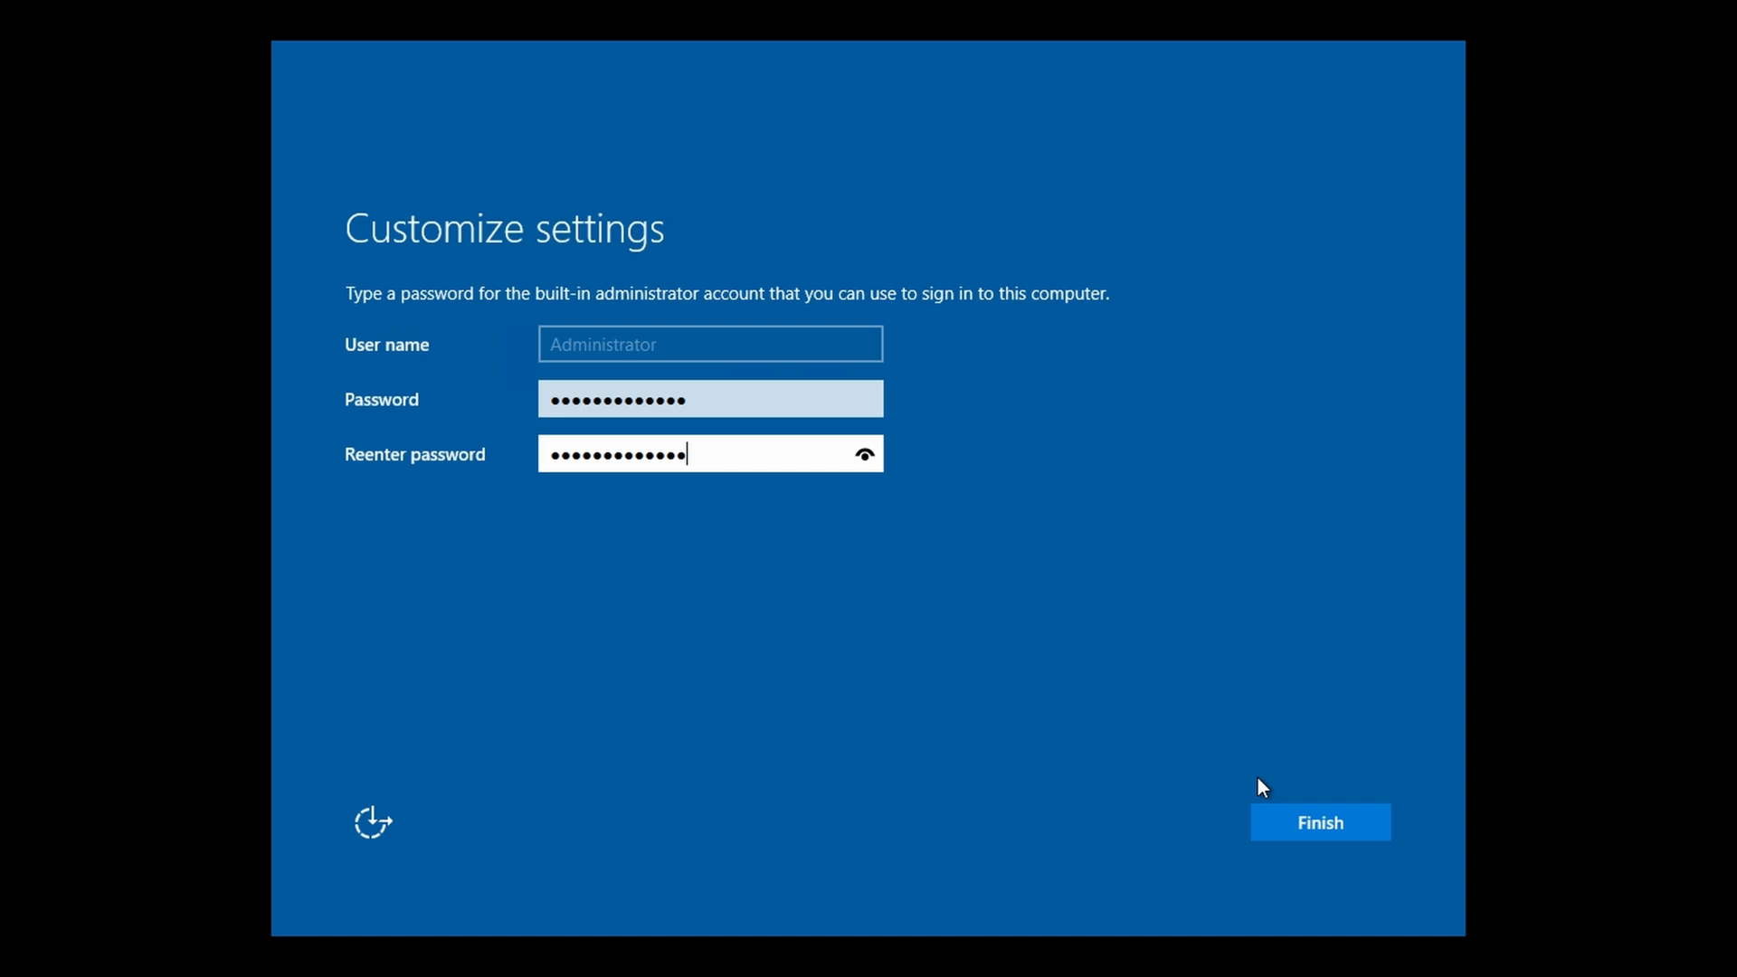
# Finish setup with the Administrator password set so the lock screen appears
pyautogui.click(1319, 822)
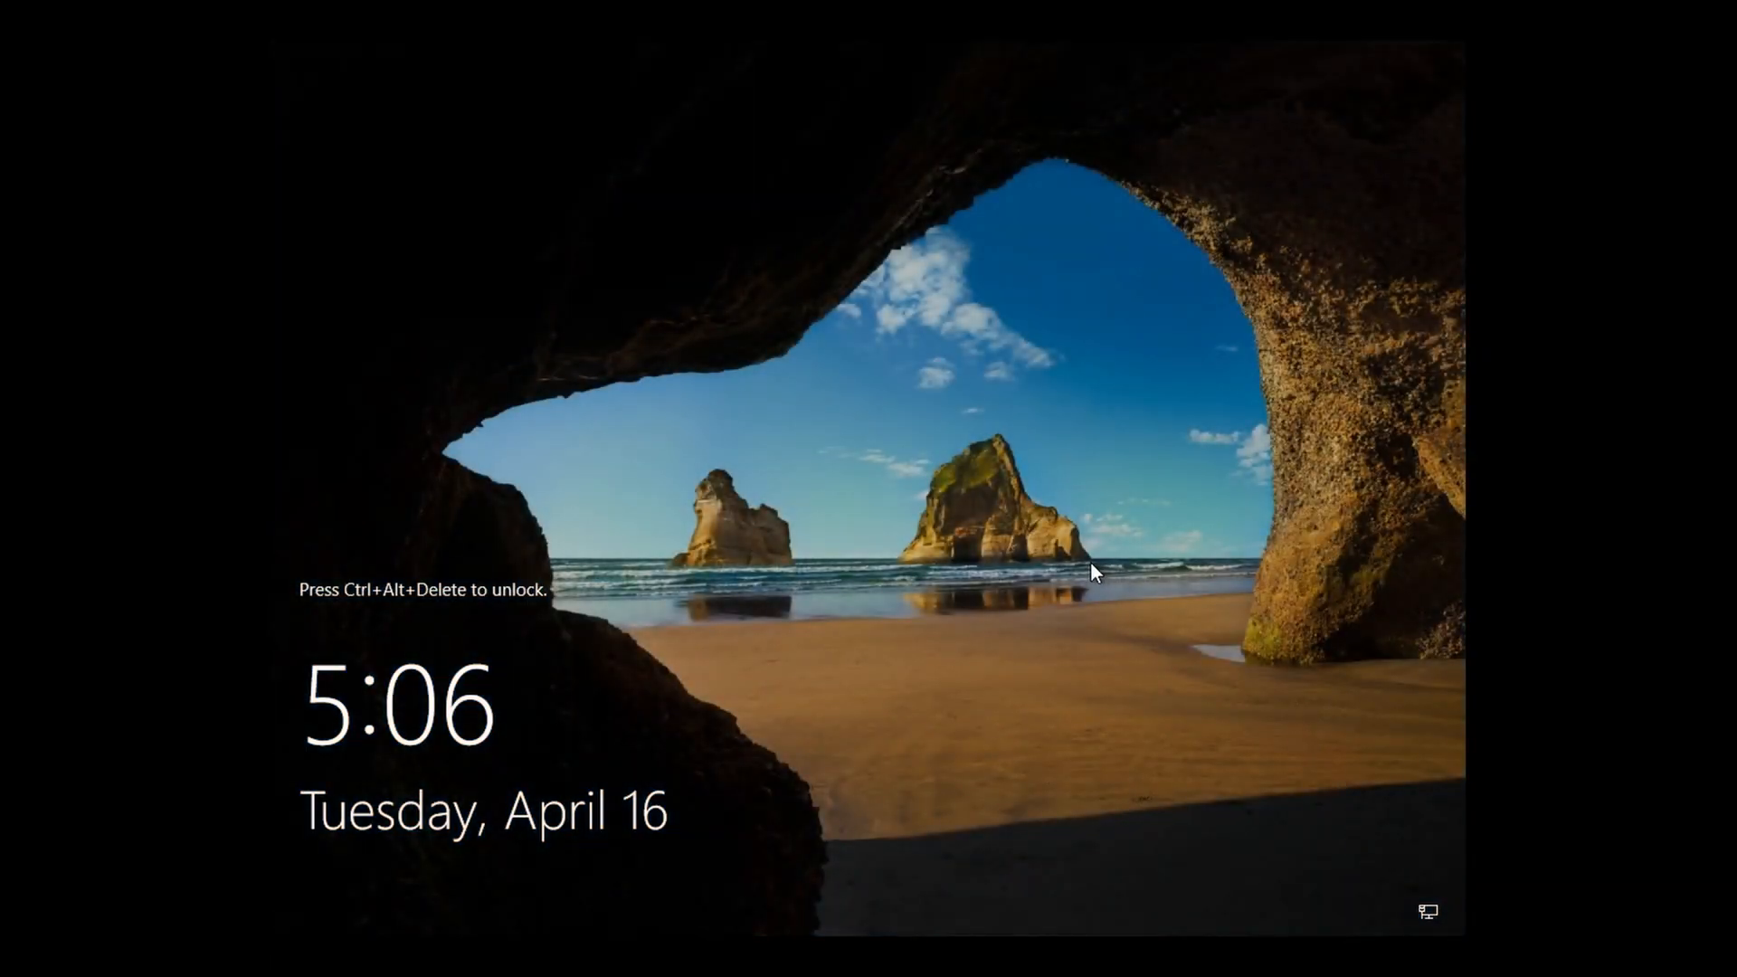
pyautogui.moveTo(644, 52)
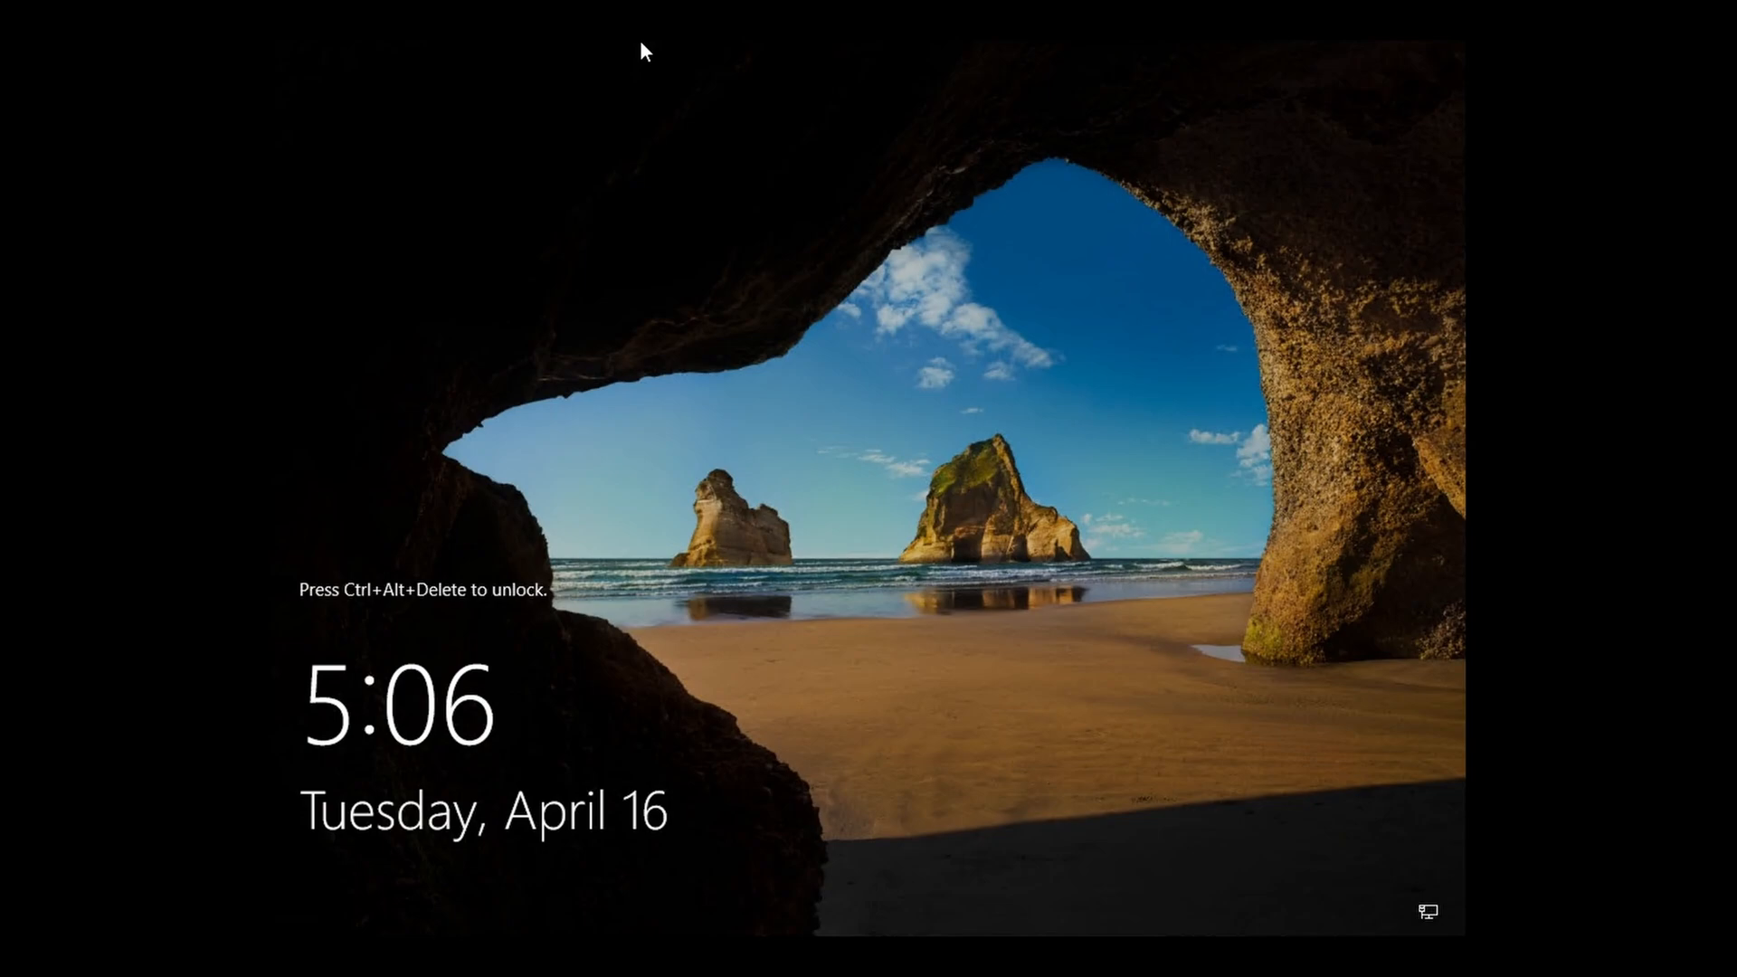
# Sign in to Windows Server 2022 as Administrator with the password
pyautogui.press('ctrl+alt+delete')
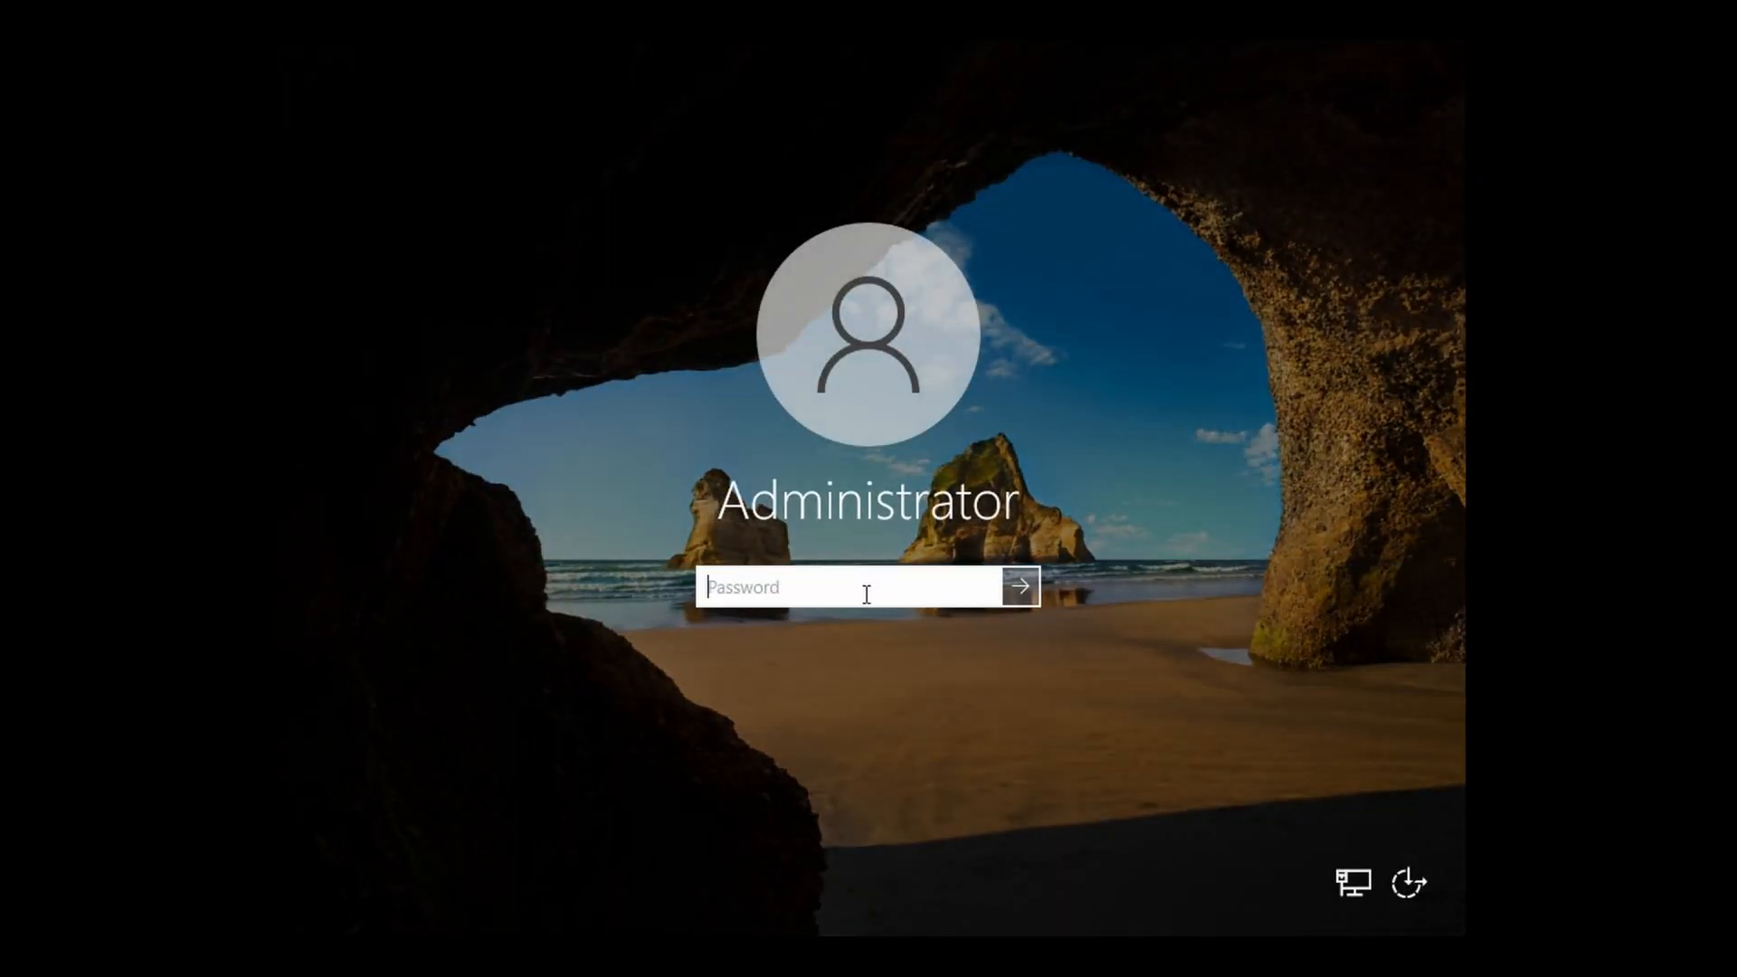
pyautogui.write('password')
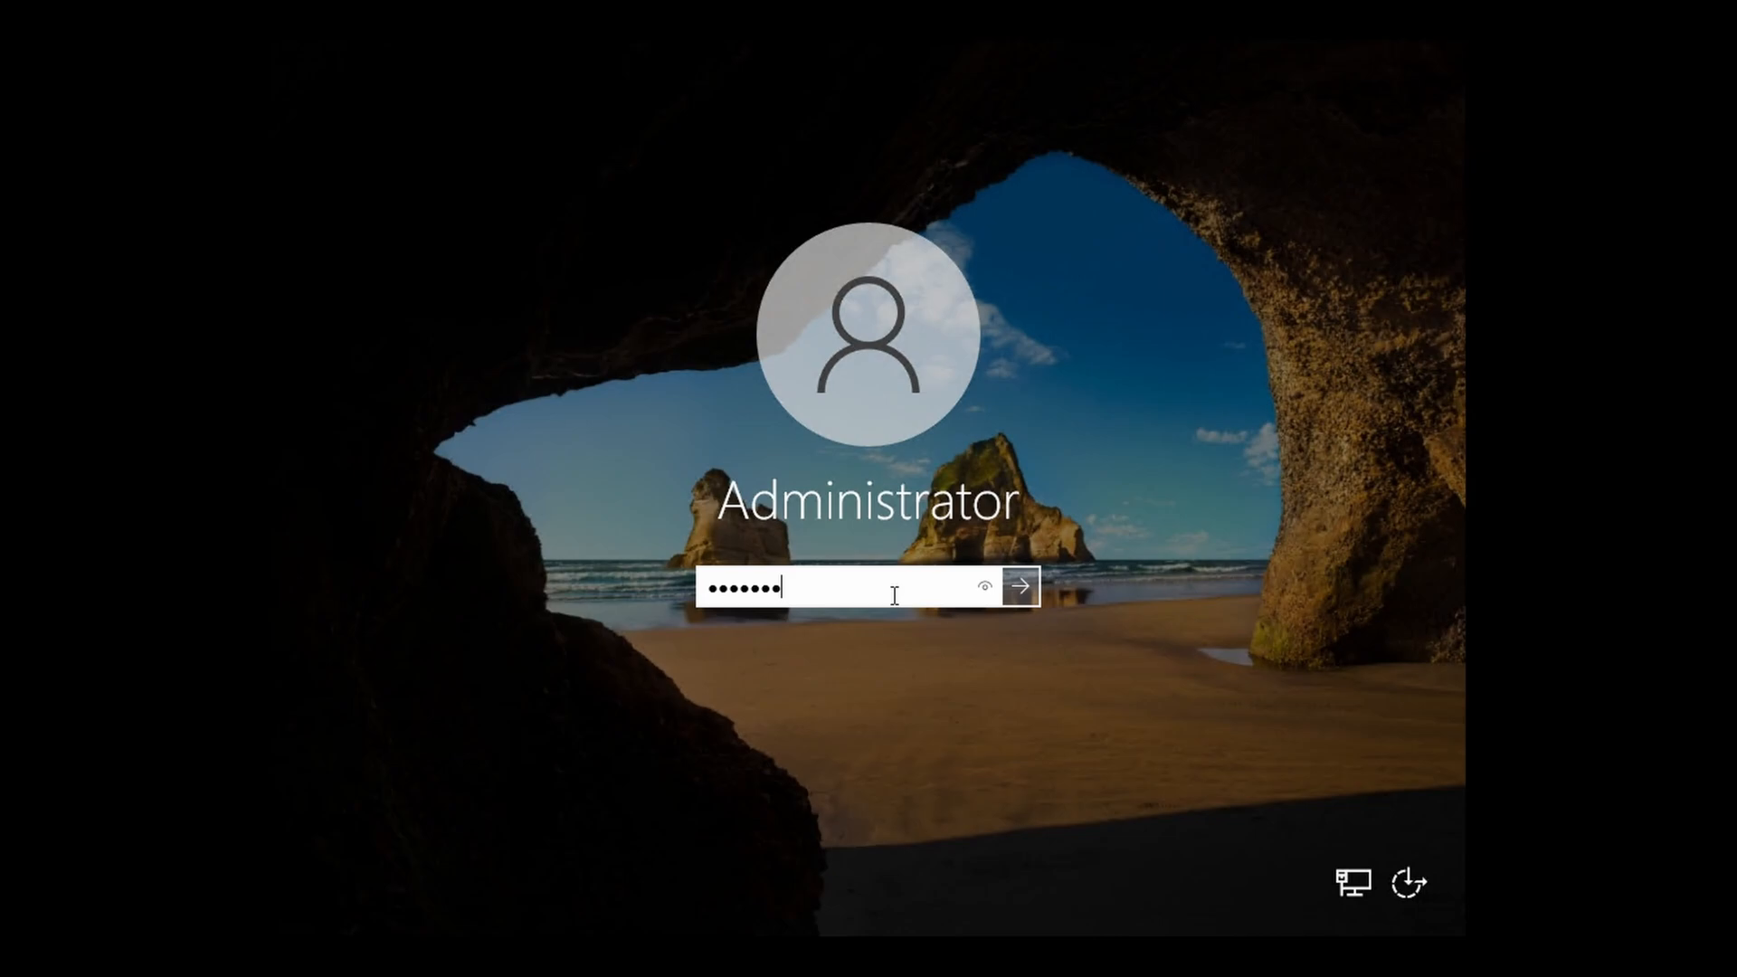
pyautogui.click(1019, 584)
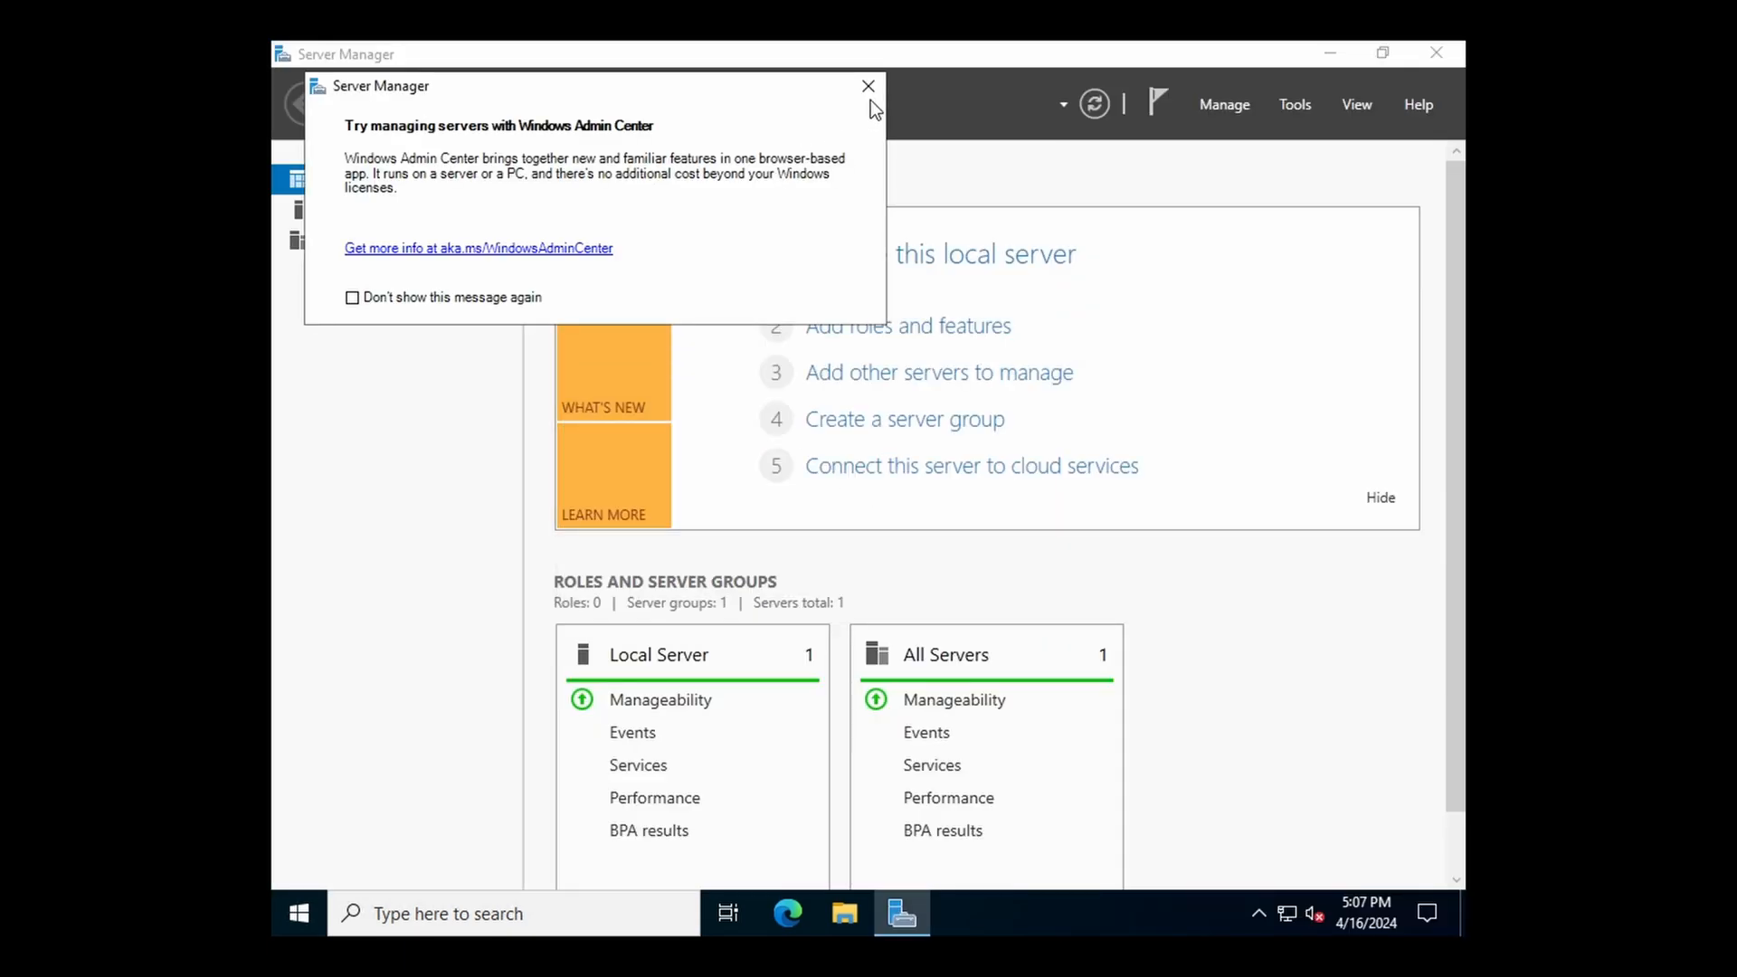
# Dismiss the Windows Admin Center notice and close Server Manager to the desktop
pyautogui.click(867, 85)
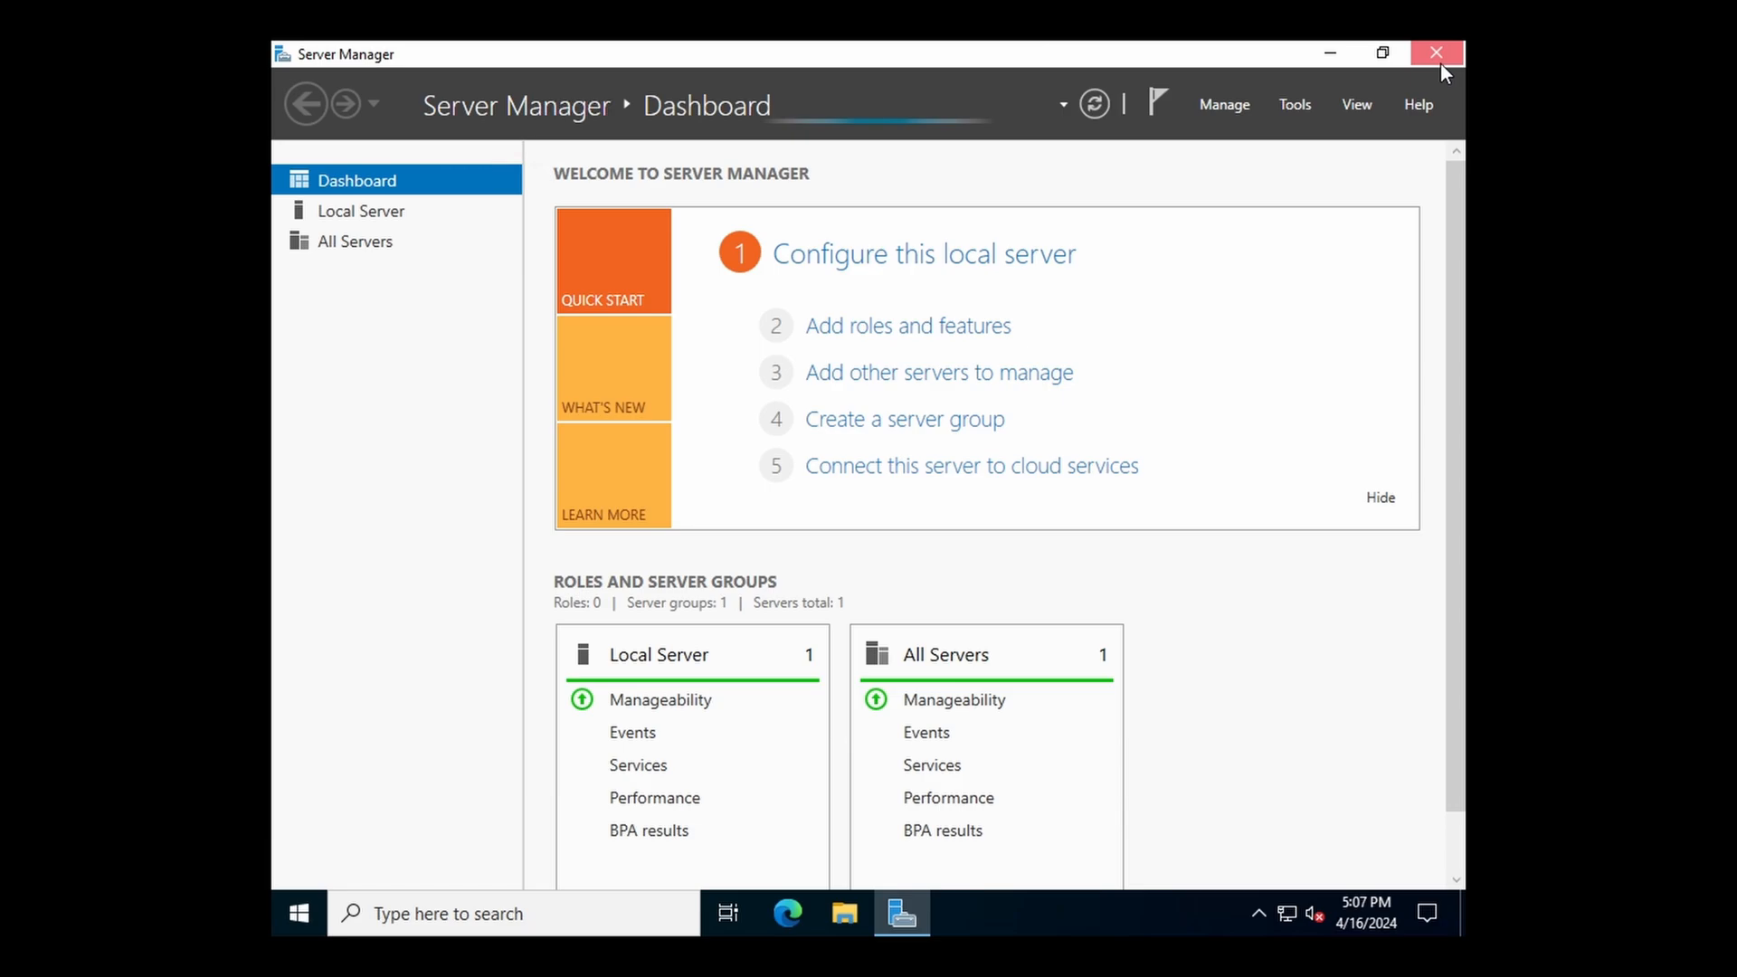
pyautogui.click(1435, 53)
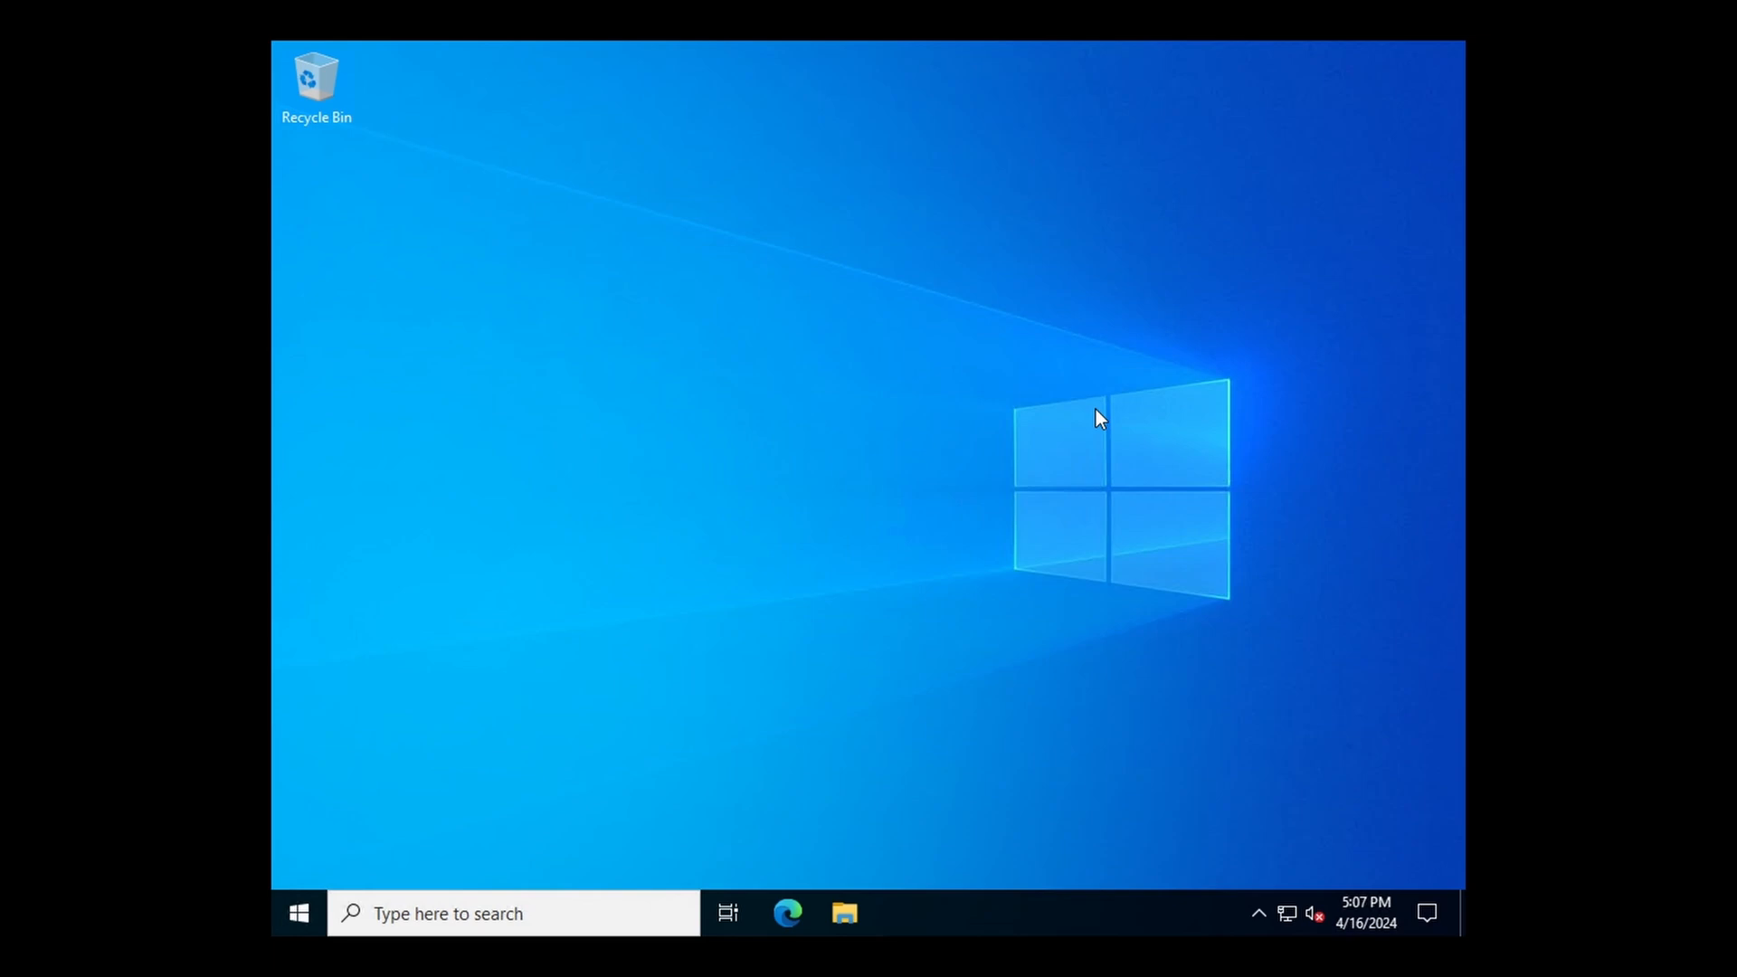
pyautogui.moveTo(1109, 453)
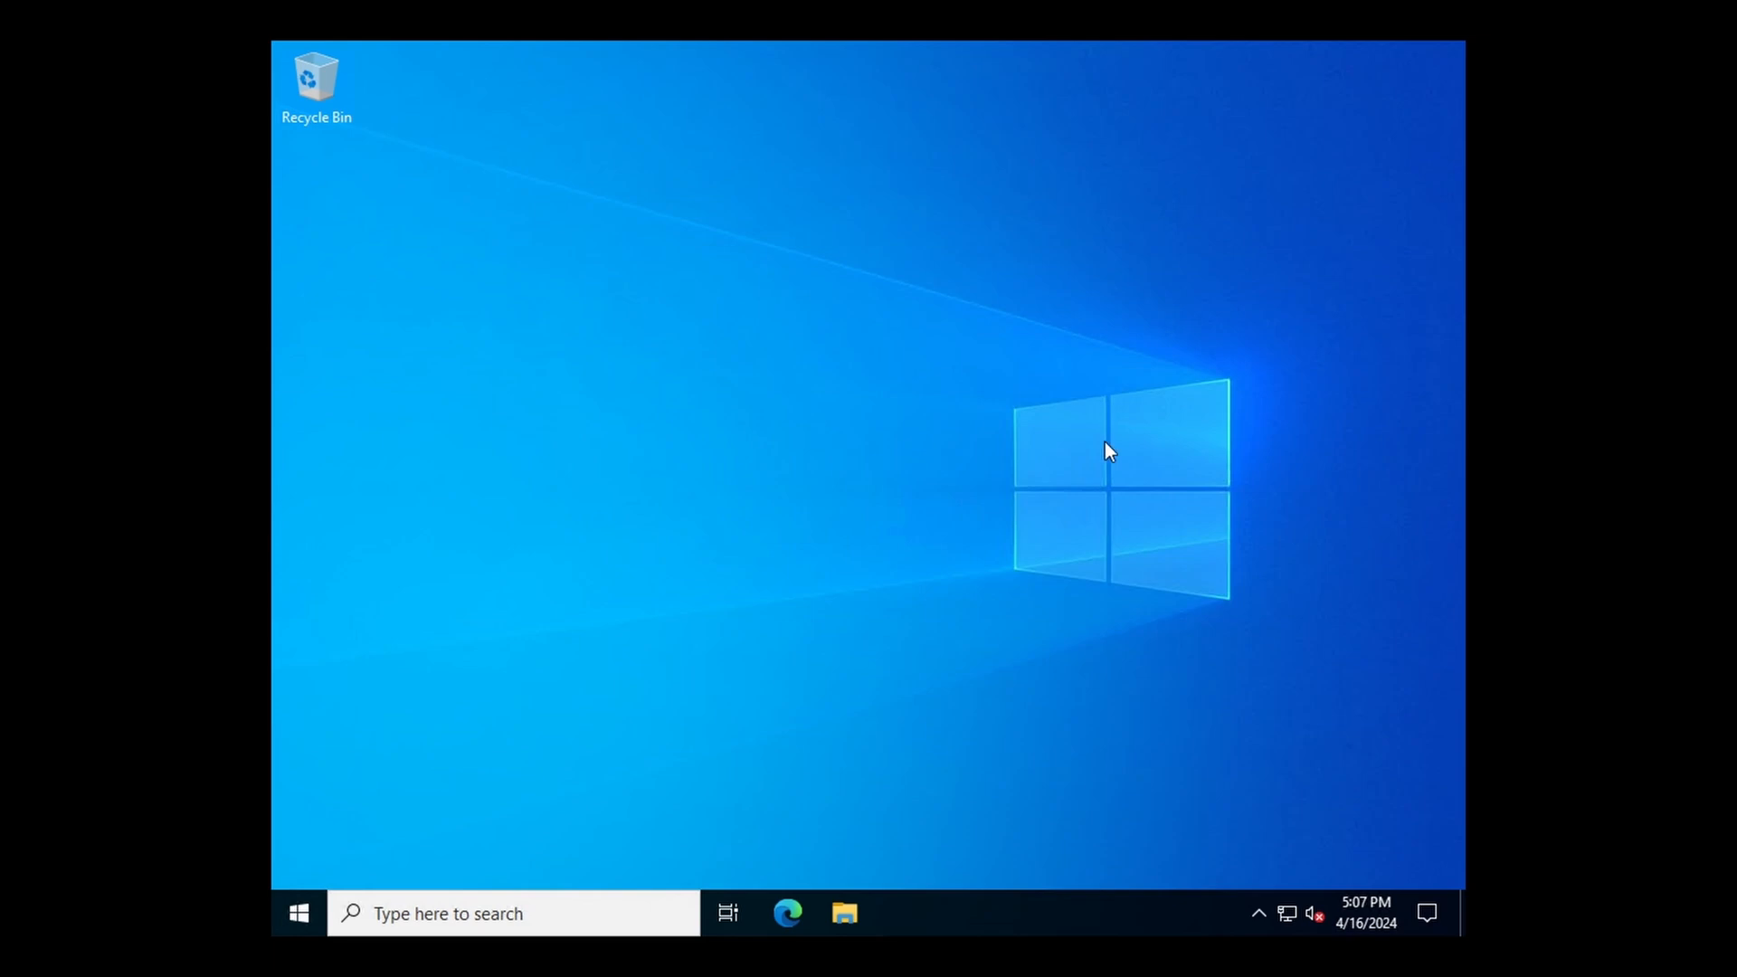
# Change the time zone to (UTC-05:00) Eastern Time (US & Canada) in Date & time settings
pyautogui.click(1364, 912)
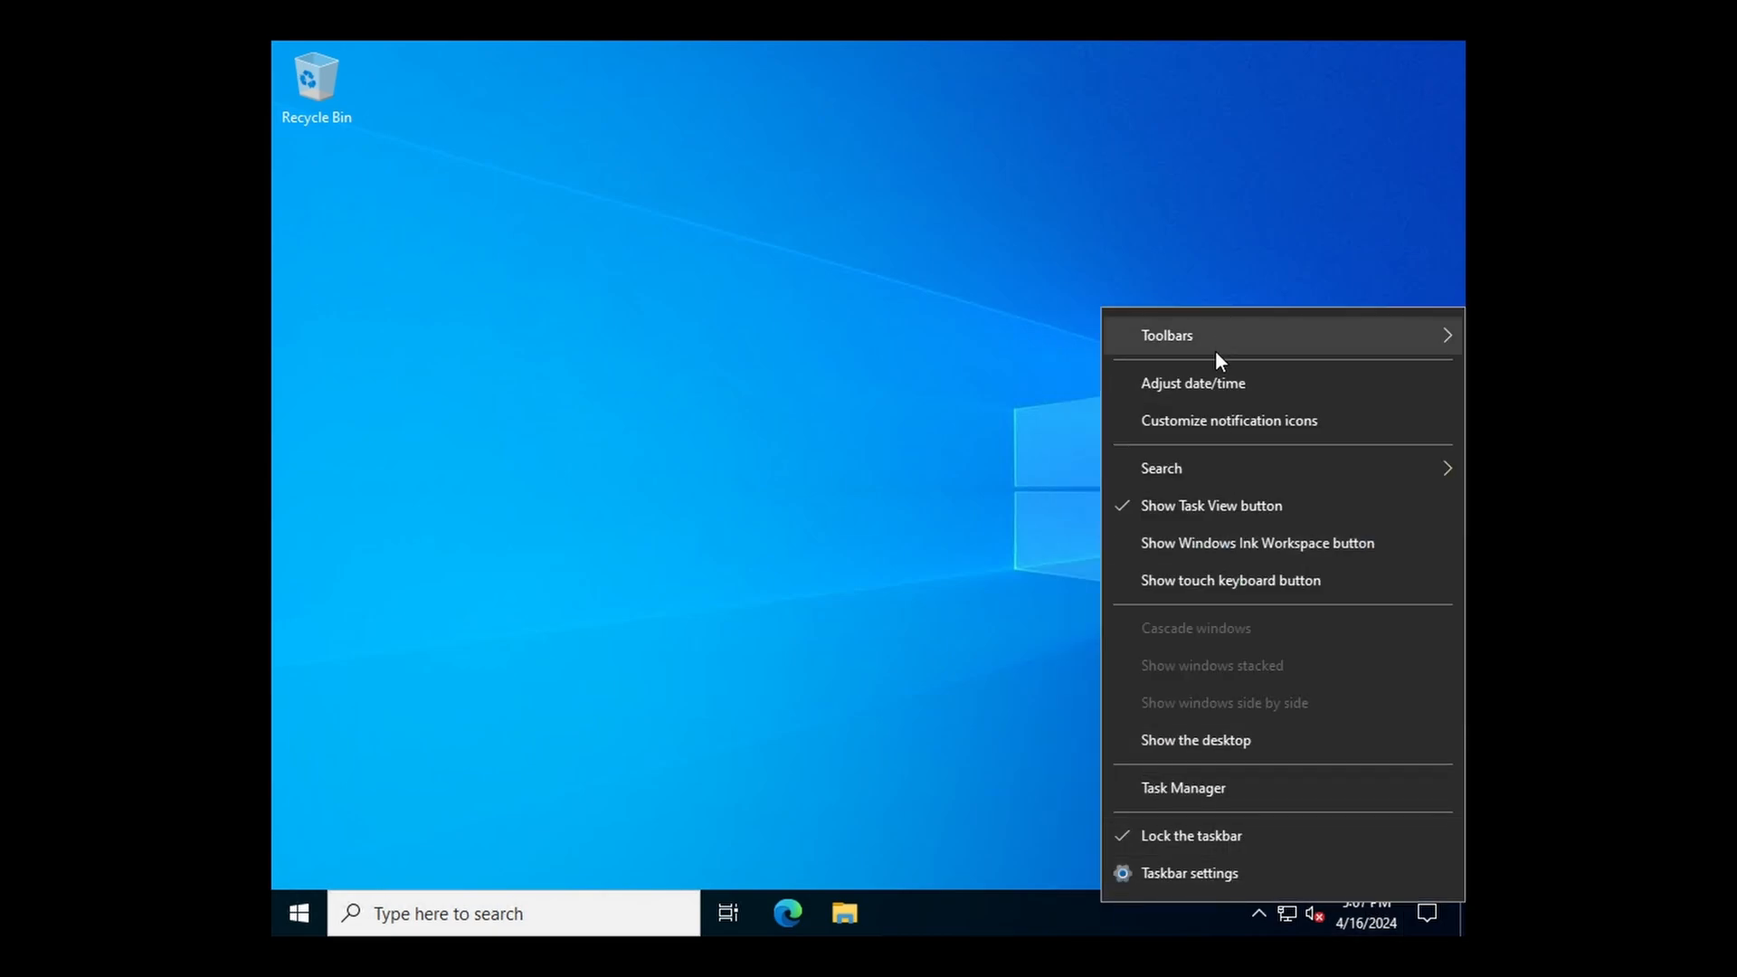
pyautogui.click(1192, 382)
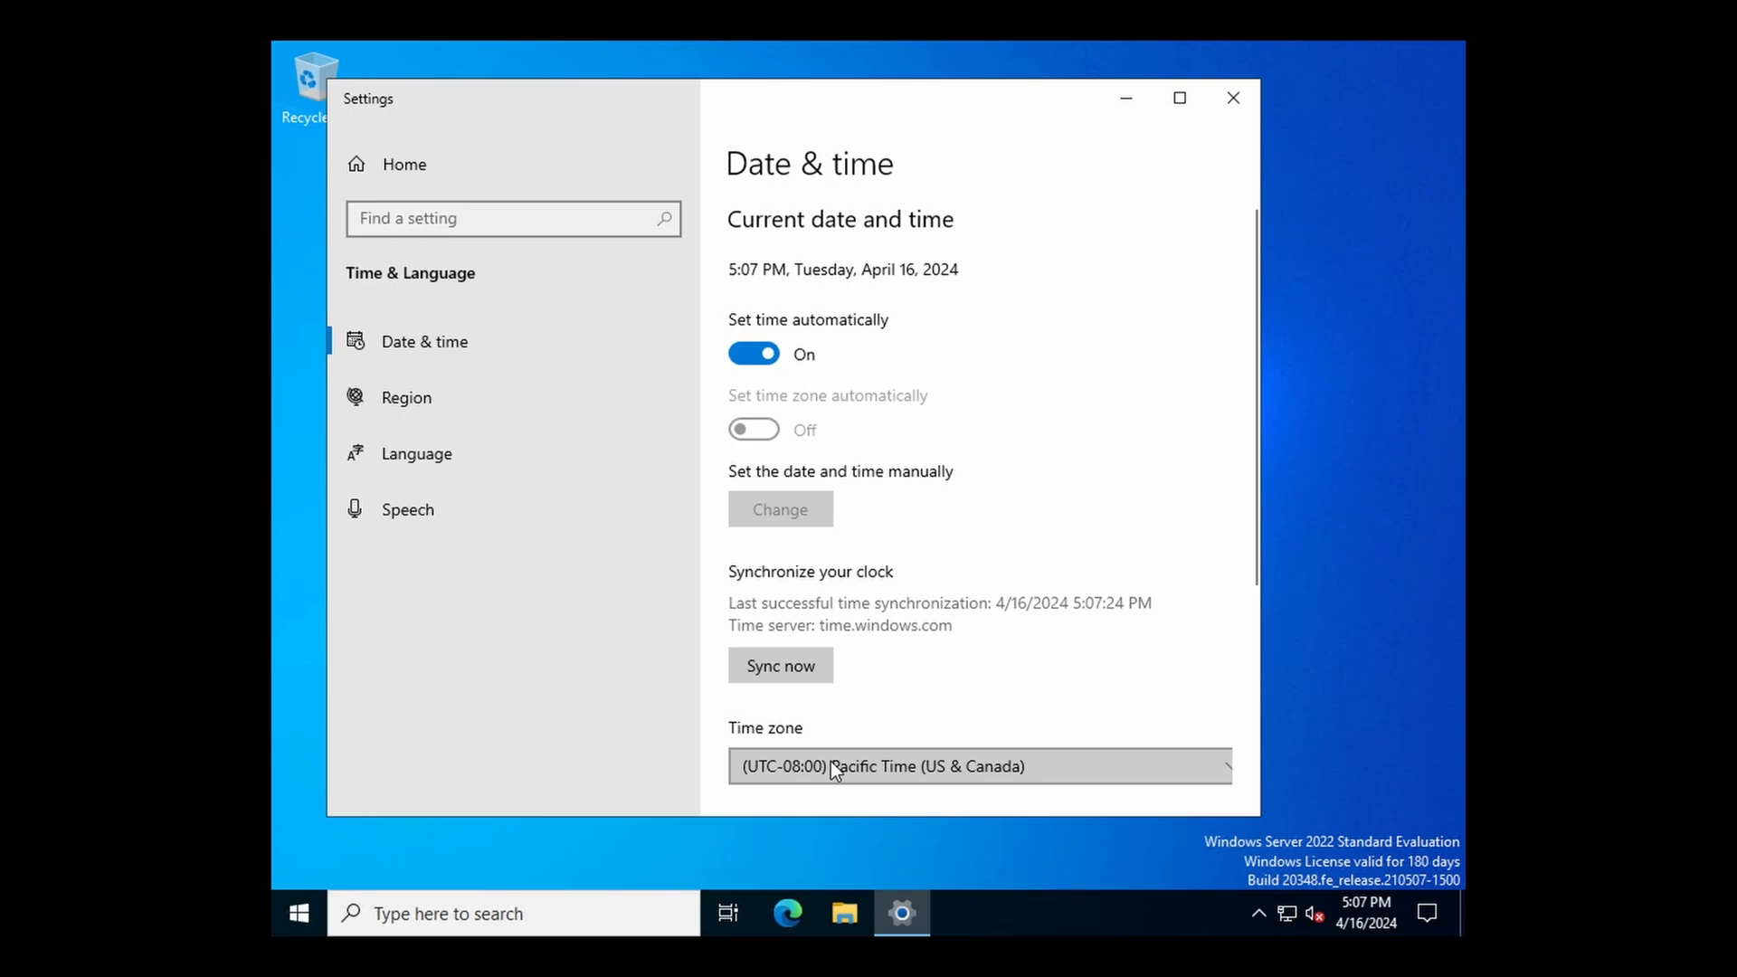
pyautogui.click(979, 765)
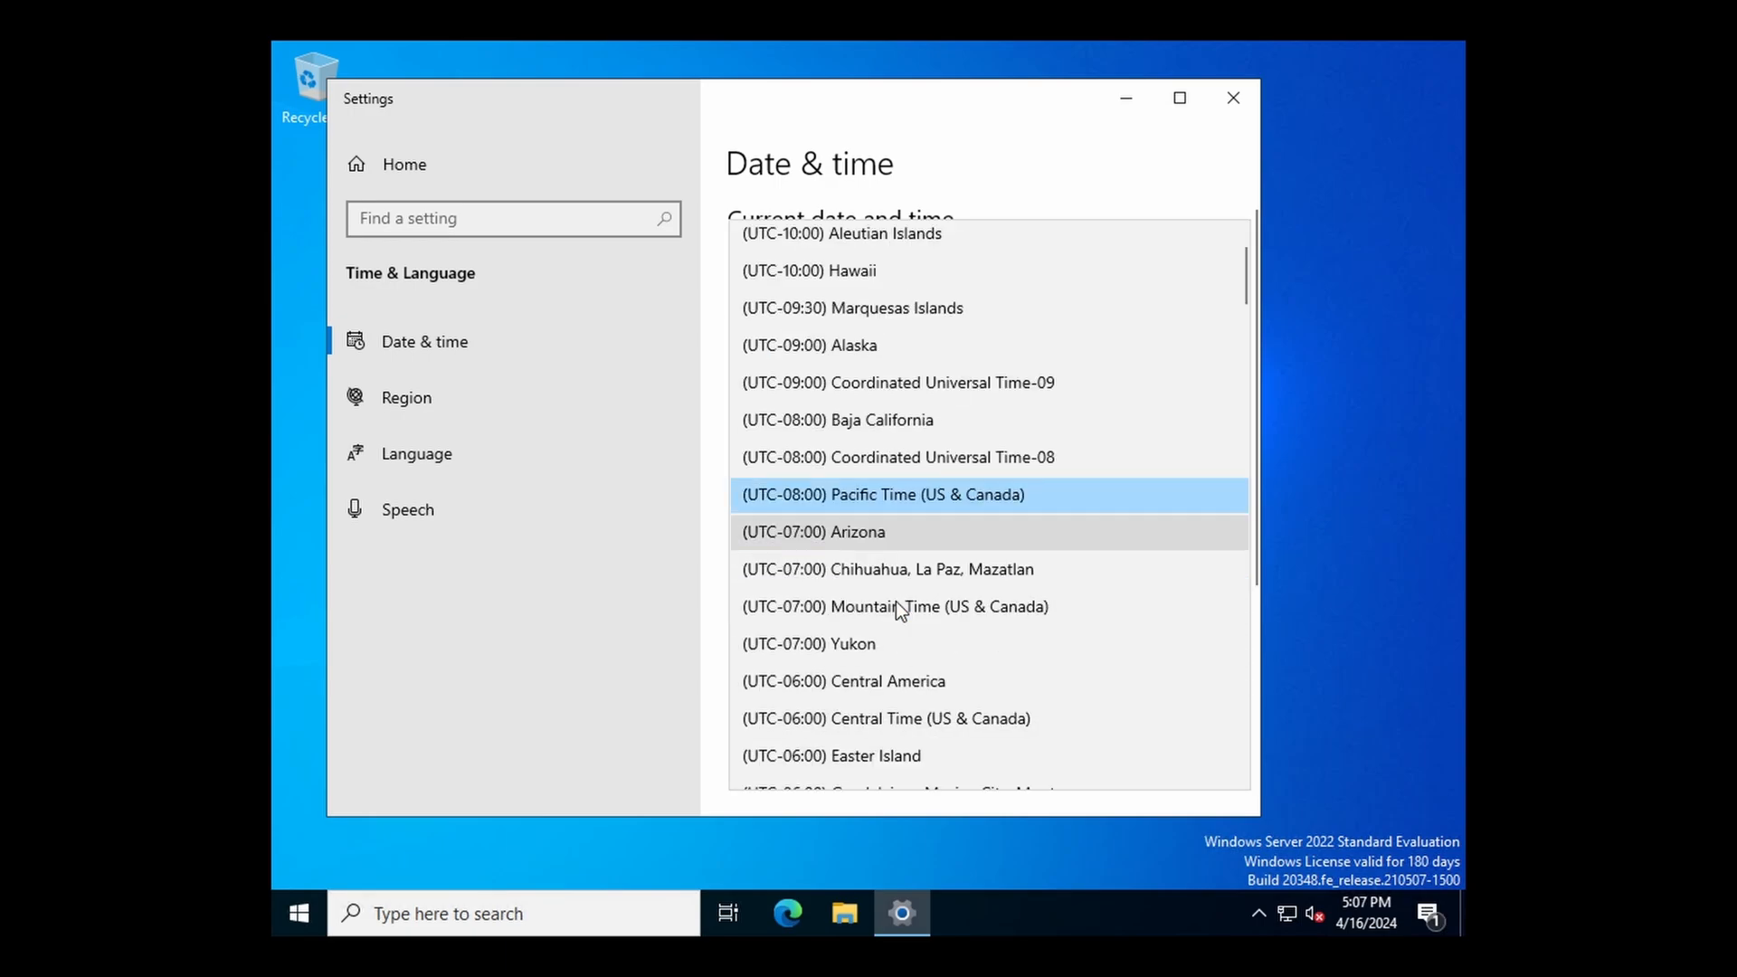
pyautogui.scroll(-3)
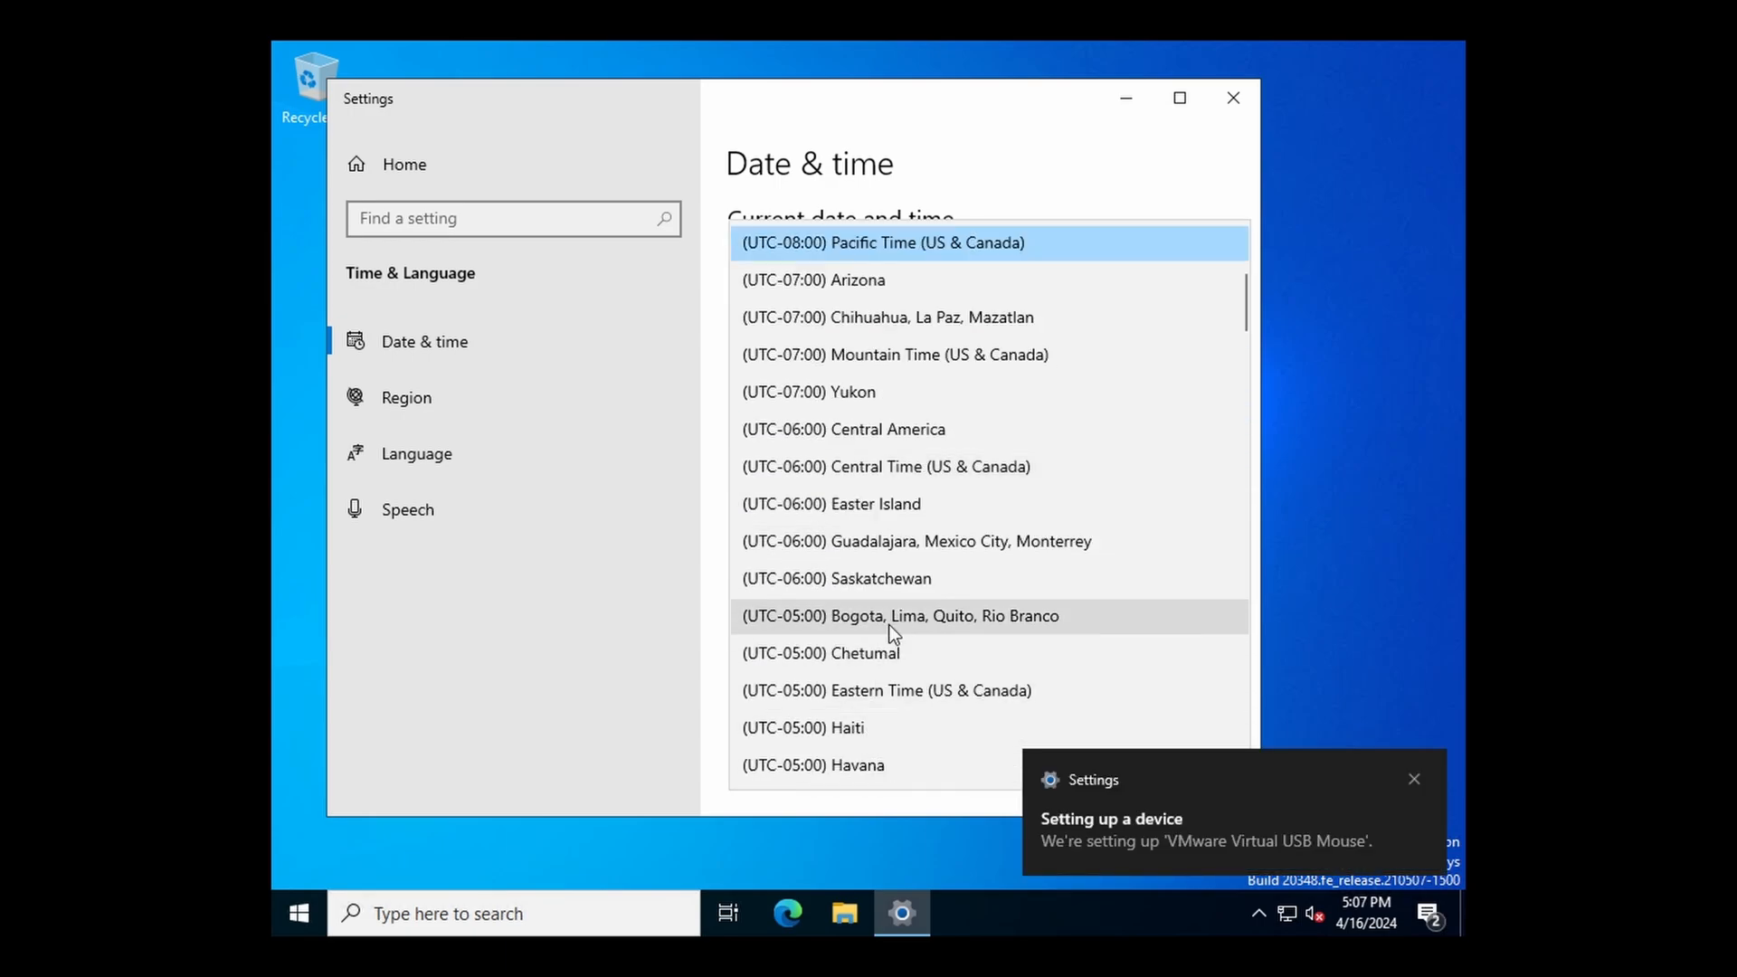
pyautogui.click(887, 690)
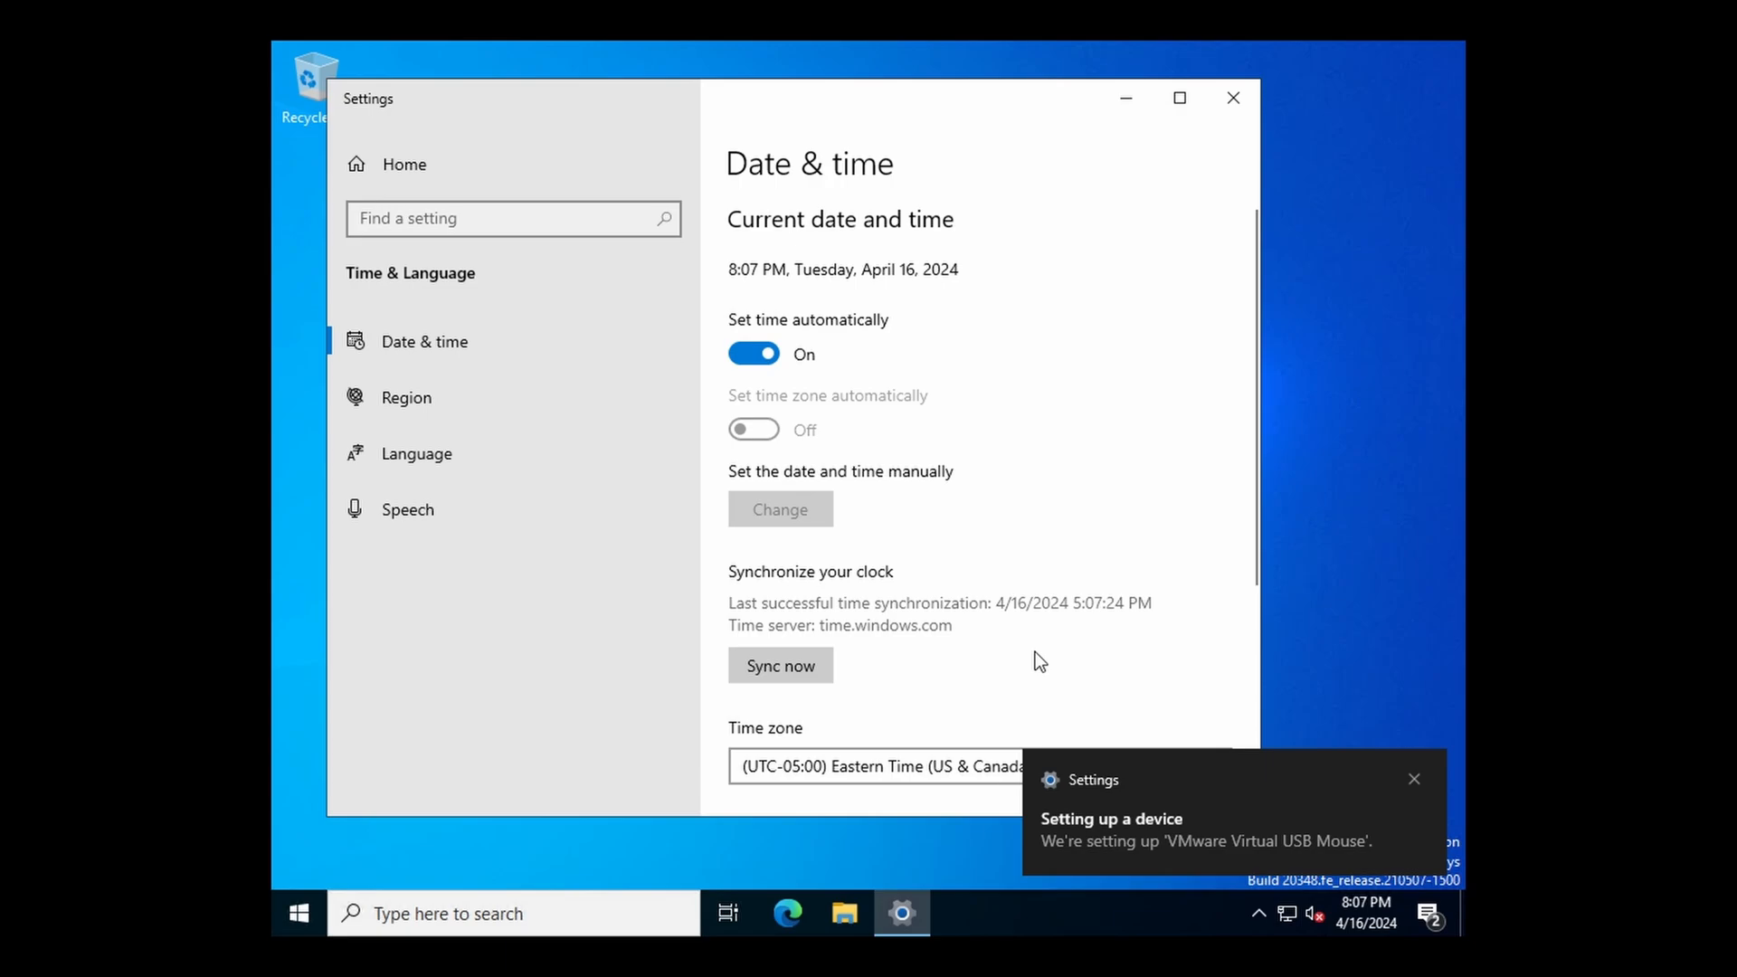
pyautogui.moveTo(1364, 820)
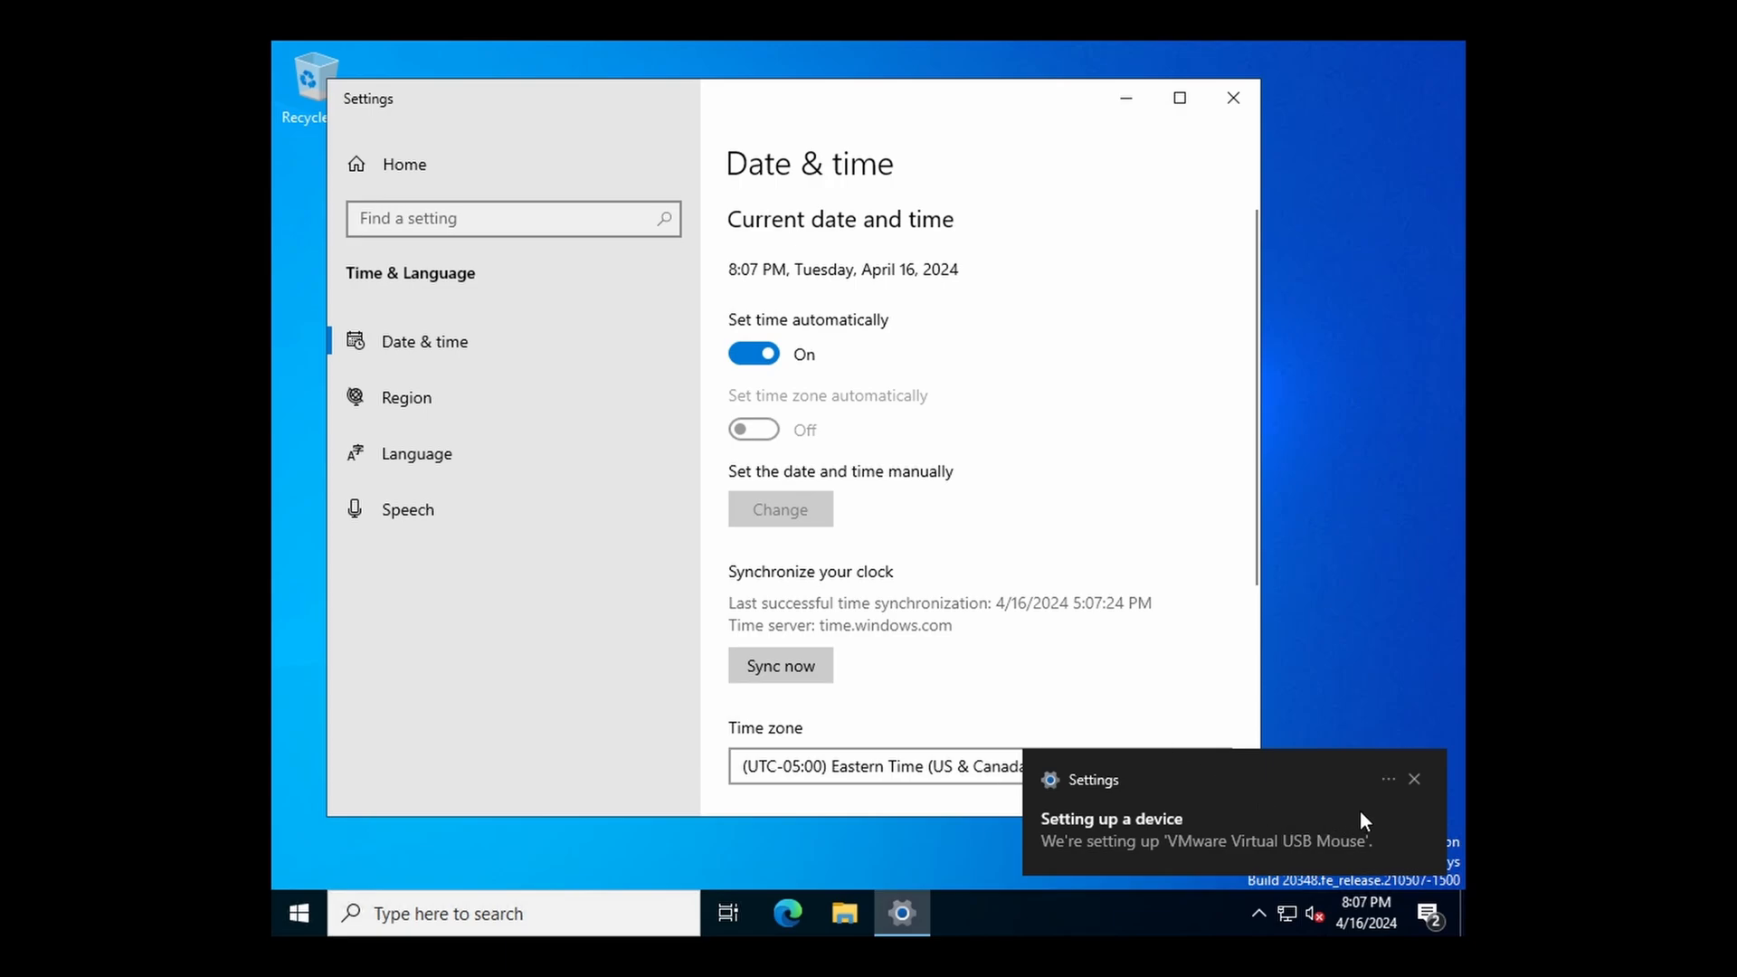
# Dismiss the device setup notification and close Settings back to the desktop
pyautogui.click(1414, 778)
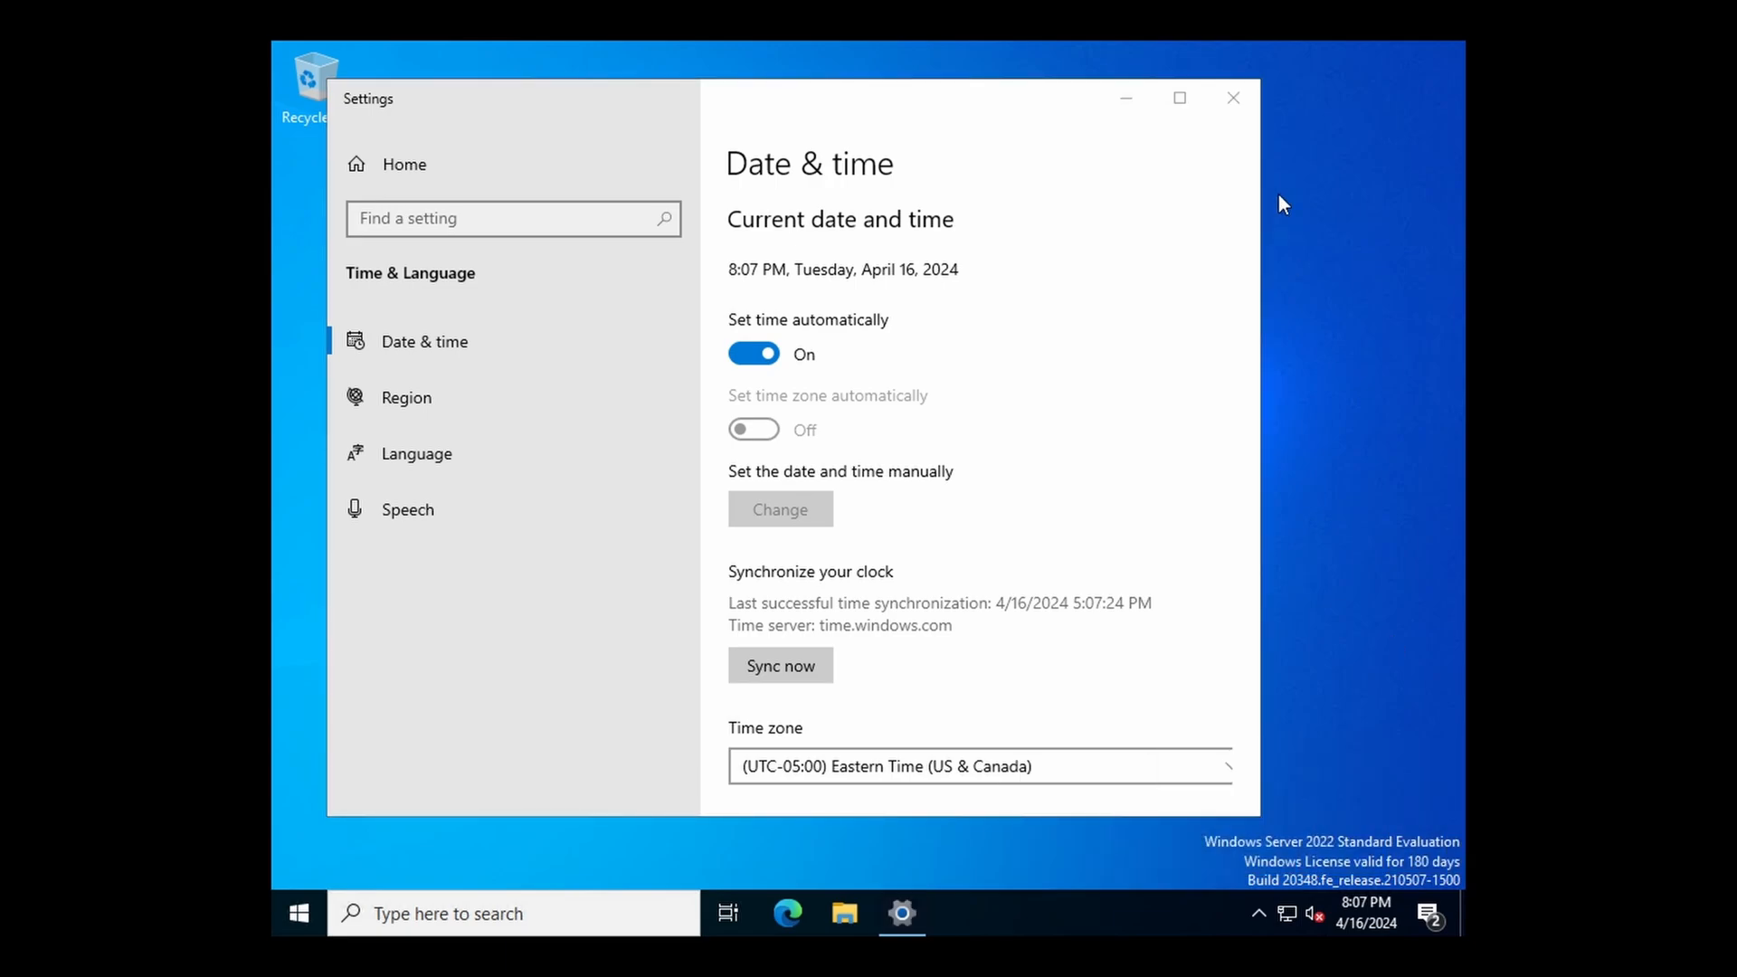
pyautogui.click(1232, 98)
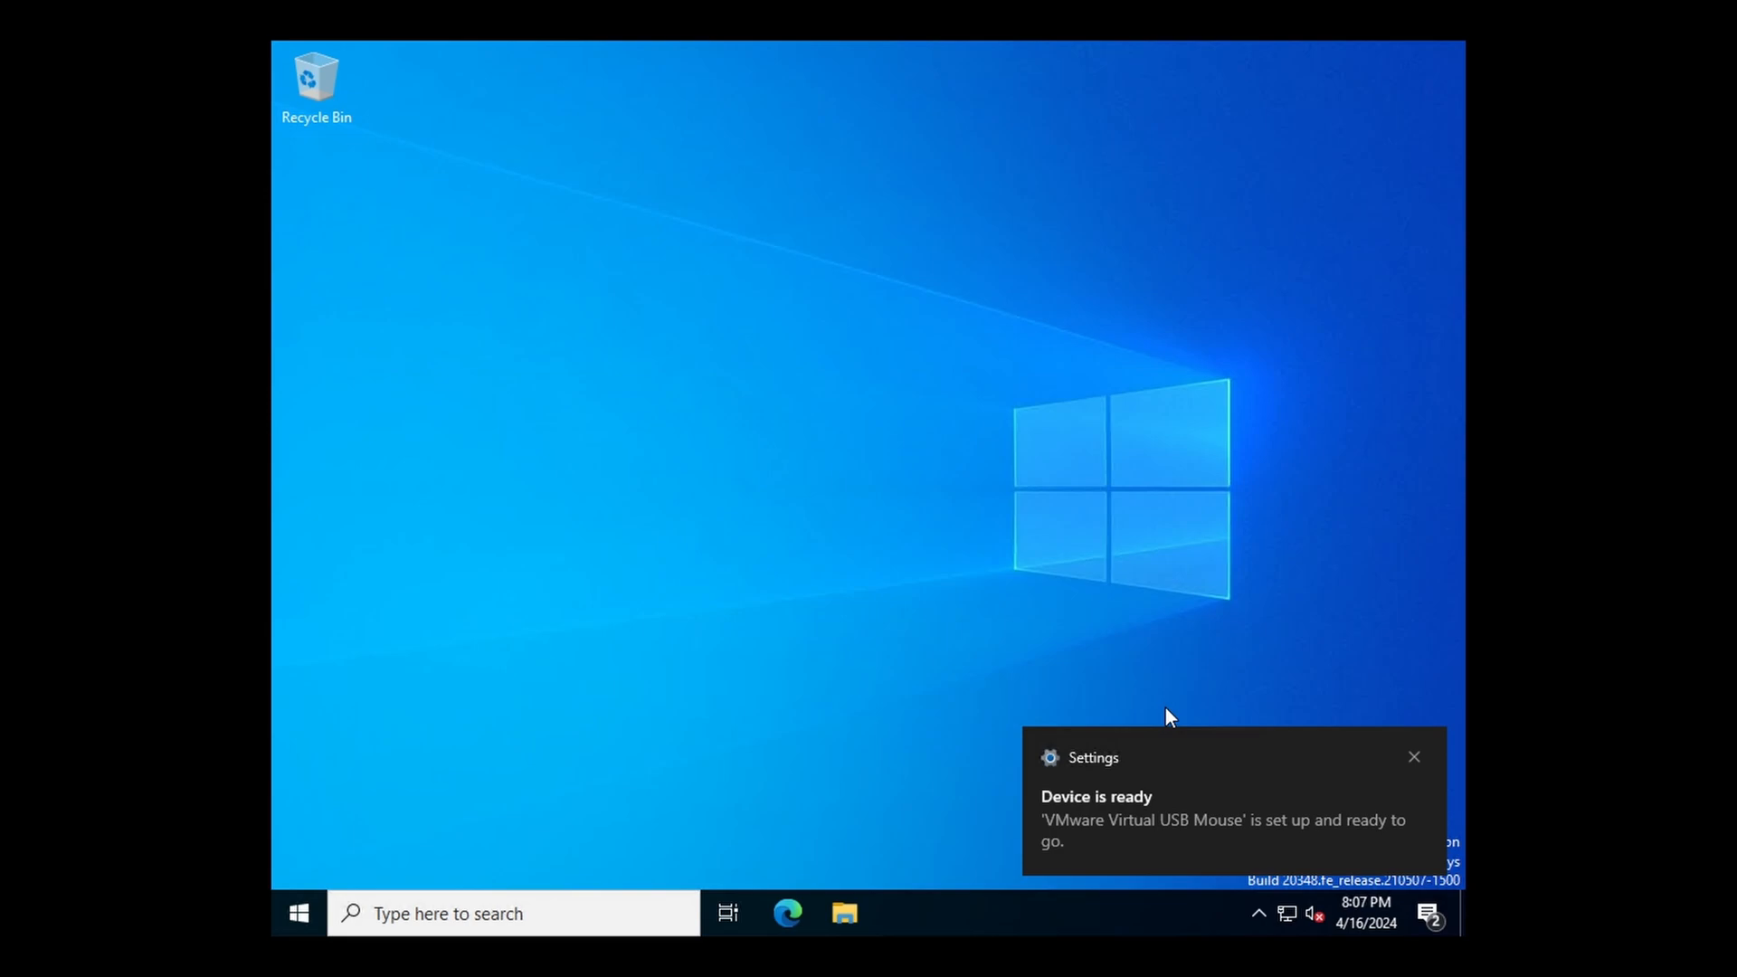
pyautogui.moveTo(1029, 50)
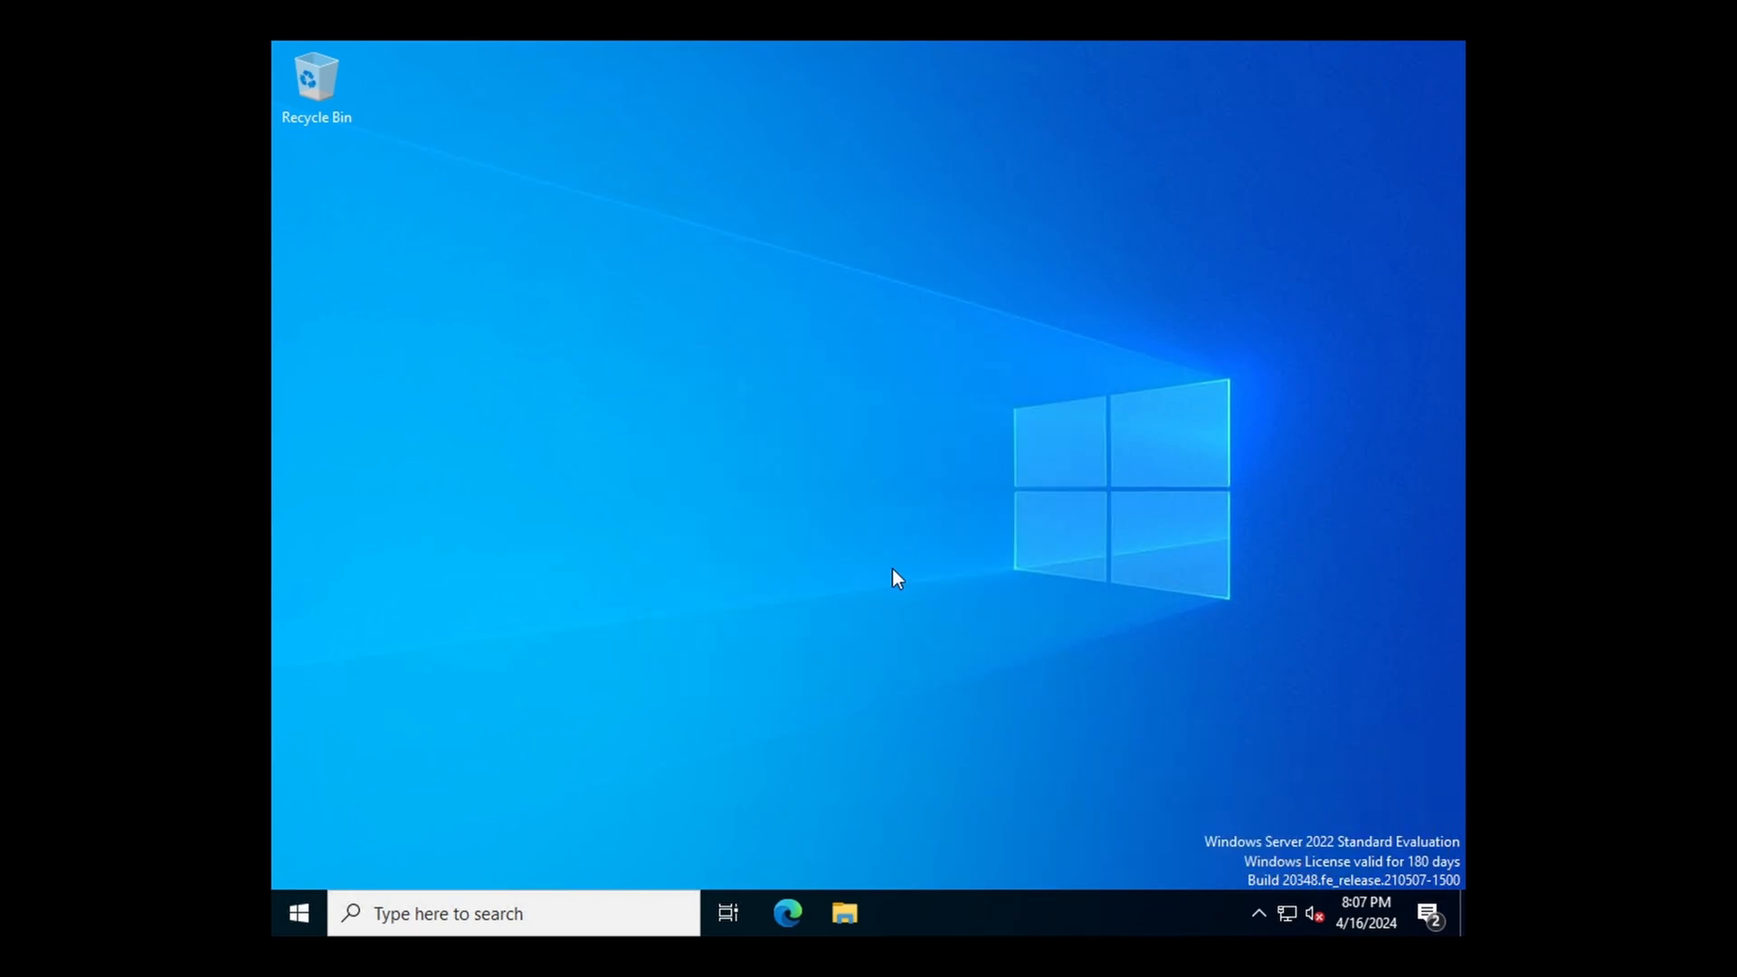
pyautogui.moveTo(941, 585)
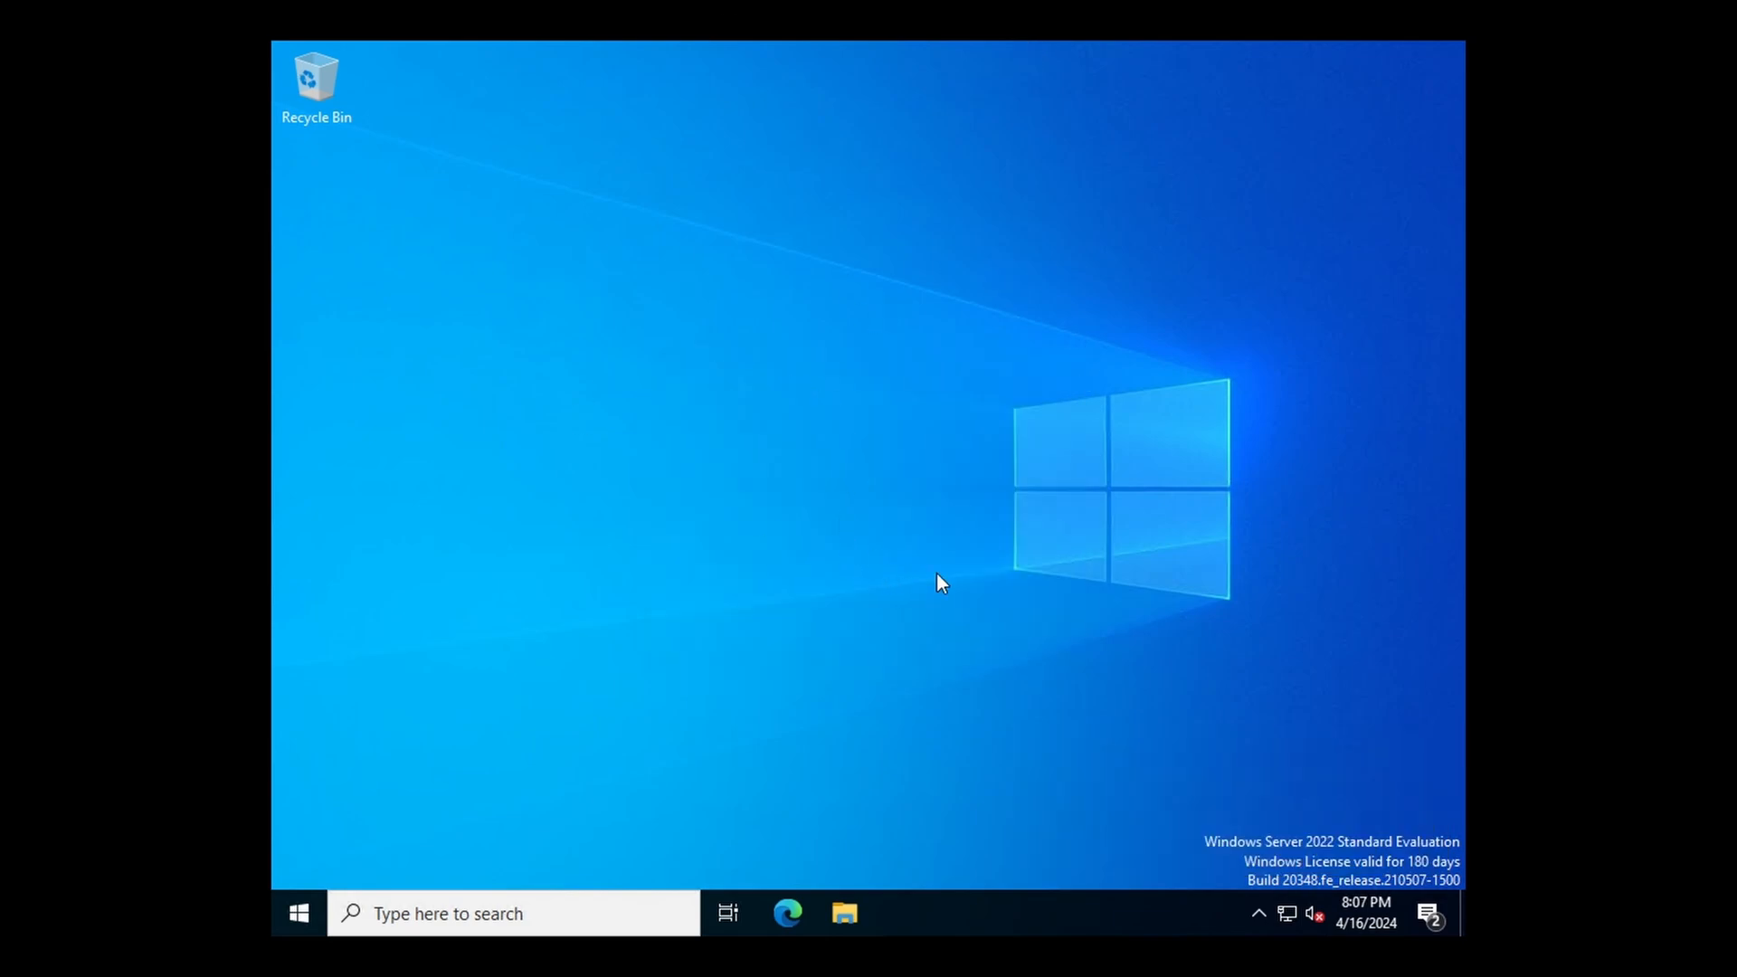
pyautogui.moveTo(865, 557)
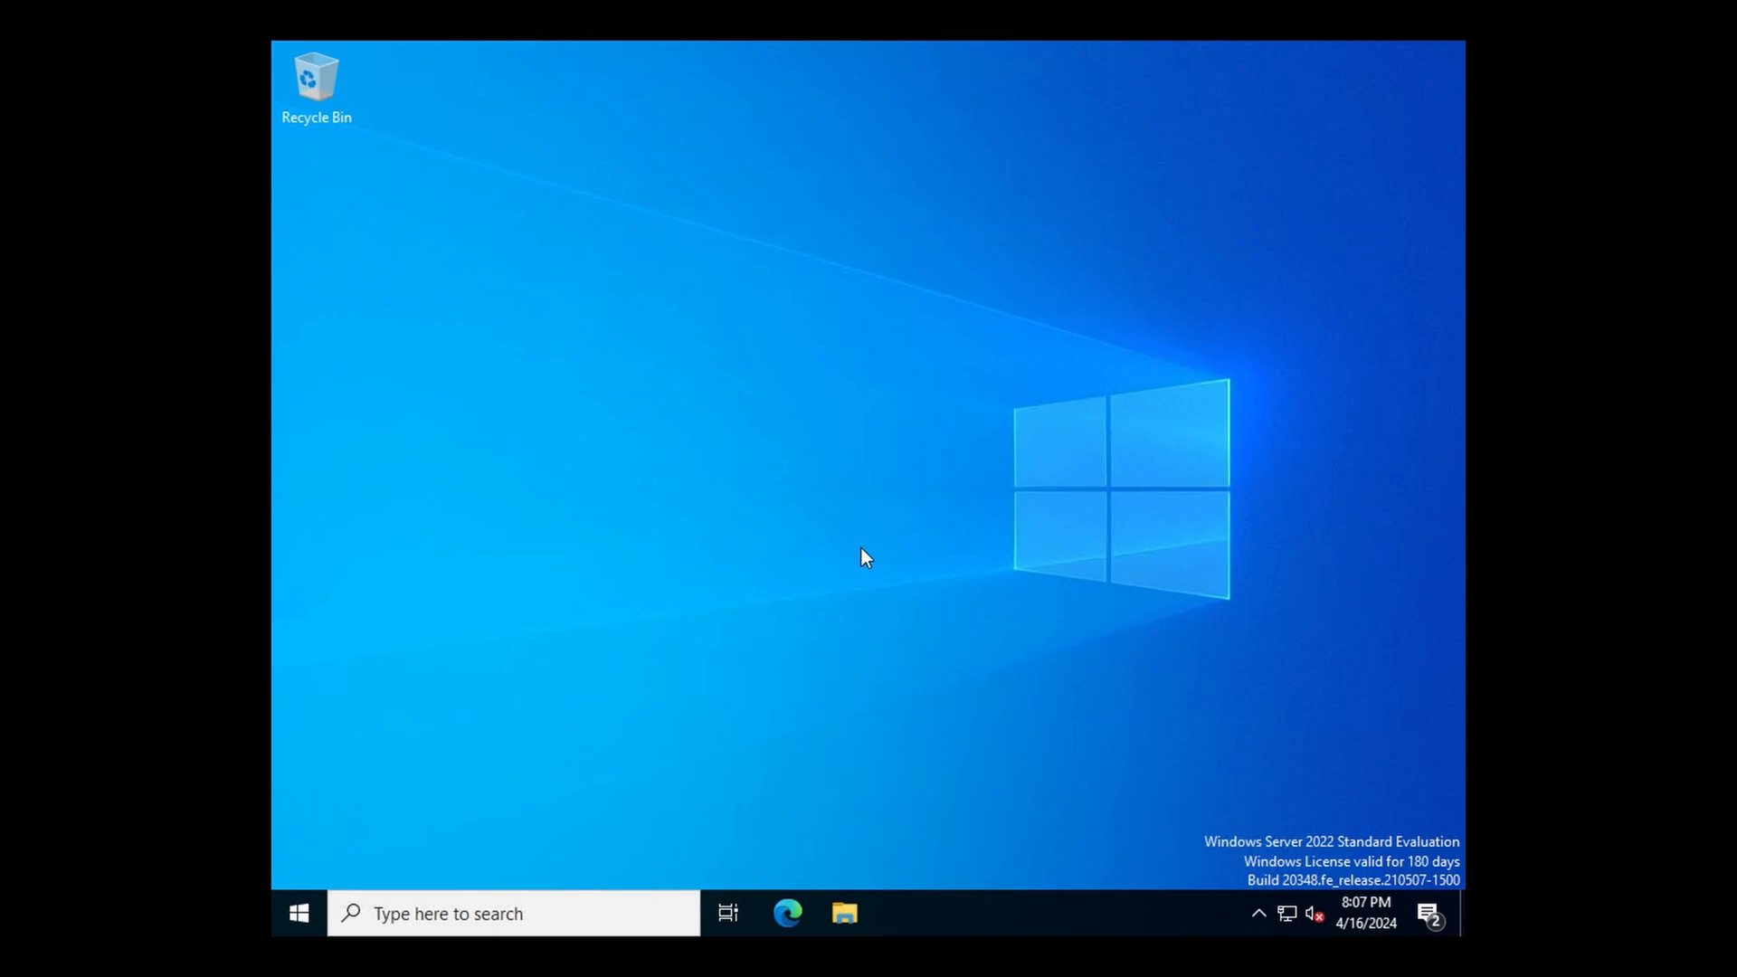
pyautogui.moveTo(845, 941)
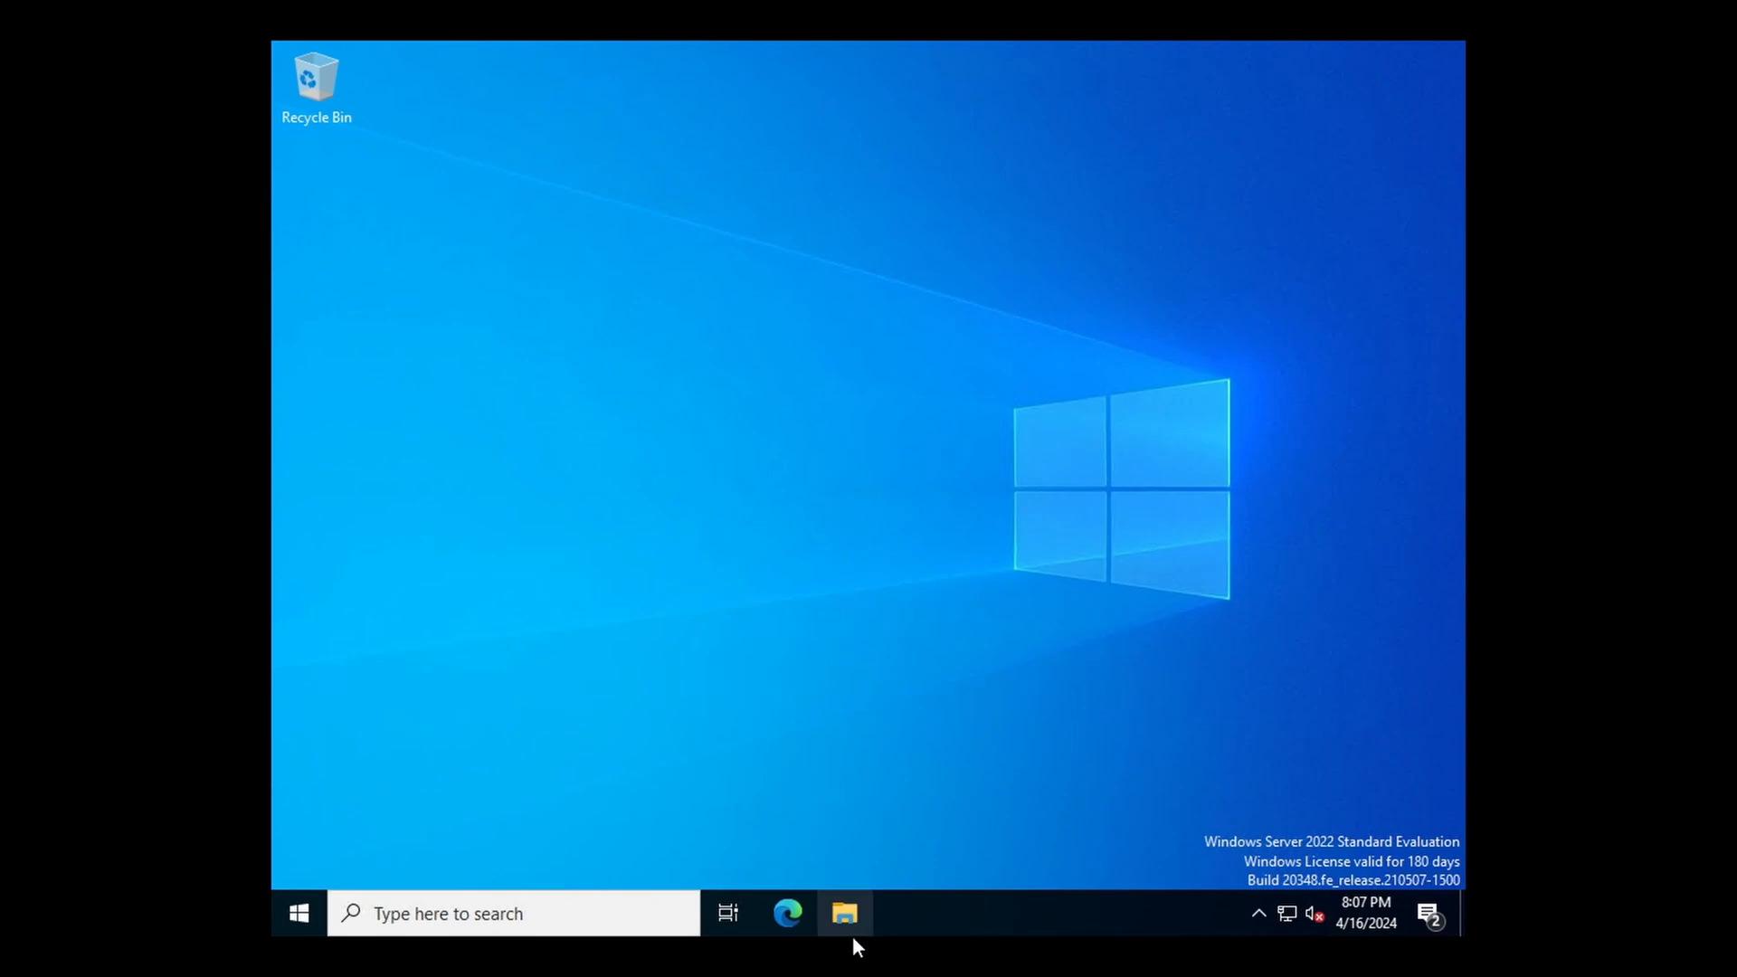
# Browse File Explorer to This PC to reach the VMware Tools DVD drive (D:)
pyautogui.click(844, 912)
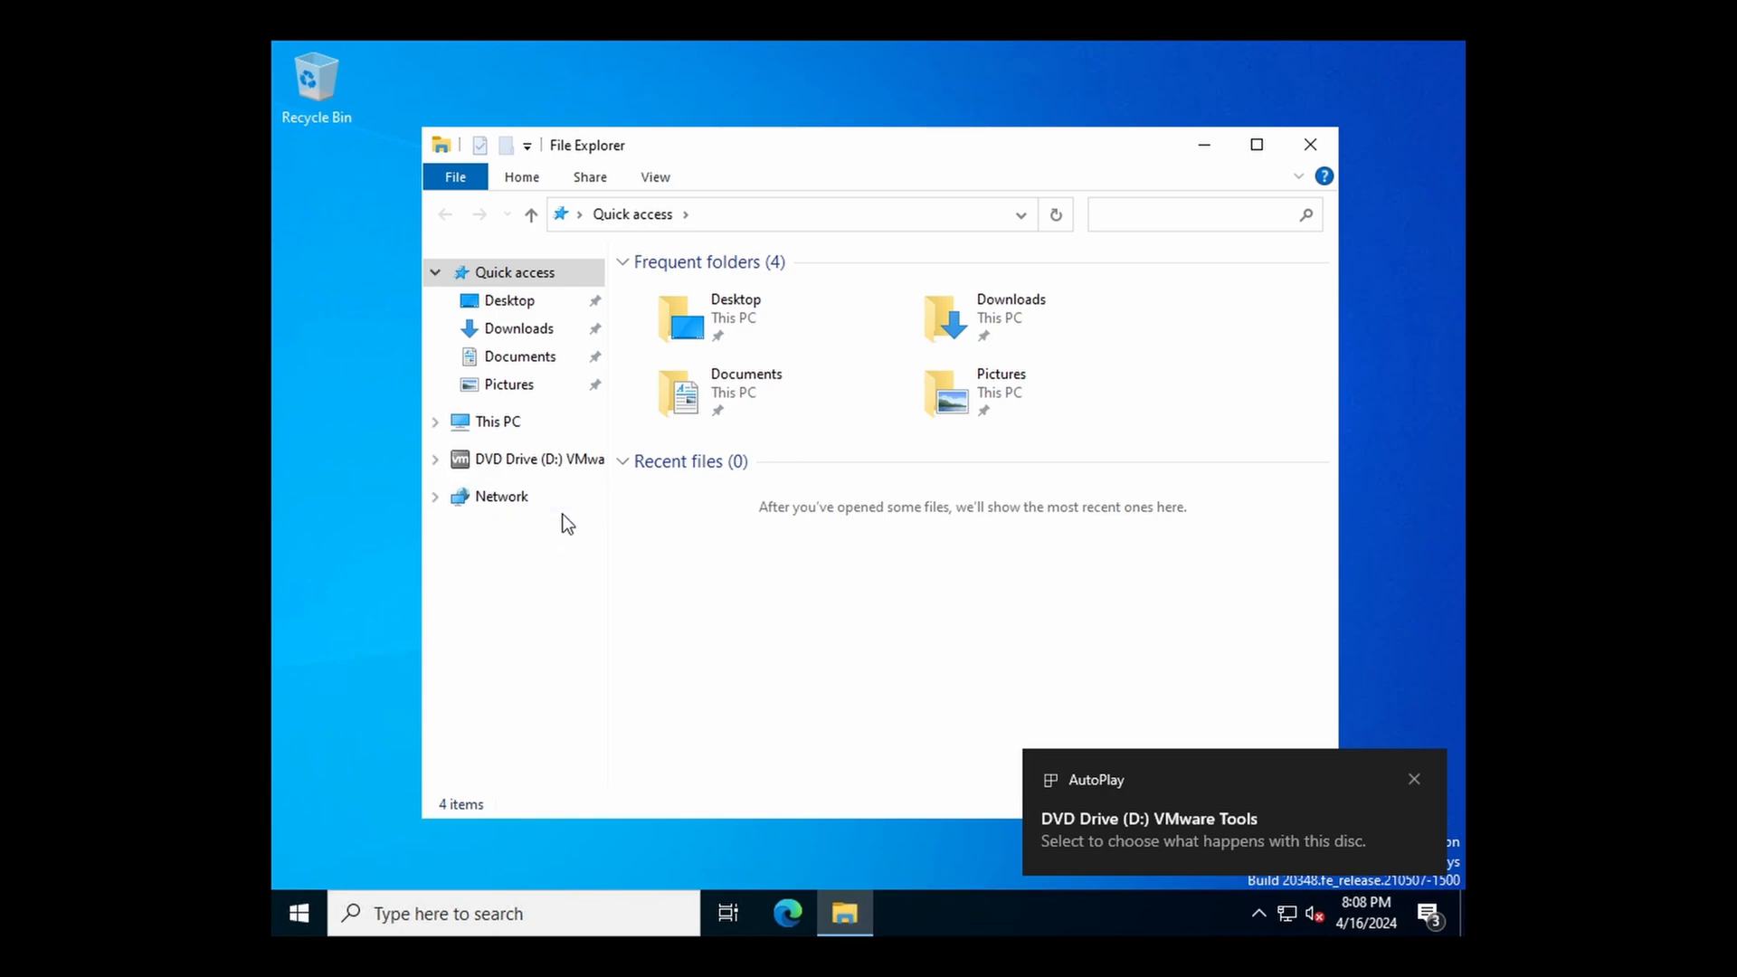
pyautogui.click(497, 421)
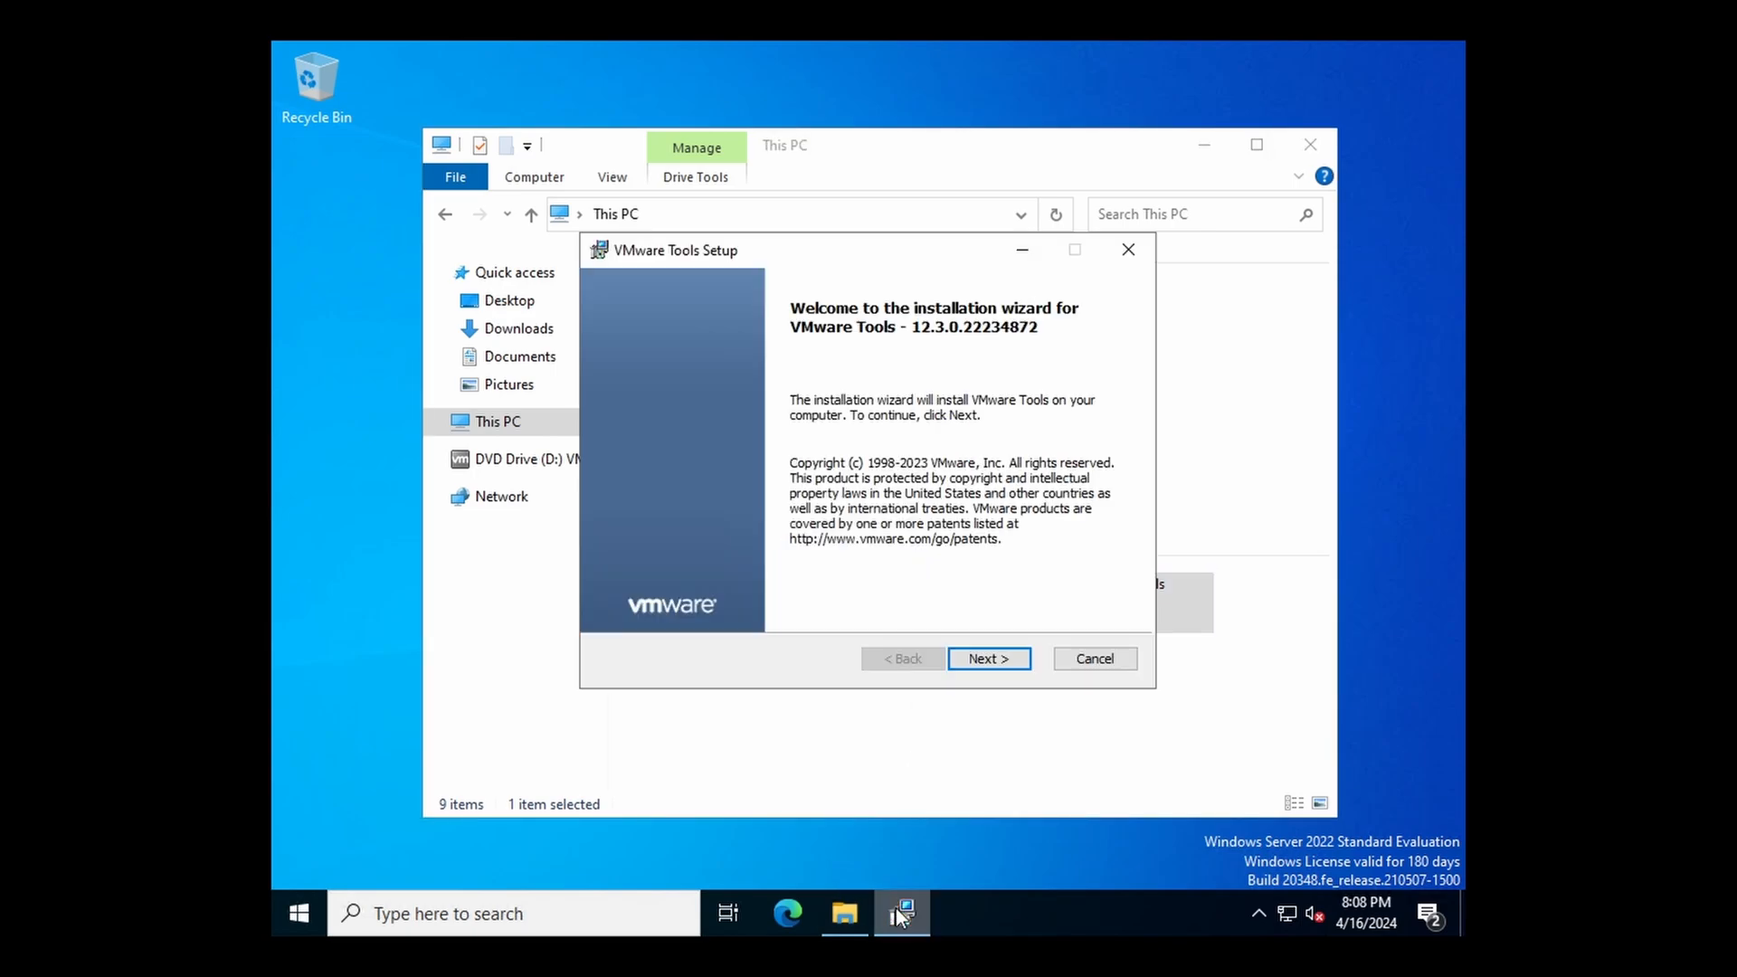
# Run the VMware Tools Typical install to completion and restart the server now
pyautogui.click(988, 659)
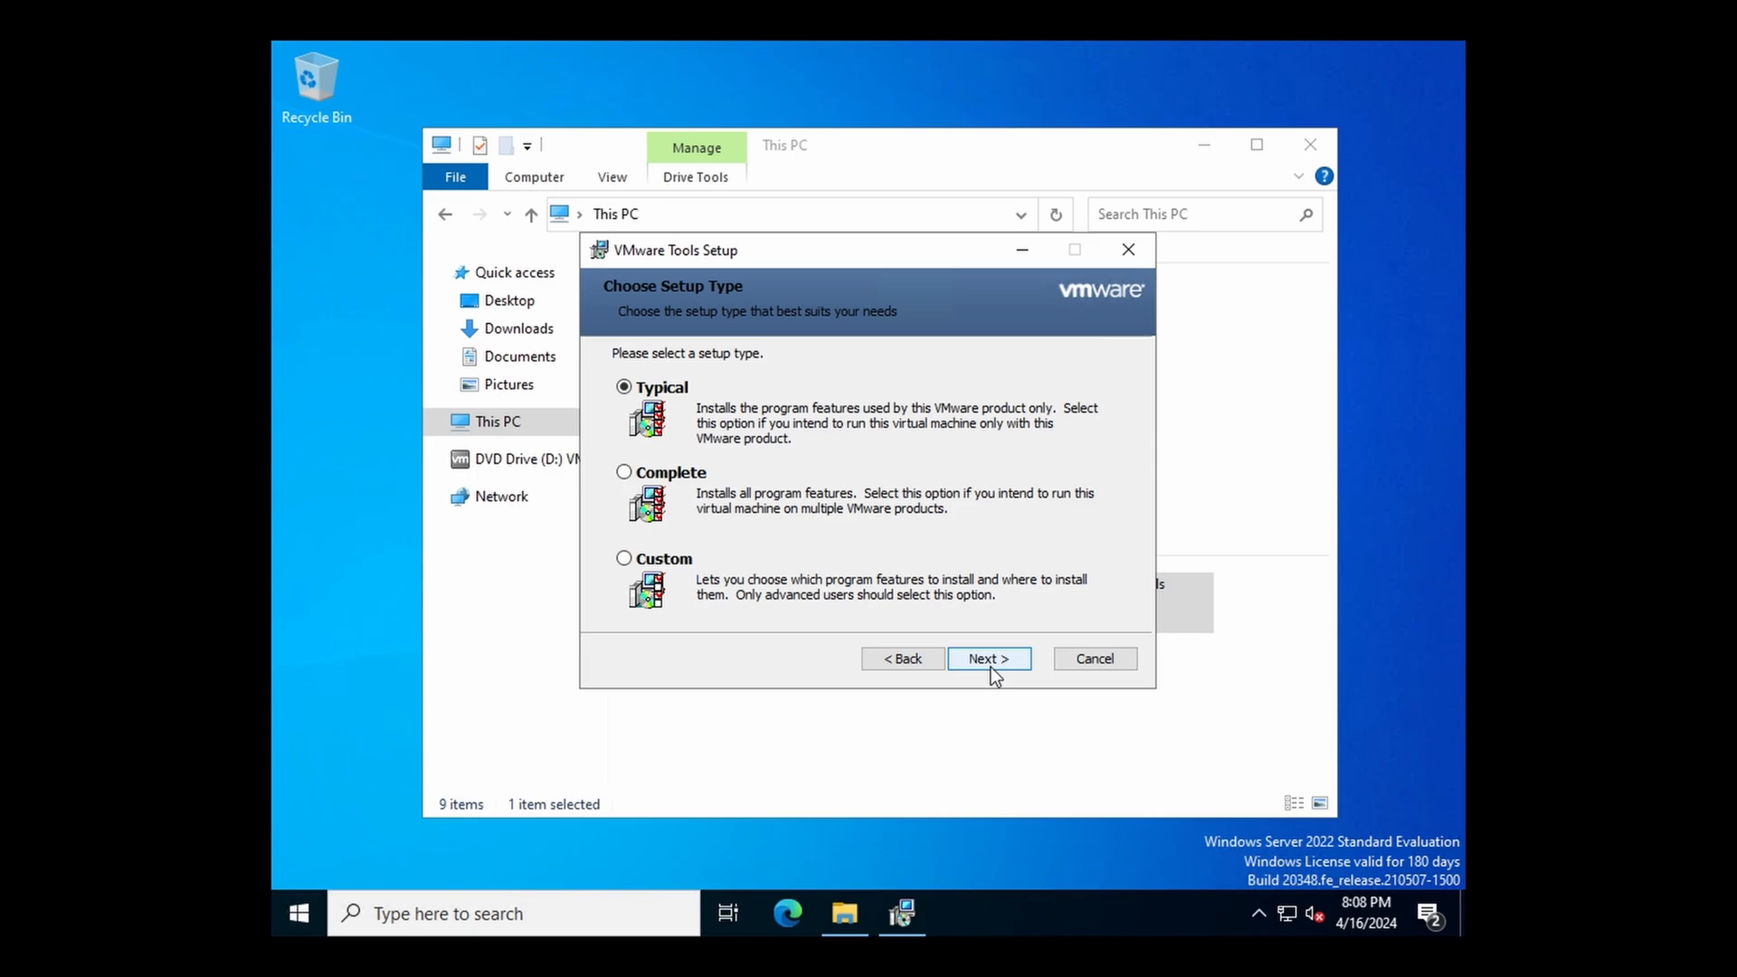
pyautogui.click(988, 659)
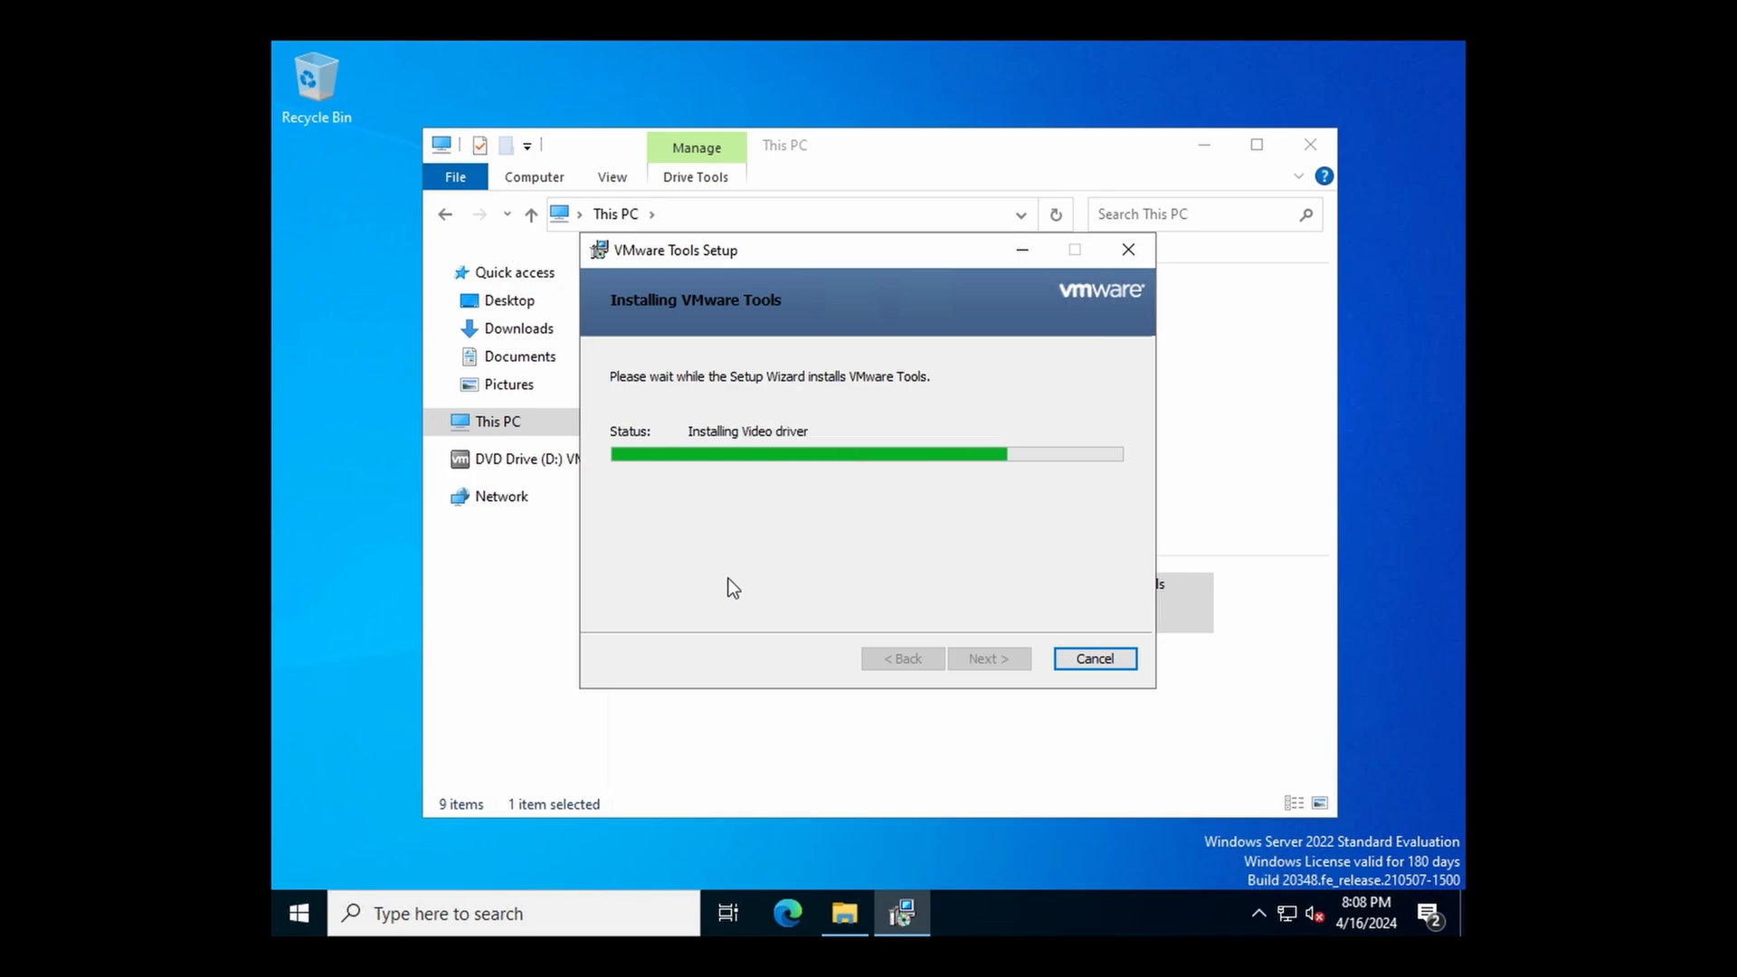
pyautogui.moveTo(815, 619)
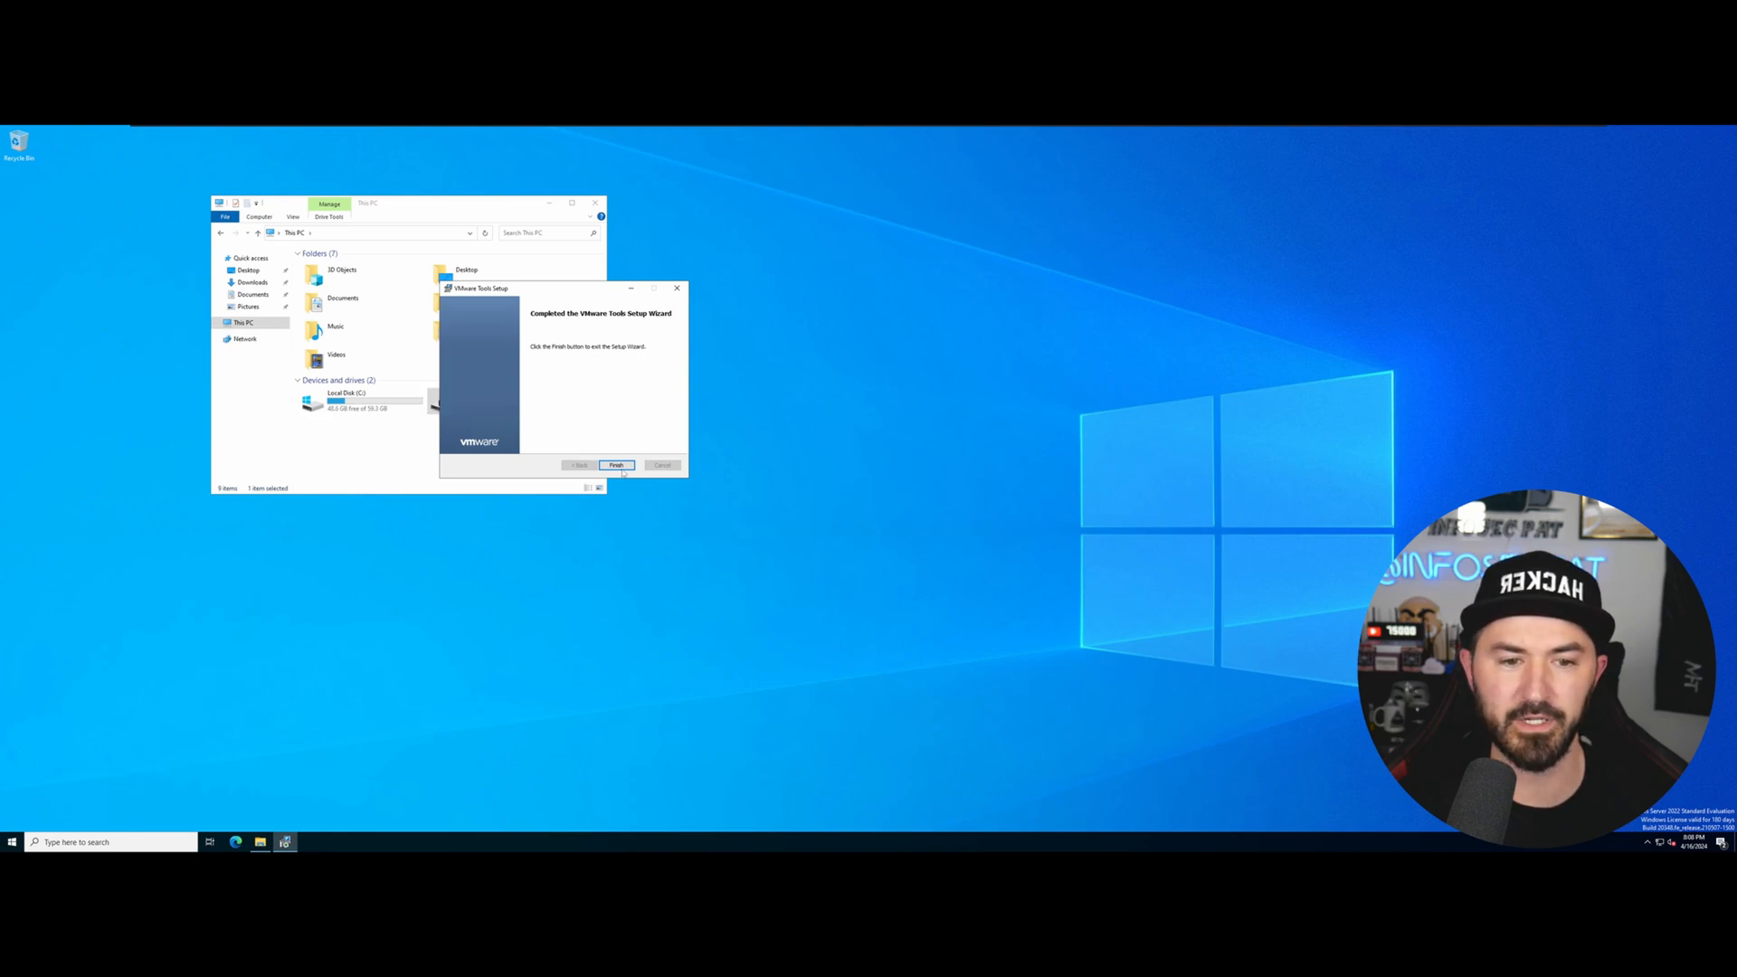
pyautogui.click(615, 465)
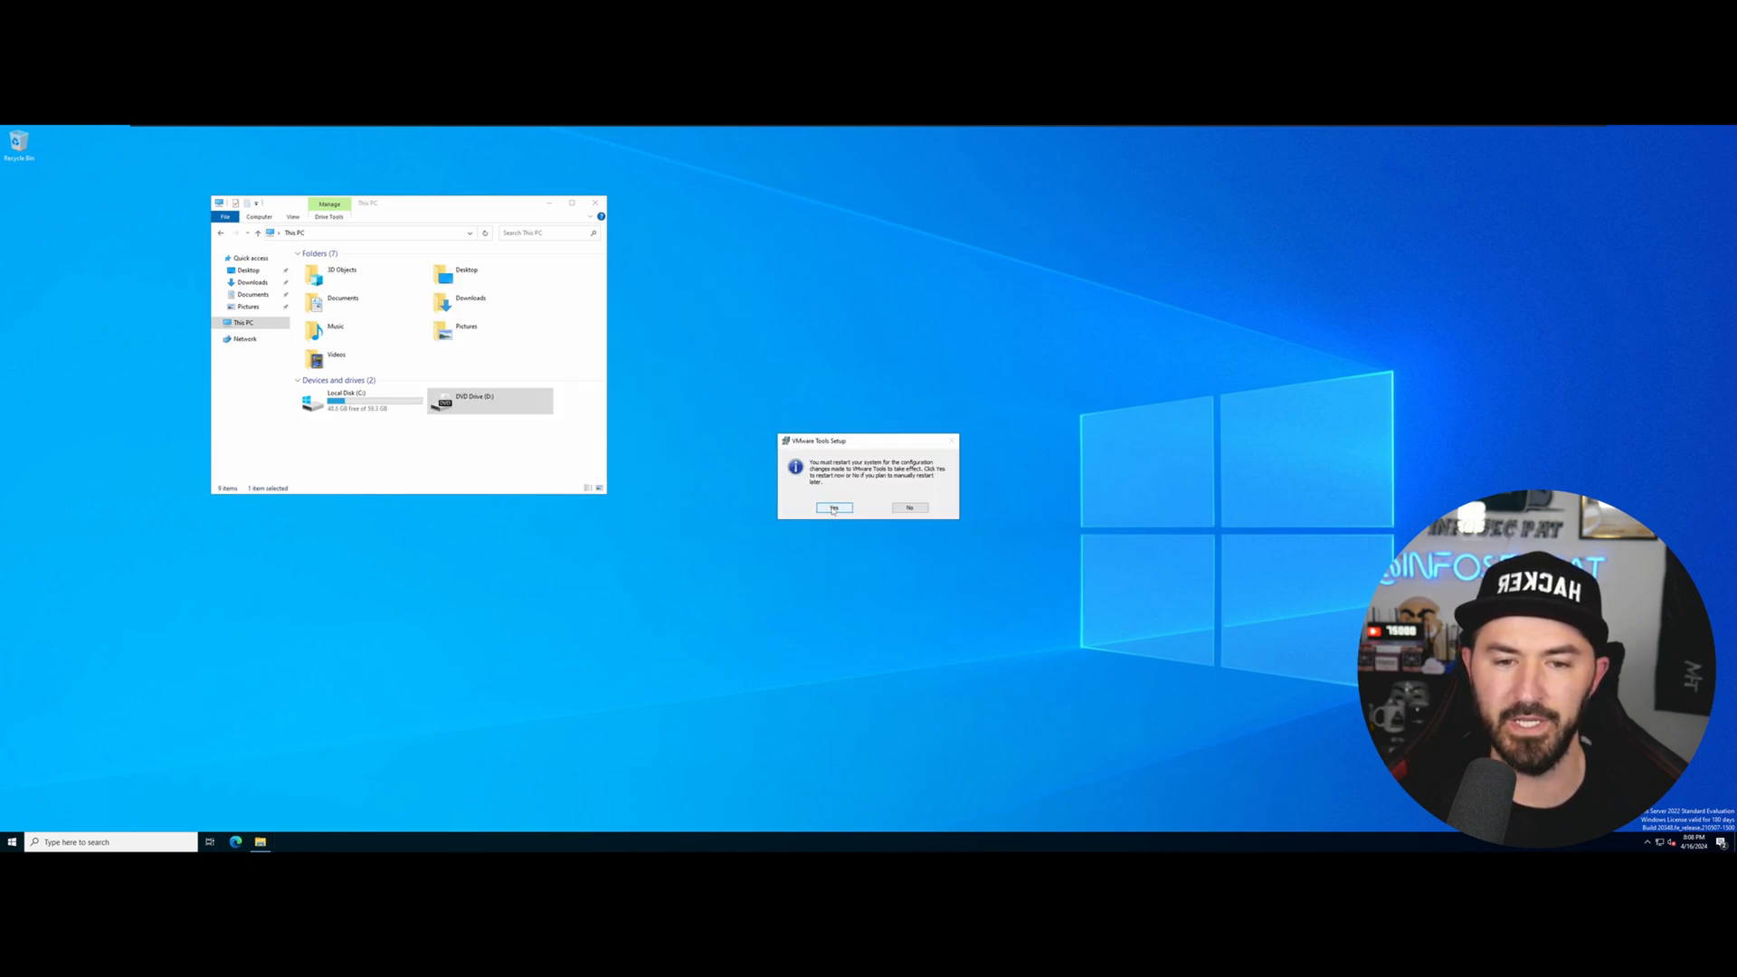
pyautogui.click(832, 506)
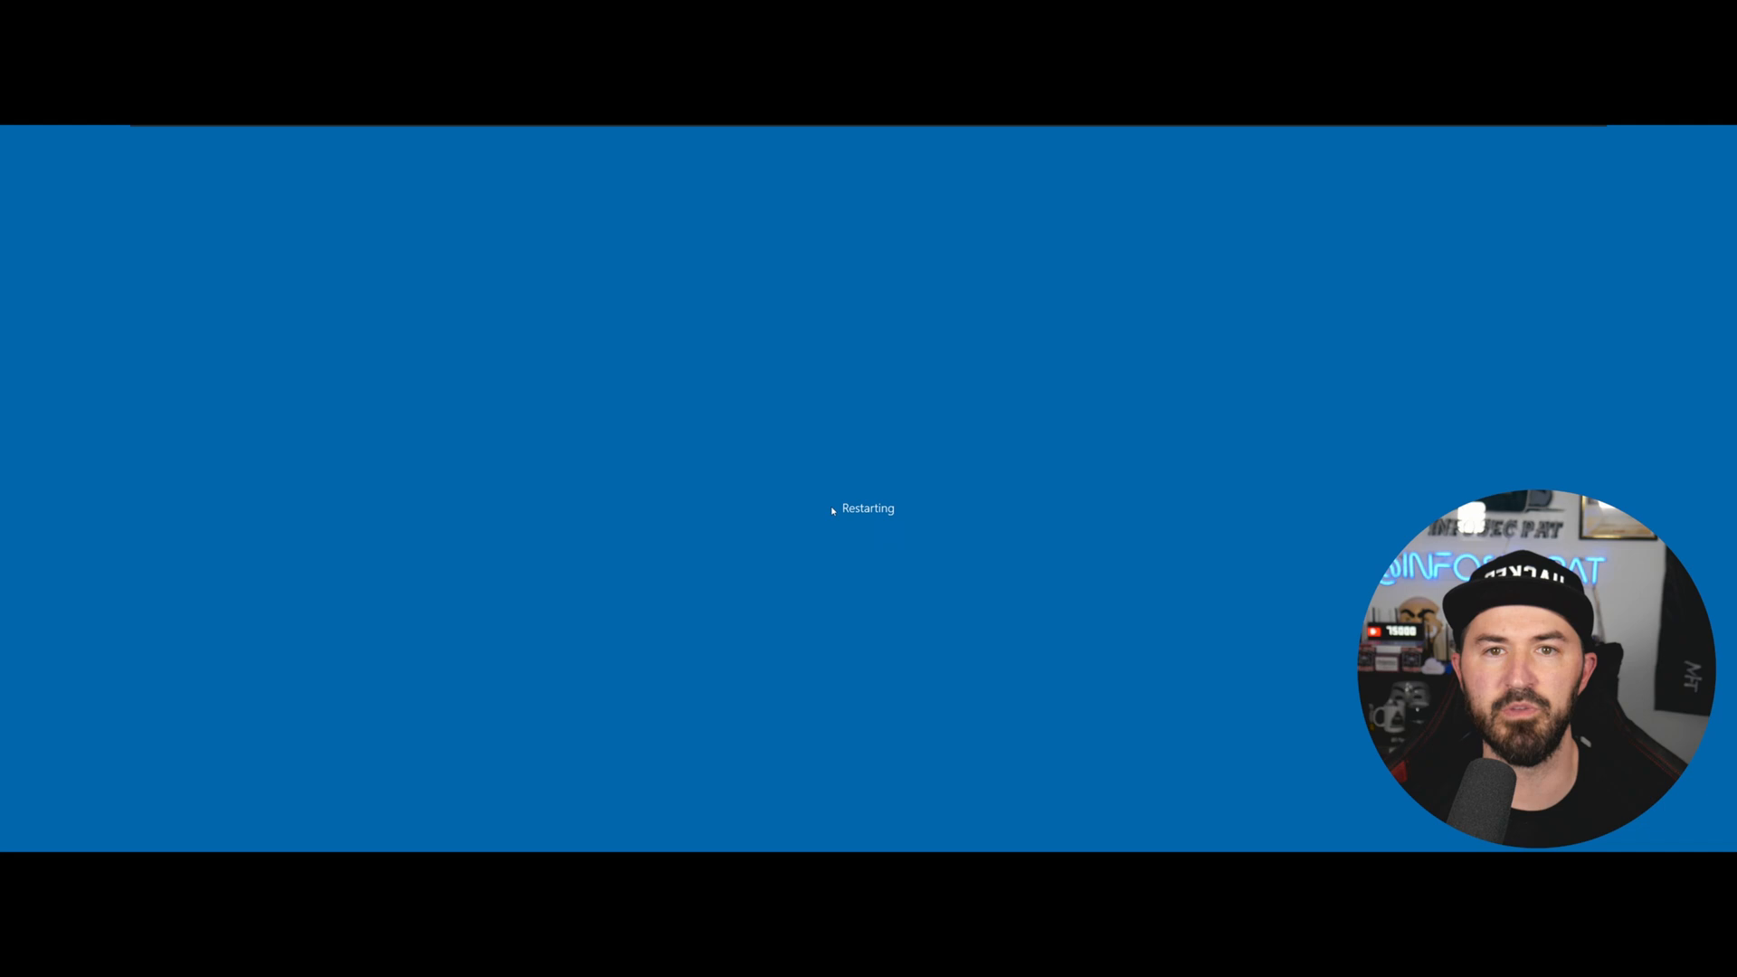